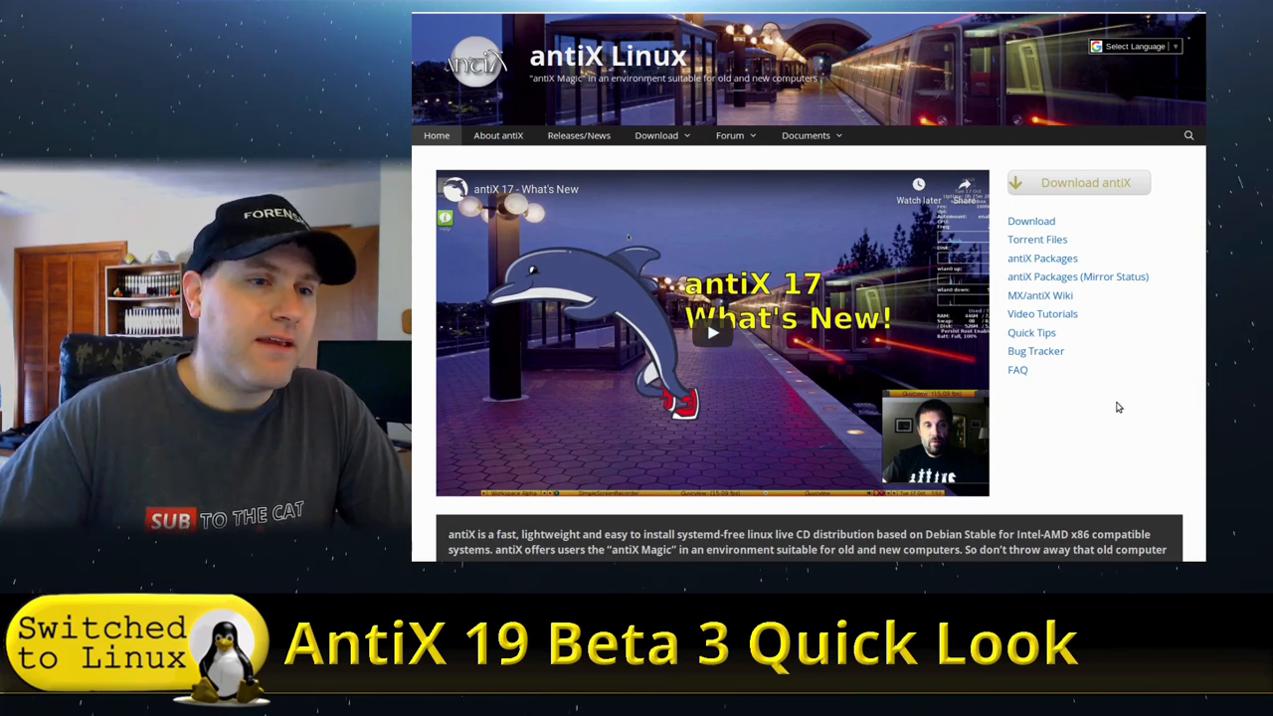
{"action": "mouse_move", "coordinate": [1112, 441]}
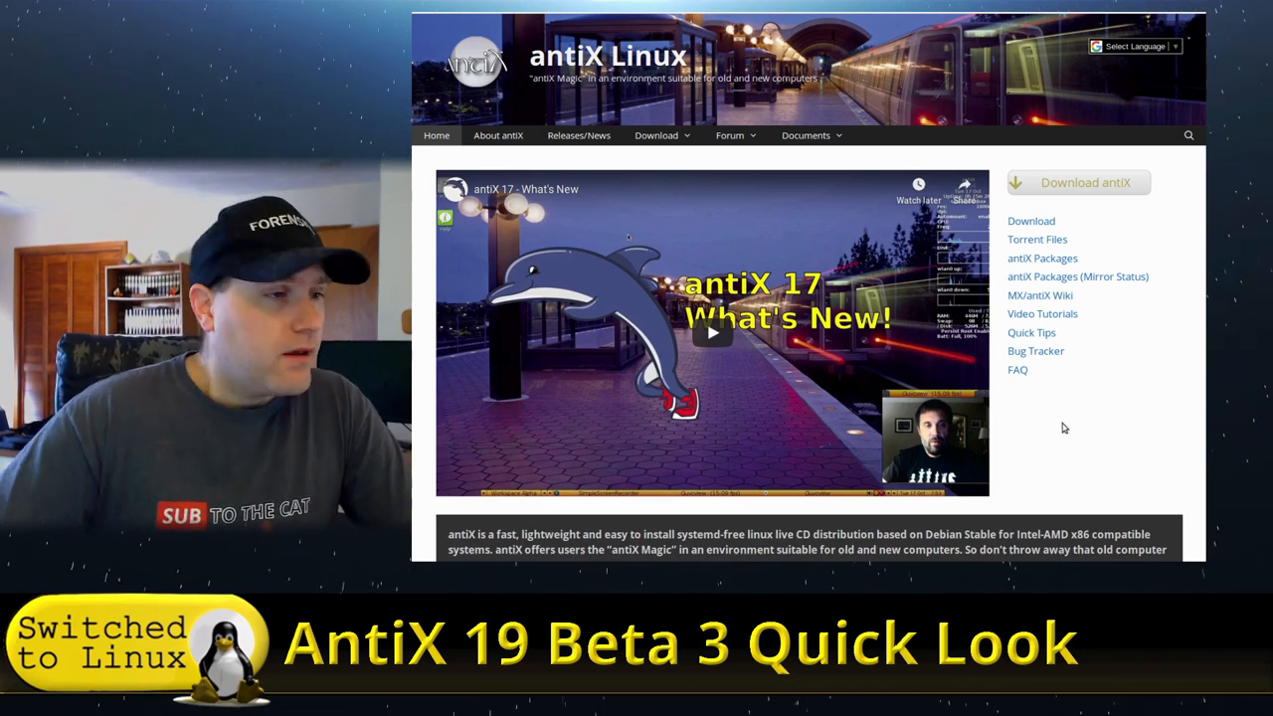
Open the About antiX page and read its system requirements and edition sizes
{"action": "scroll", "scroll_direction": "down", "scroll_amount": 3}
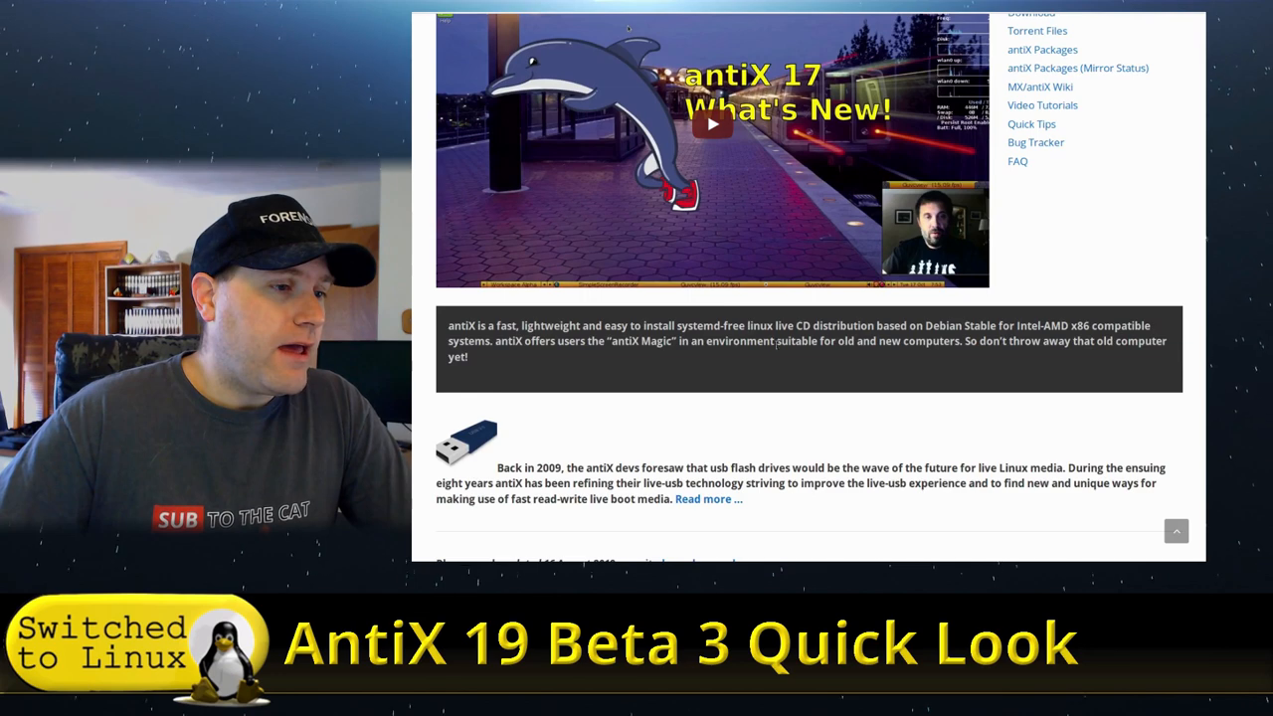
{"action": "scroll", "scroll_direction": "down", "scroll_amount": 3}
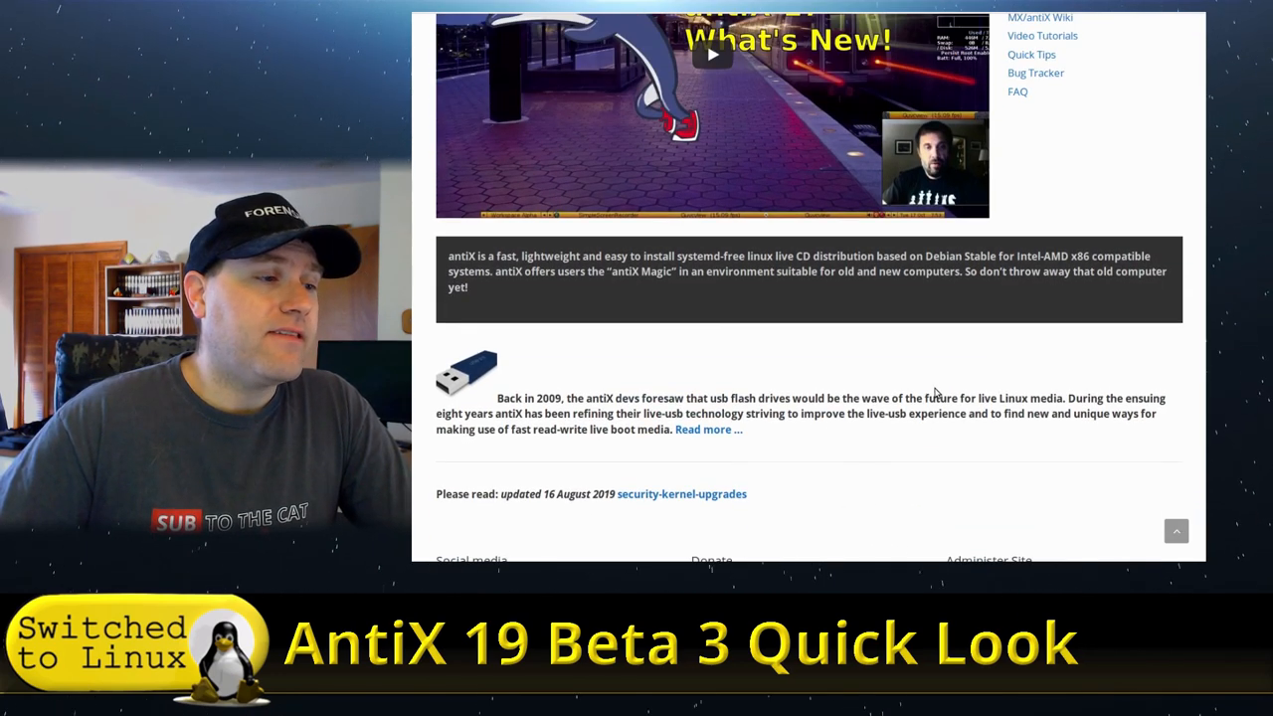
{"action": "scroll", "scroll_direction": "up", "scroll_amount": 3}
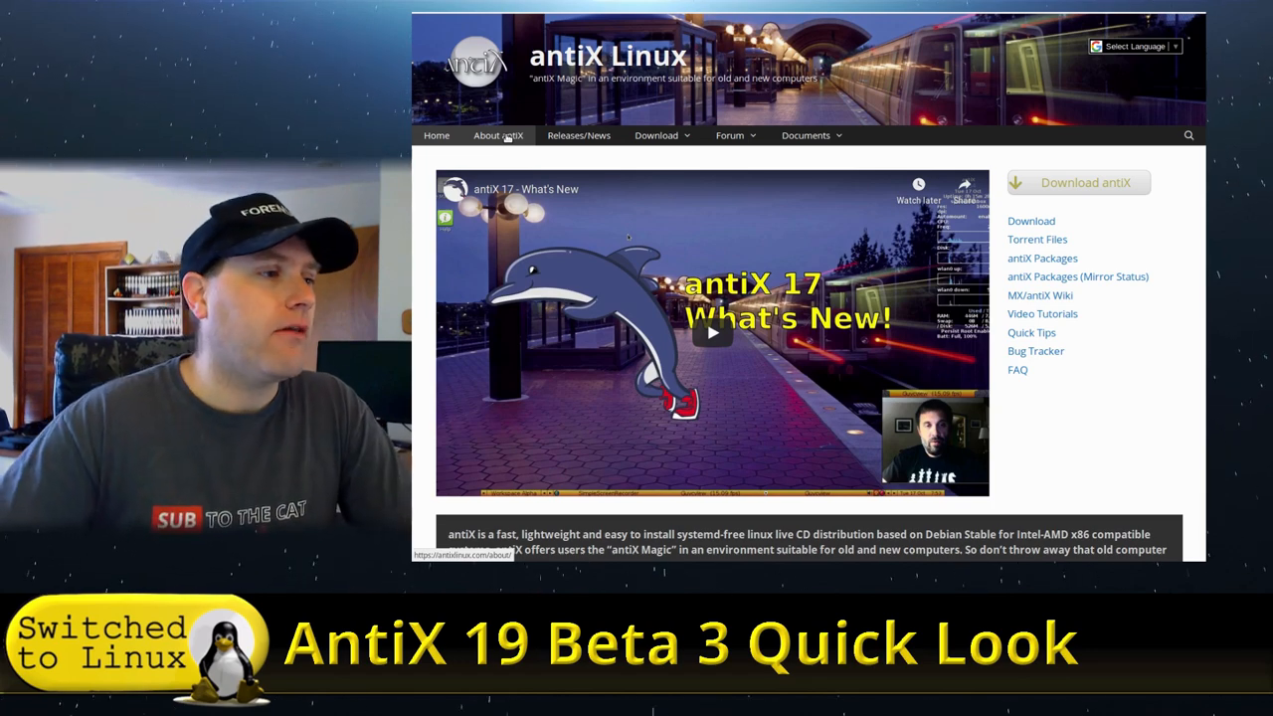
{"action": "left_click", "coordinate": [497, 135]}
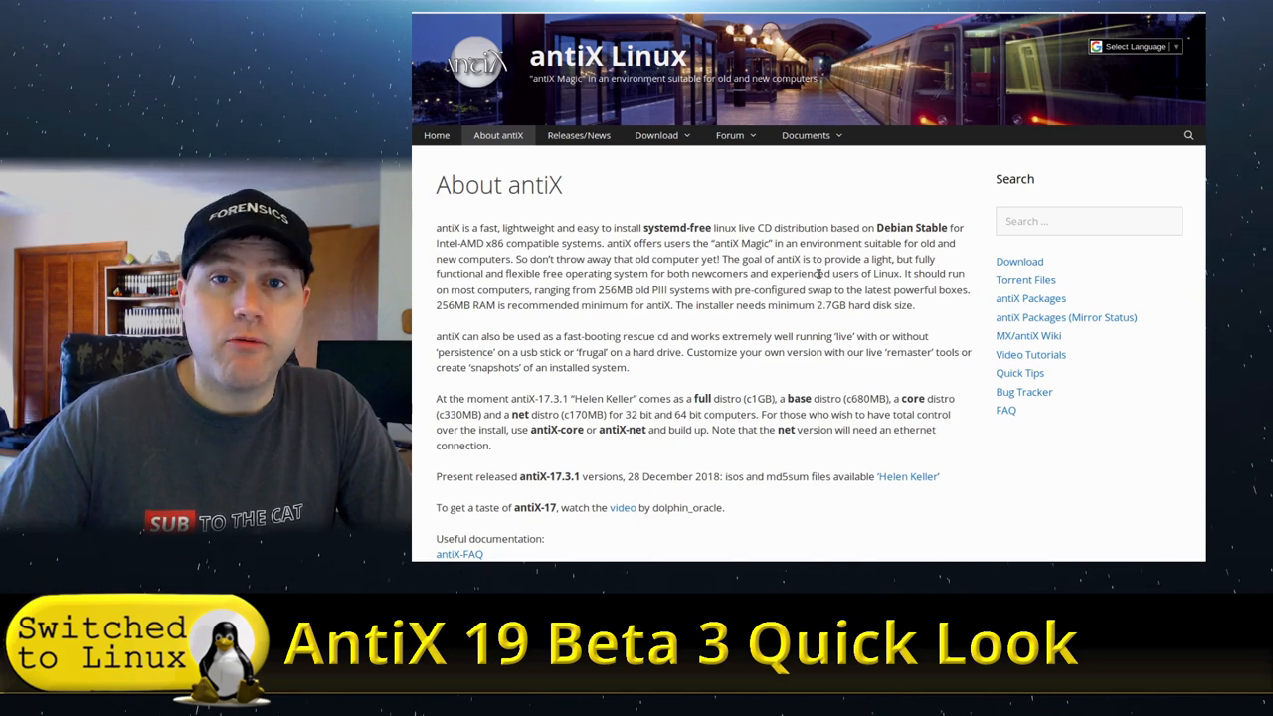
{"action": "mouse_move", "coordinate": [866, 320]}
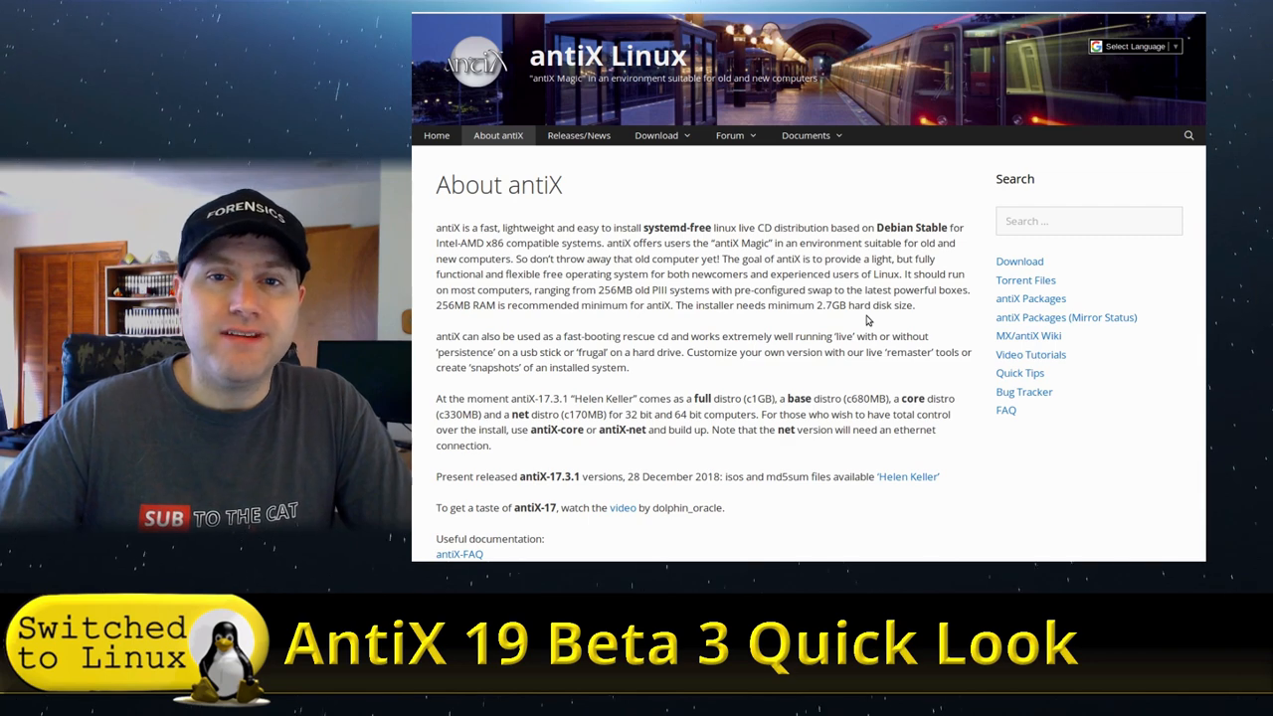
{"action": "mouse_move", "coordinate": [853, 304]}
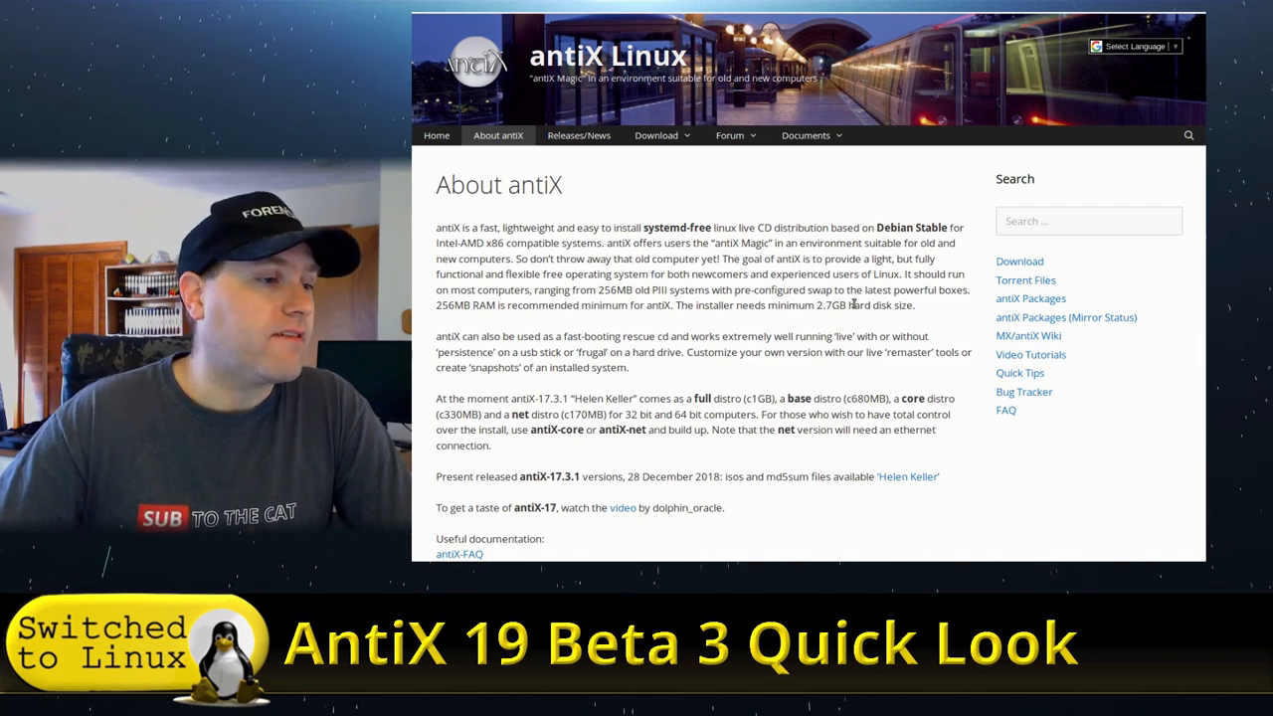
{"action": "scroll", "scroll_direction": "down", "scroll_amount": 3}
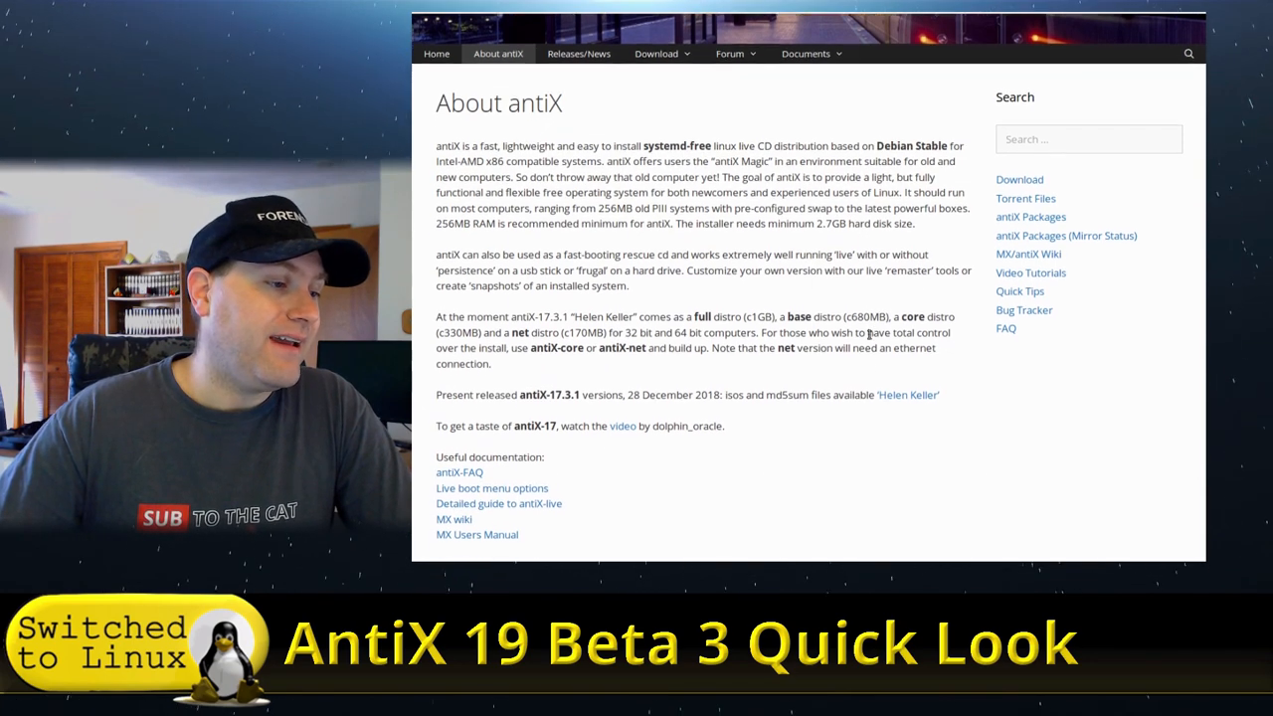
{"action": "scroll", "scroll_direction": "down", "scroll_amount": 3}
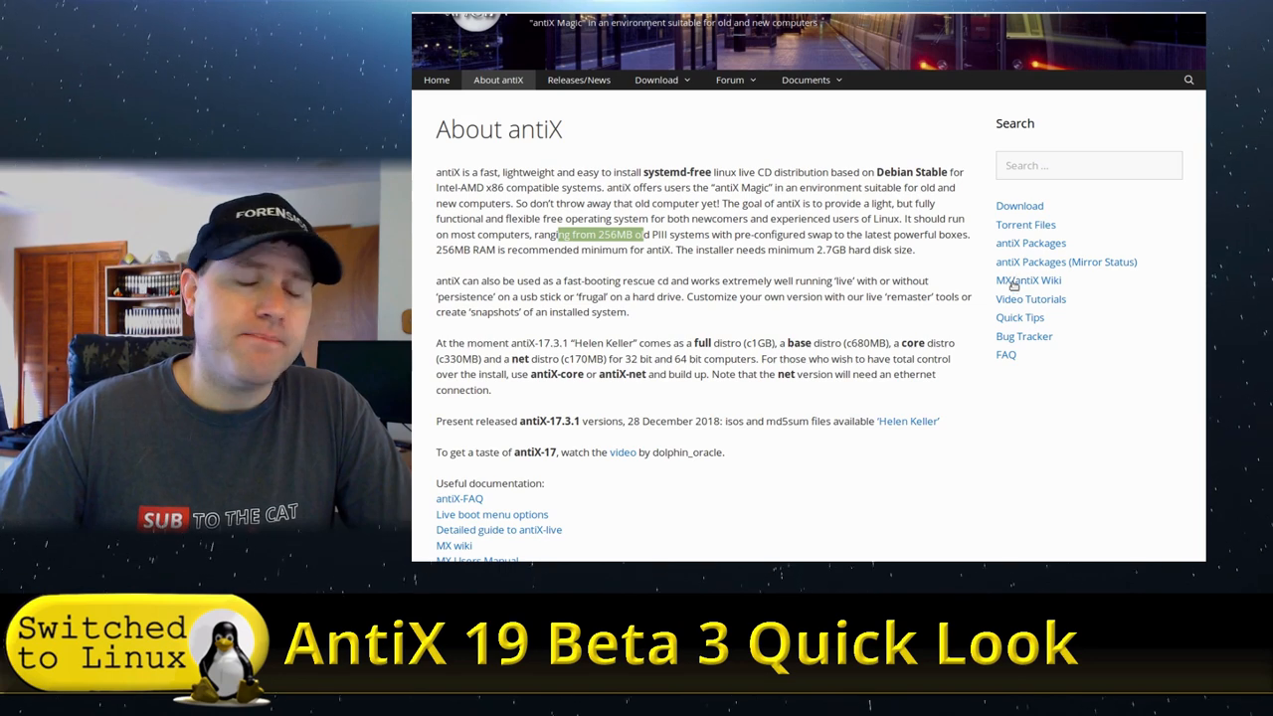
{"action": "mouse_move", "coordinate": [1028, 279]}
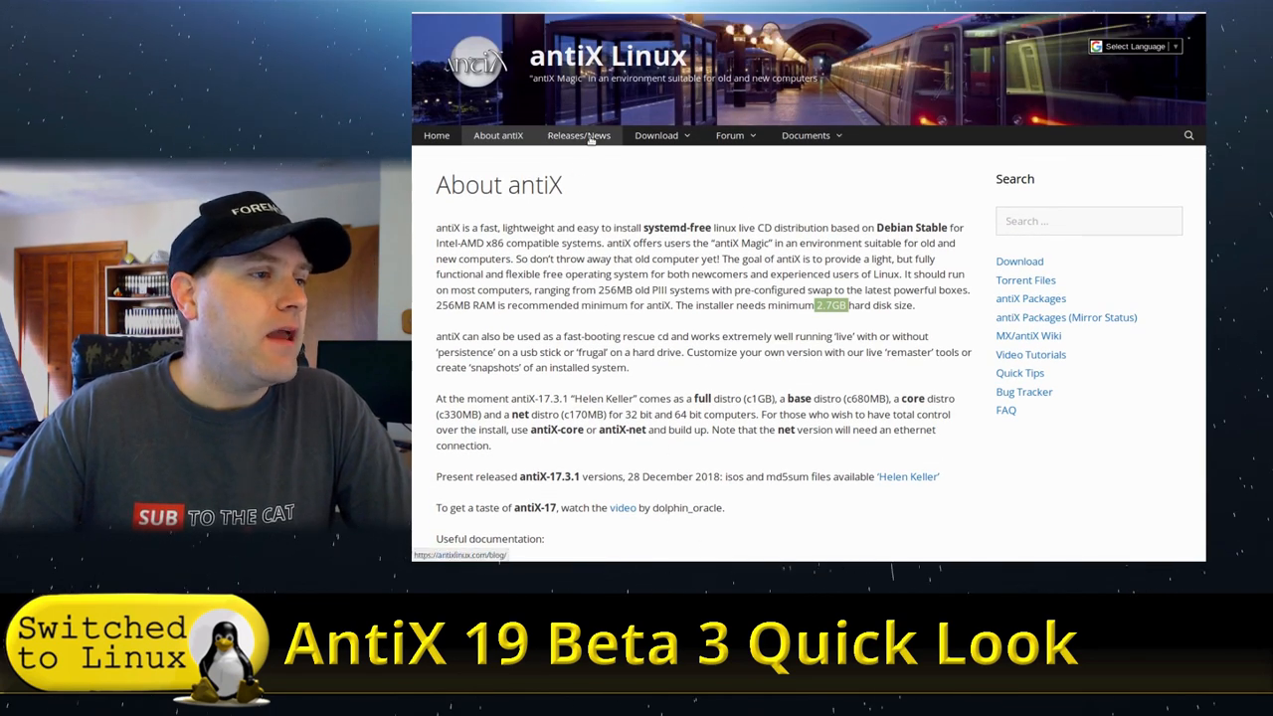
Open the Releases/News page showing the antiX-19 beta 3 announcement
{"action": "left_click", "coordinate": [578, 135]}
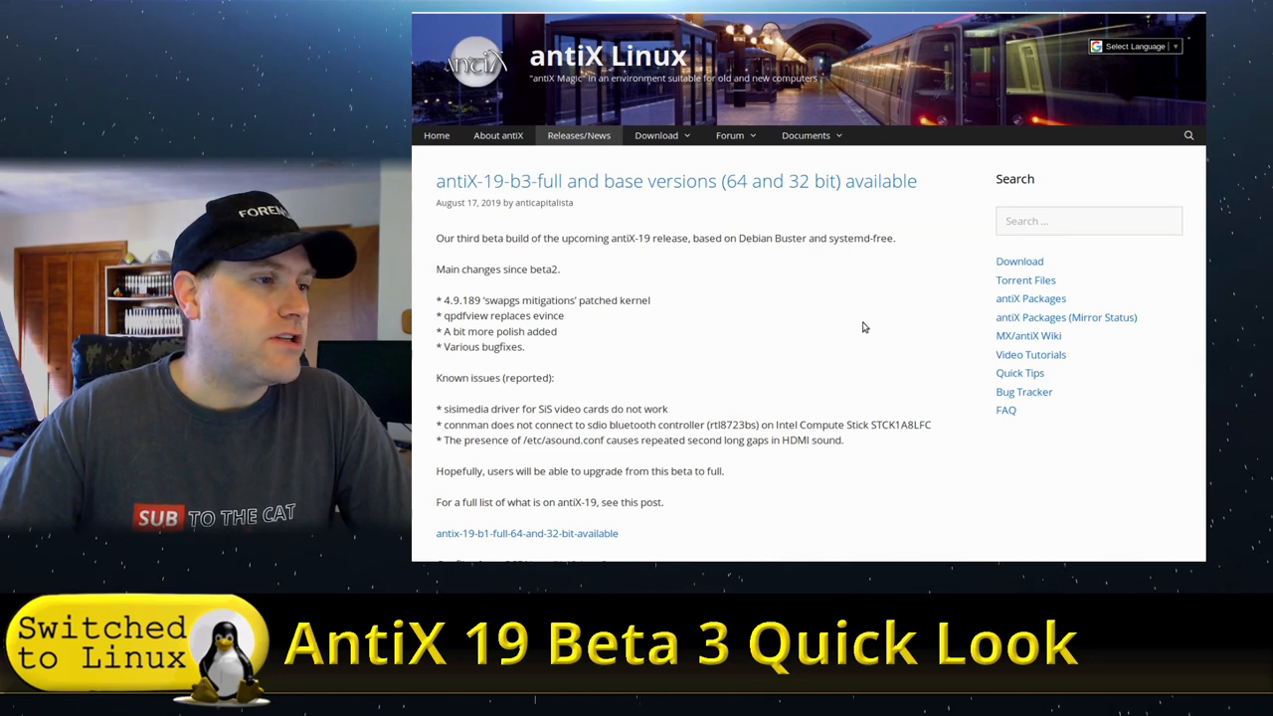
{"action": "mouse_move", "coordinate": [543, 202]}
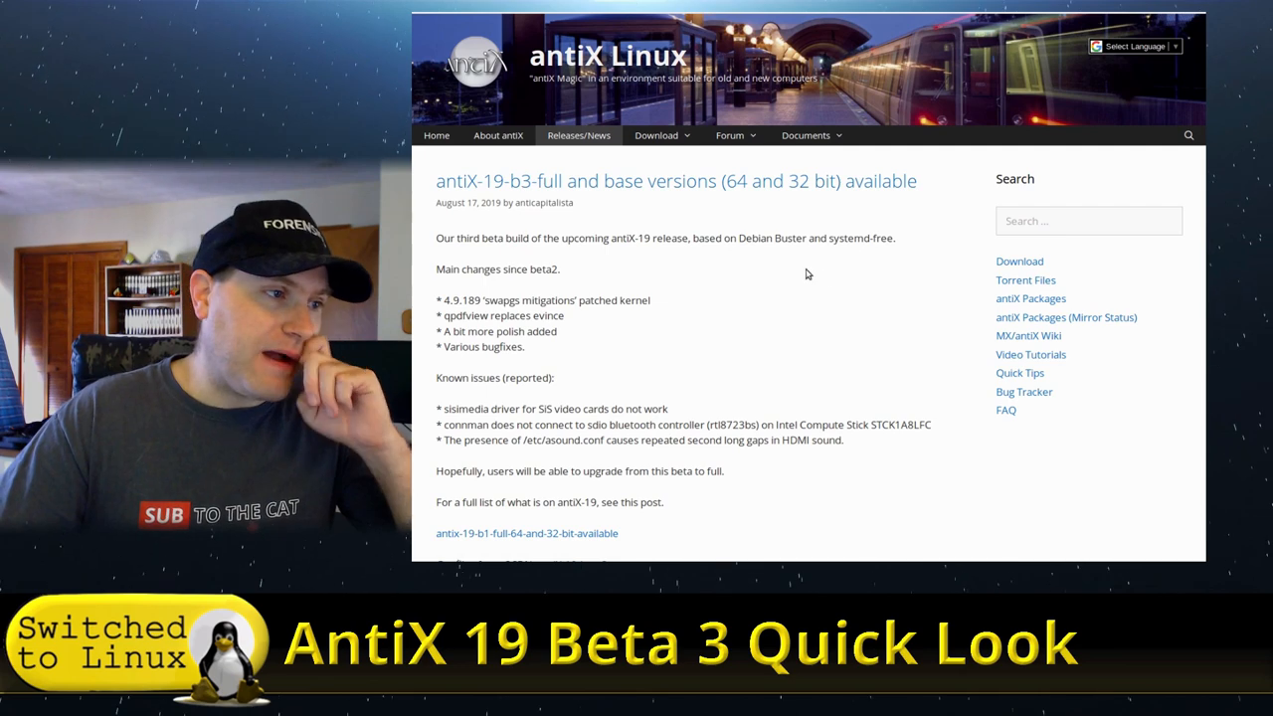
{"action": "scroll", "scroll_direction": "down", "scroll_amount": 3}
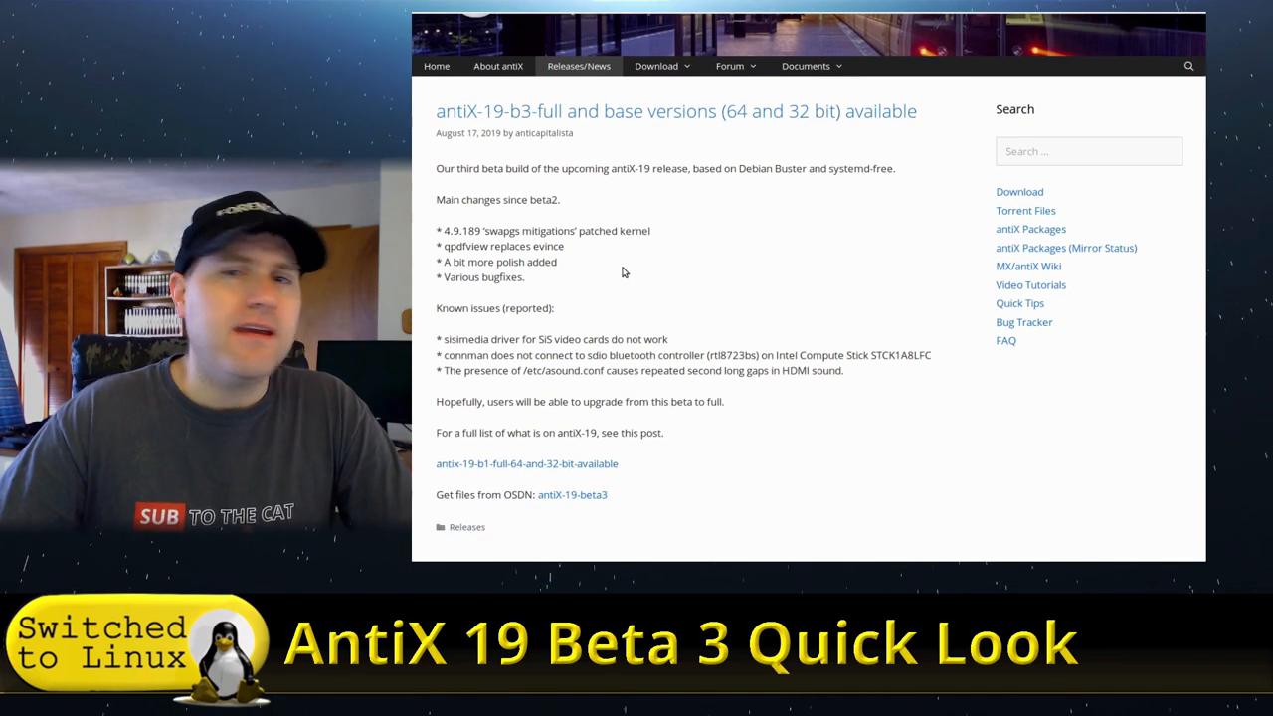
{"action": "mouse_move", "coordinate": [614, 282]}
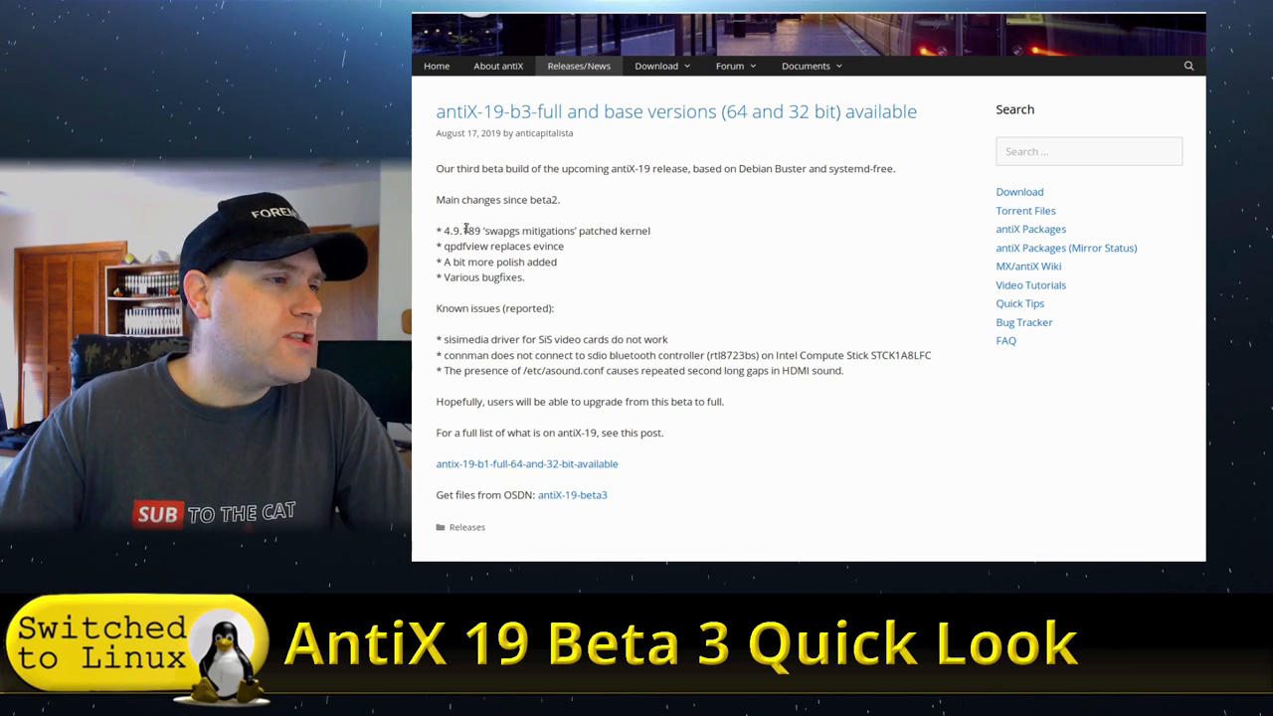
{"action": "mouse_move", "coordinate": [685, 254]}
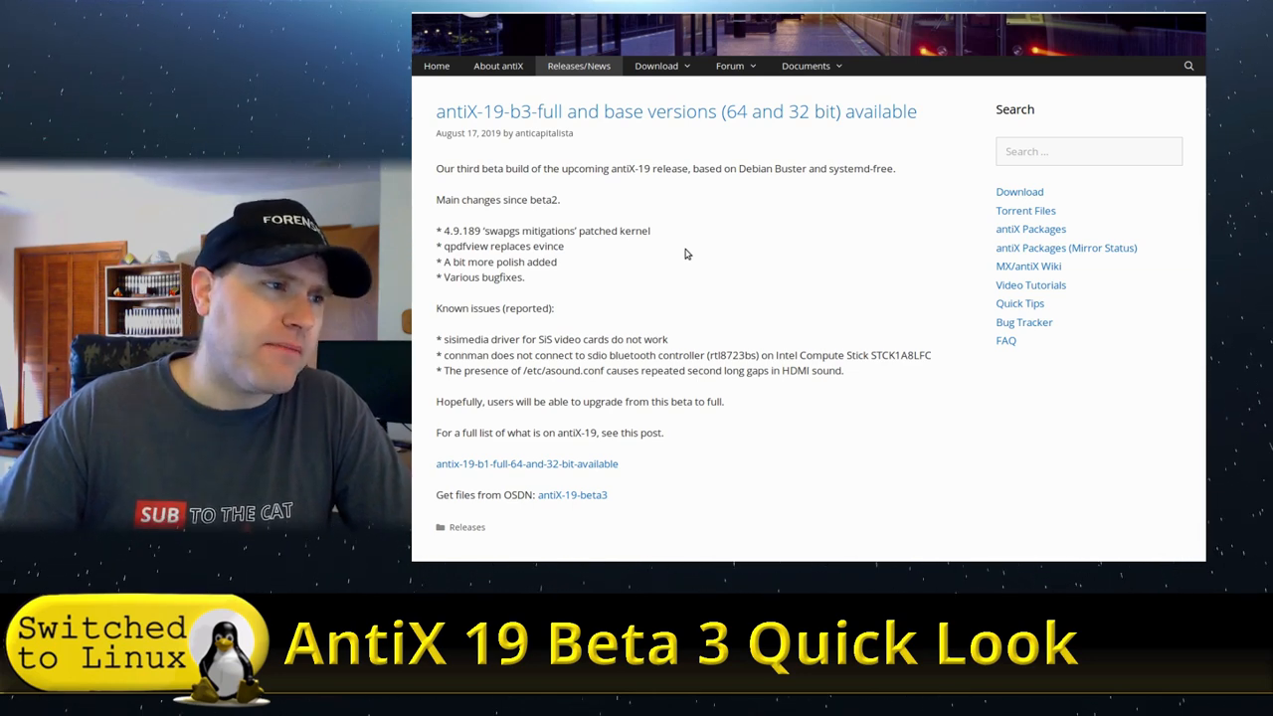
{"action": "mouse_move", "coordinate": [795, 428]}
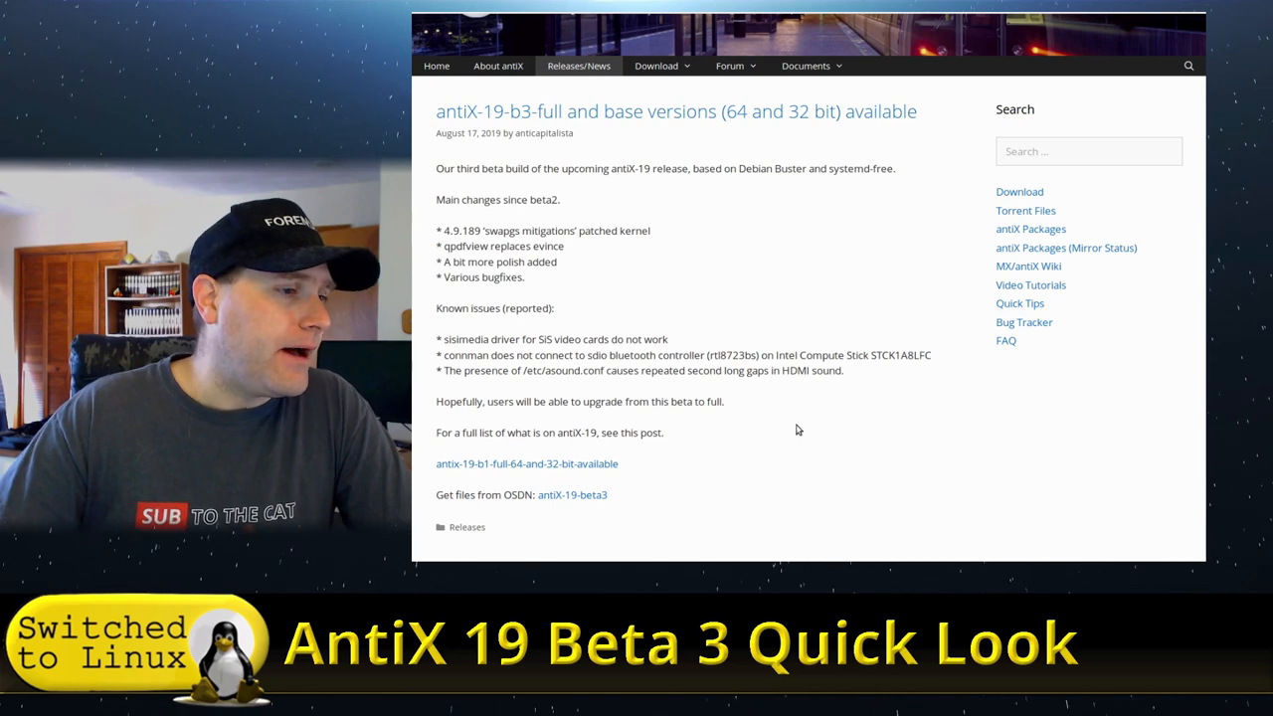
{"action": "scroll", "scroll_direction": "down", "scroll_amount": 3}
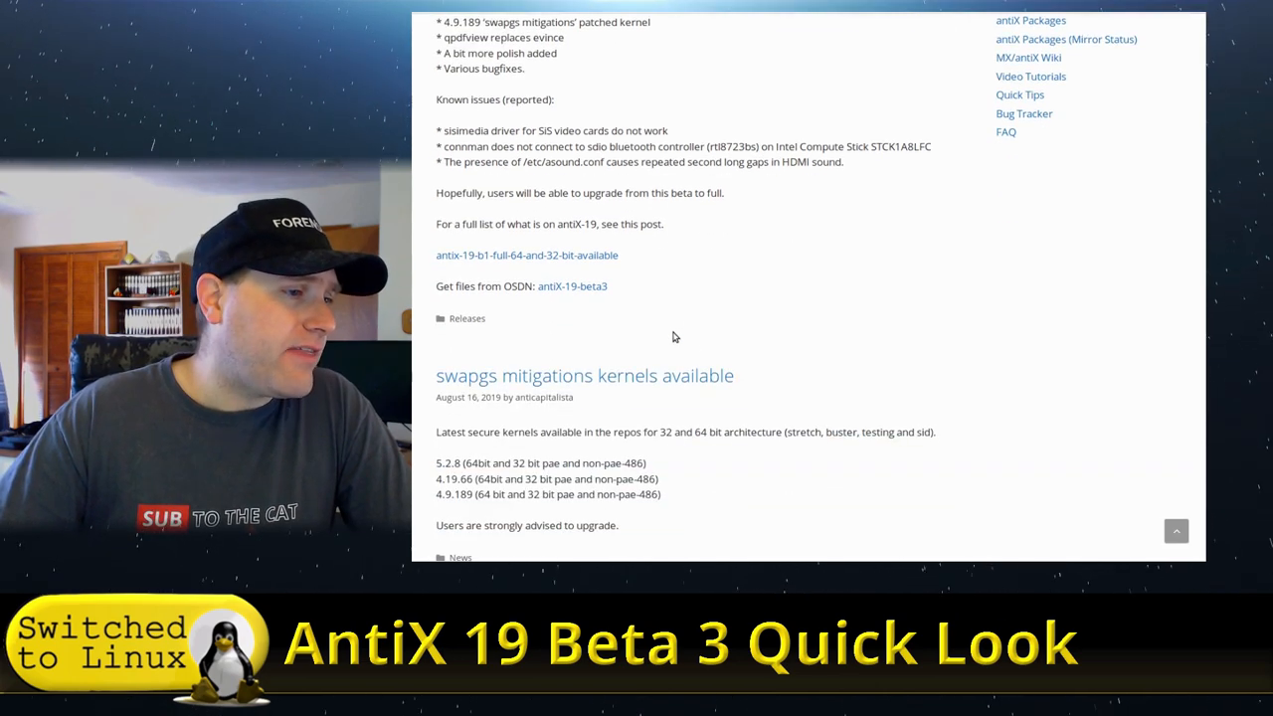
{"action": "scroll", "scroll_direction": "down", "scroll_amount": 3}
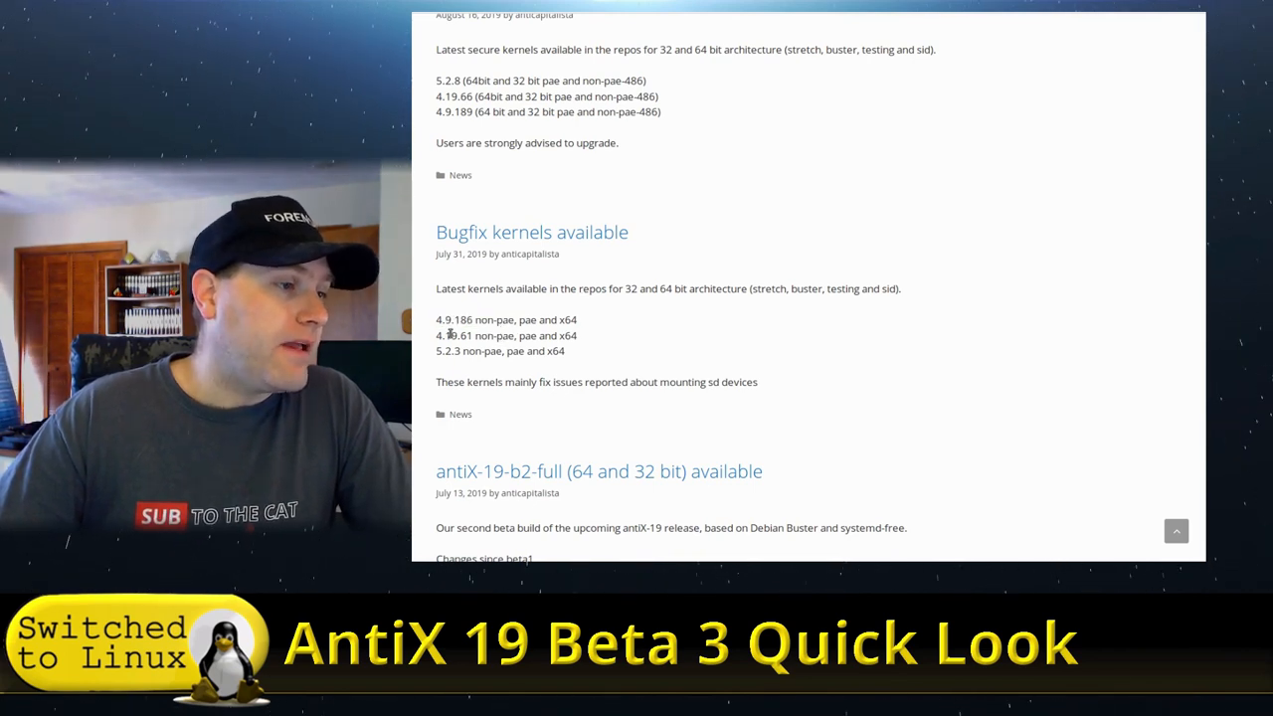
{"action": "left_click_drag", "start_coordinate": [436, 335], "coordinate": [537, 335]}
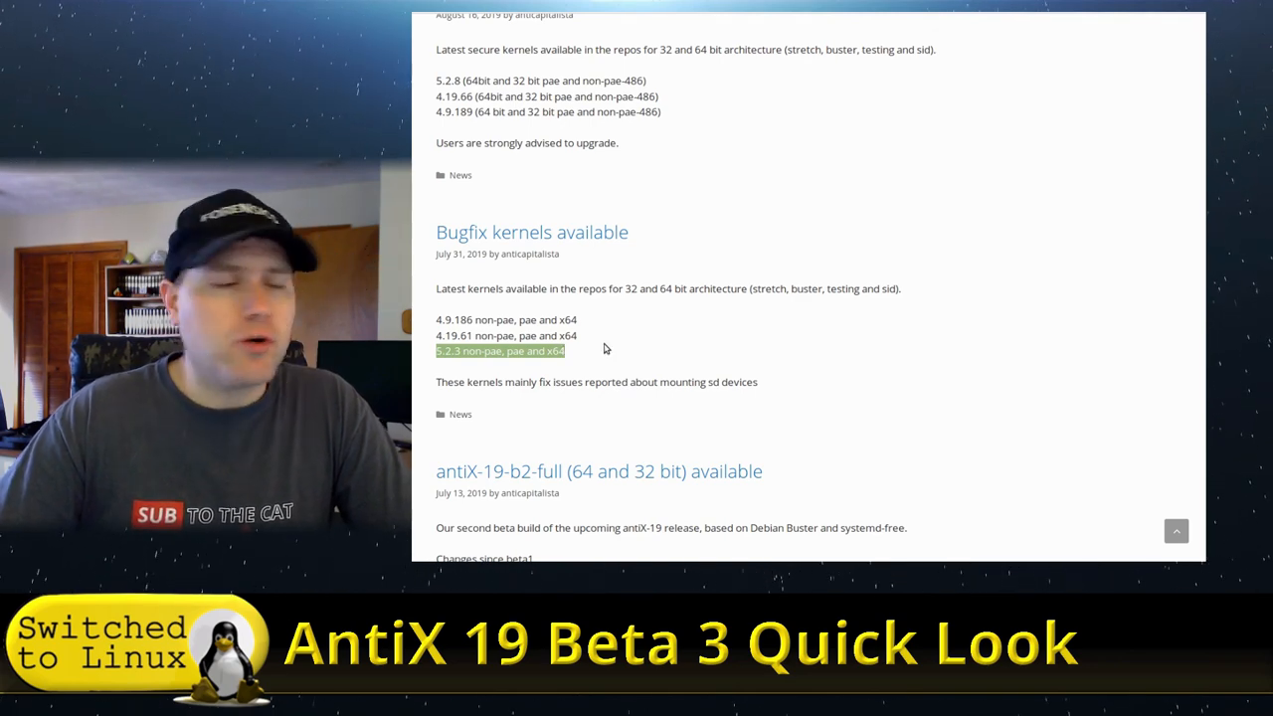
{"action": "mouse_move", "coordinate": [614, 349]}
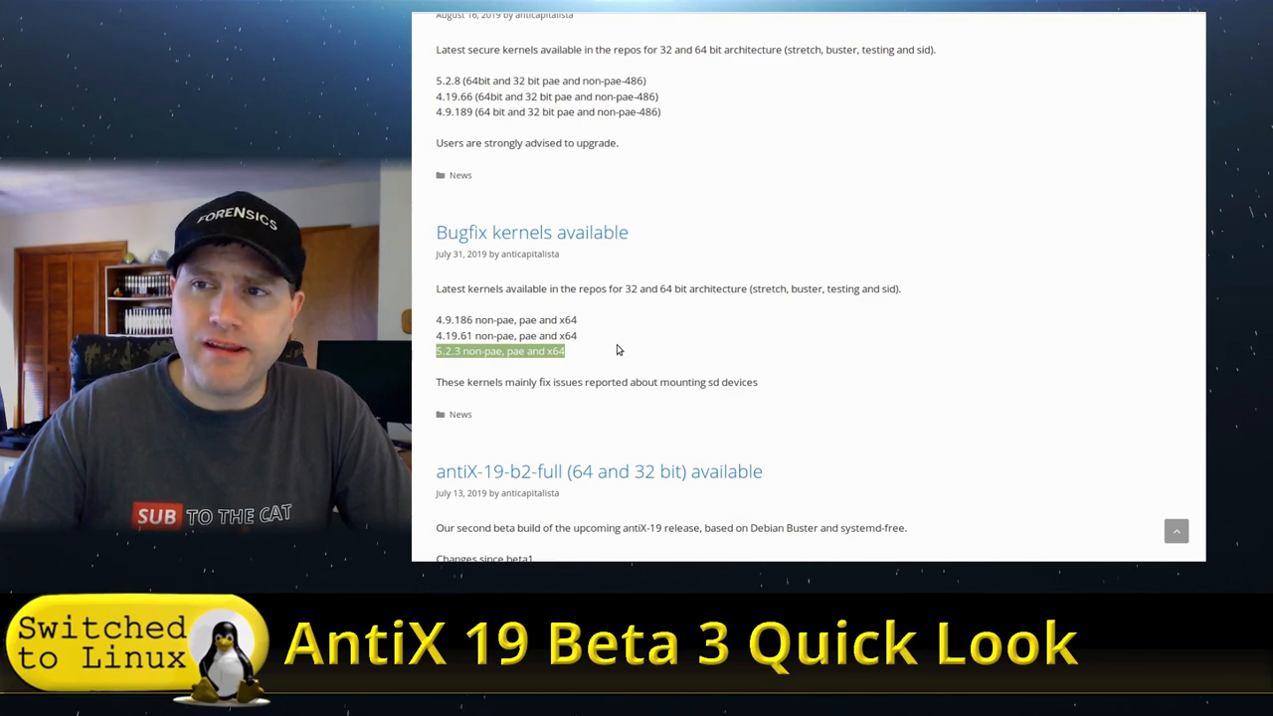
{"action": "scroll", "scroll_direction": "down", "scroll_amount": 3}
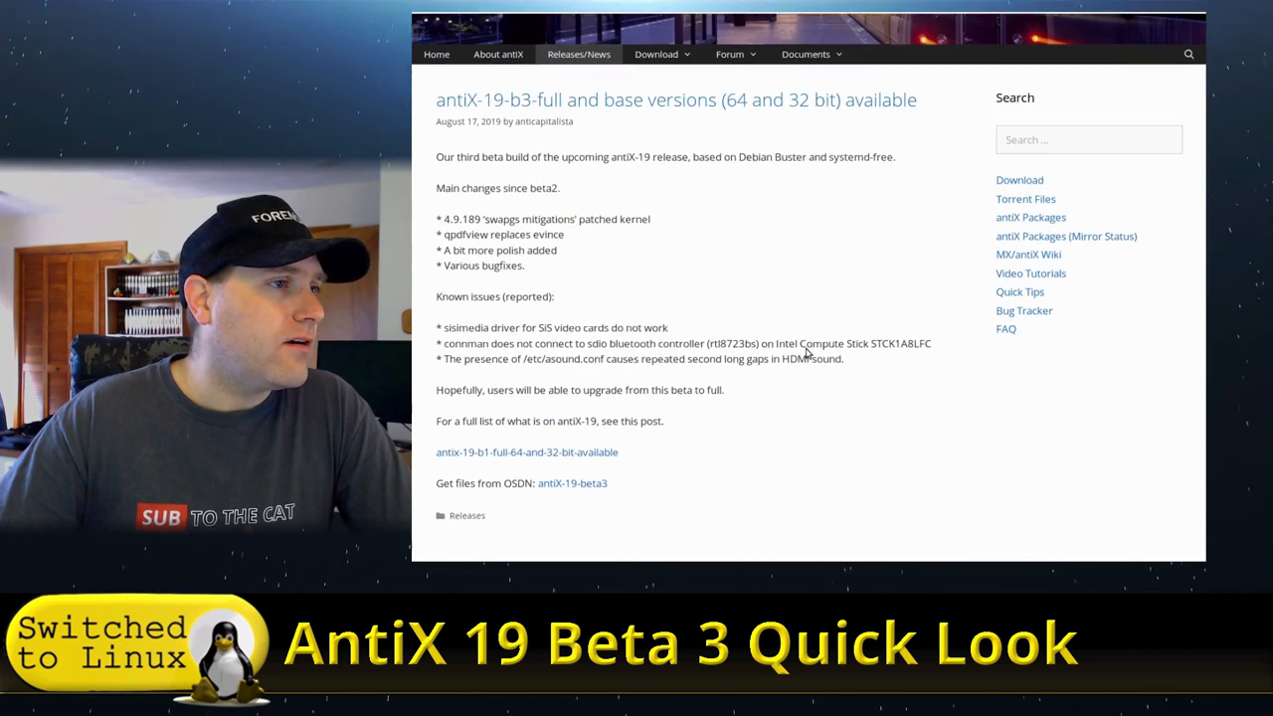
{"action": "scroll", "scroll_direction": "down", "scroll_amount": 3}
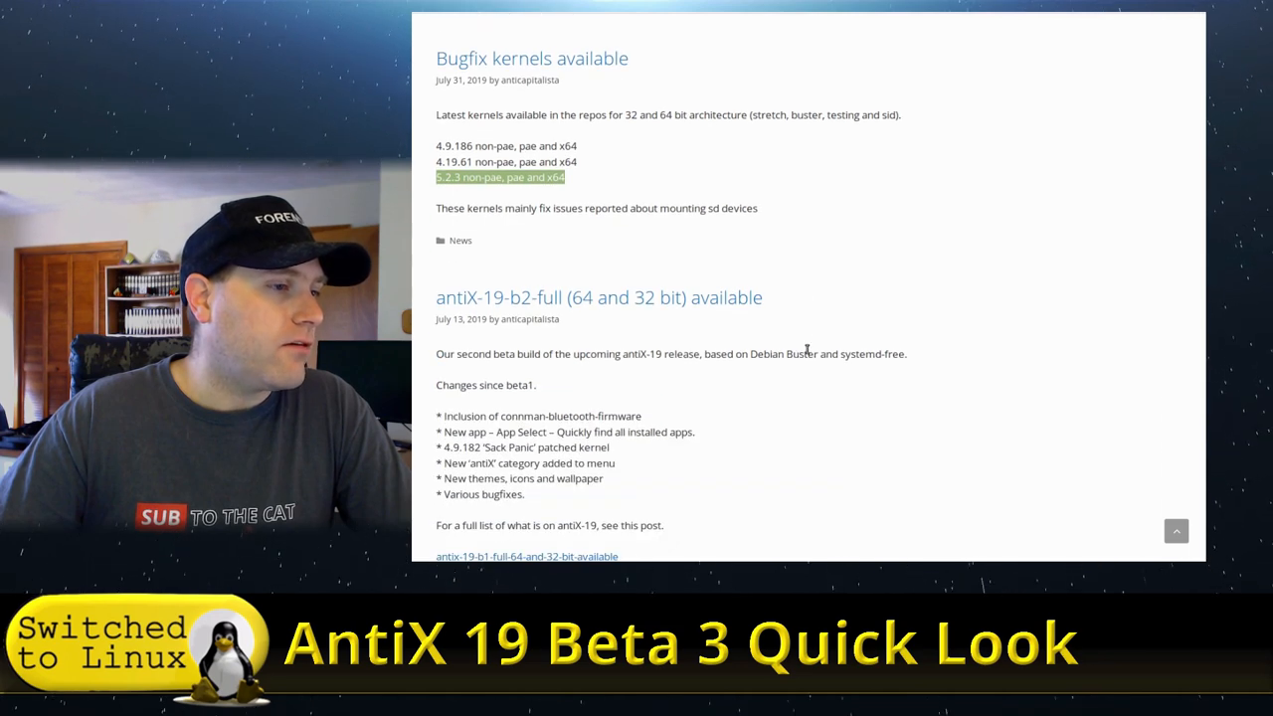
{"action": "scroll", "scroll_direction": "down", "scroll_amount": 3}
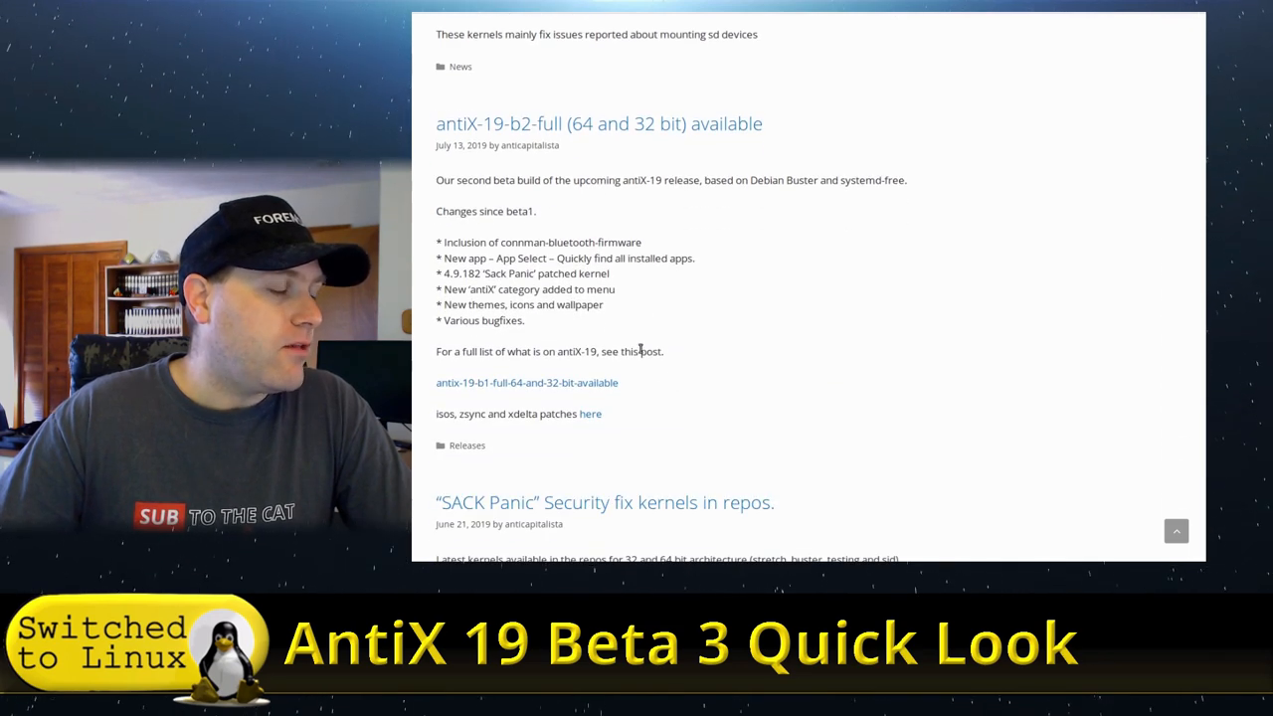
{"action": "scroll", "scroll_direction": "up", "scroll_amount": 3}
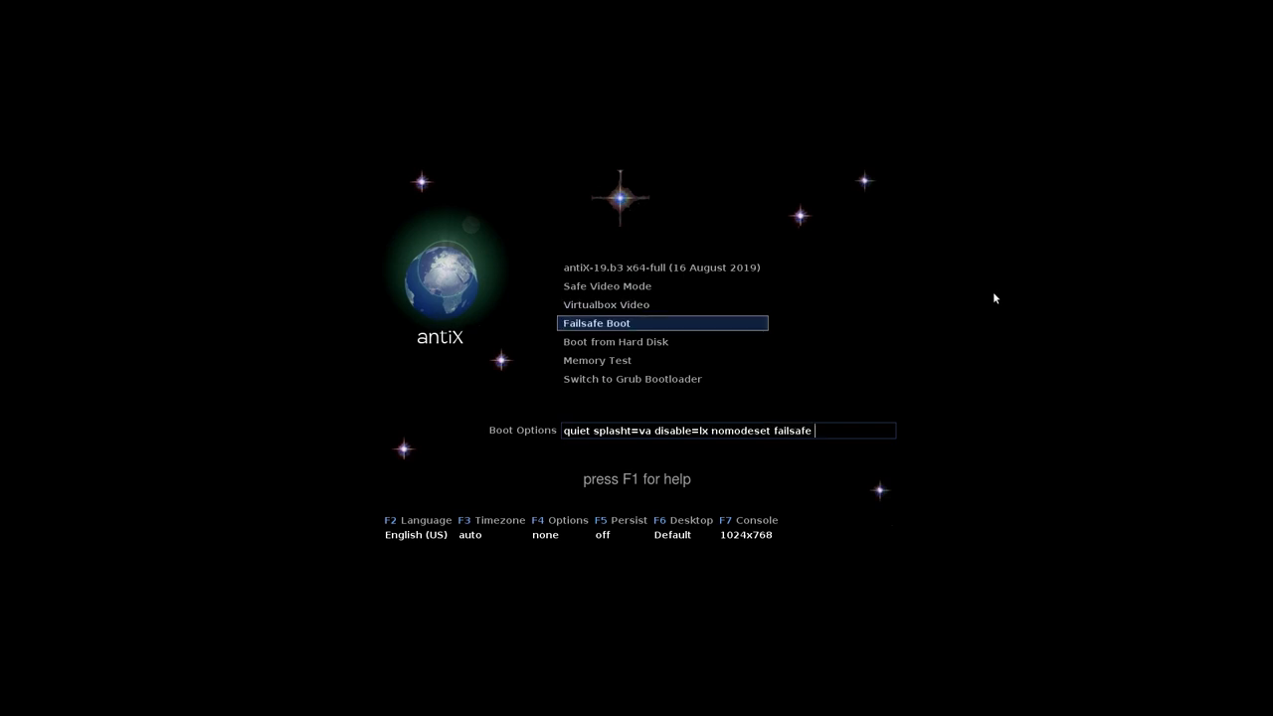
Boot the antiX-19 beta 3 live system to its desktop
{"action": "key", "text": "Down"}
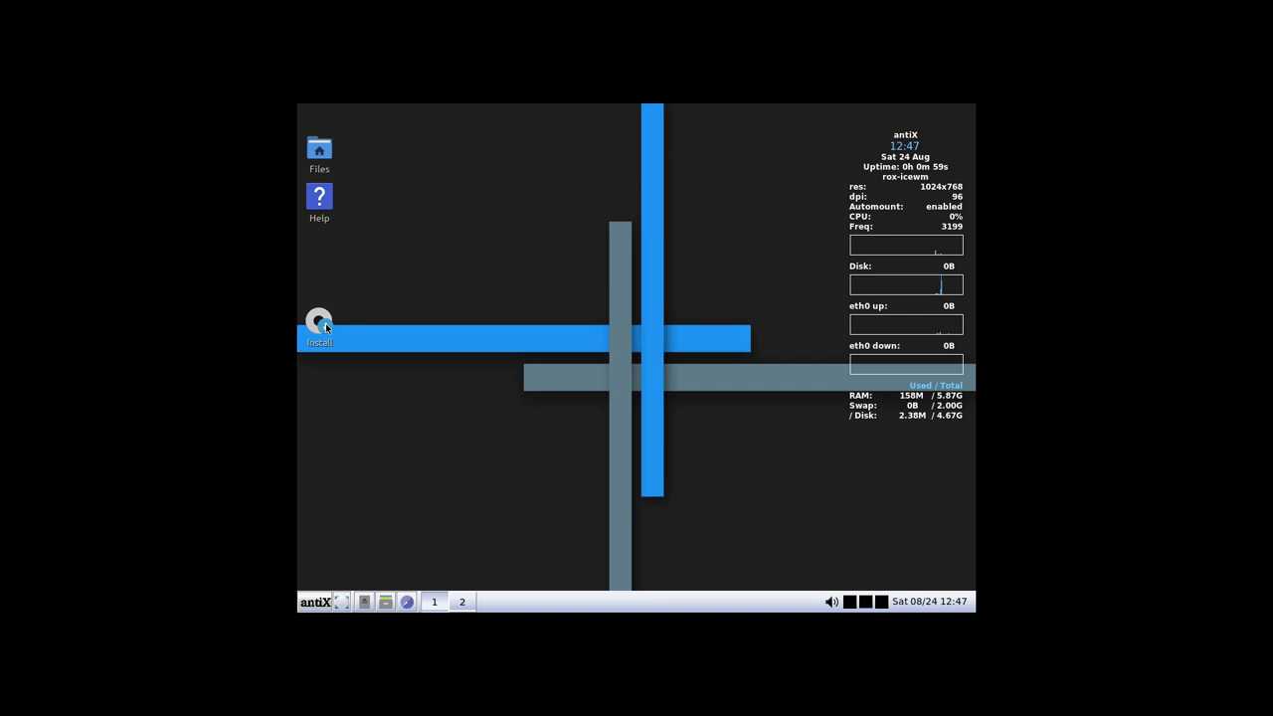
Launch the installer, accept the terms and choose auto-install using the entire sda disk
{"action": "double_click", "coordinate": [319, 328]}
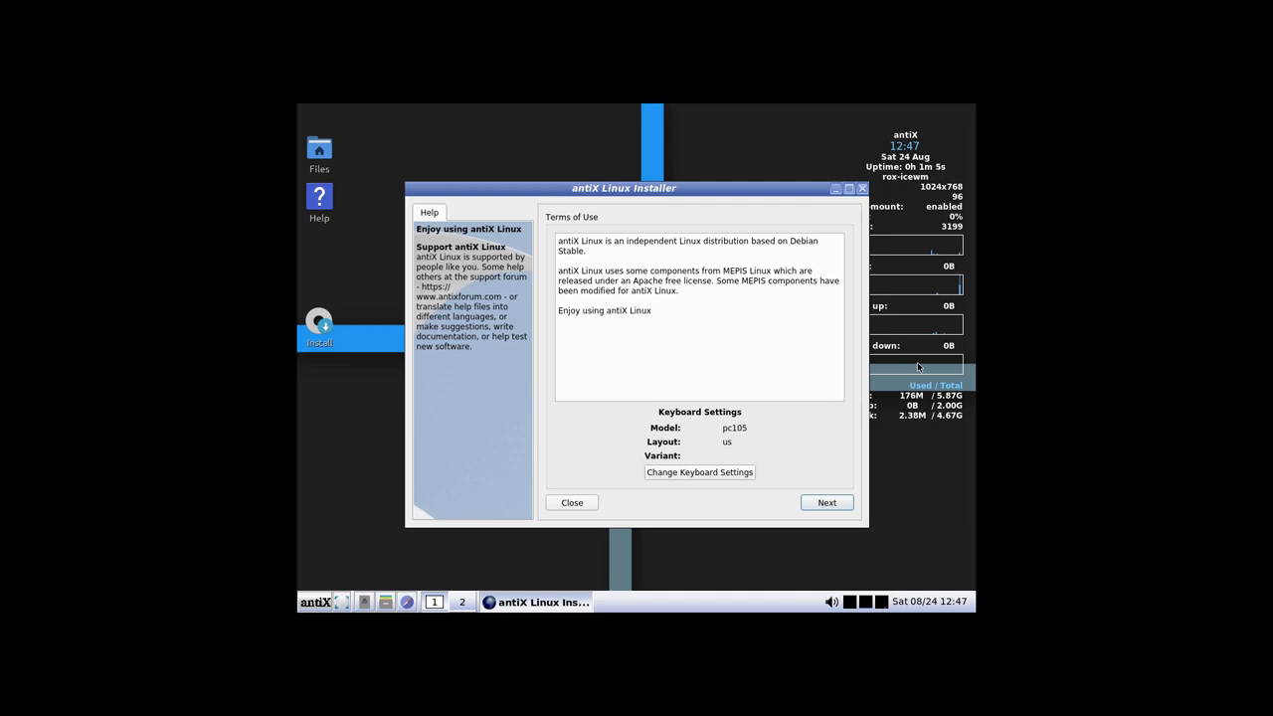
{"action": "mouse_move", "coordinate": [616, 505]}
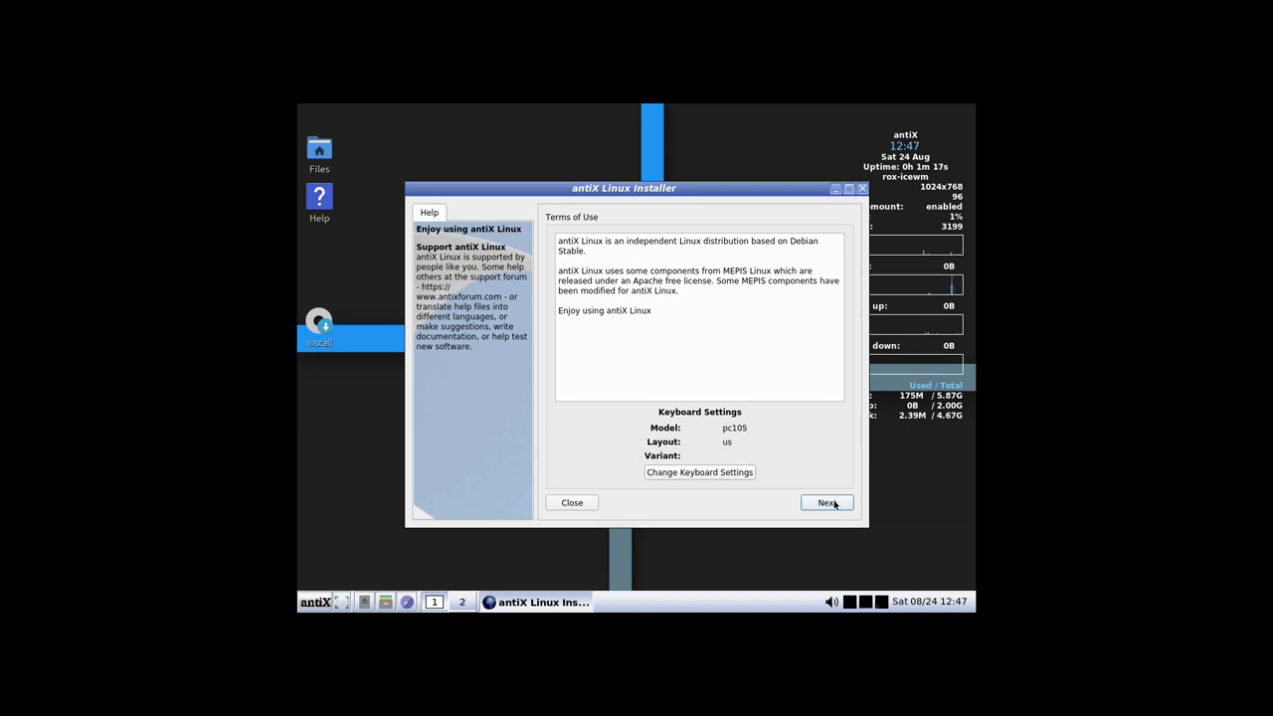
{"action": "left_click", "coordinate": [826, 502]}
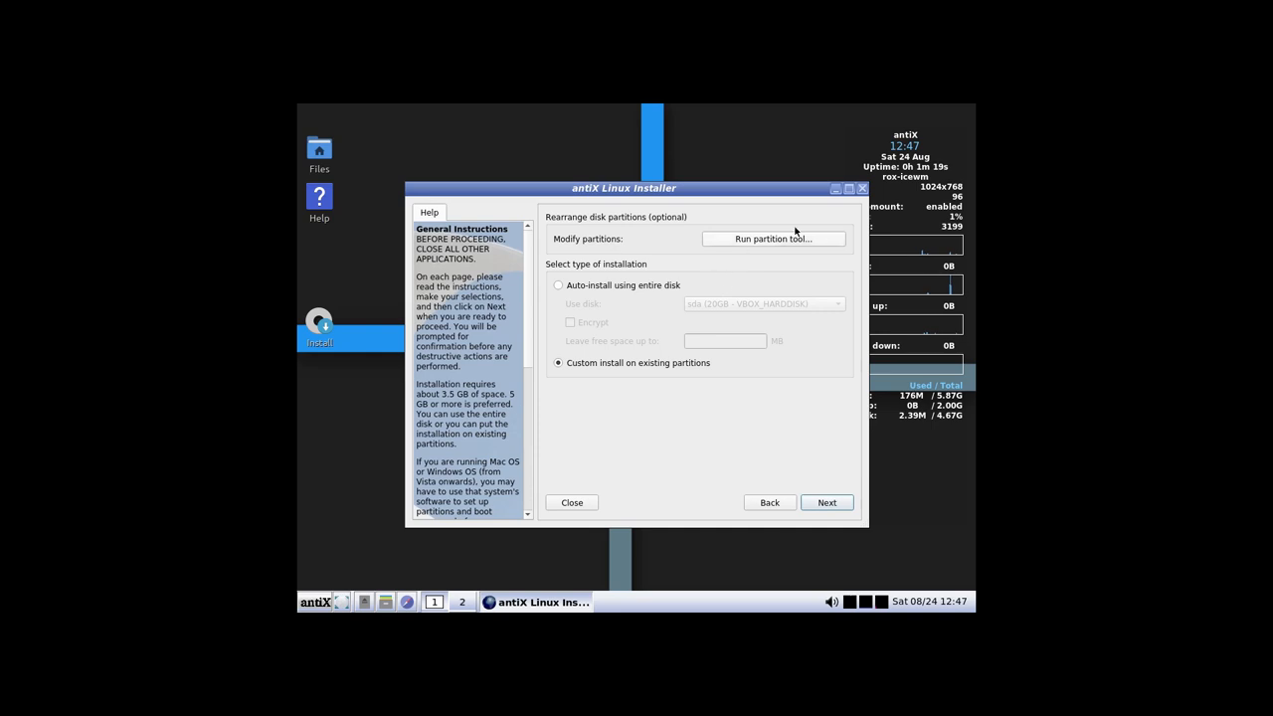
{"action": "mouse_move", "coordinate": [731, 308]}
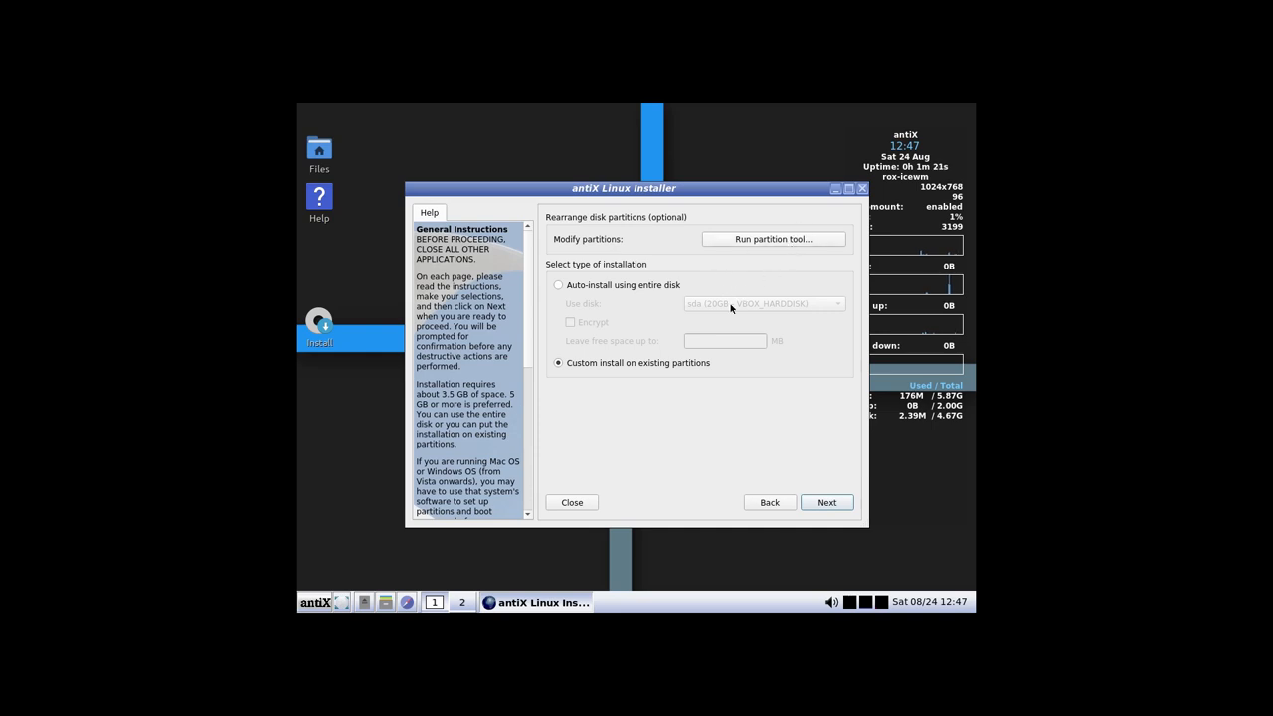
{"action": "mouse_move", "coordinate": [608, 306]}
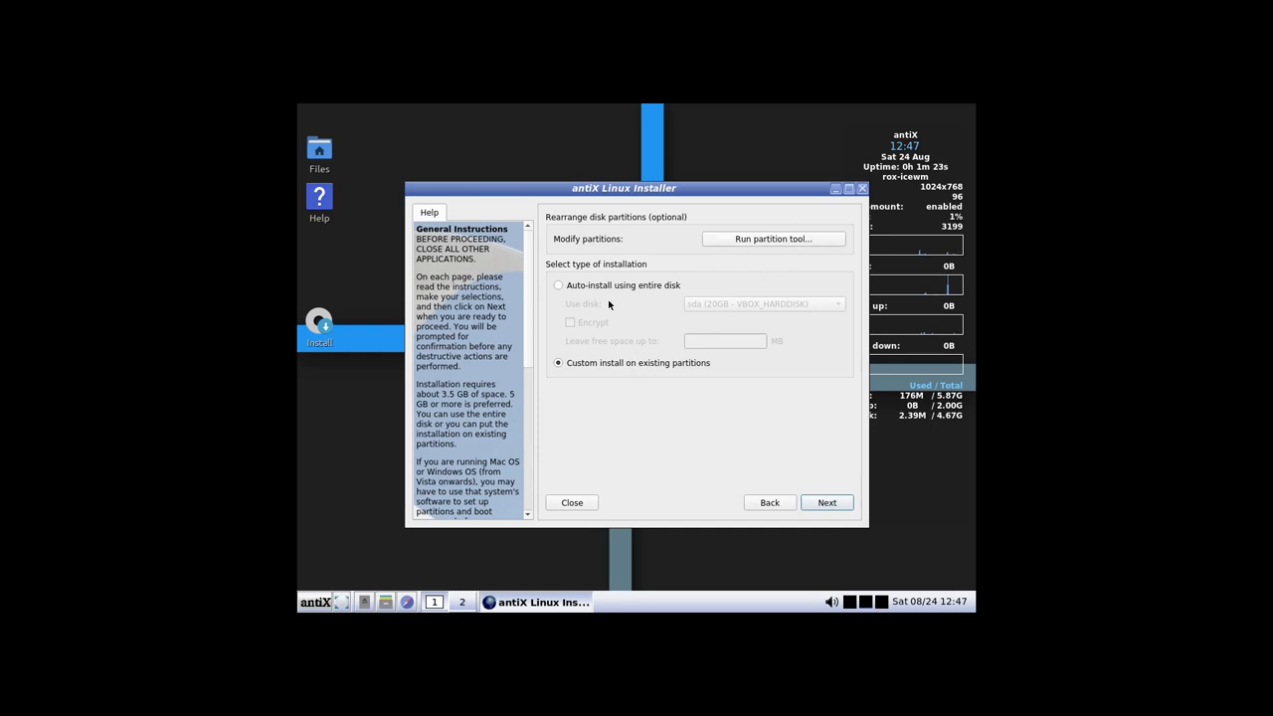
{"action": "left_click", "coordinate": [558, 285]}
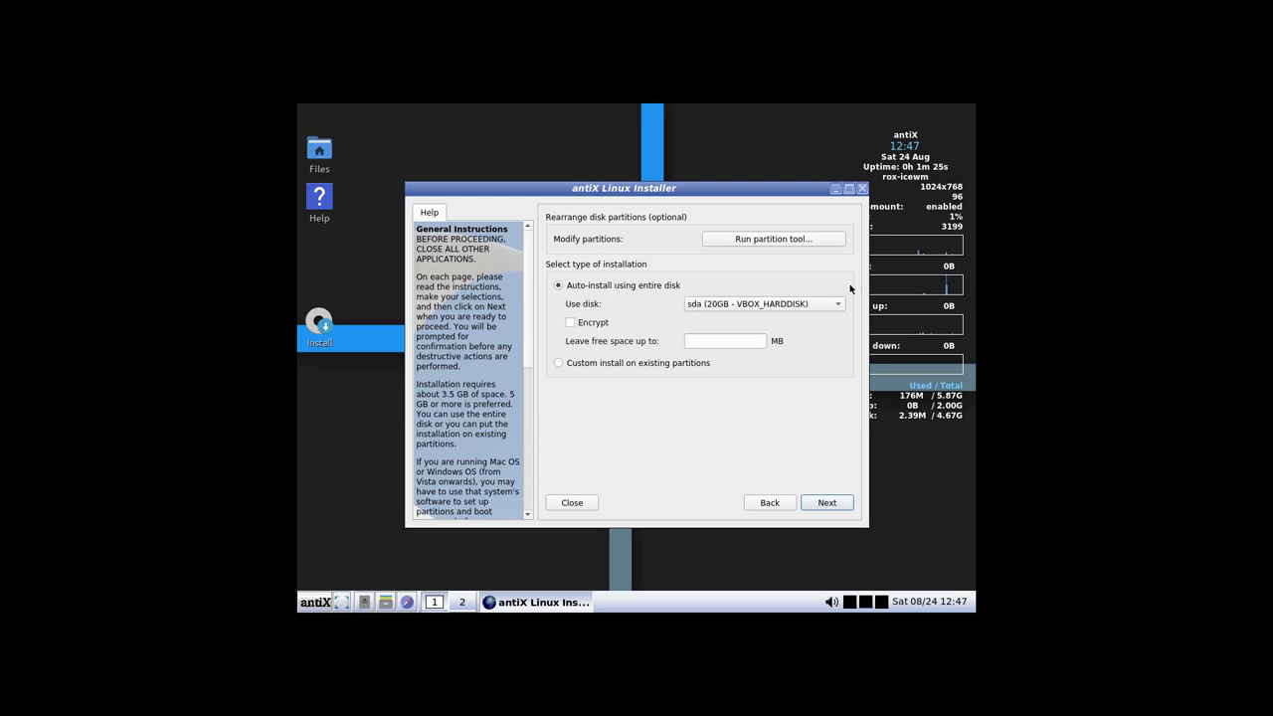
{"action": "mouse_move", "coordinate": [580, 322]}
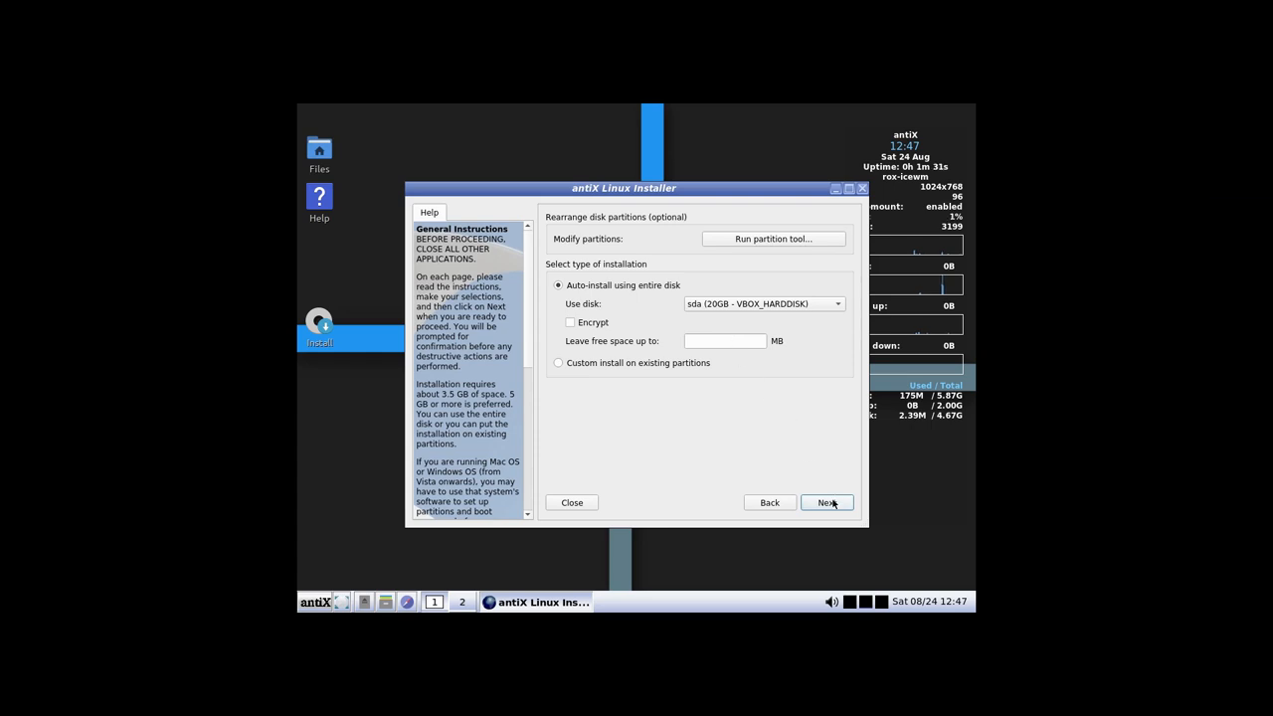
{"action": "left_click", "coordinate": [826, 502]}
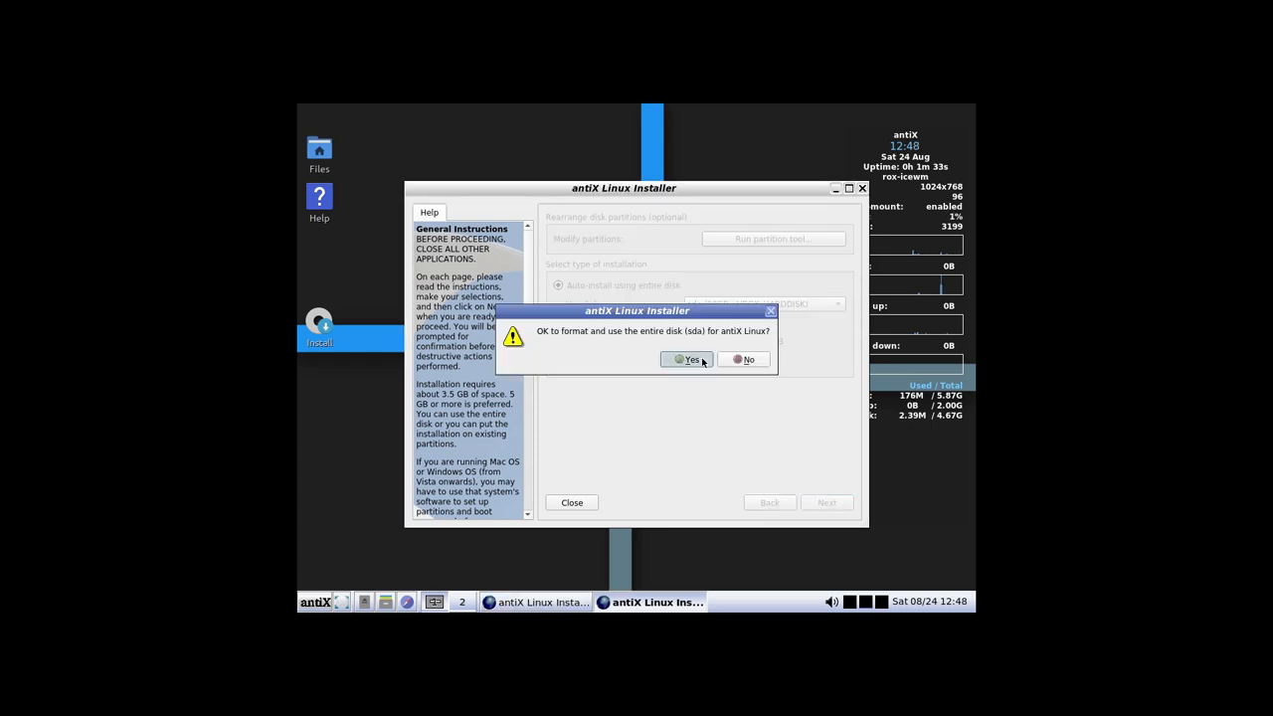
Approve formatting the whole sda disk and keep GRUB installed on the MBR
{"action": "left_click", "coordinate": [687, 359]}
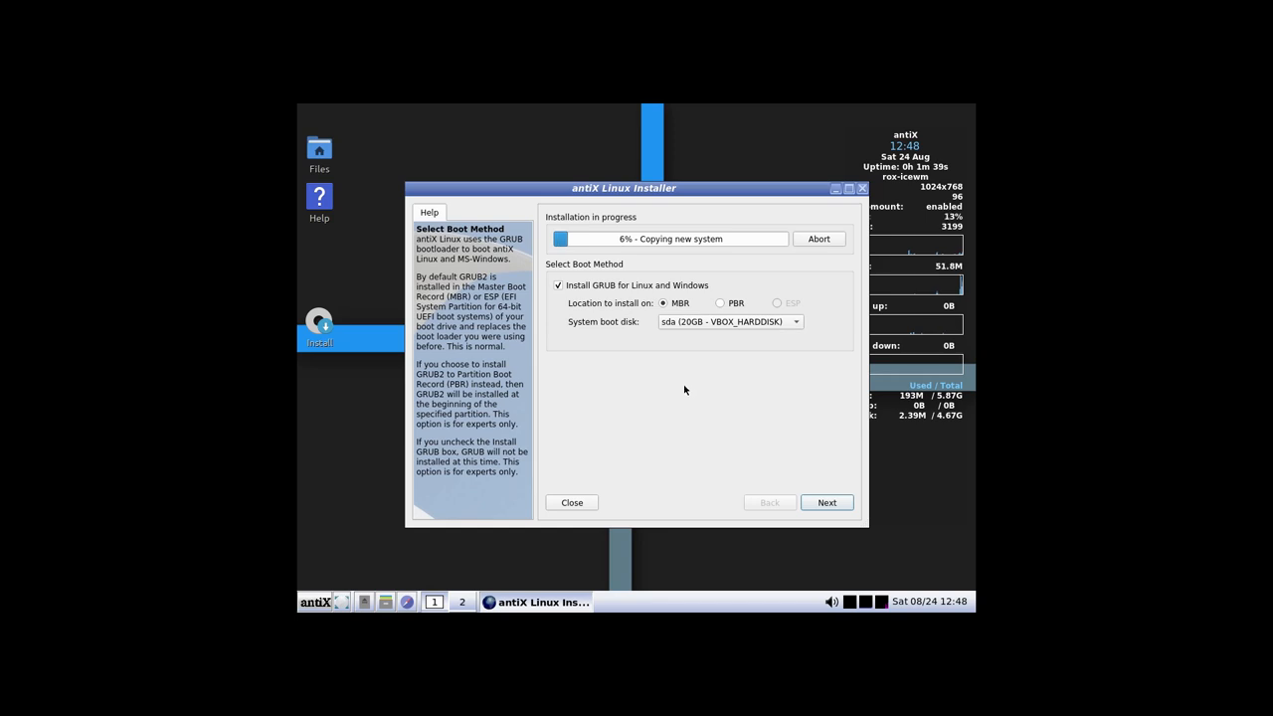
{"action": "mouse_move", "coordinate": [672, 344]}
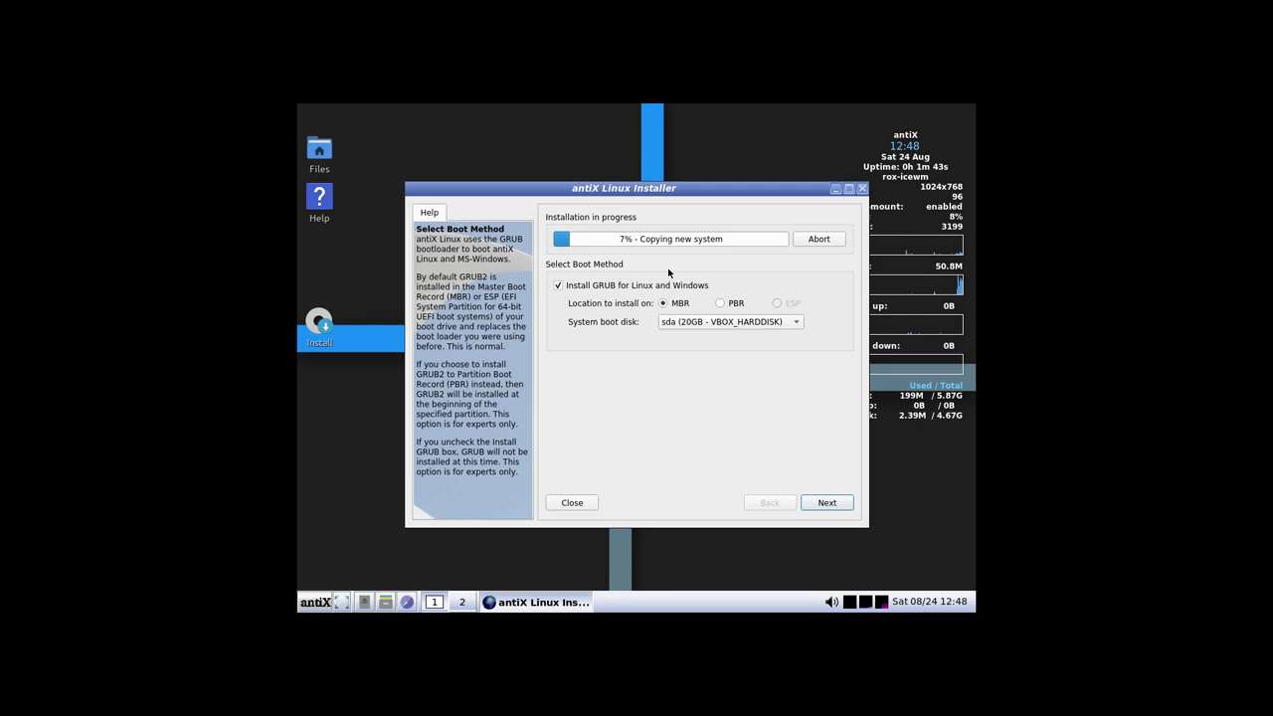
{"action": "mouse_move", "coordinate": [550, 327]}
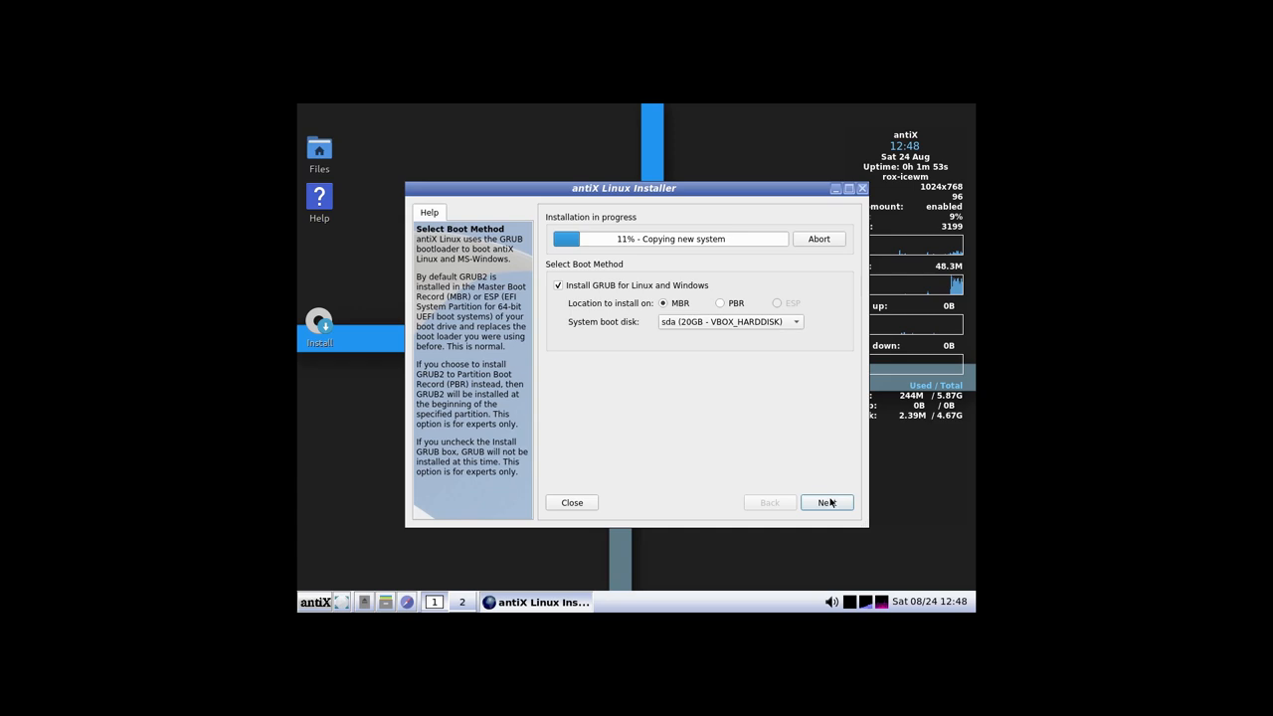
{"action": "left_click", "coordinate": [826, 503]}
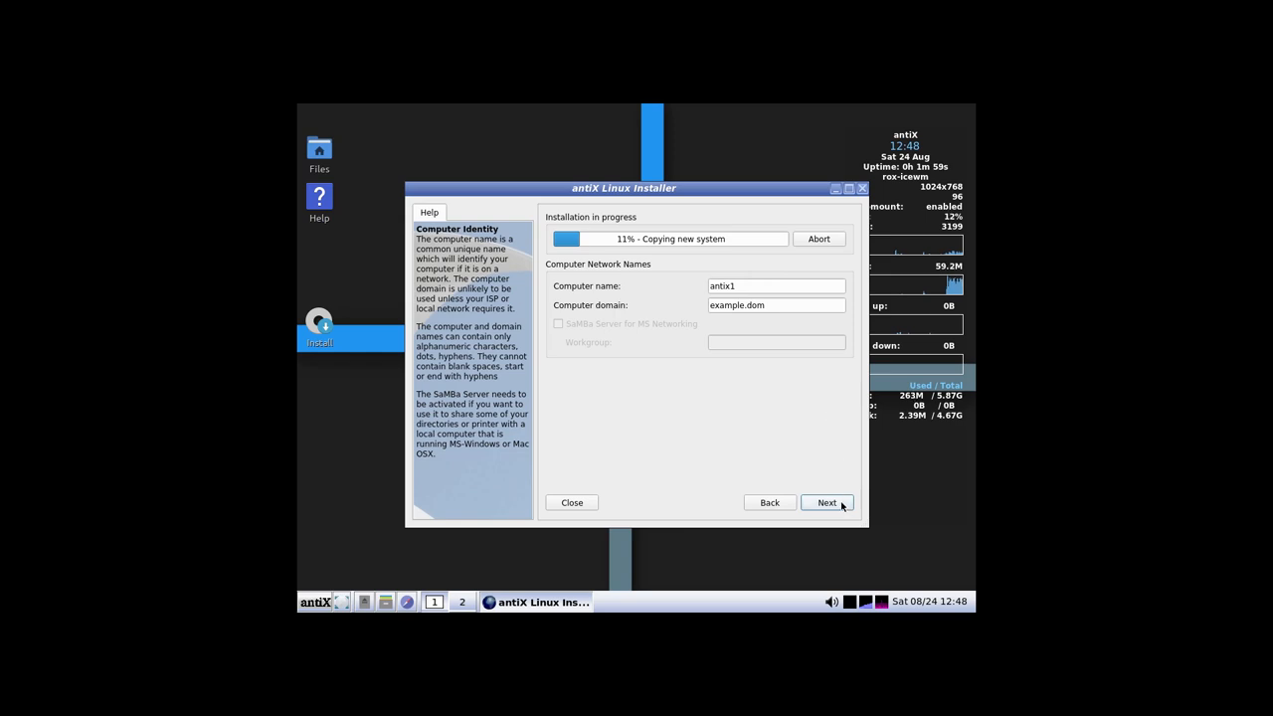
Accept the computer name, switch the clock to 12-hour format and keep America/New_York
{"action": "left_click", "coordinate": [826, 502]}
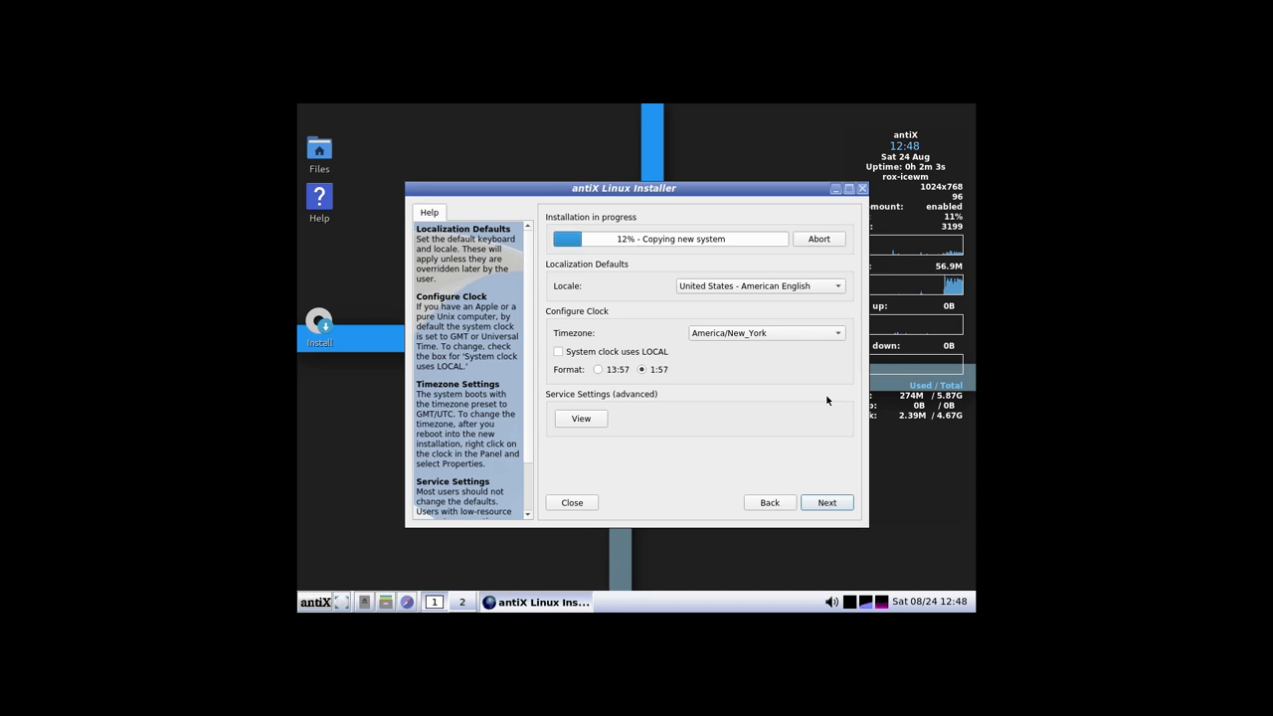
{"action": "mouse_move", "coordinate": [581, 329]}
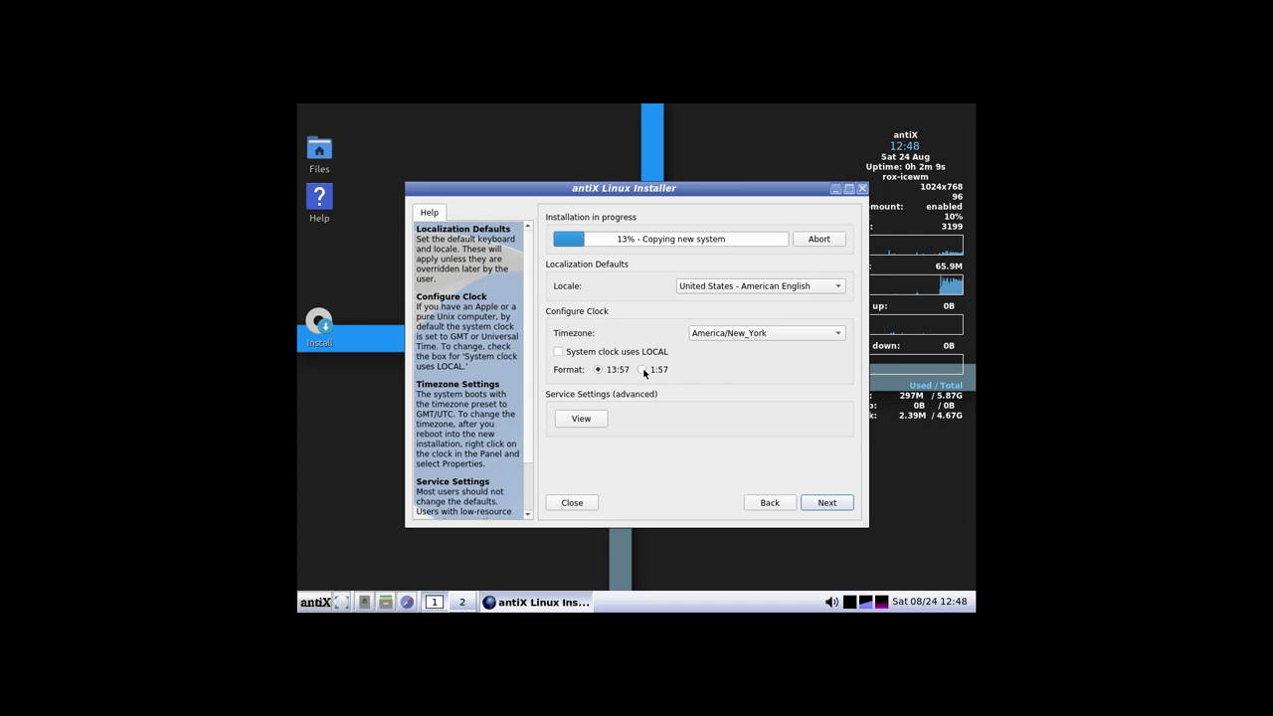
{"action": "left_click", "coordinate": [641, 369]}
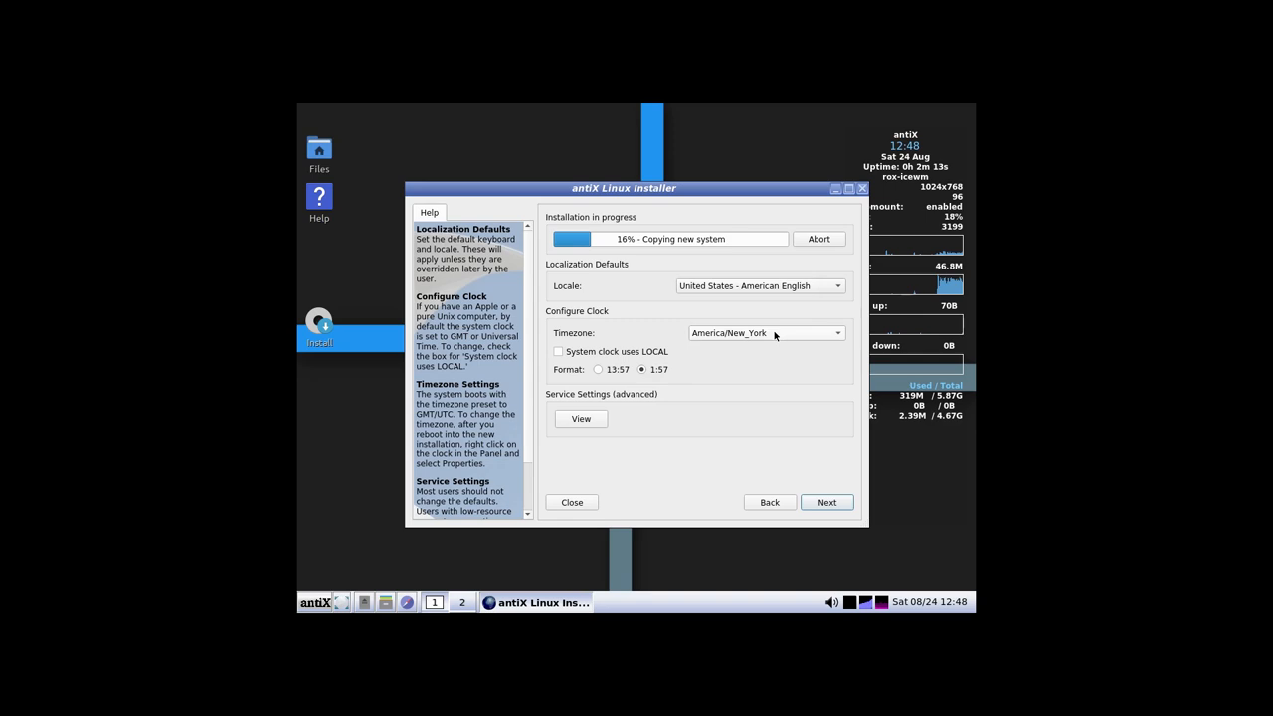
{"action": "mouse_move", "coordinate": [604, 415]}
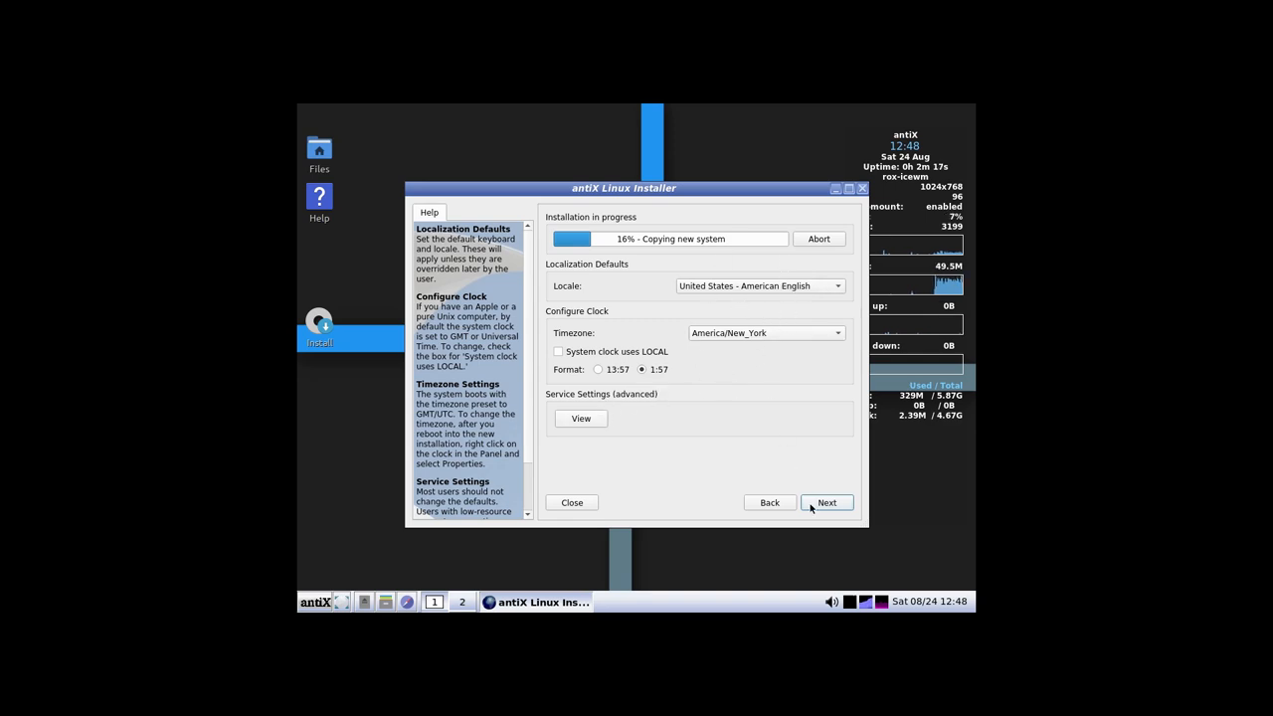
{"action": "left_click", "coordinate": [826, 502]}
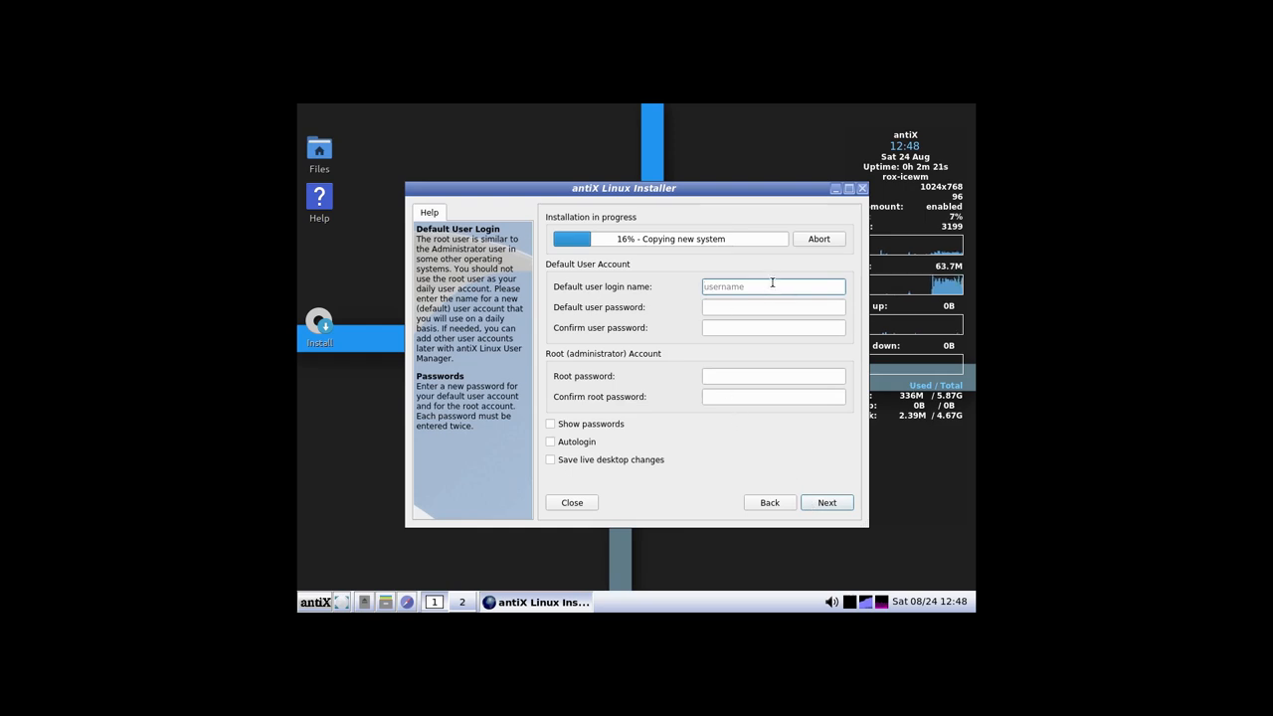
Create the default user antix with matching user and root passwords and submit
{"action": "type", "text": "antix"}
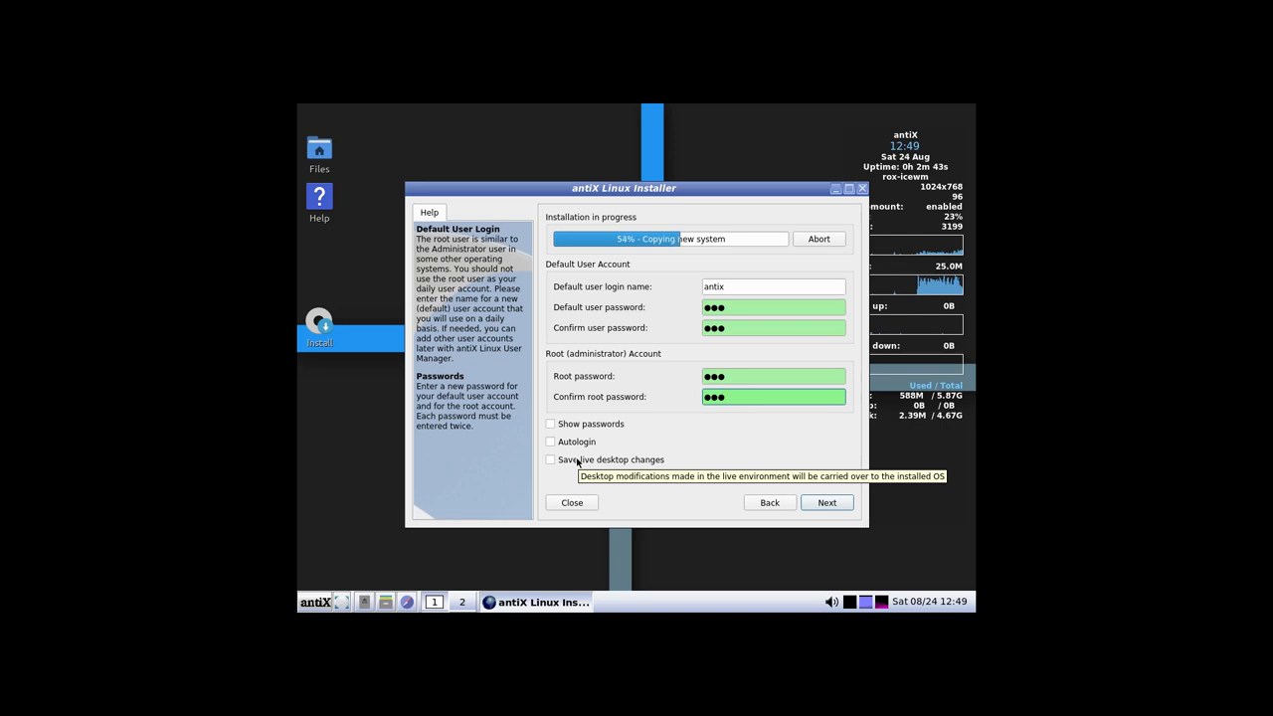
{"action": "mouse_move", "coordinate": [278, 338]}
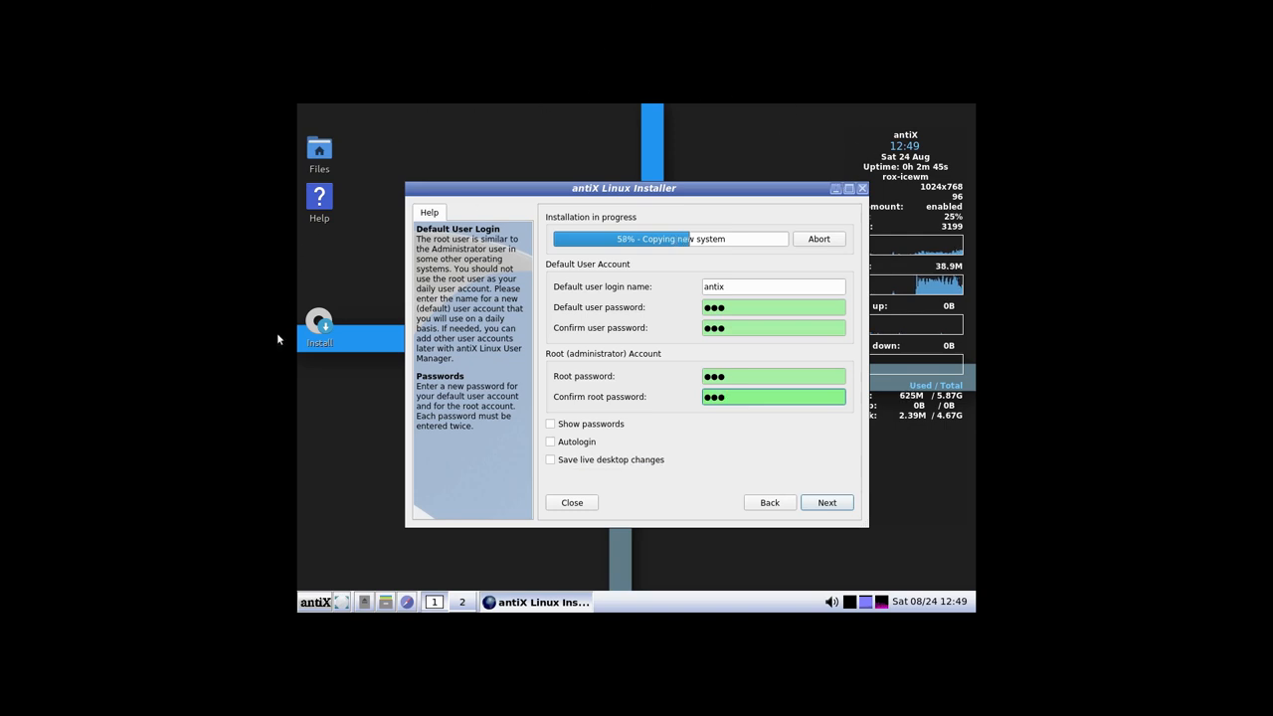
{"action": "mouse_move", "coordinate": [646, 430]}
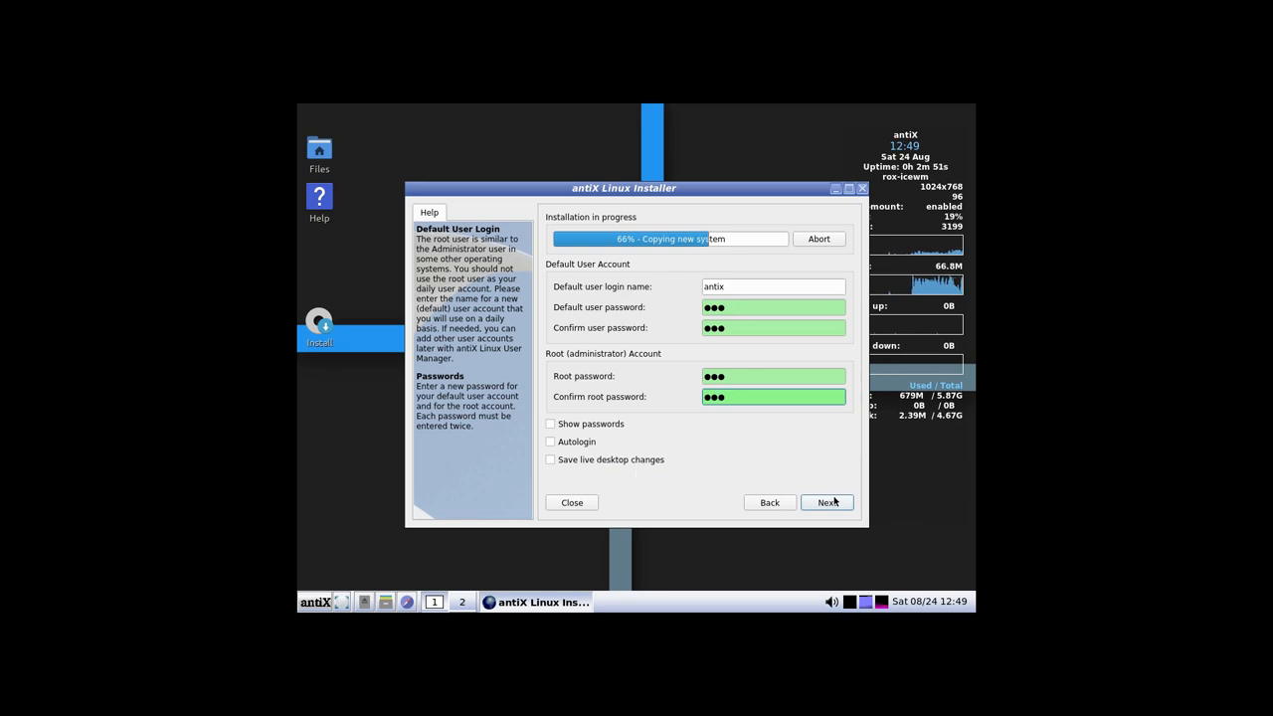
{"action": "left_click", "coordinate": [826, 502]}
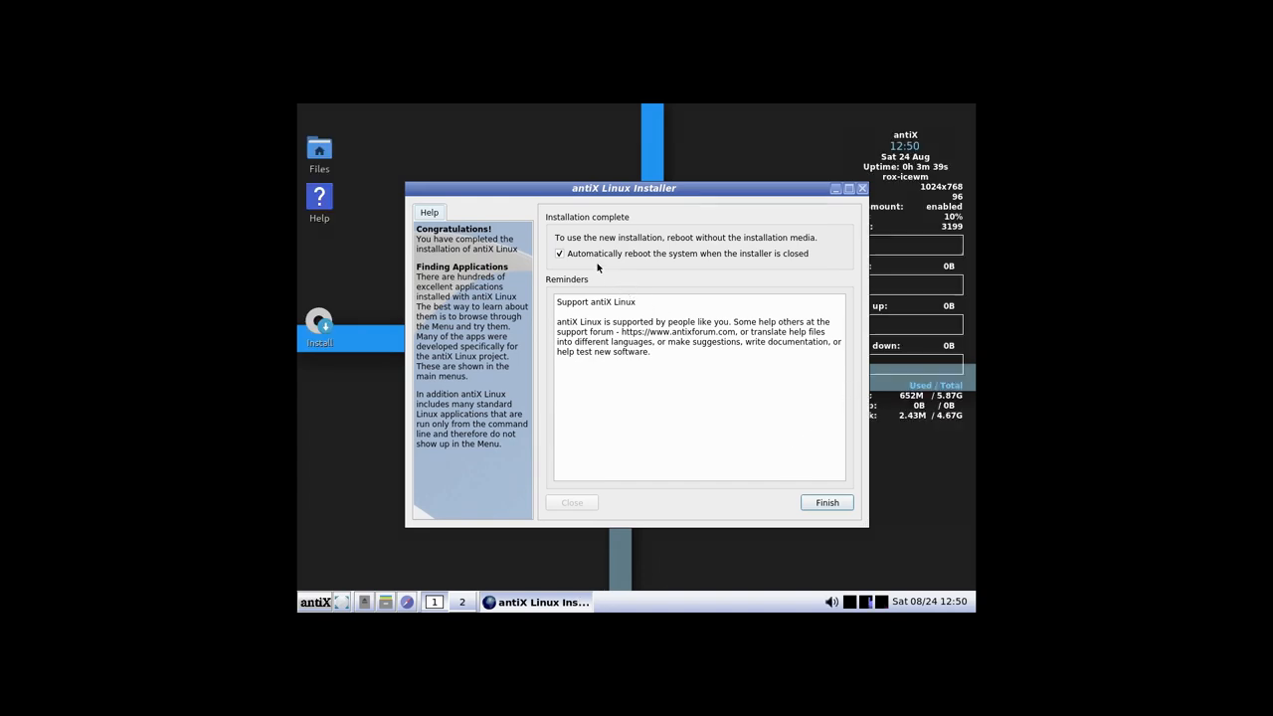
{"action": "mouse_move", "coordinate": [586, 259]}
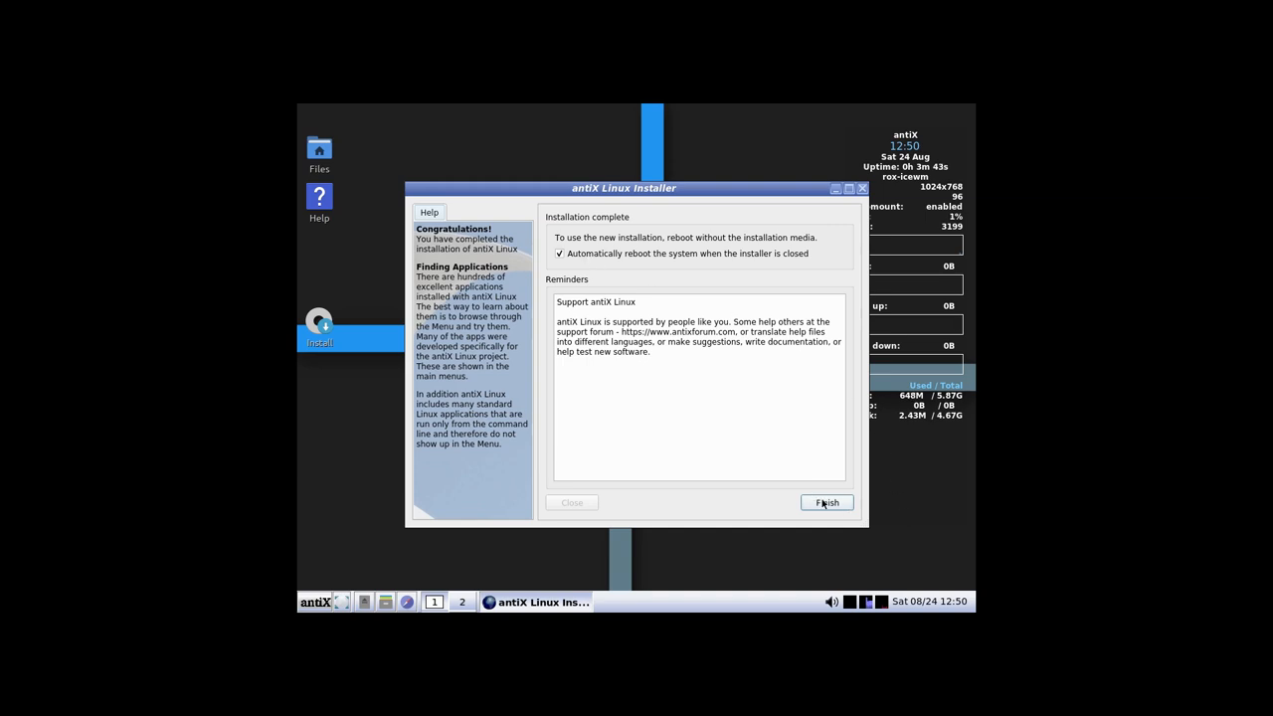
{"action": "mouse_move", "coordinate": [858, 521]}
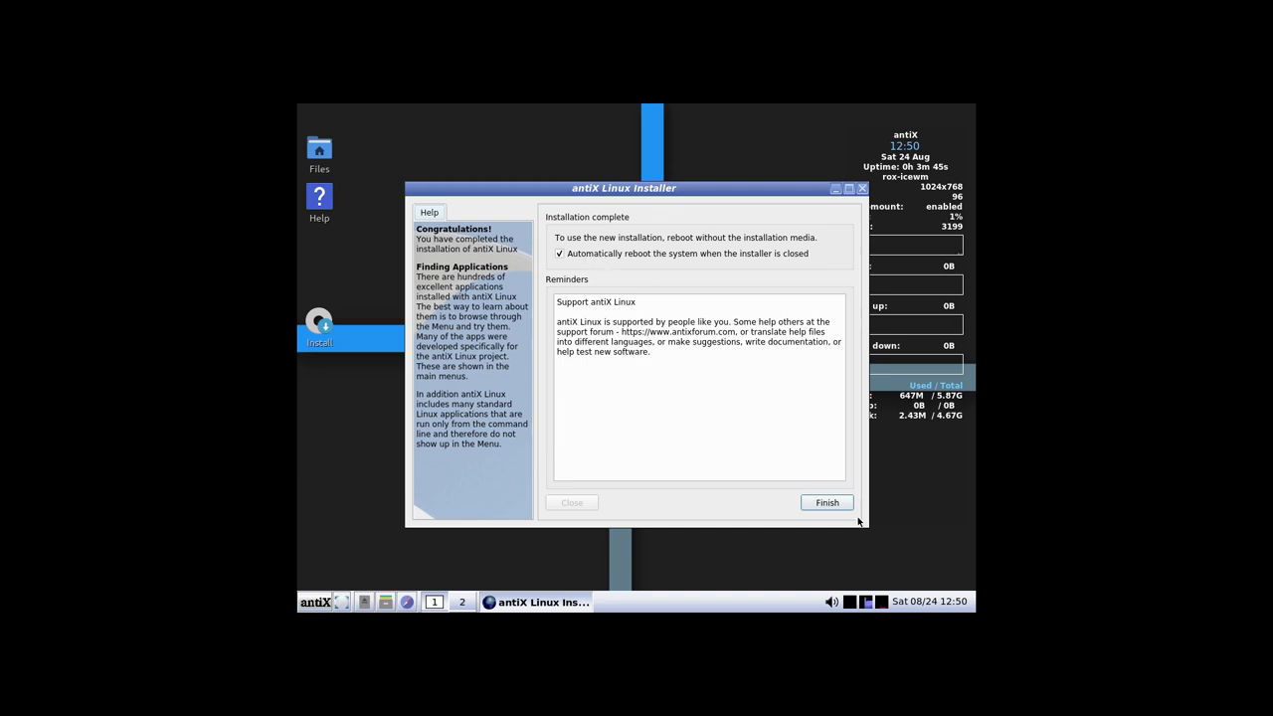
Finish the installer with automatic reboot enabled
{"action": "left_click", "coordinate": [827, 502]}
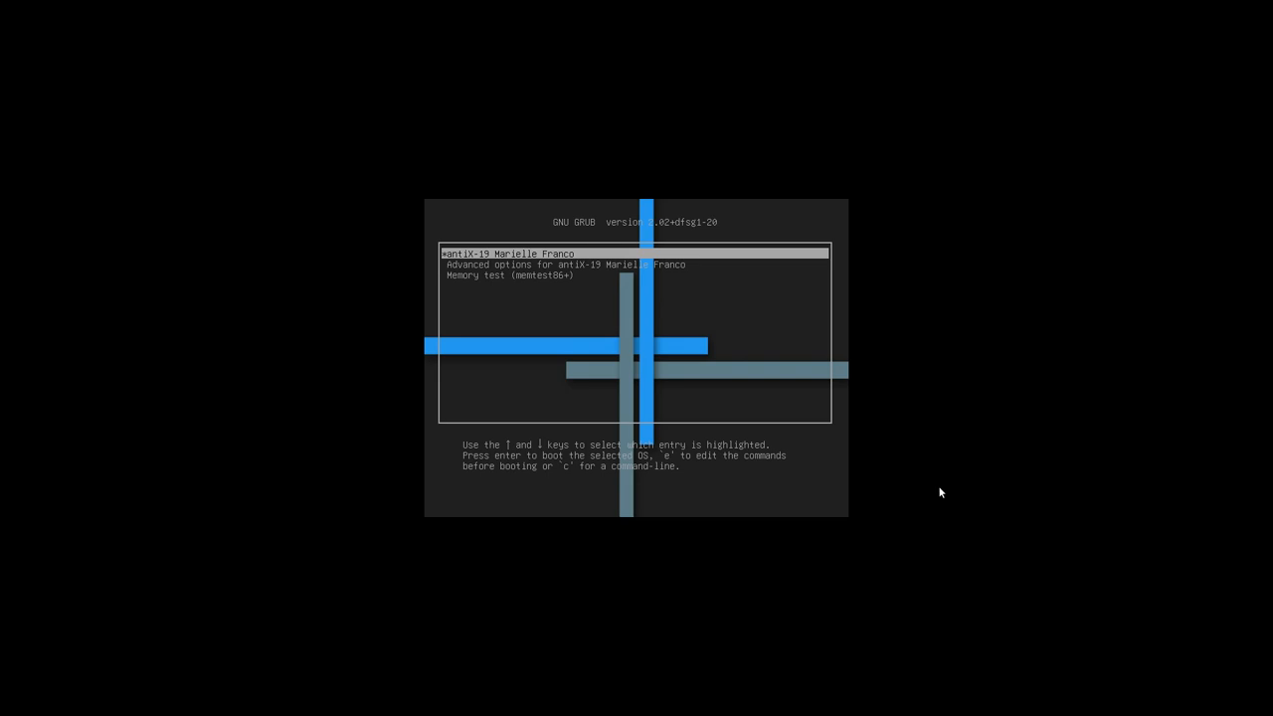
Boot the default antiX-19 entry from the GRUB menu
{"action": "key", "text": "Return"}
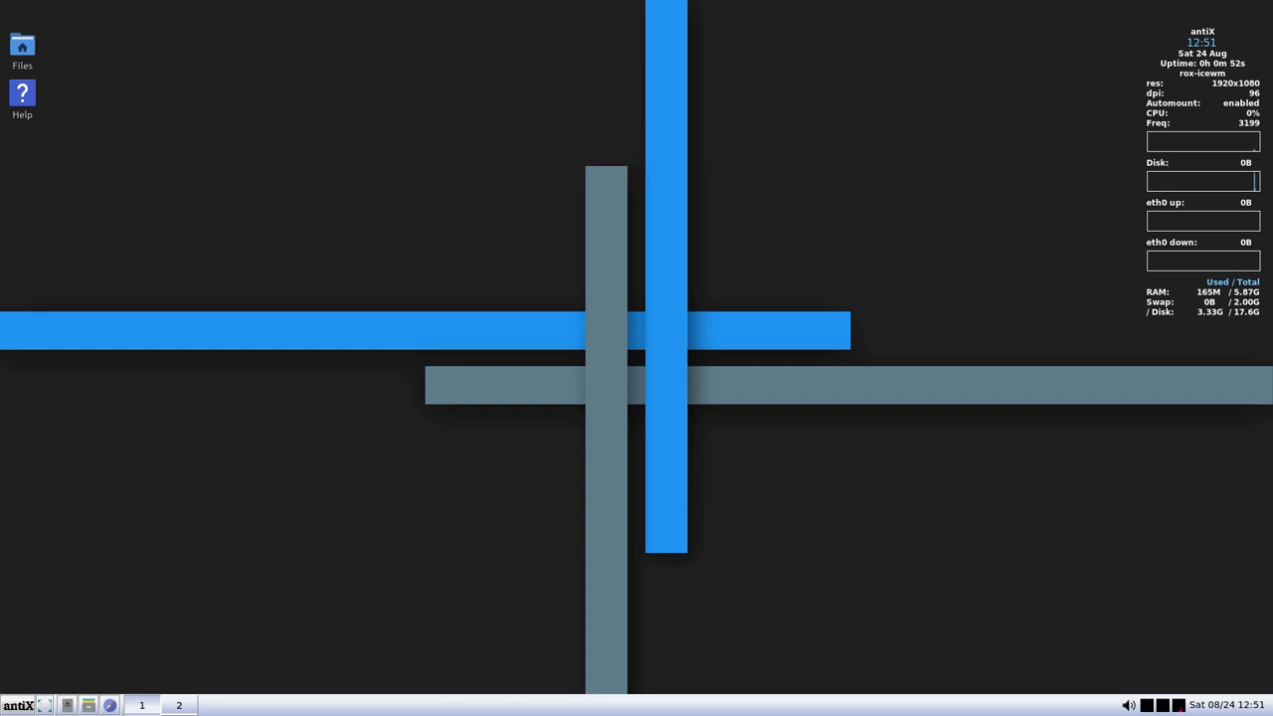
{"action": "mouse_move", "coordinate": [419, 585]}
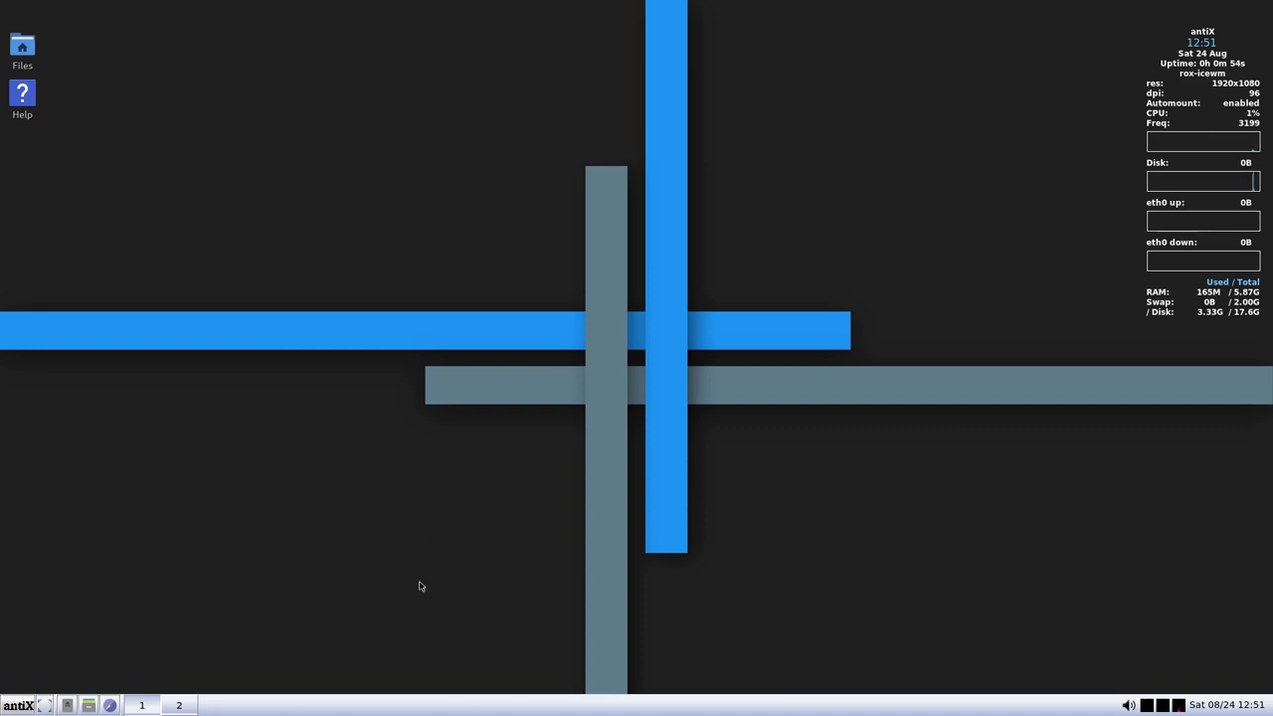
{"action": "mouse_move", "coordinate": [589, 434]}
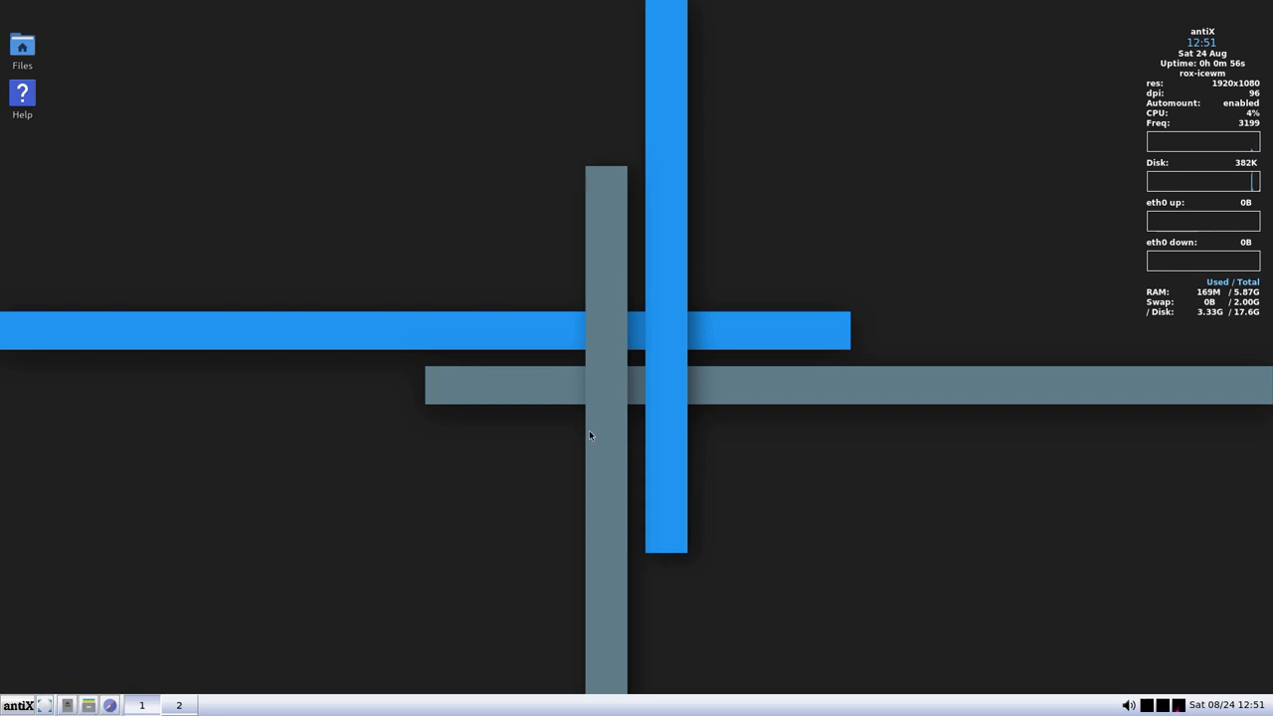
Browse the home folder in the file manager, close it, and bring up the desktop's main menu
{"action": "left_click", "coordinate": [87, 704]}
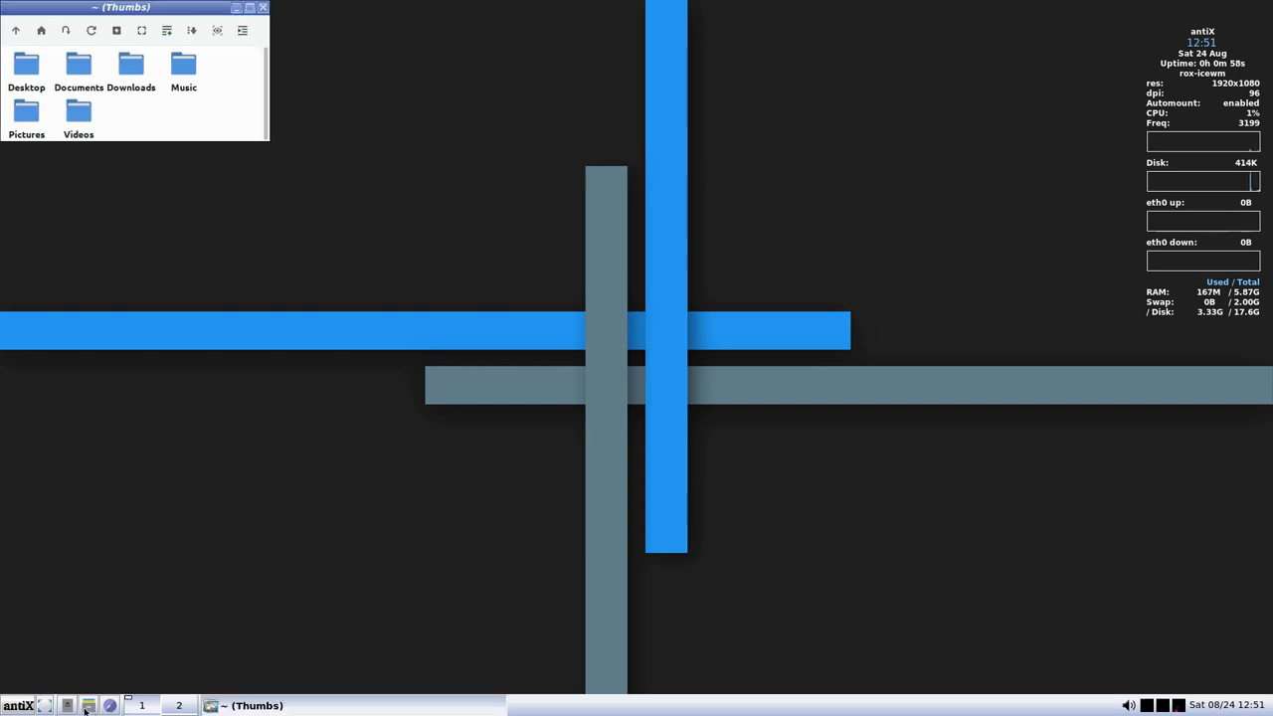
{"action": "left_click", "coordinate": [87, 705]}
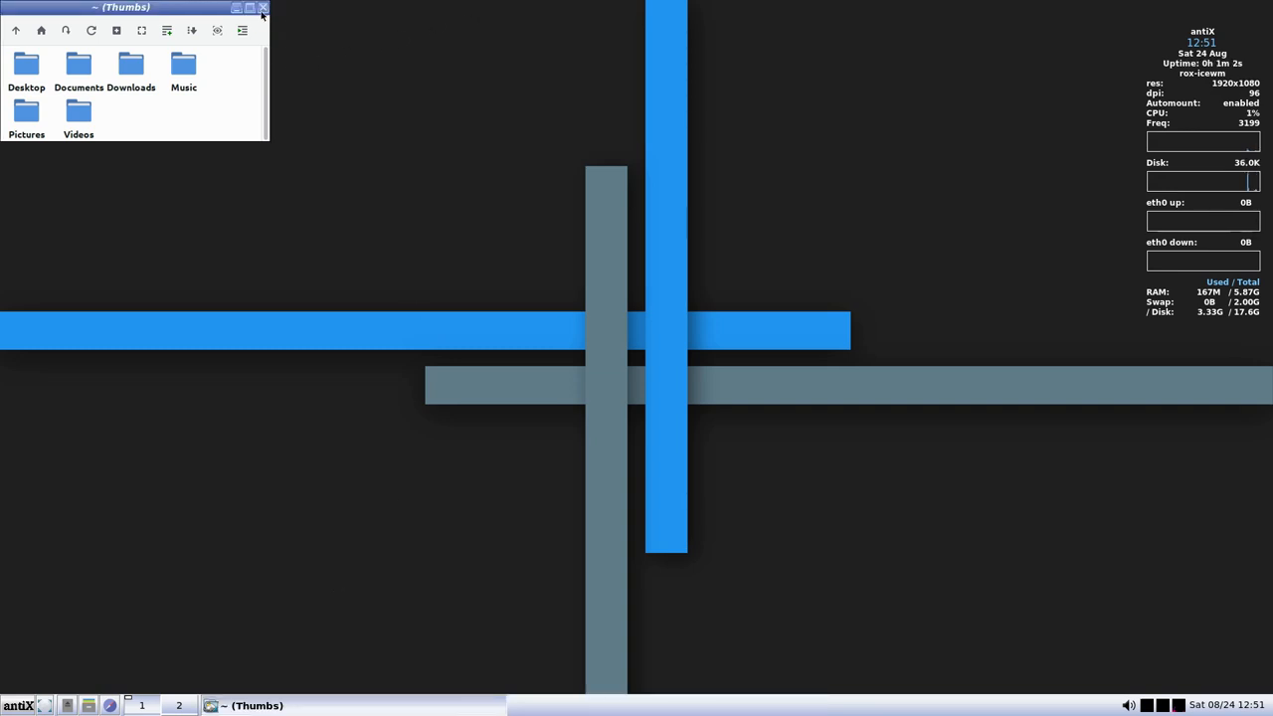
{"action": "left_click", "coordinate": [262, 8]}
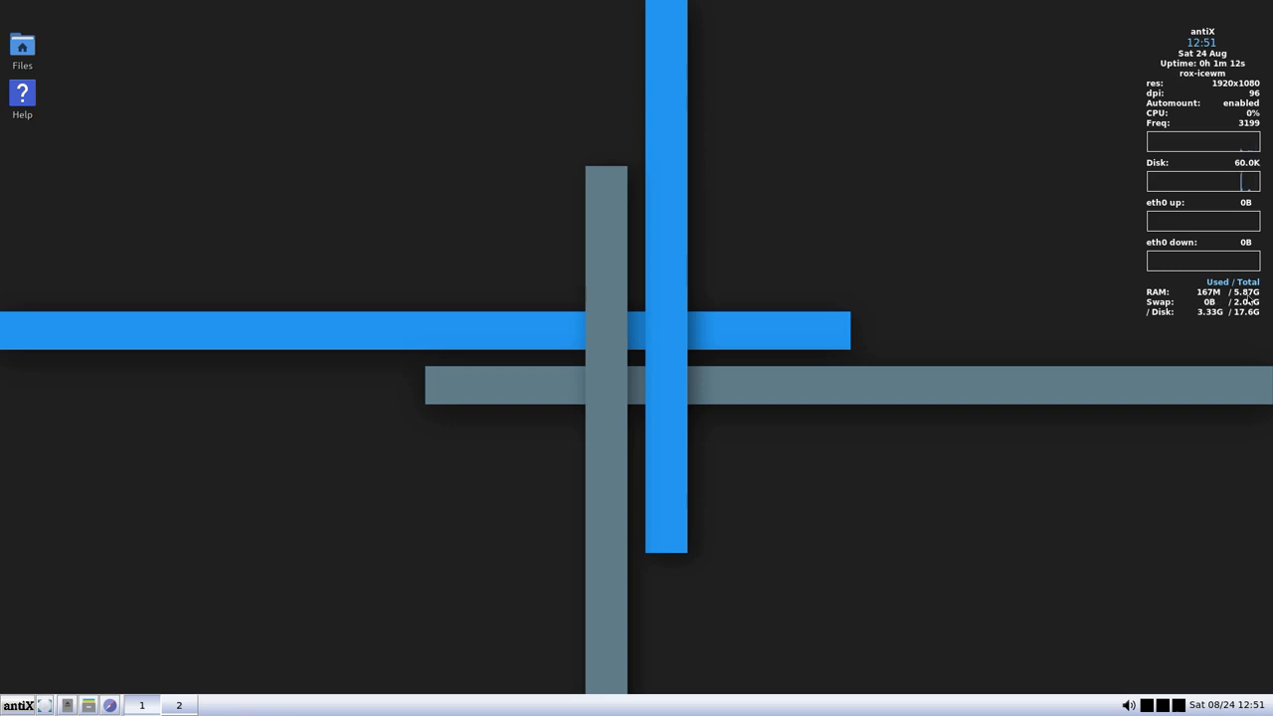
{"action": "mouse_move", "coordinate": [1191, 436]}
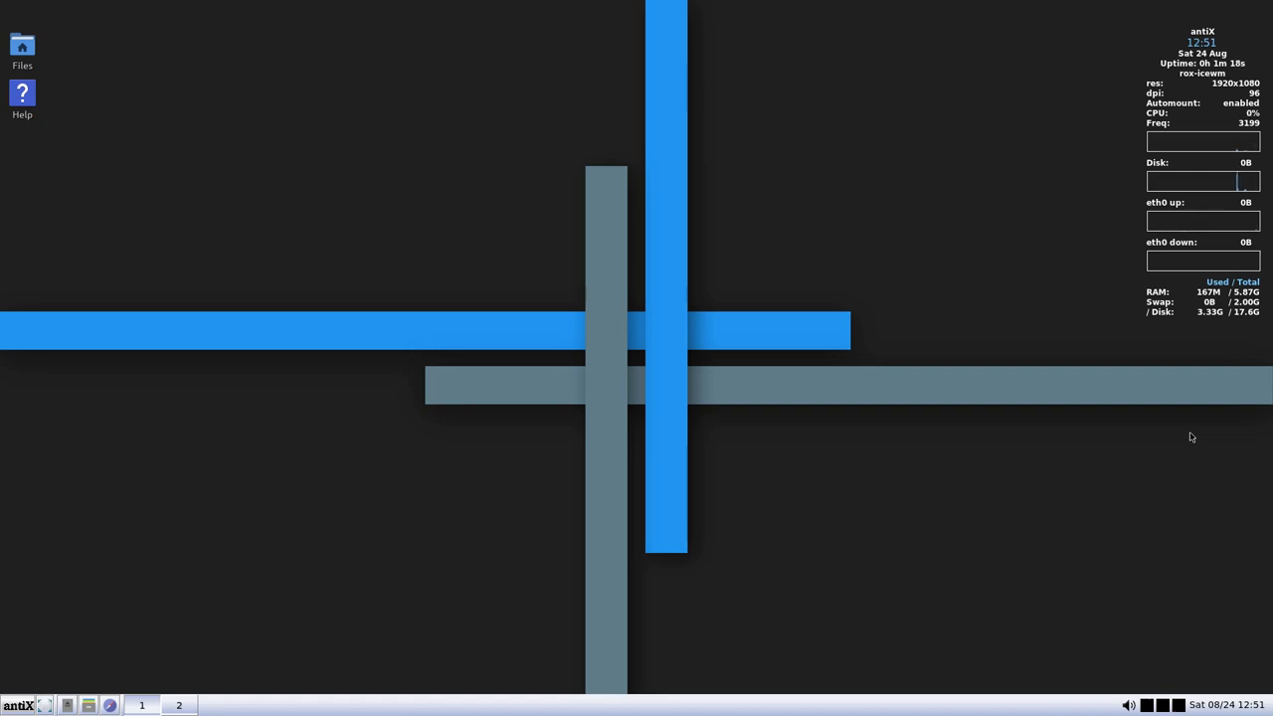
{"action": "mouse_move", "coordinate": [433, 200]}
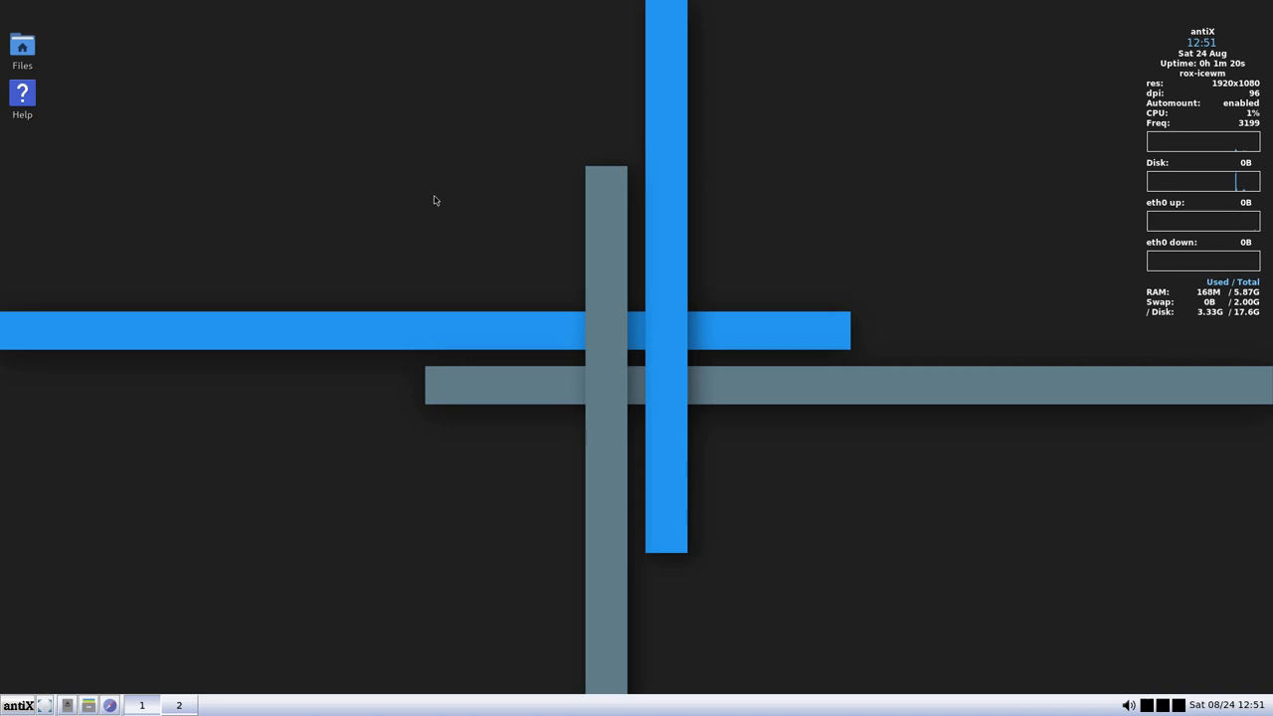
{"action": "right_click", "coordinate": [433, 200]}
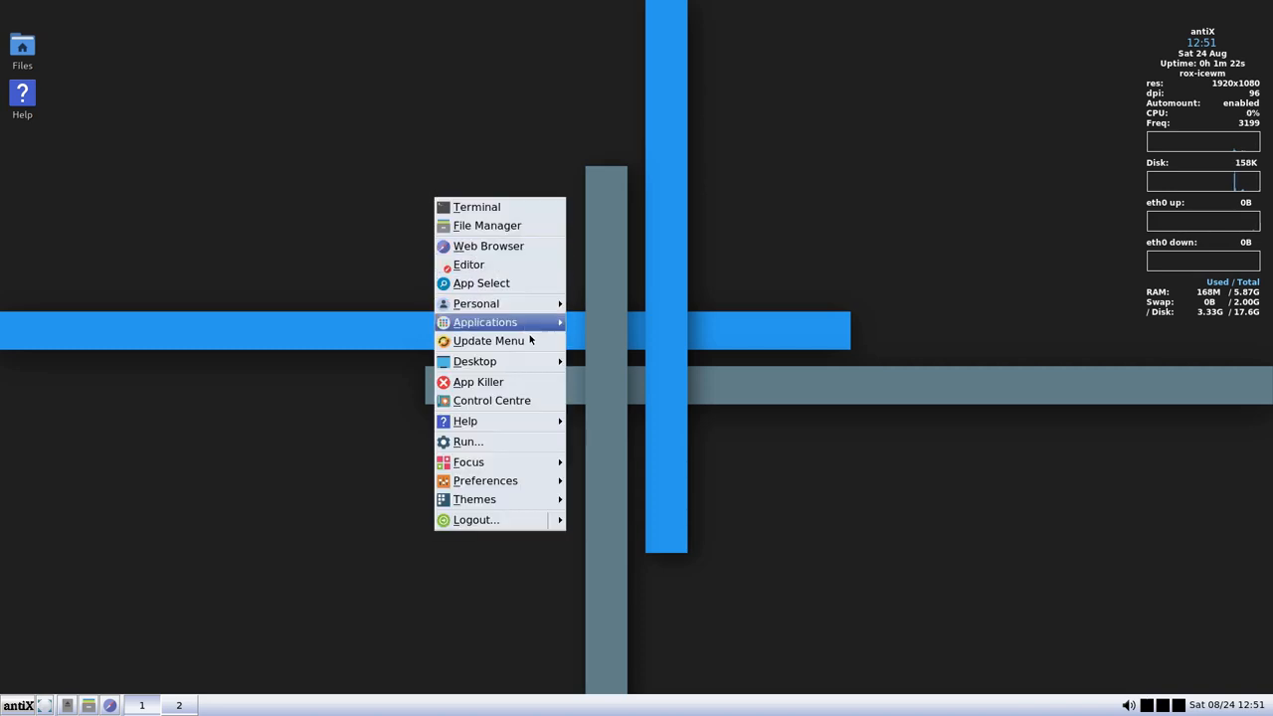
{"action": "mouse_move", "coordinate": [474, 361]}
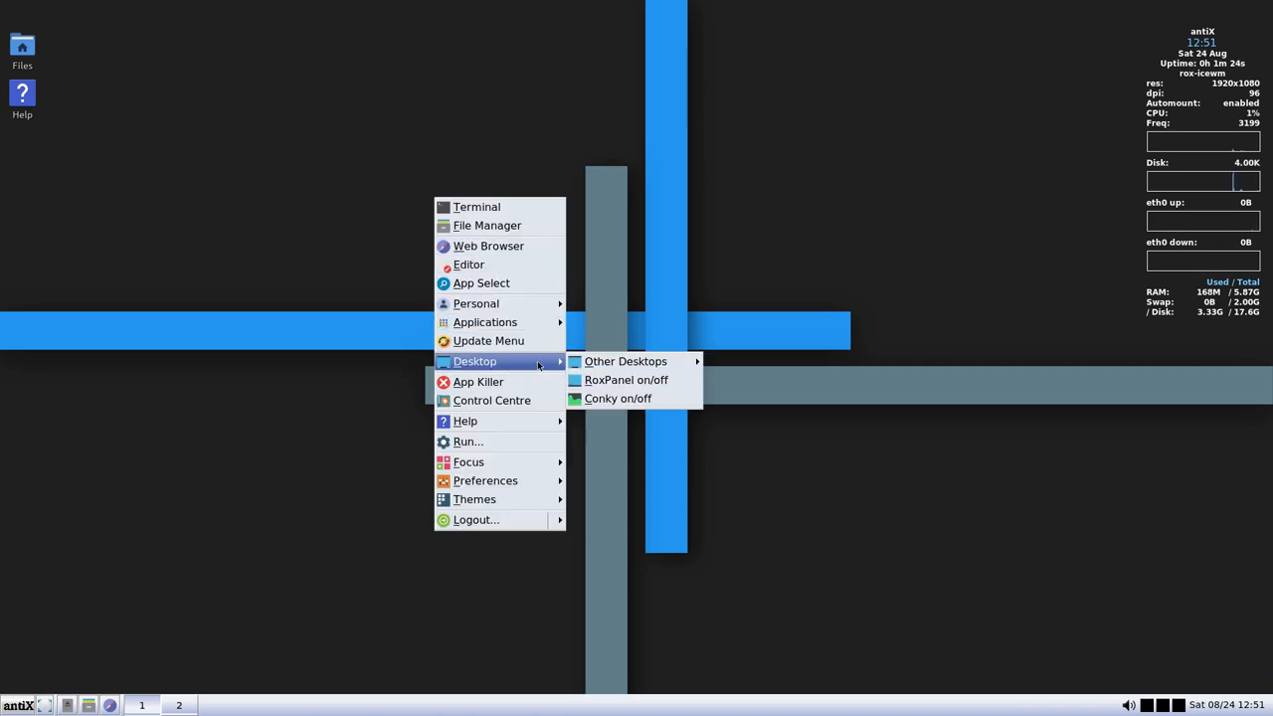
{"action": "mouse_move", "coordinate": [625, 361]}
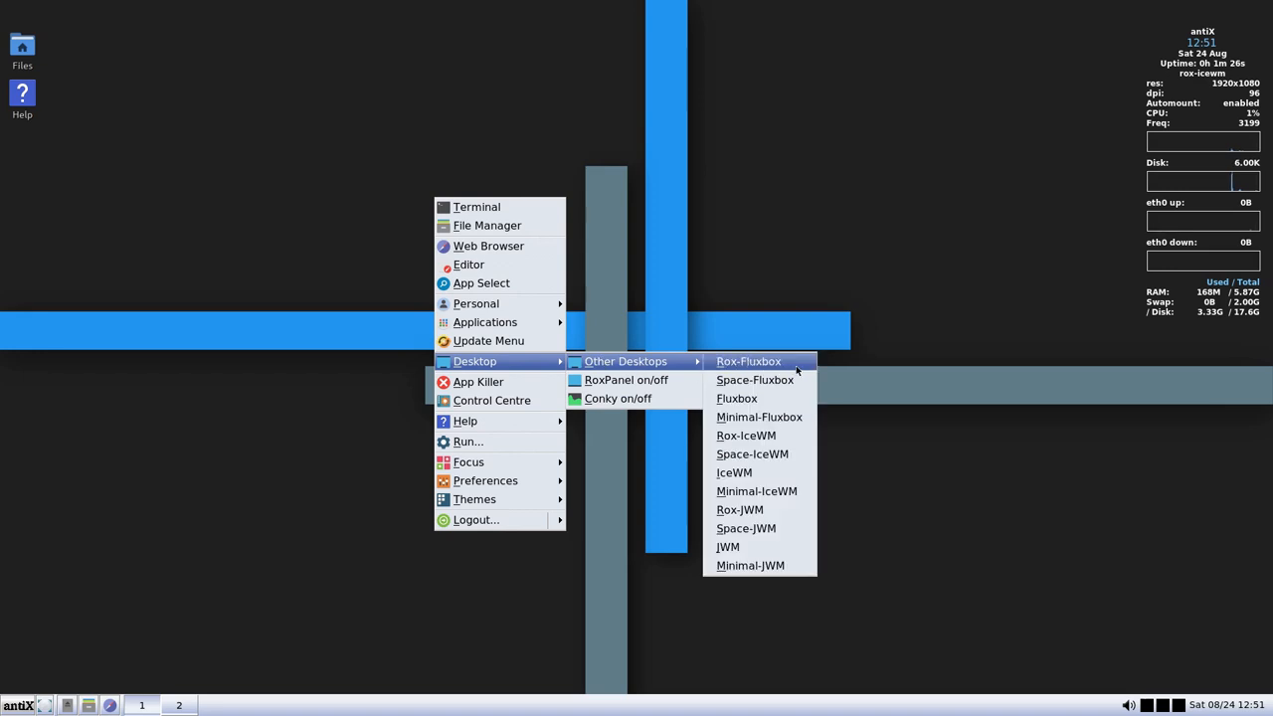
{"action": "mouse_move", "coordinate": [745, 436]}
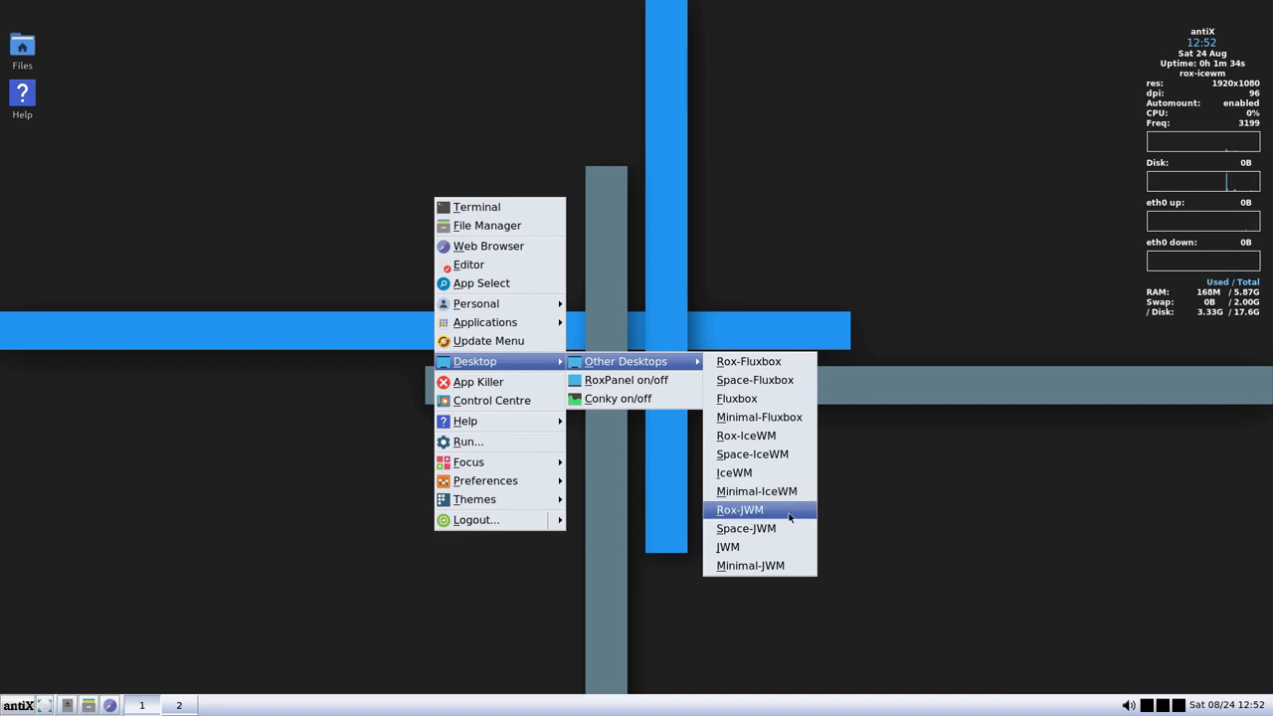
{"action": "mouse_move", "coordinate": [759, 565]}
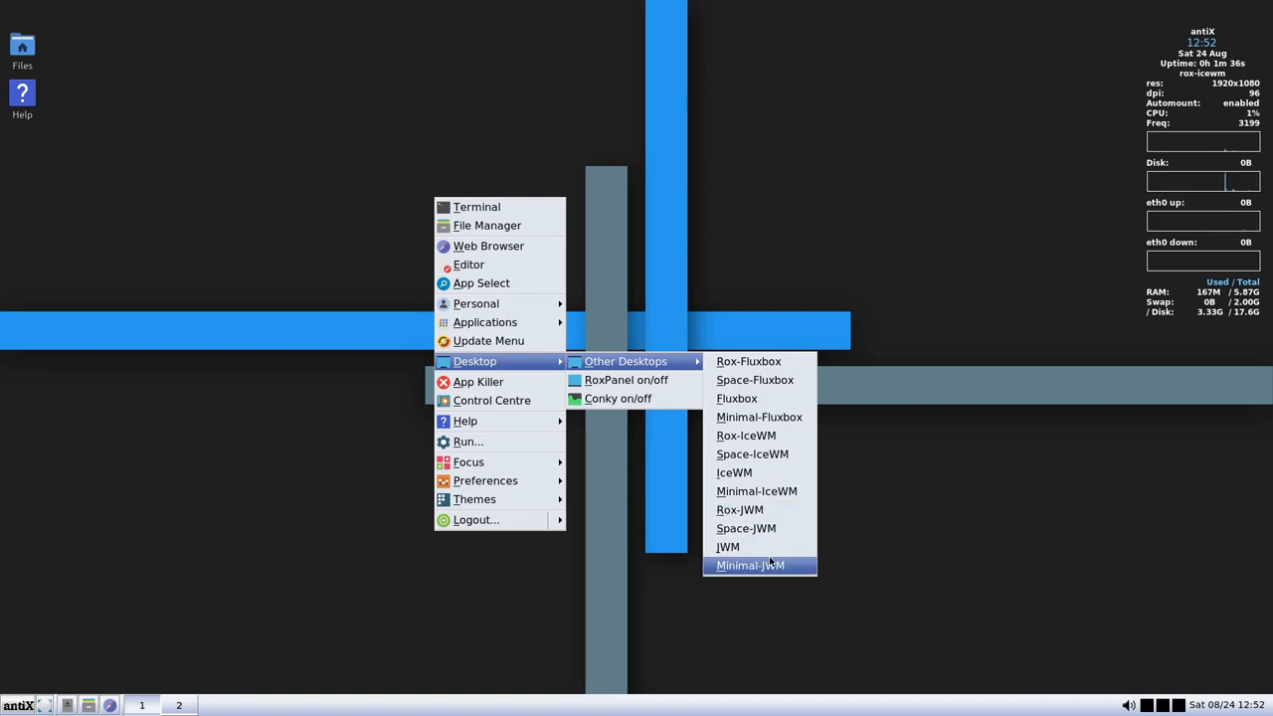
{"action": "mouse_move", "coordinate": [751, 453]}
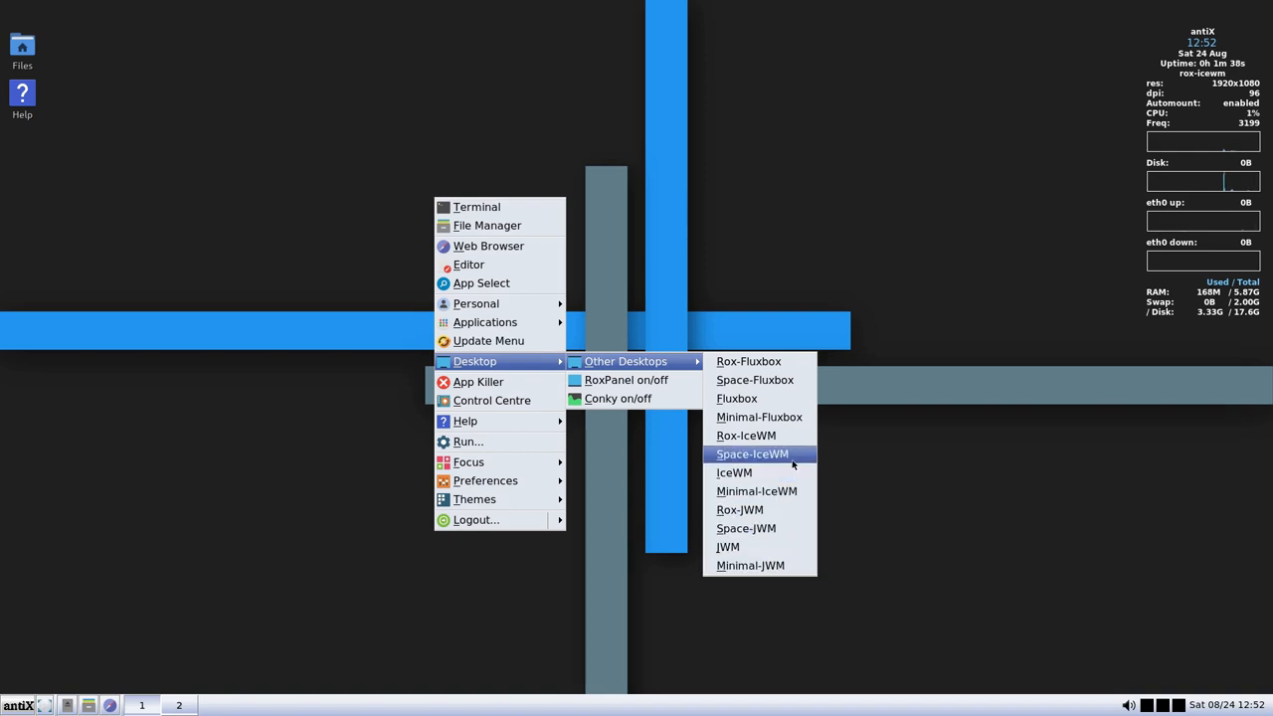
{"action": "mouse_move", "coordinate": [733, 473]}
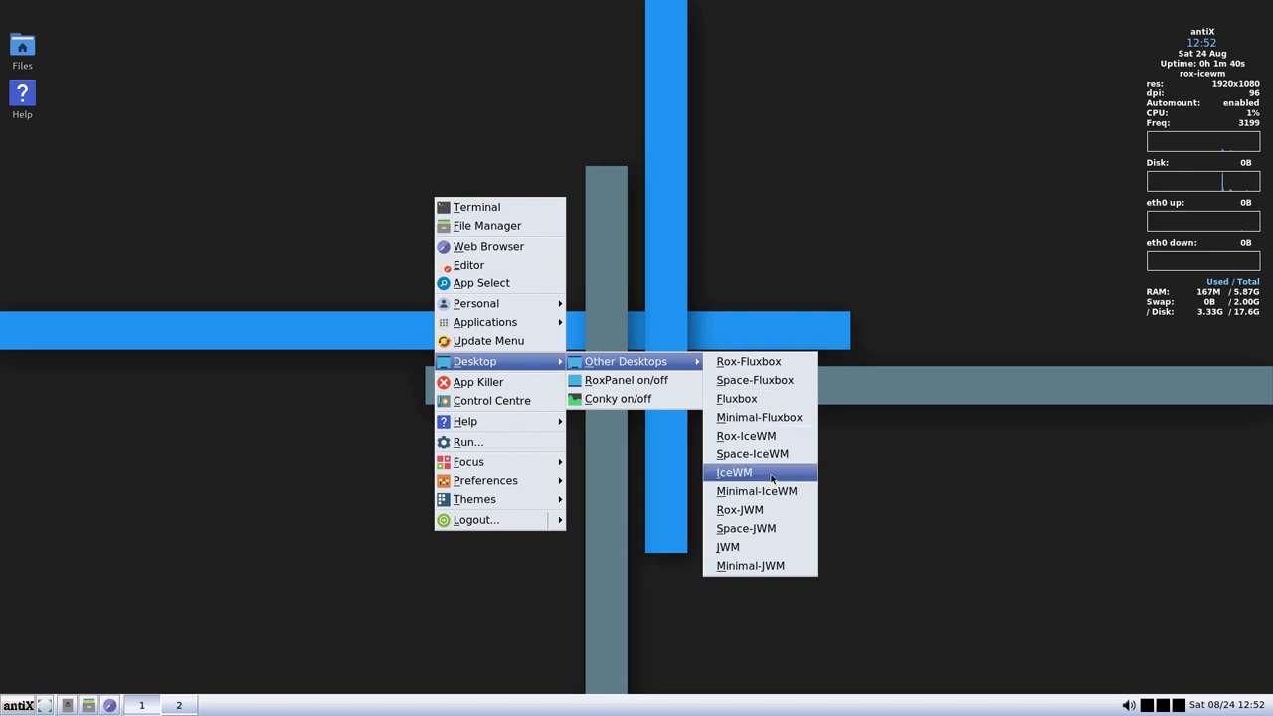
{"action": "mouse_move", "coordinate": [840, 279]}
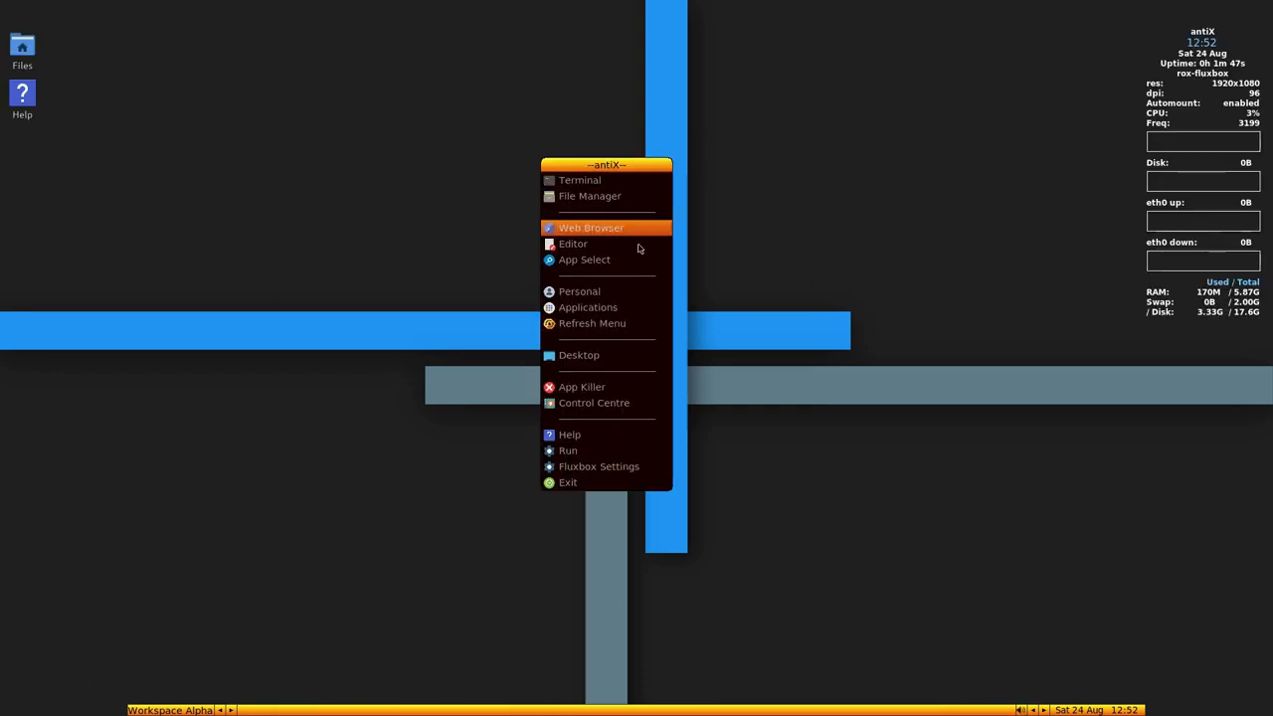
{"action": "mouse_move", "coordinate": [578, 355]}
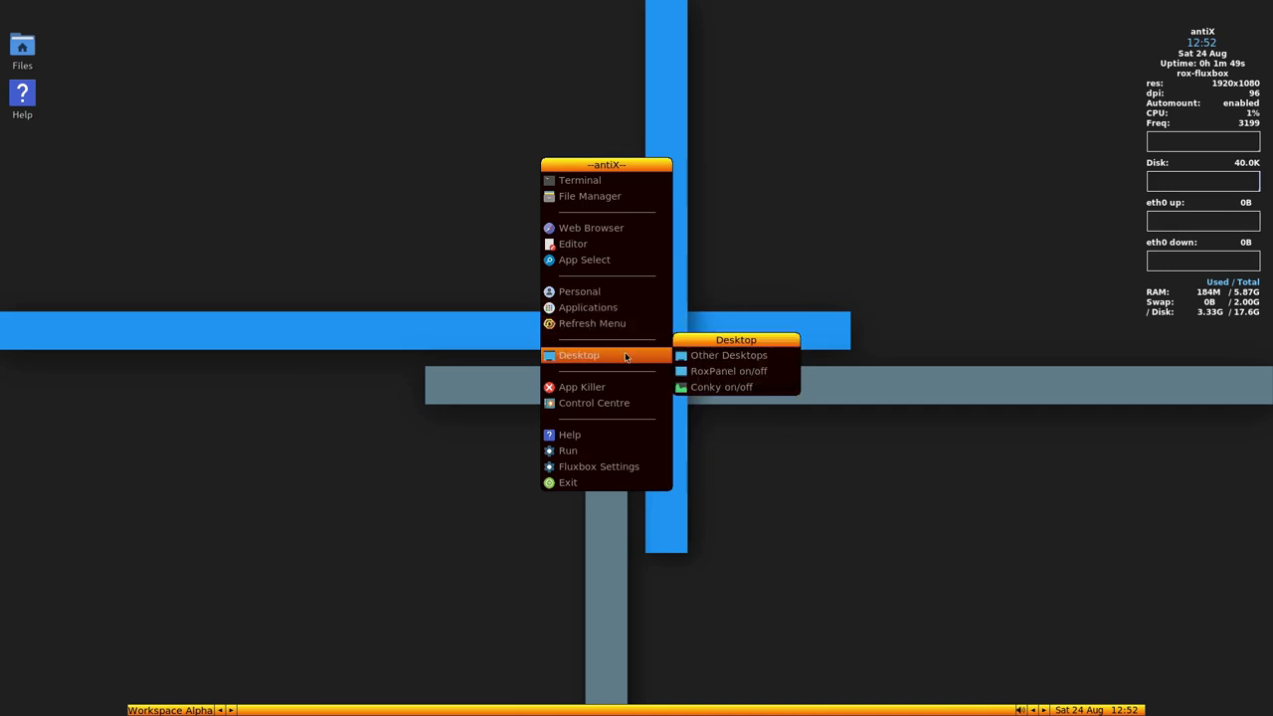
{"action": "mouse_move", "coordinate": [728, 355]}
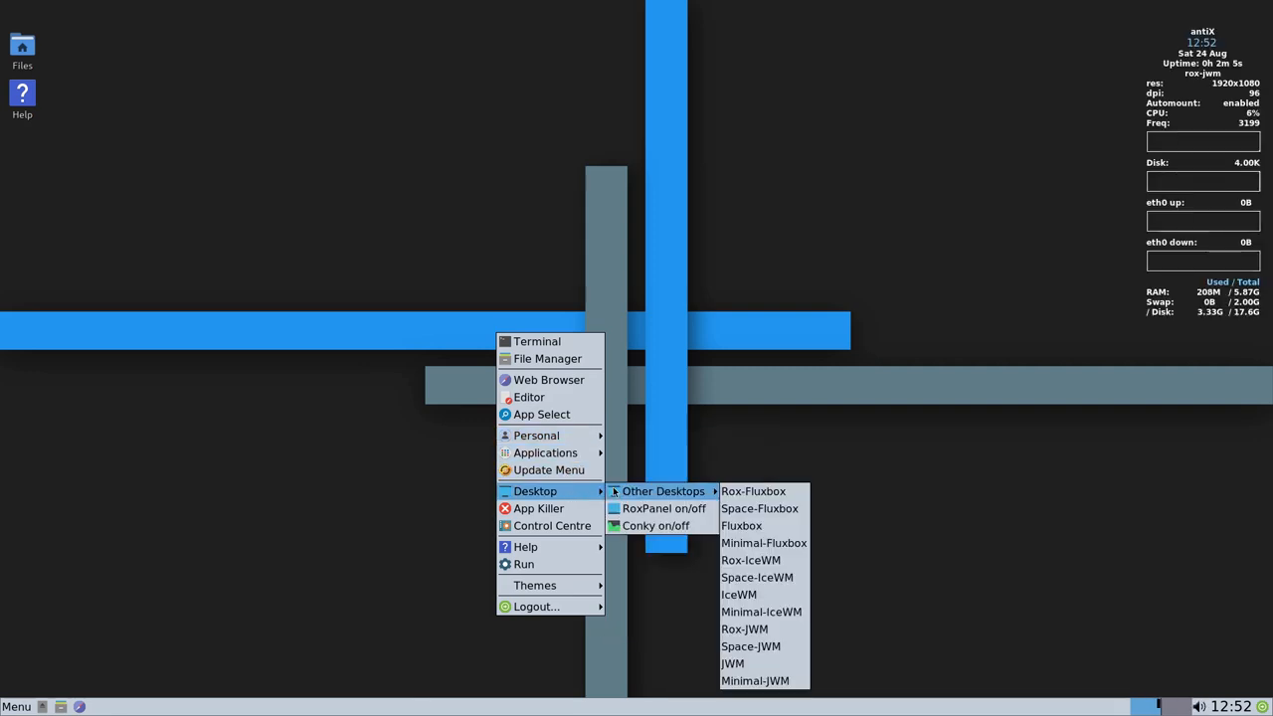
{"action": "mouse_move", "coordinate": [738, 593]}
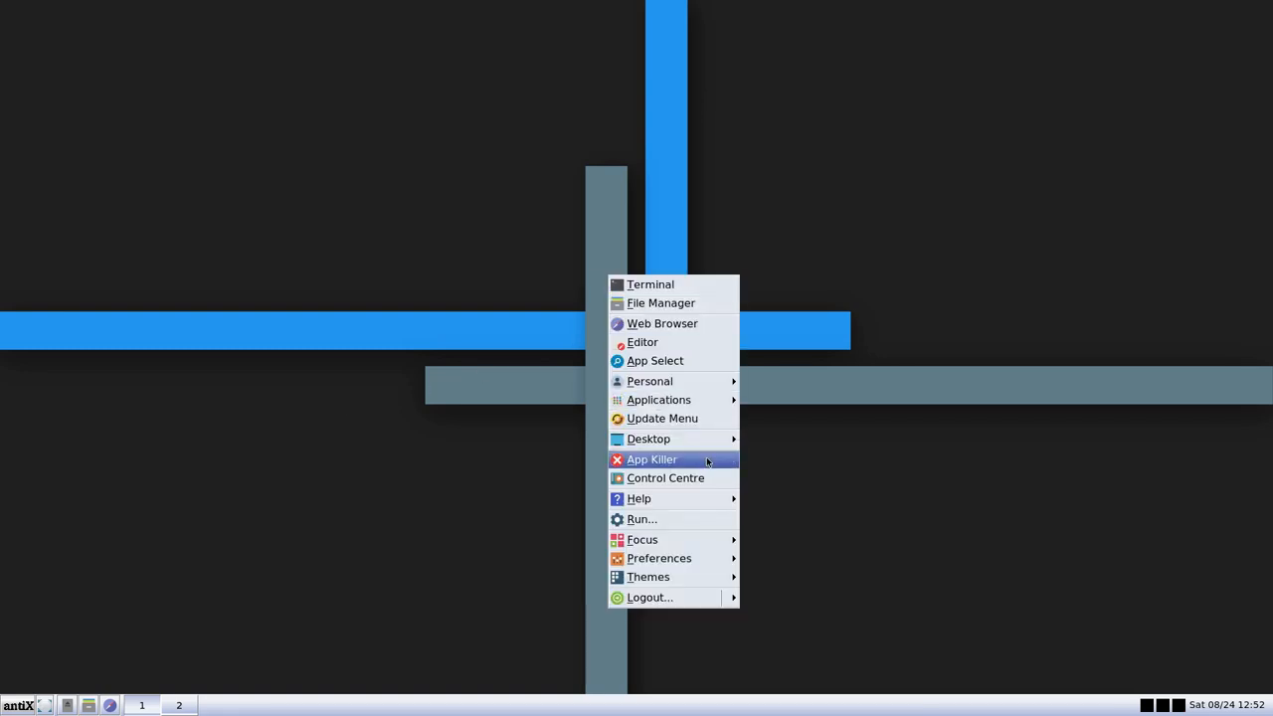
{"action": "mouse_move", "coordinate": [648, 439]}
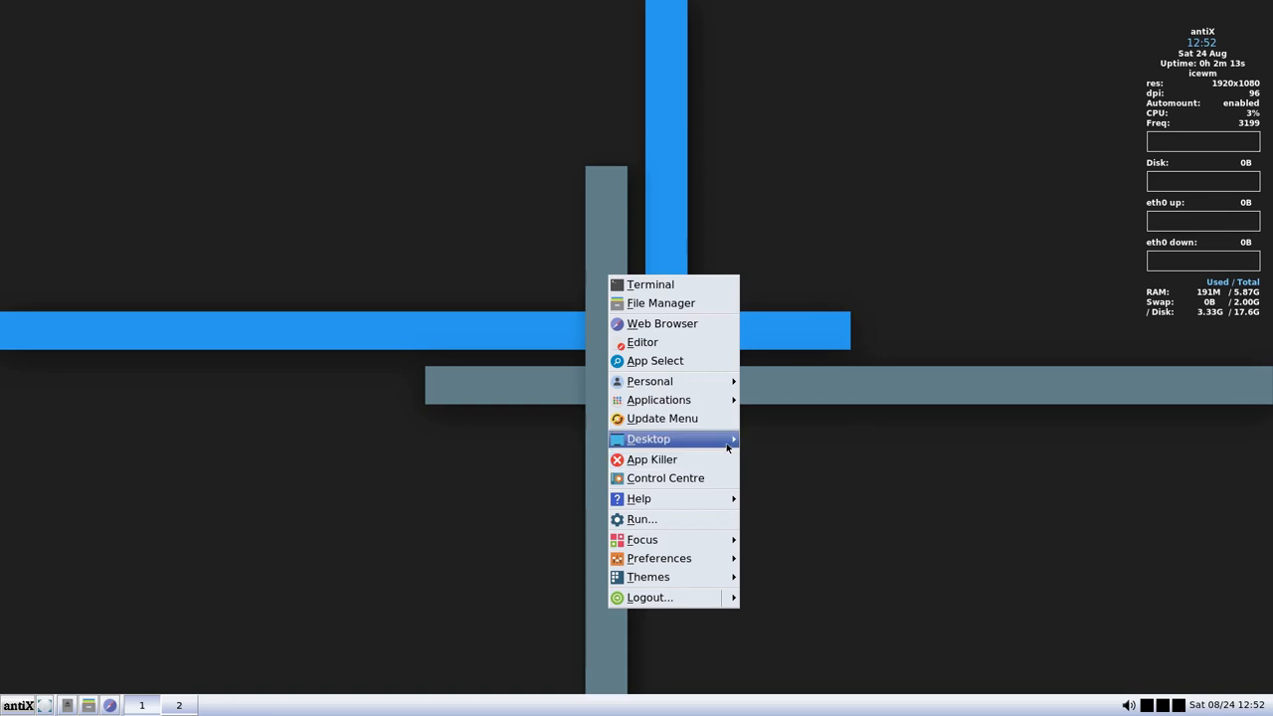
{"action": "mouse_move", "coordinate": [648, 438]}
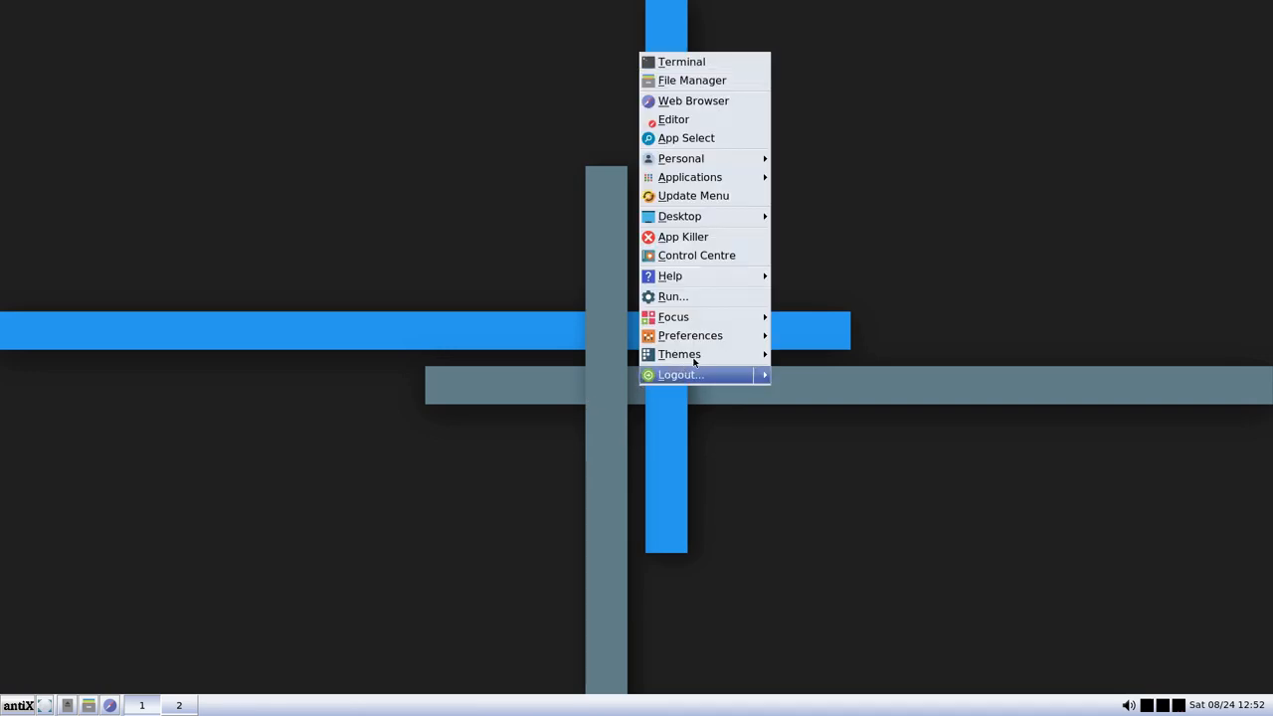
{"action": "mouse_move", "coordinate": [679, 216]}
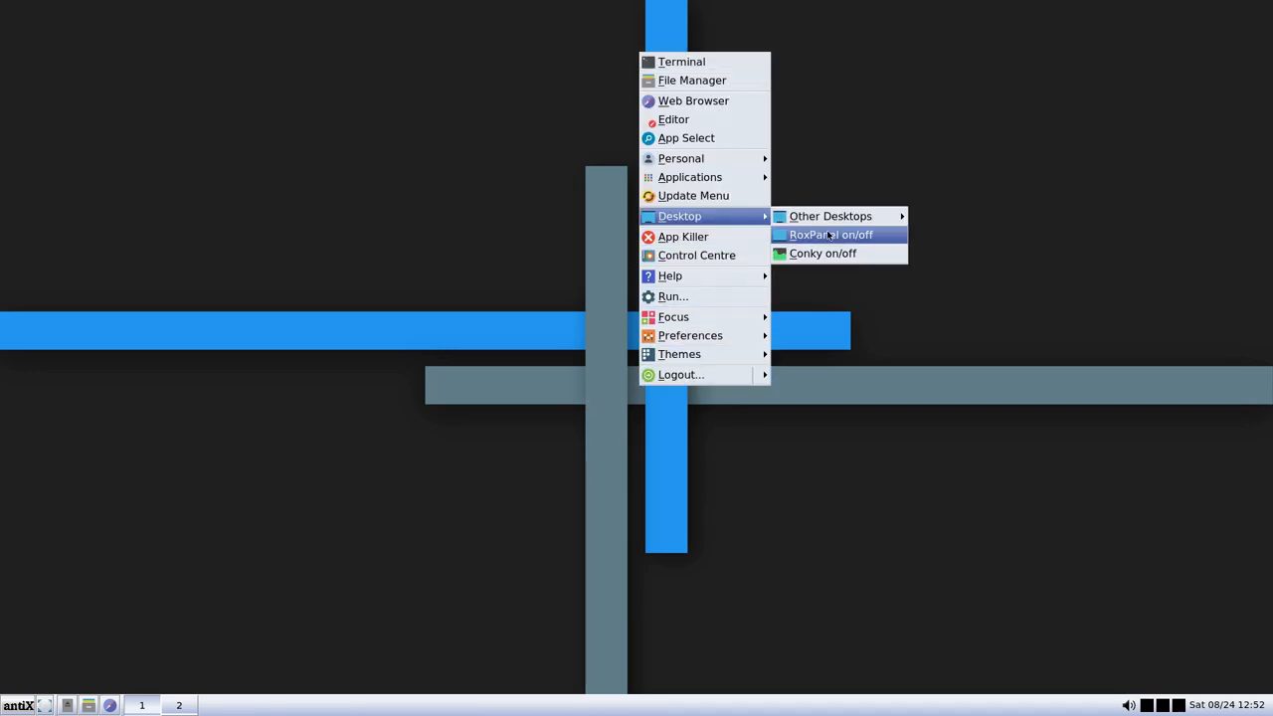
Turn the Rox panel on from the Desktop submenu
{"action": "left_click", "coordinate": [822, 253]}
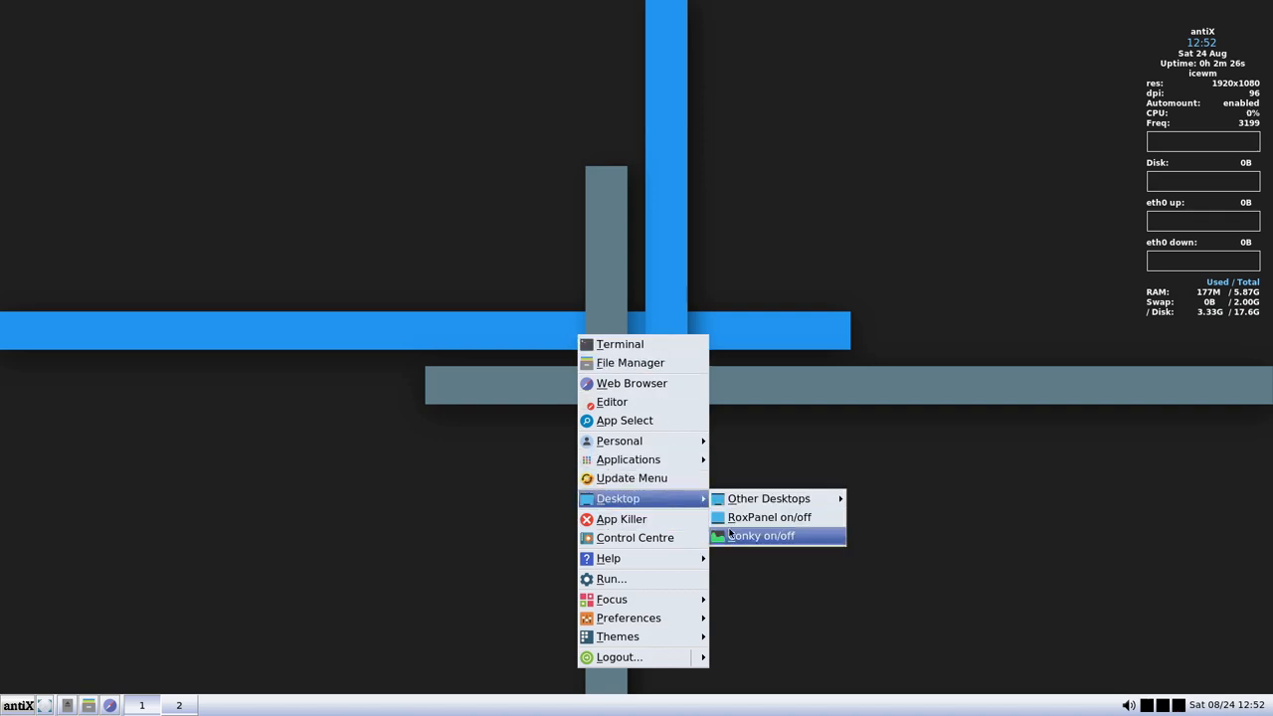
Toggle Conky, launch the home folder from the Rox panel, close the Control Centre and home windows, and reopen the desktop menu
{"action": "left_click", "coordinate": [770, 517]}
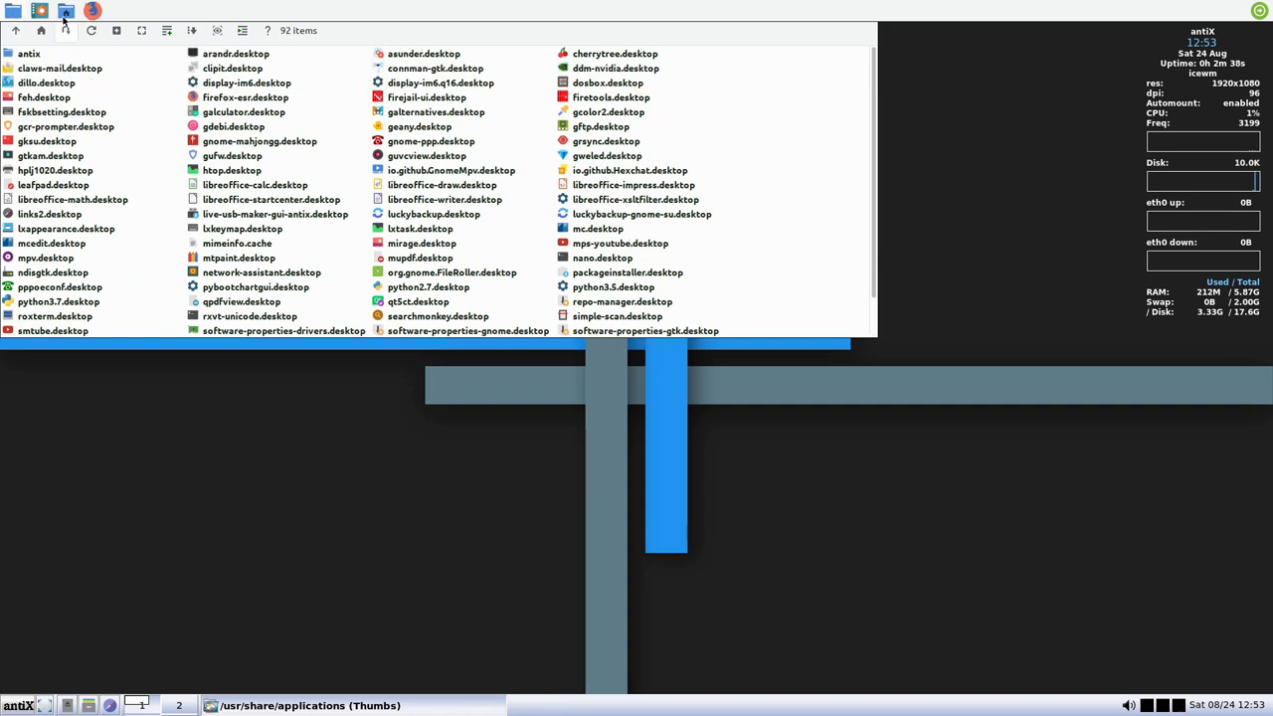
{"action": "left_click", "coordinate": [66, 10]}
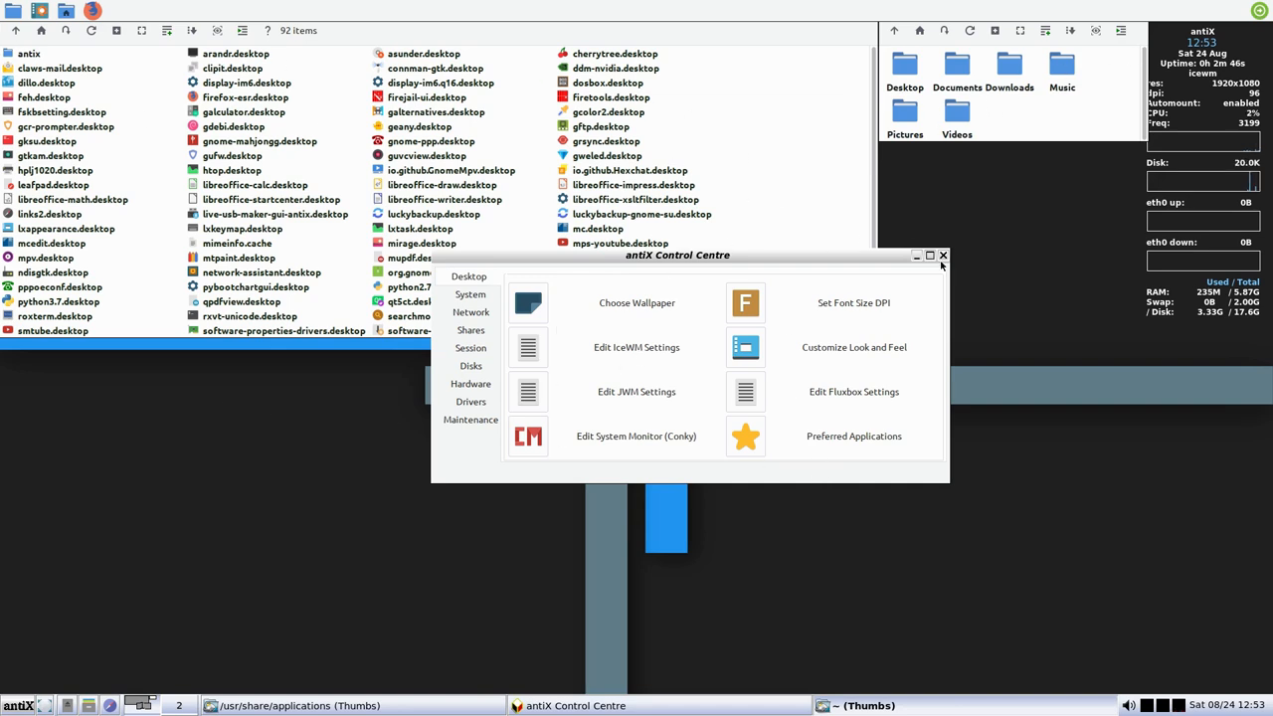
{"action": "left_click", "coordinate": [942, 254]}
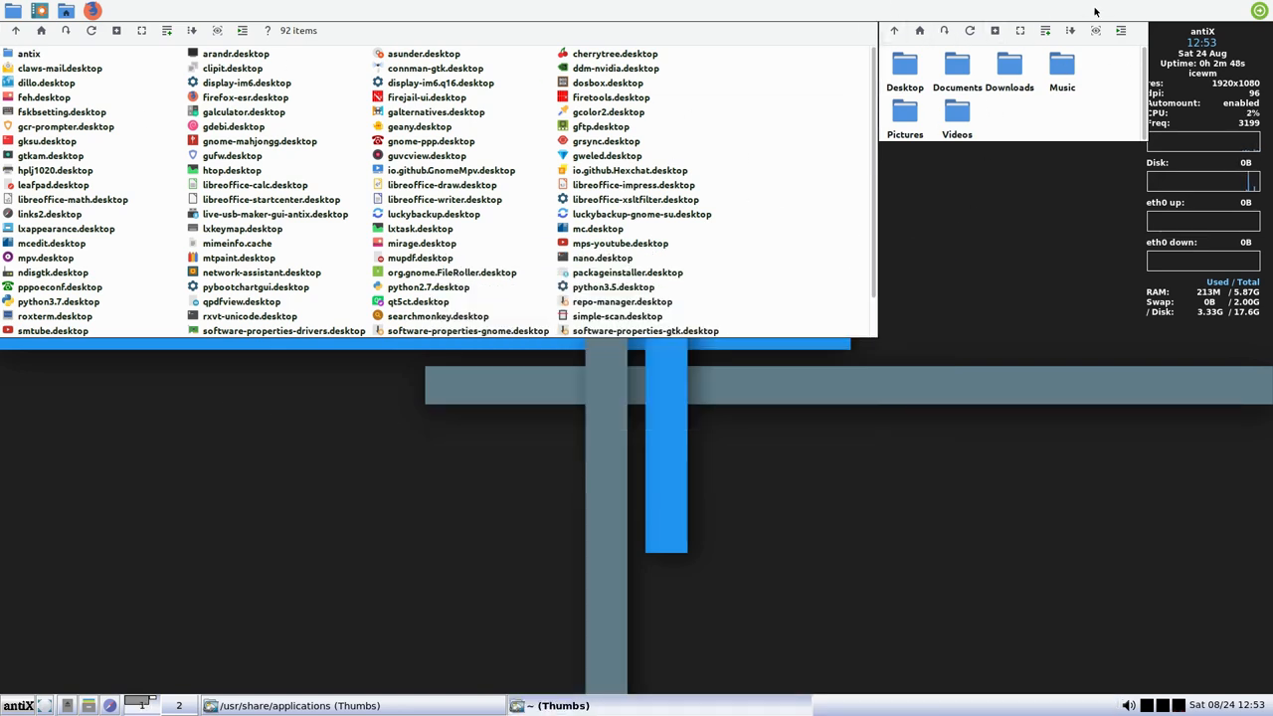
{"action": "left_click", "coordinate": [16, 31]}
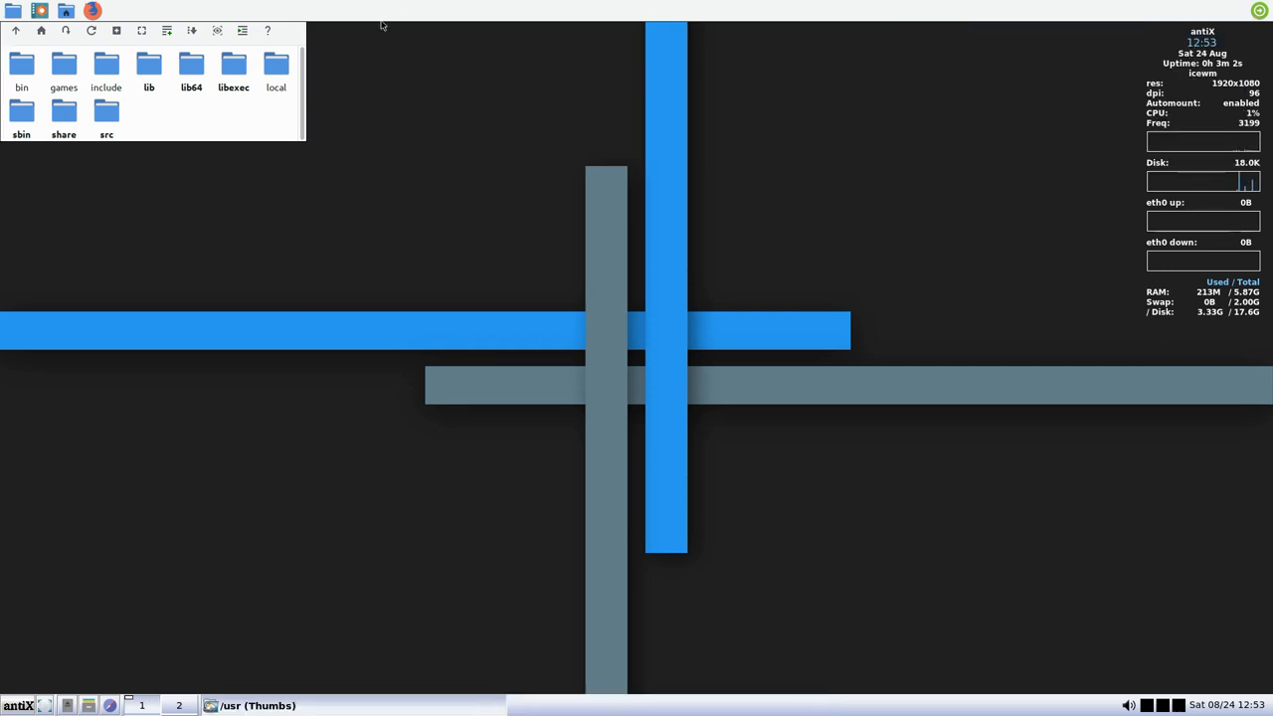
{"action": "right_click", "coordinate": [512, 219]}
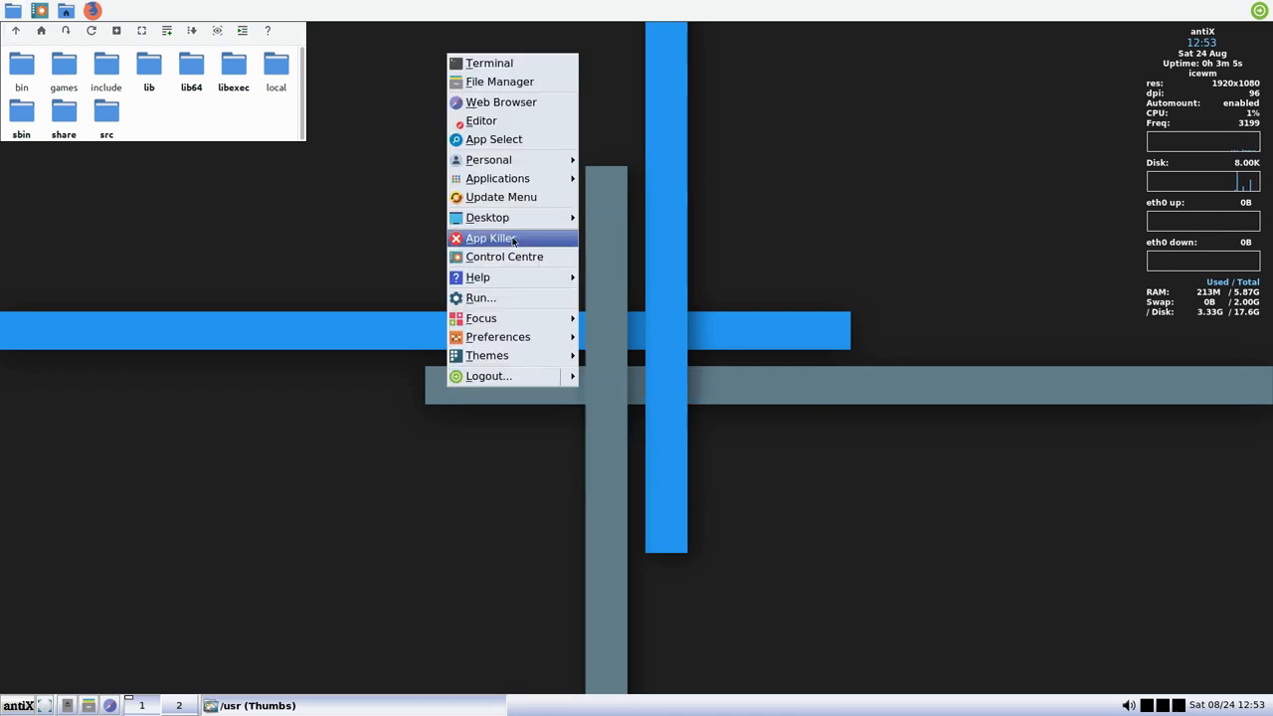
{"action": "mouse_move", "coordinate": [487, 216]}
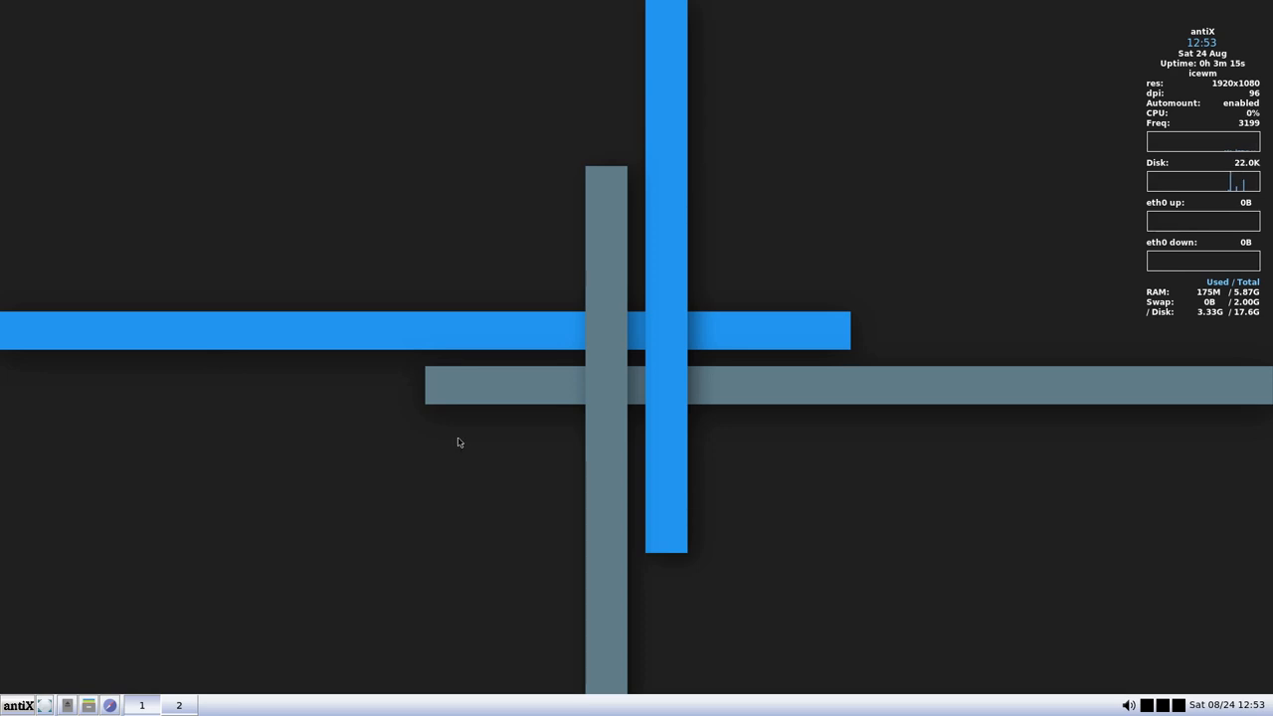
Bring up the Applications > antiX submenu listing ISO Snapshot, Live-USB Kernel Updater and Live USB Maker
{"action": "right_click", "coordinate": [458, 441]}
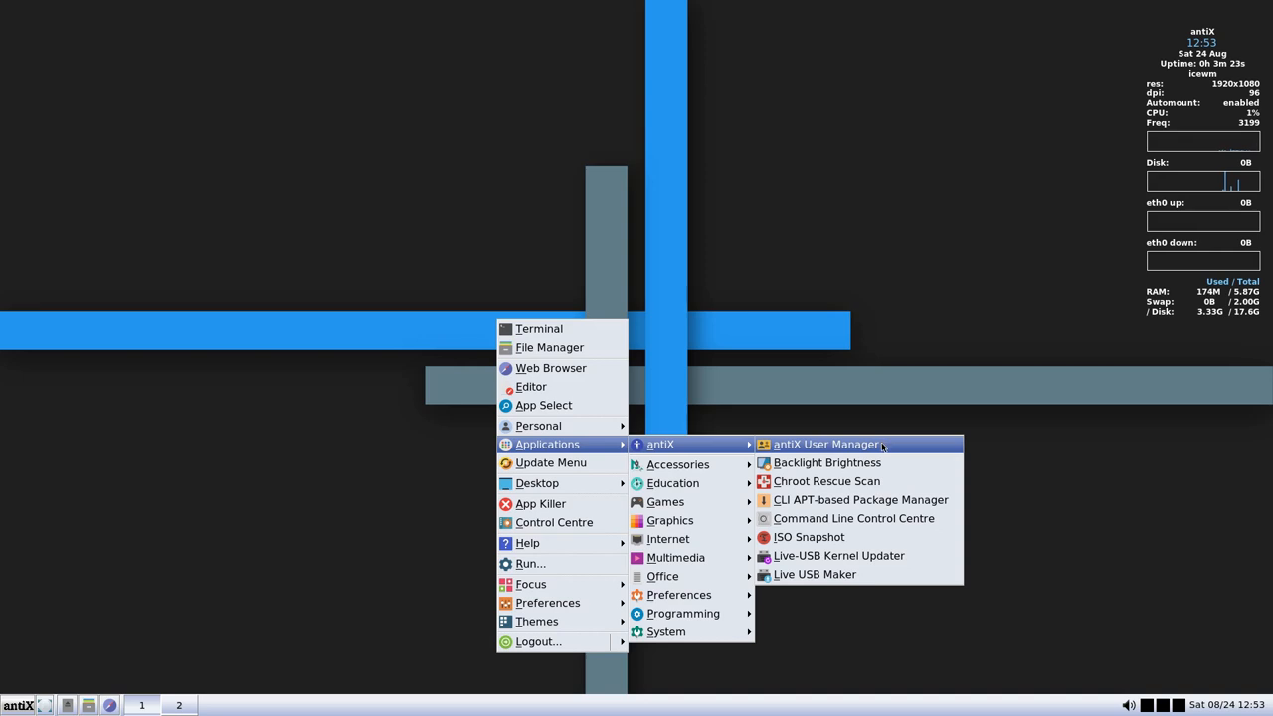
{"action": "mouse_move", "coordinate": [814, 574]}
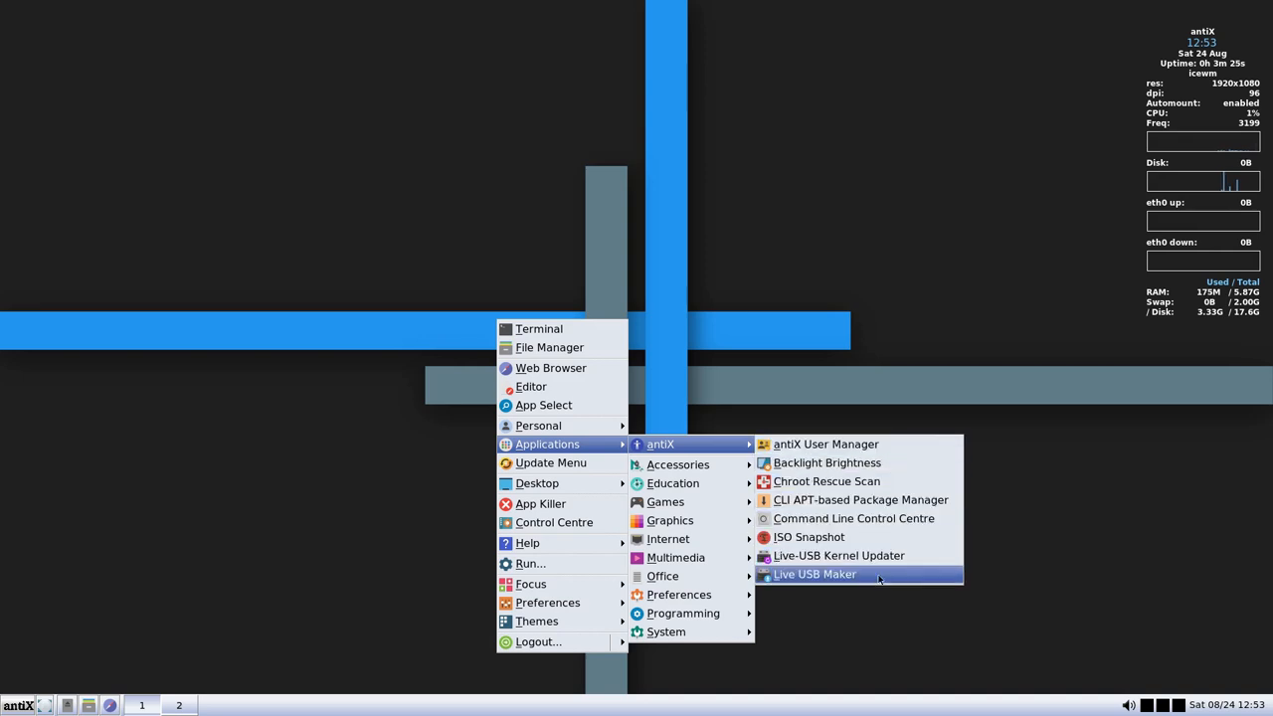
{"action": "mouse_move", "coordinate": [838, 555]}
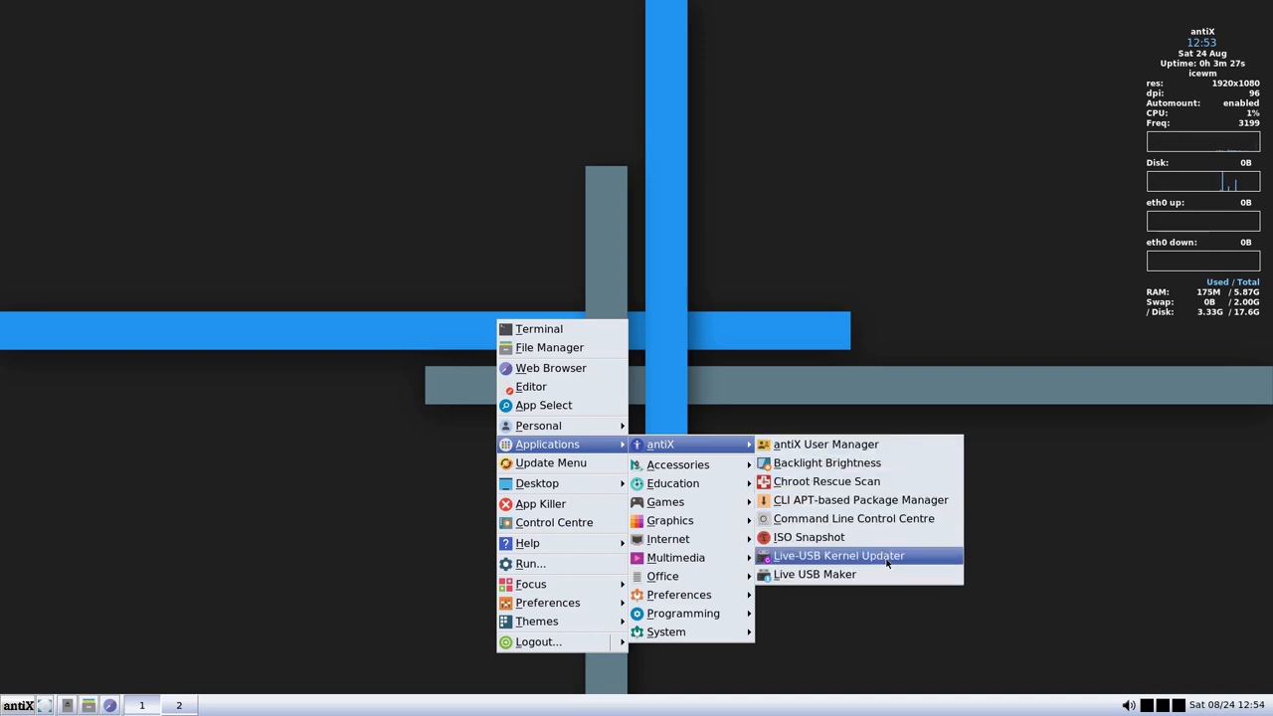
{"action": "left_click", "coordinate": [838, 554]}
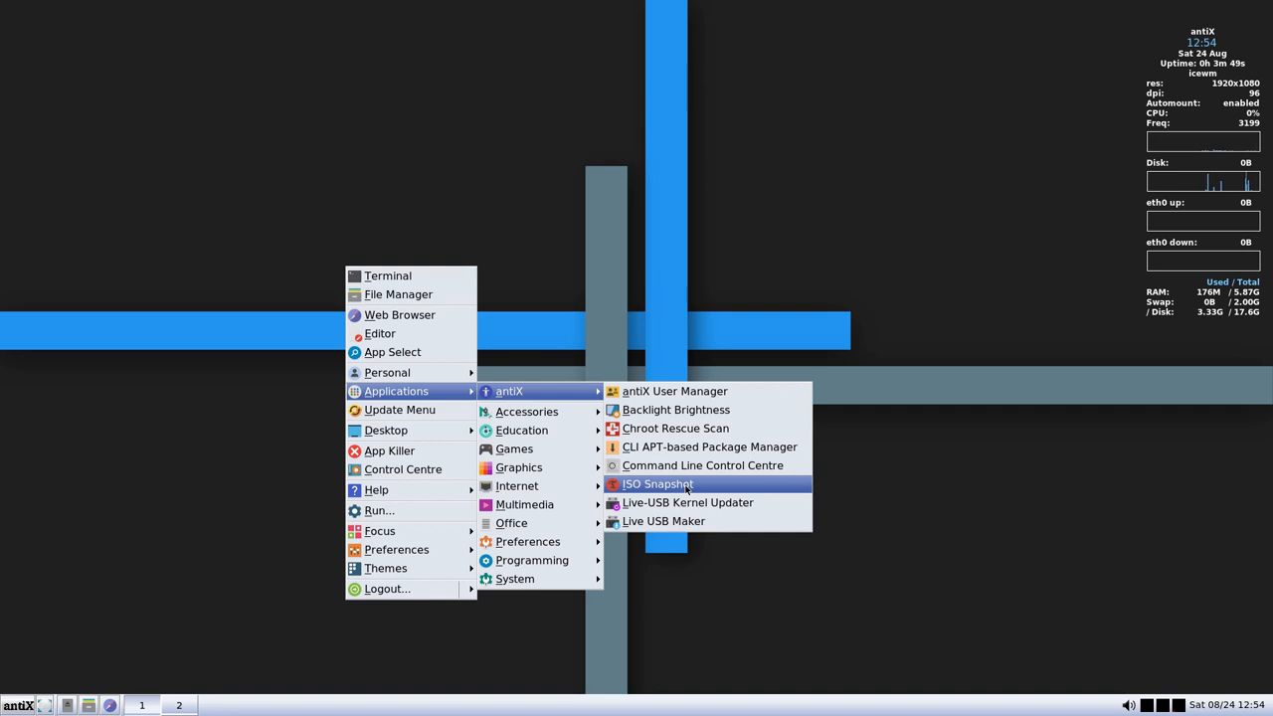
{"action": "mouse_move", "coordinate": [702, 465]}
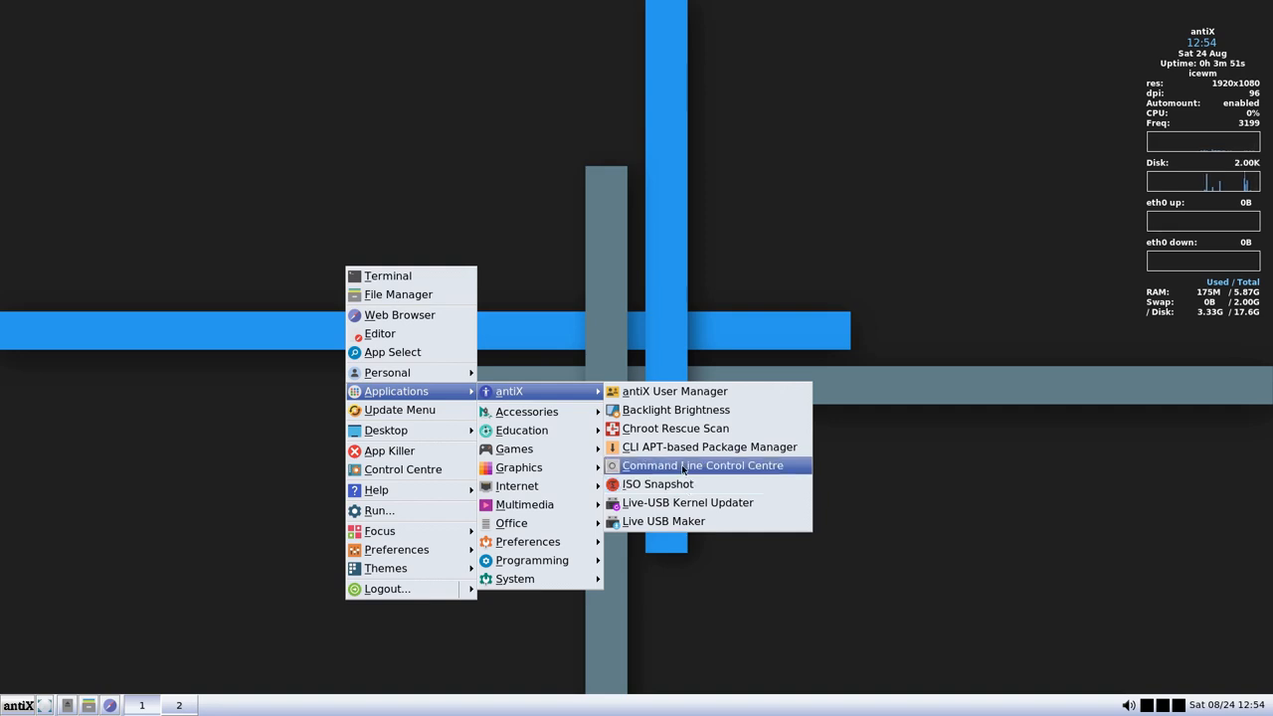
{"action": "mouse_move", "coordinate": [708, 446]}
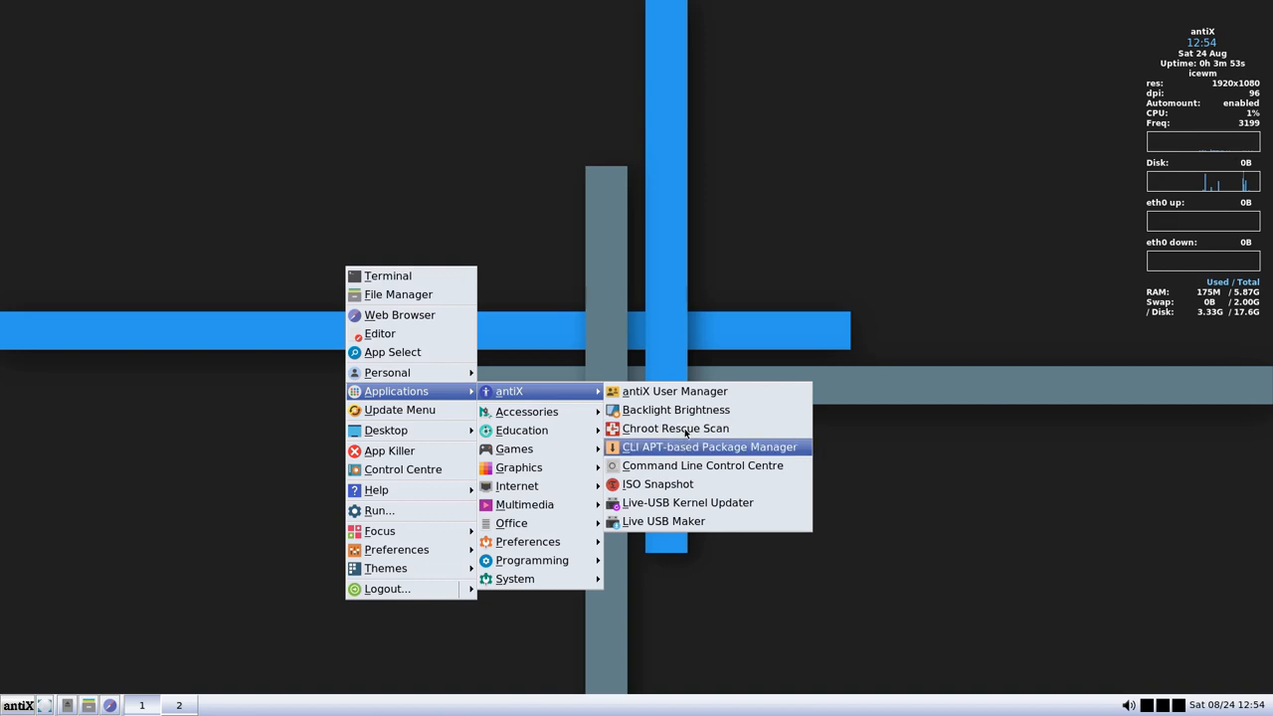
{"action": "mouse_move", "coordinate": [723, 452]}
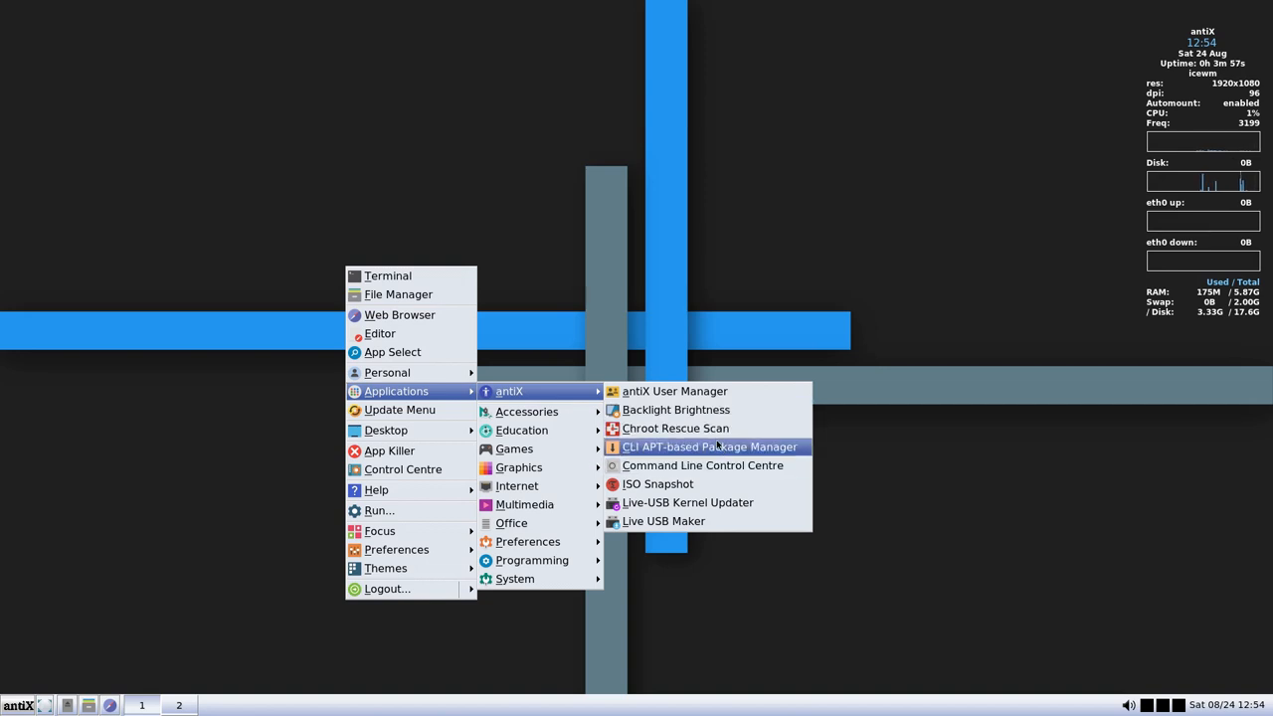
{"action": "mouse_move", "coordinate": [734, 445]}
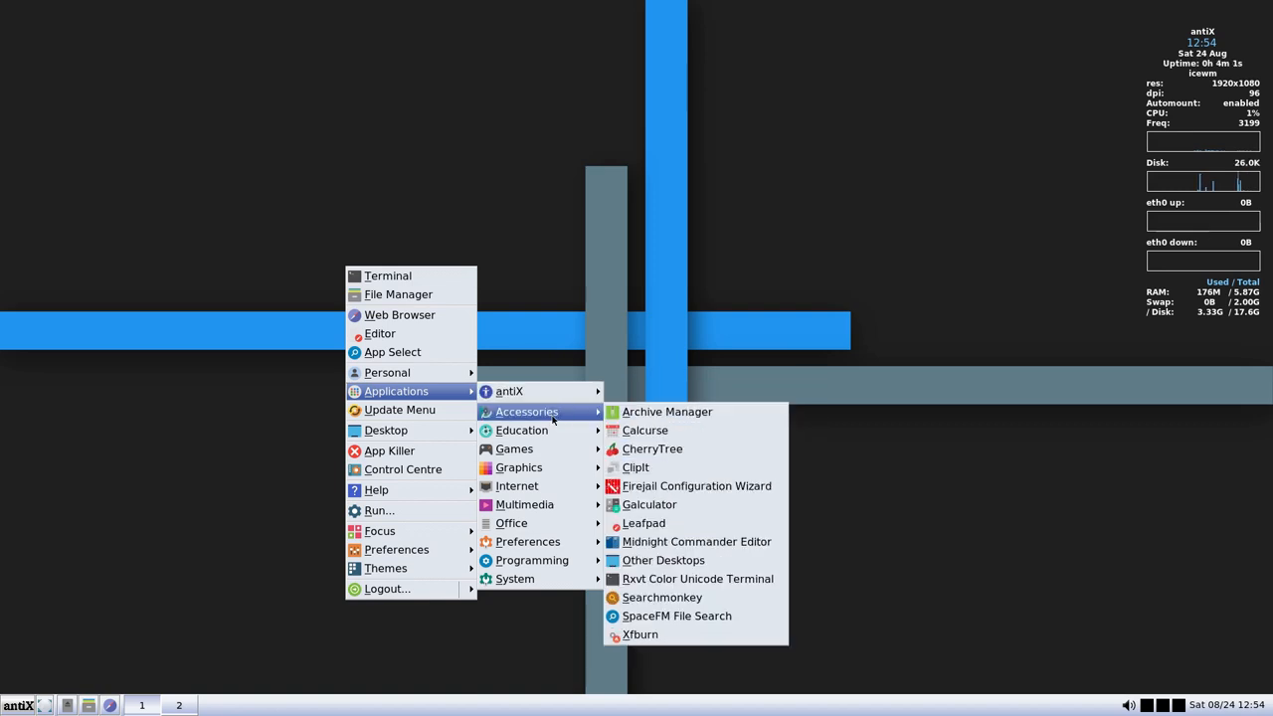
{"action": "mouse_move", "coordinate": [644, 429]}
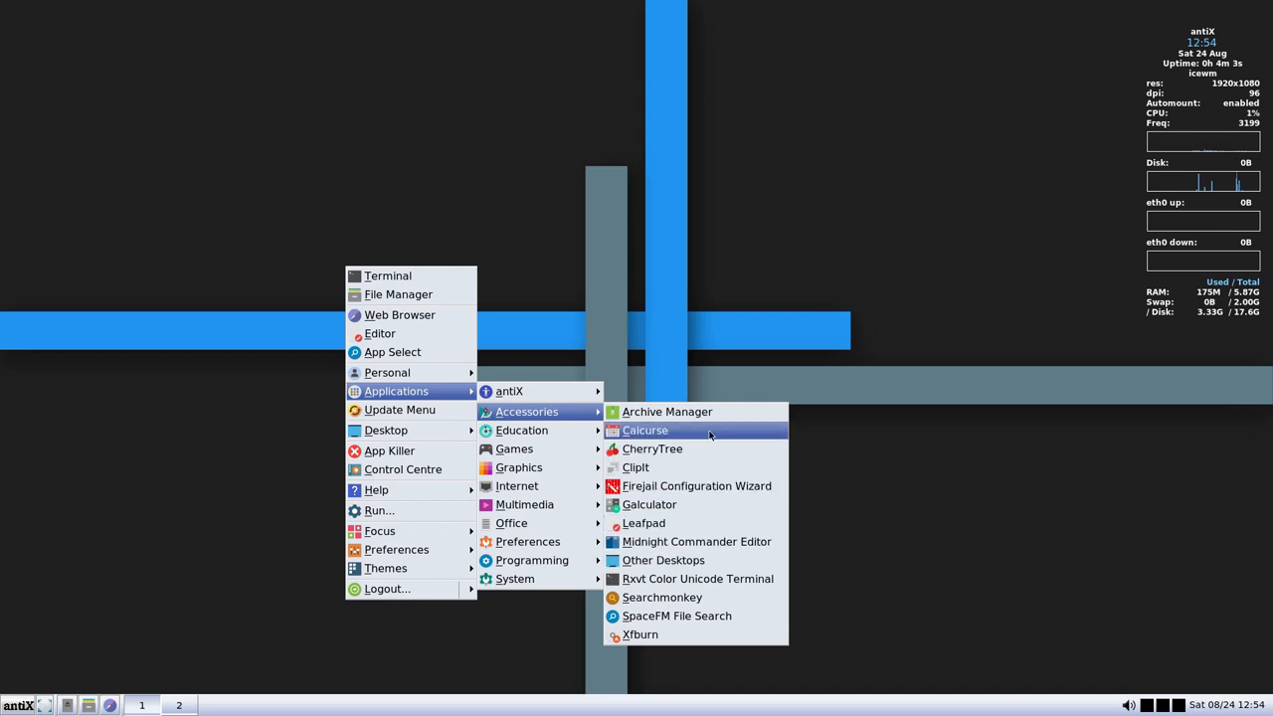
{"action": "mouse_move", "coordinate": [699, 469]}
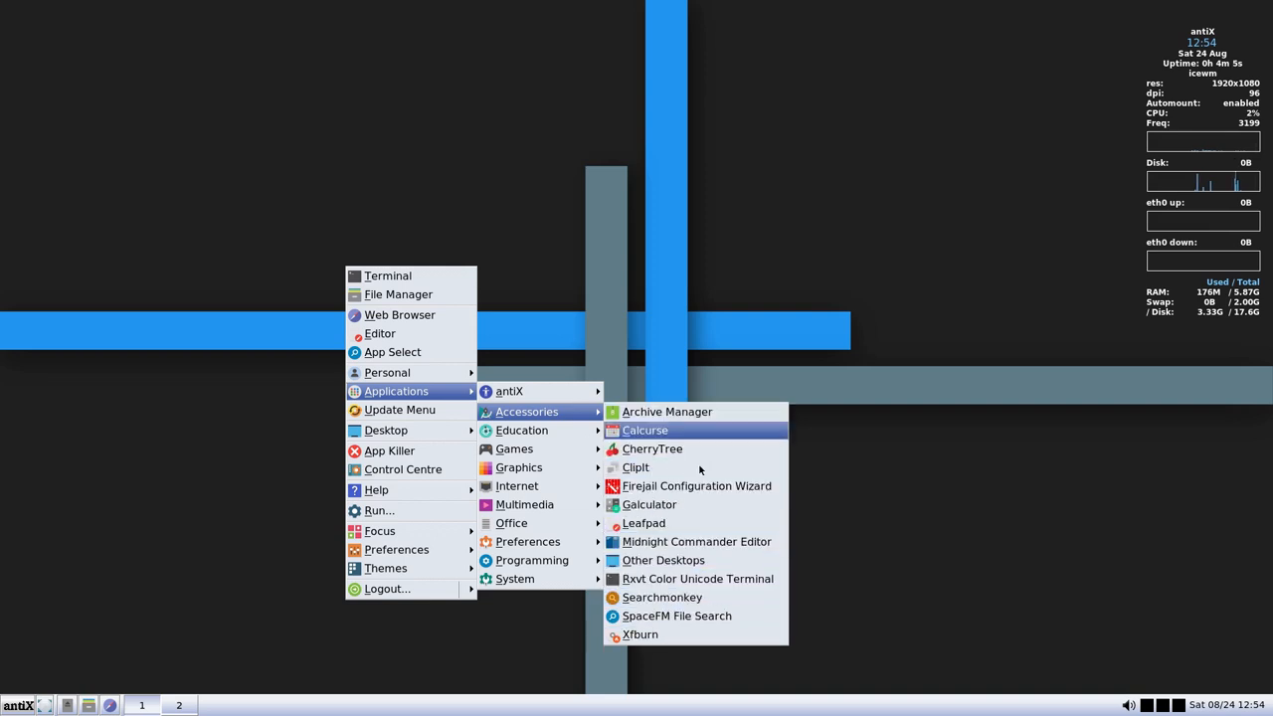
{"action": "mouse_move", "coordinate": [663, 559]}
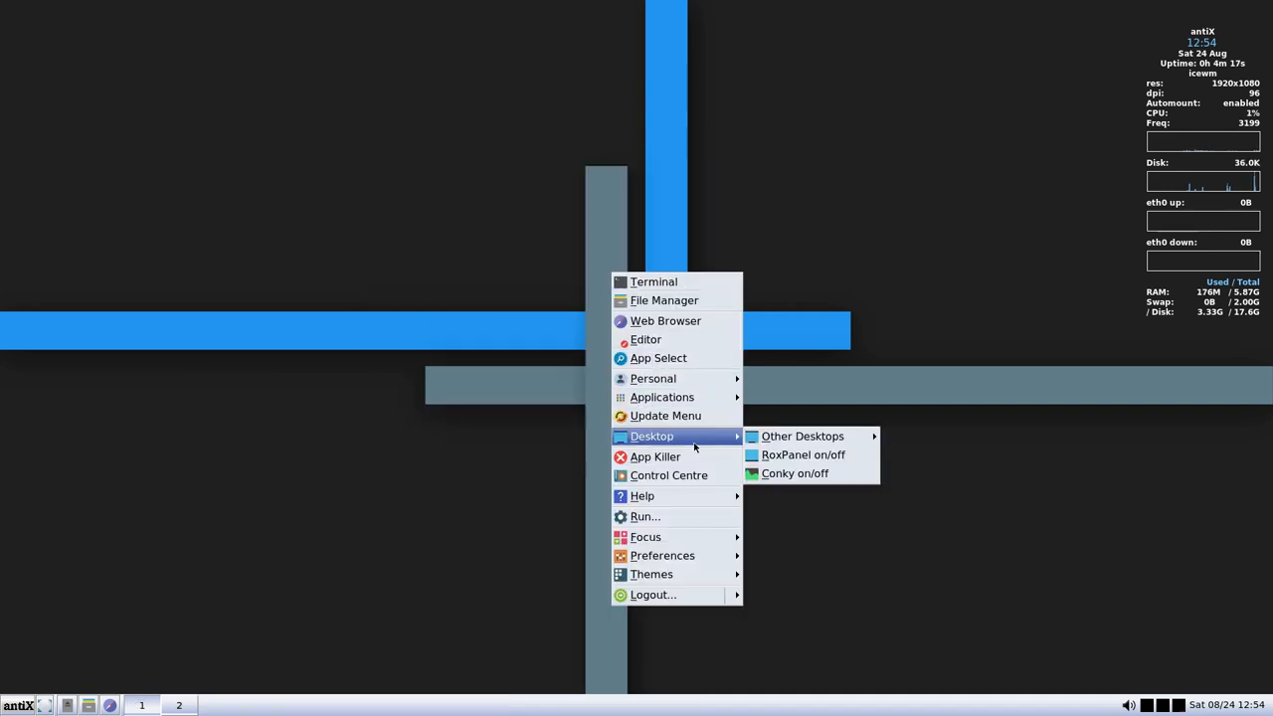
{"action": "mouse_move", "coordinate": [654, 378]}
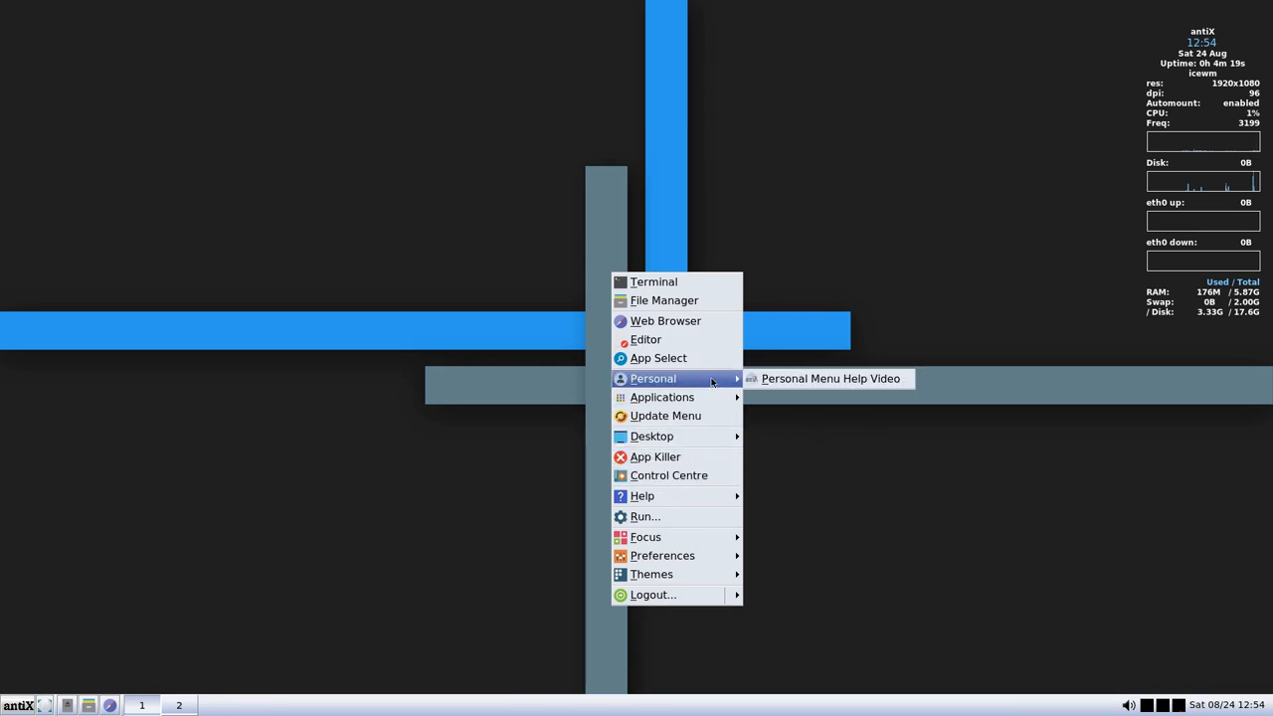
{"action": "mouse_move", "coordinate": [662, 397]}
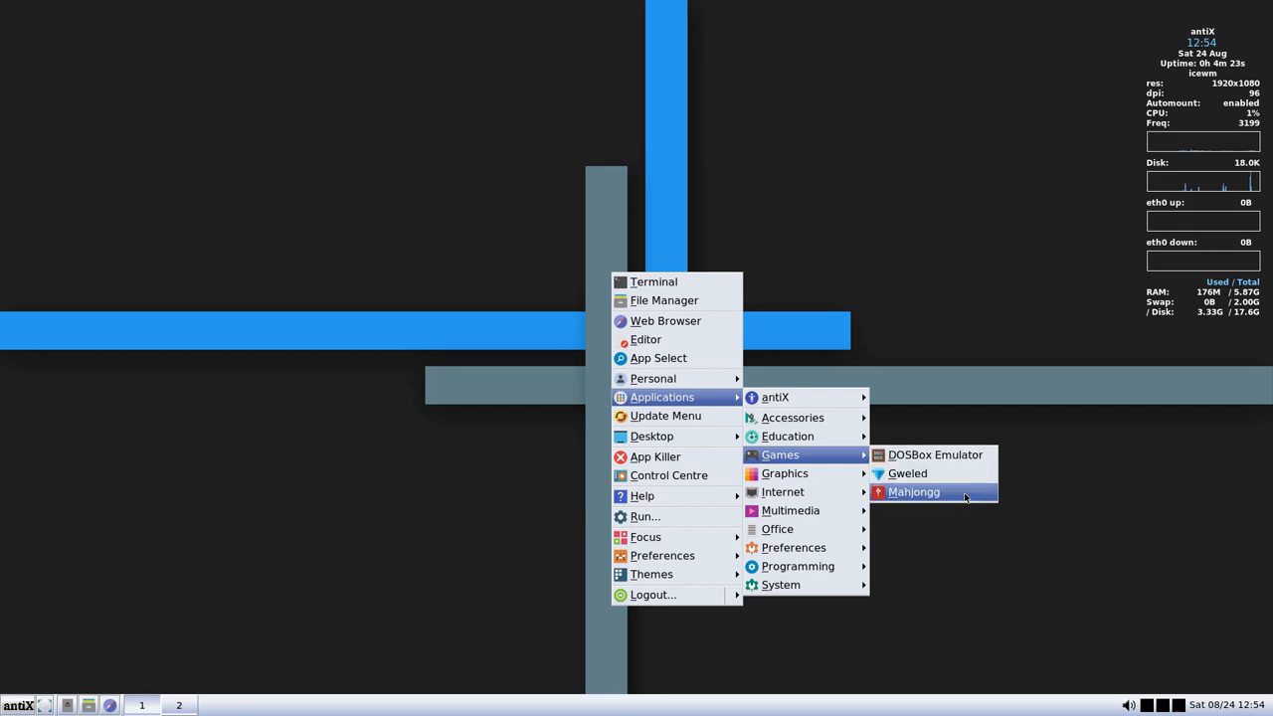
{"action": "mouse_move", "coordinate": [784, 473]}
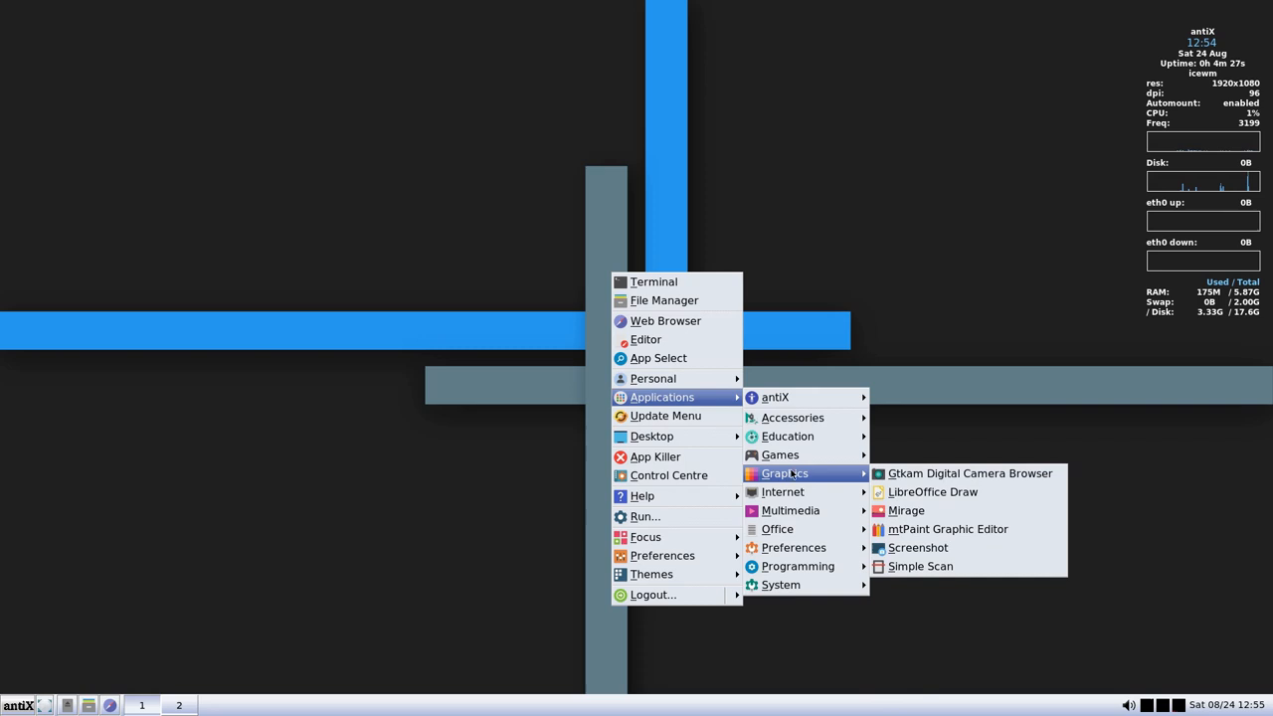
{"action": "mouse_move", "coordinate": [782, 491]}
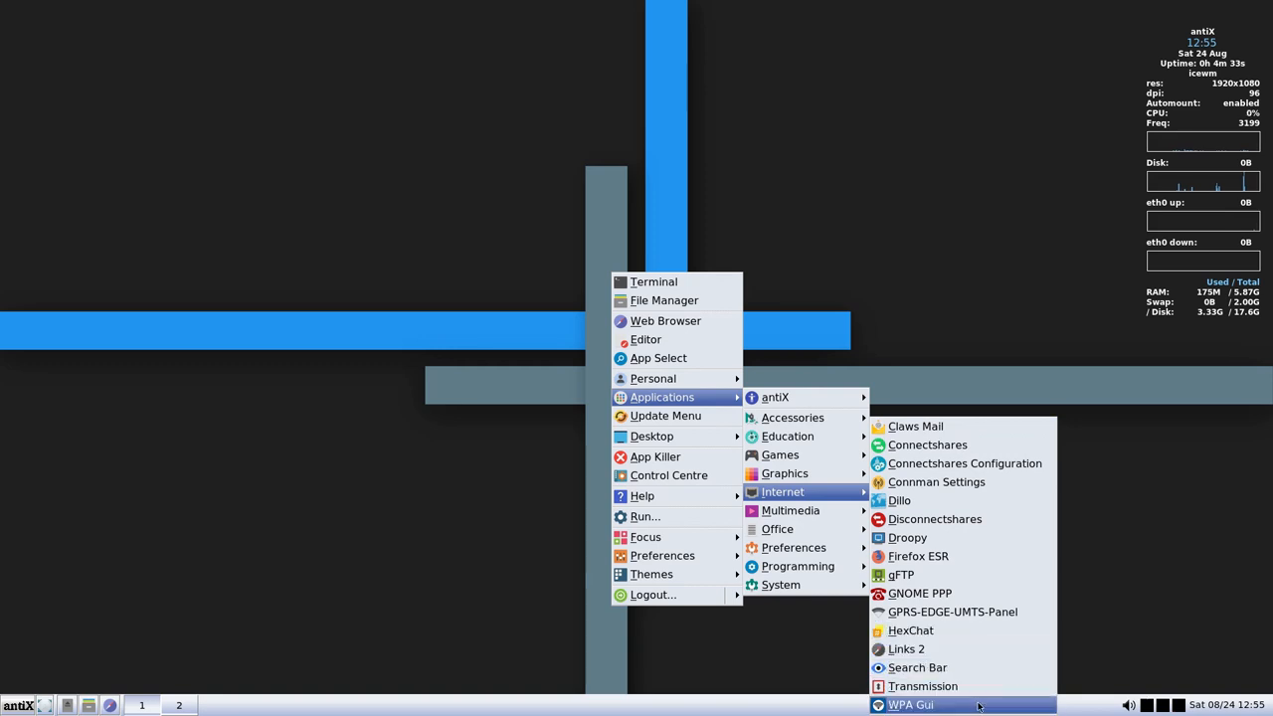
{"action": "mouse_move", "coordinate": [900, 574]}
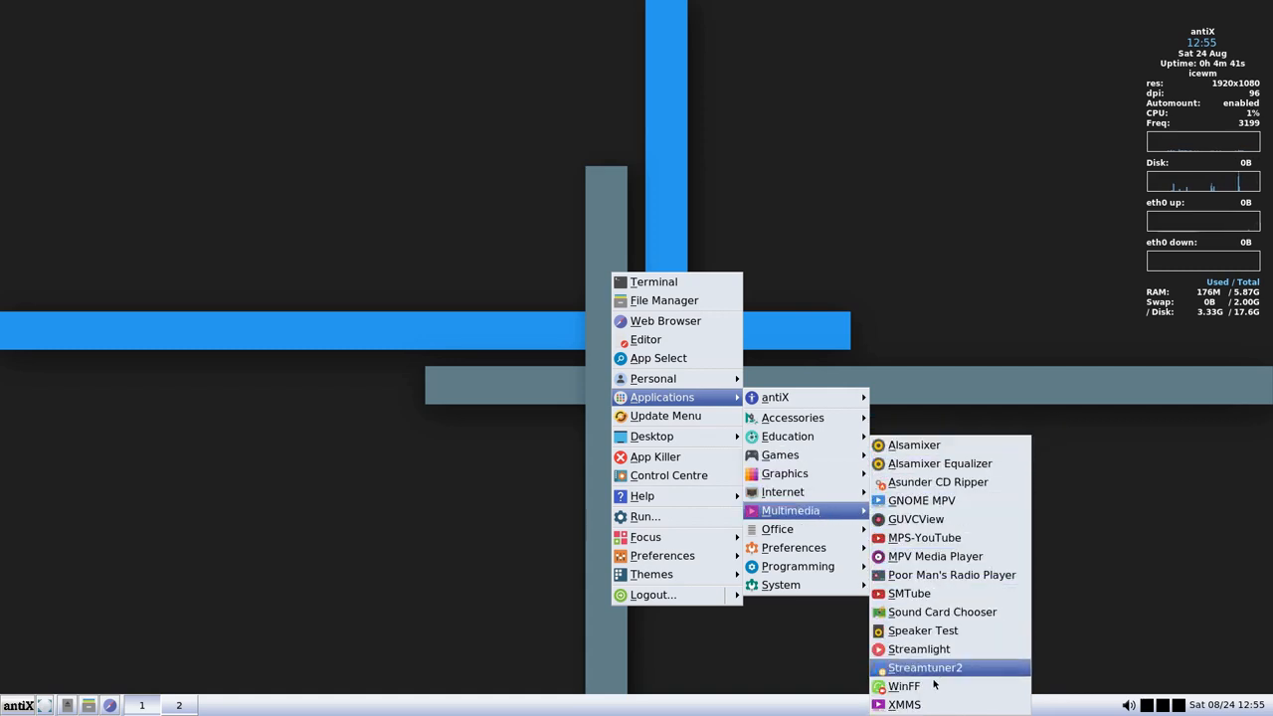
{"action": "mouse_move", "coordinate": [942, 611]}
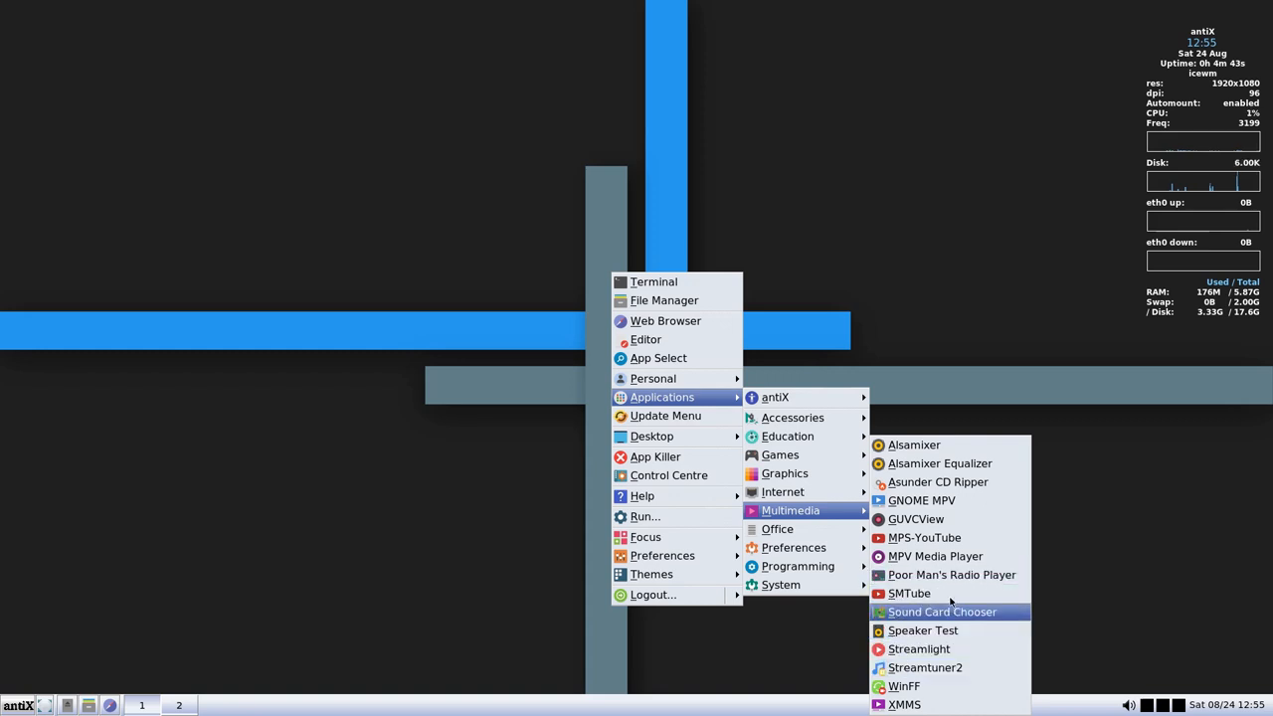
{"action": "mouse_move", "coordinate": [952, 574]}
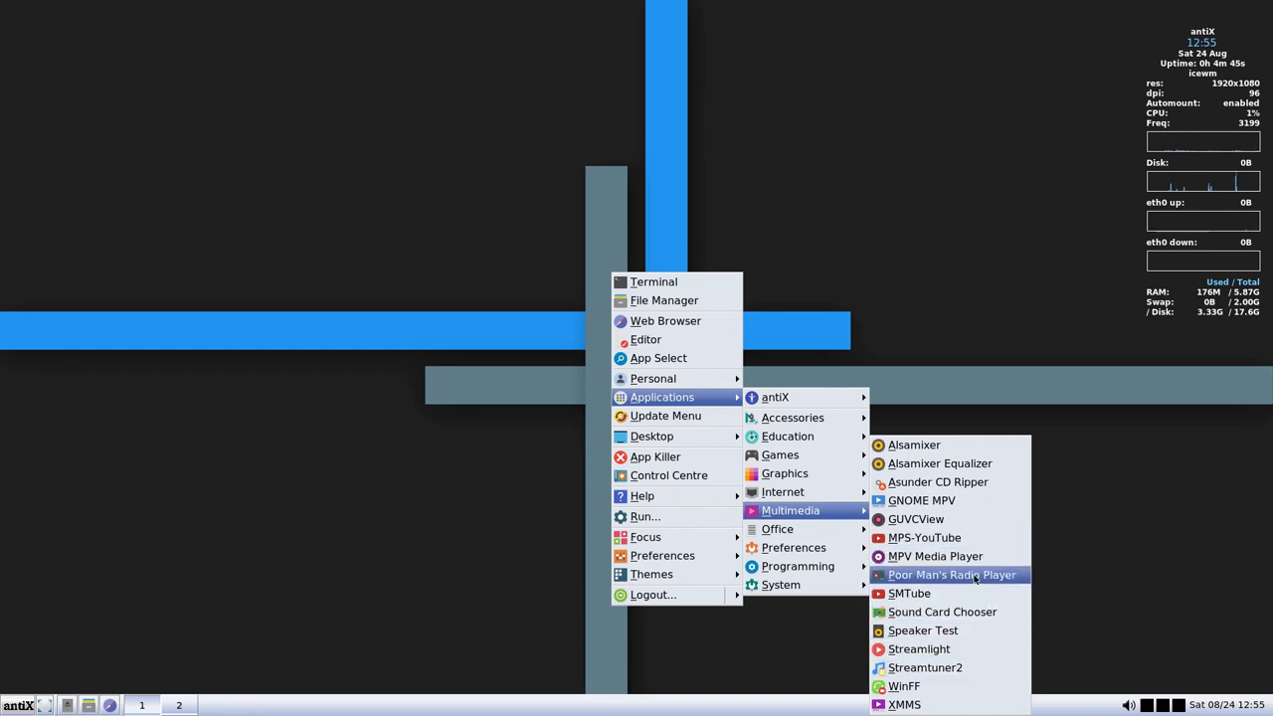
{"action": "mouse_move", "coordinate": [924, 537]}
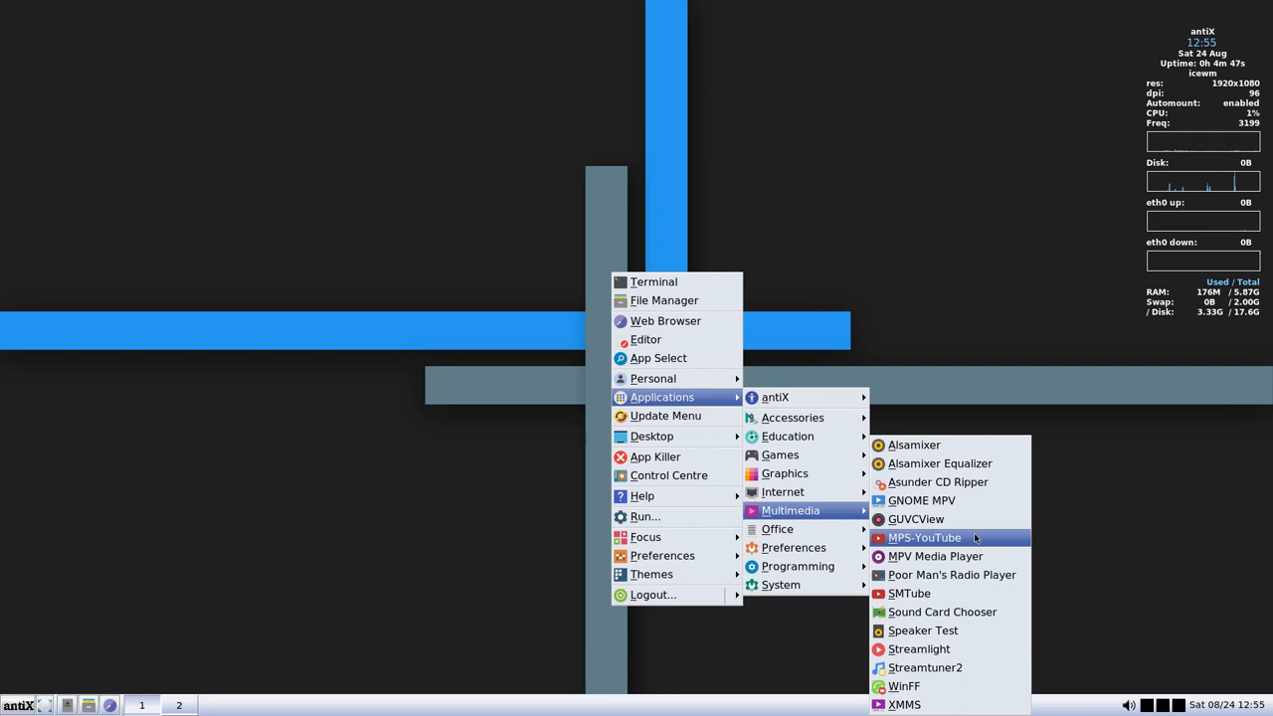
{"action": "mouse_move", "coordinate": [915, 519]}
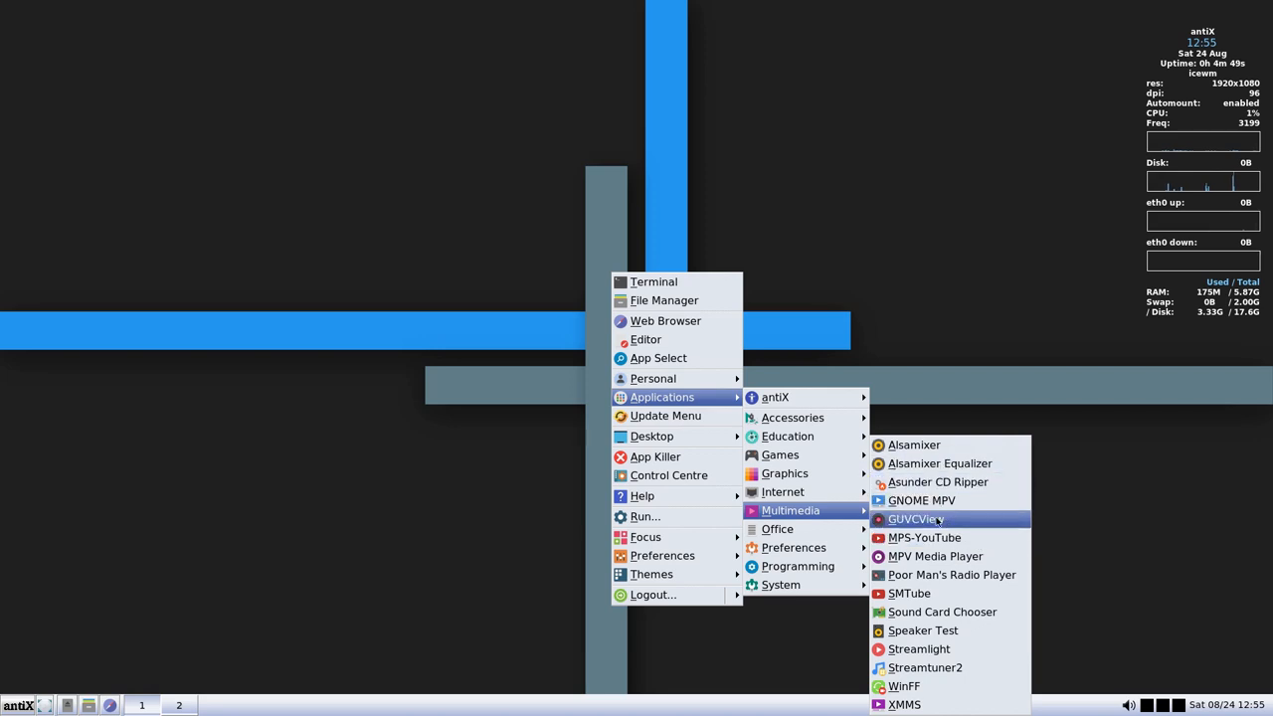
{"action": "mouse_move", "coordinate": [777, 528]}
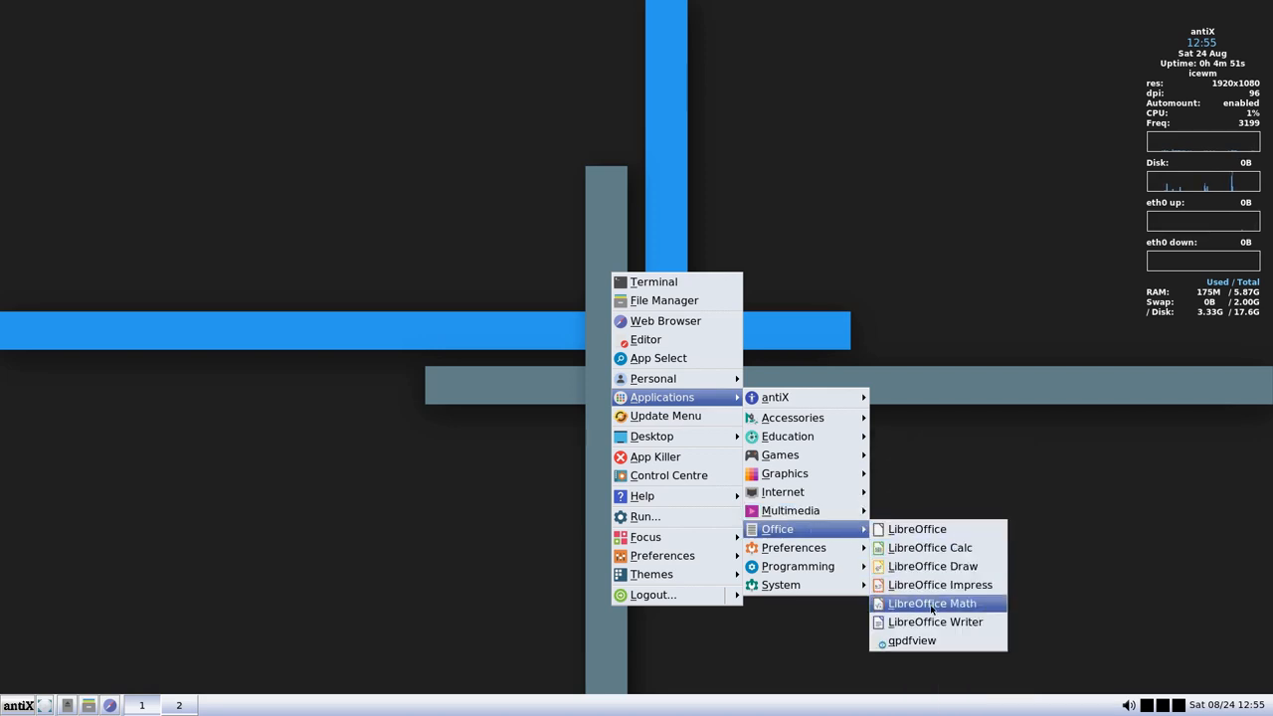
Launch LibreOffice Writer, view About LibreOffice showing version 6.1.5.2, close it and type 'speeling'
{"action": "left_click", "coordinate": [932, 602]}
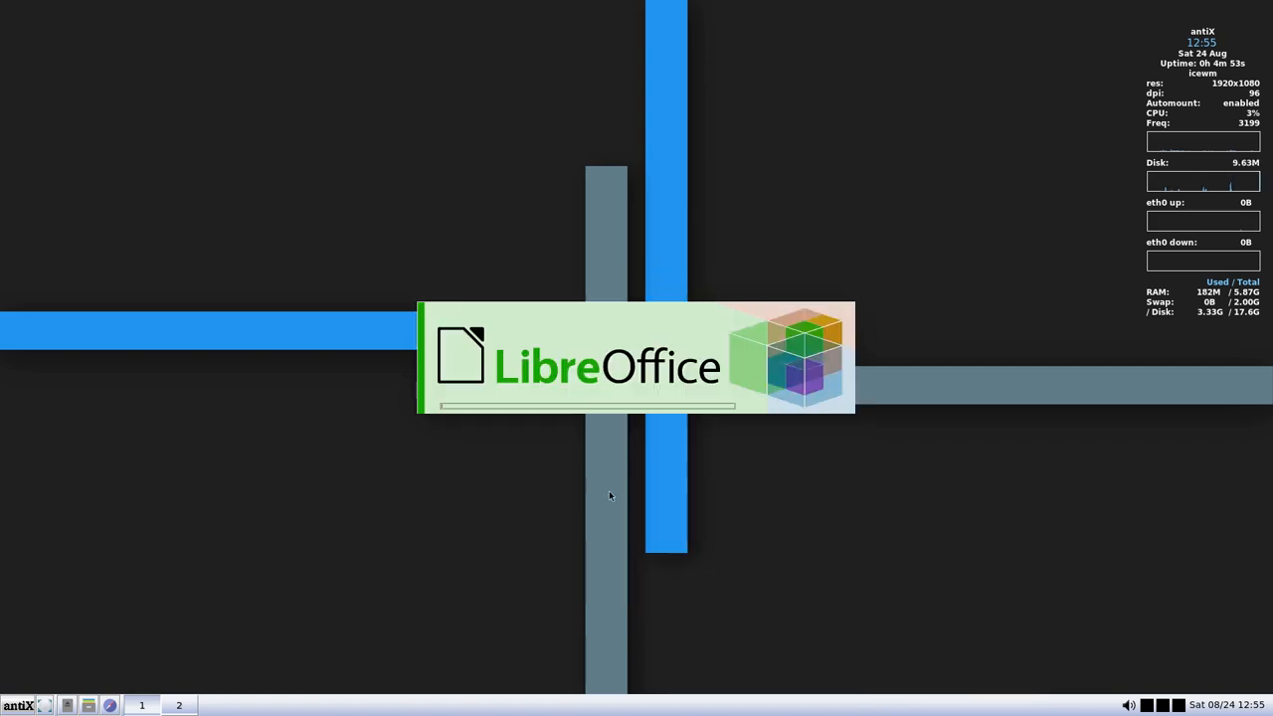
{"action": "right_click", "coordinate": [611, 495]}
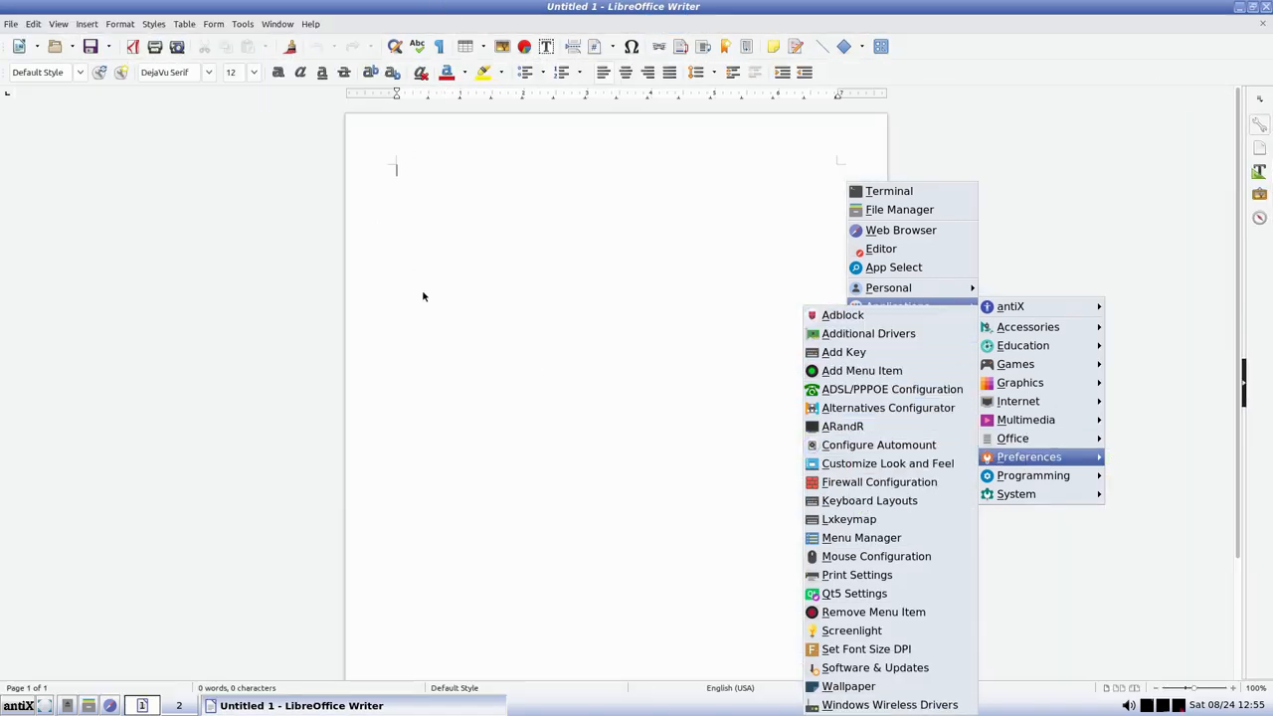
{"action": "left_click", "coordinate": [311, 23]}
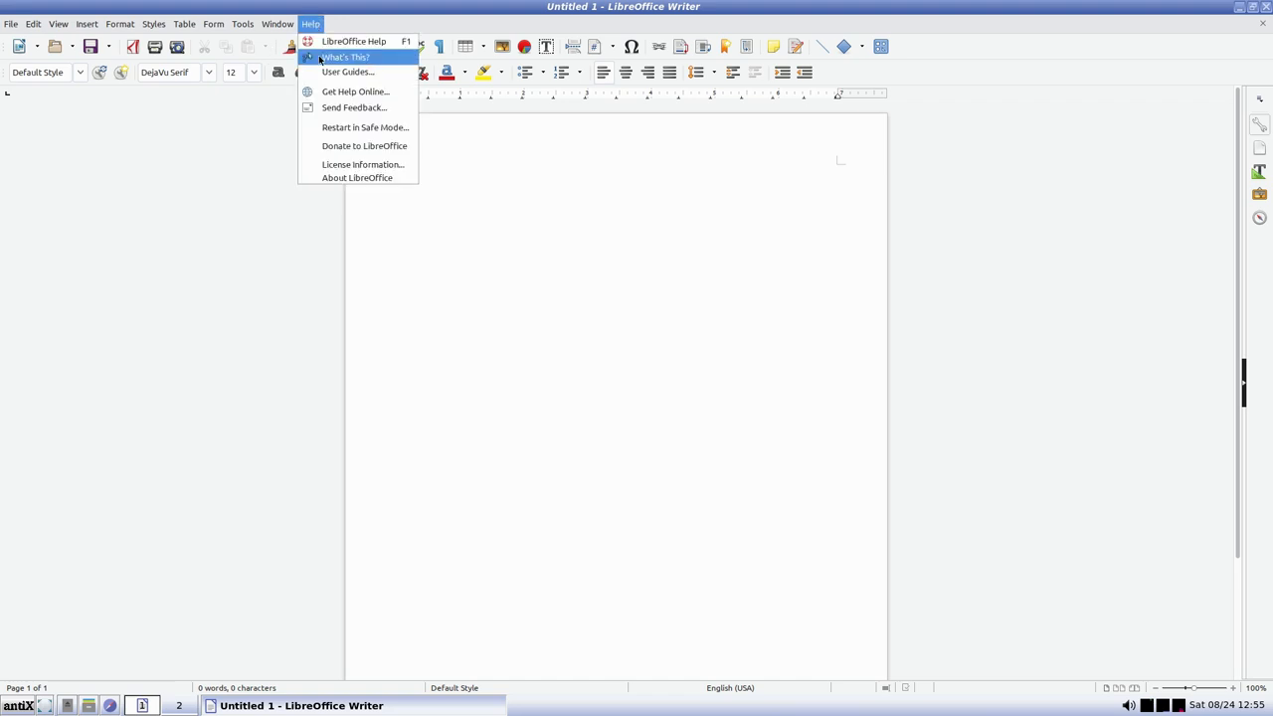
{"action": "left_click", "coordinate": [357, 177]}
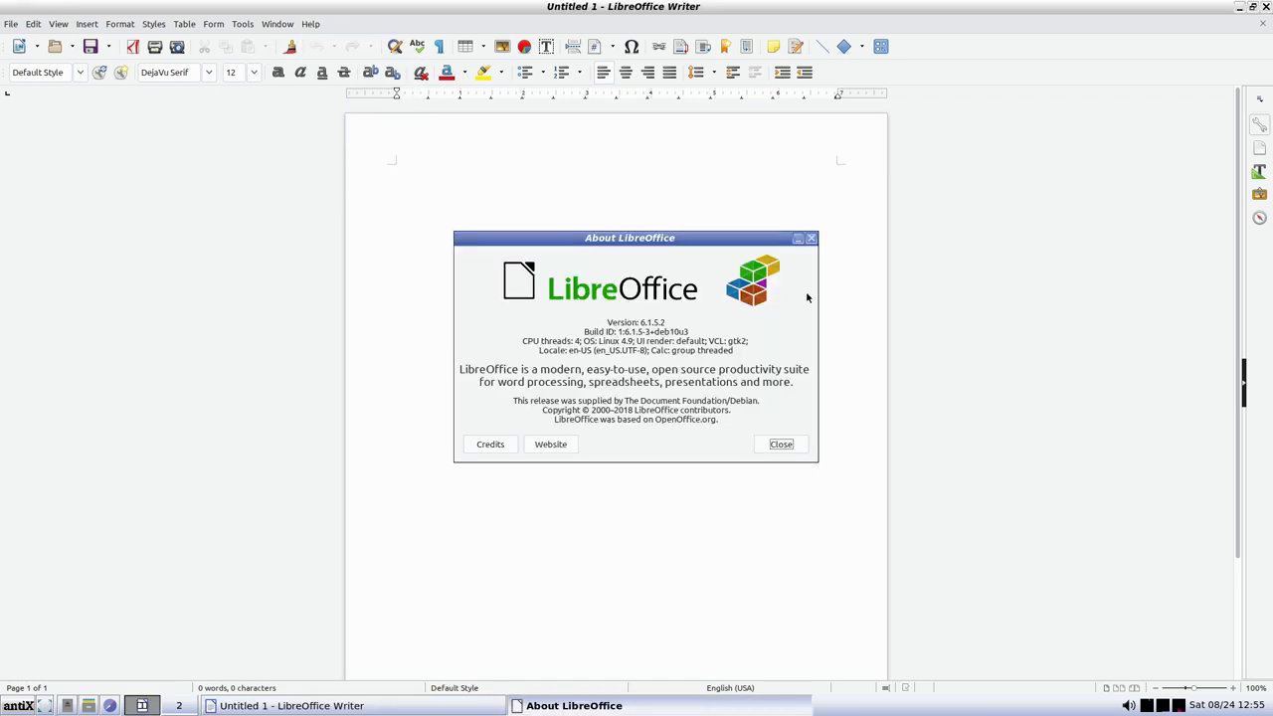
{"action": "left_click", "coordinate": [781, 444]}
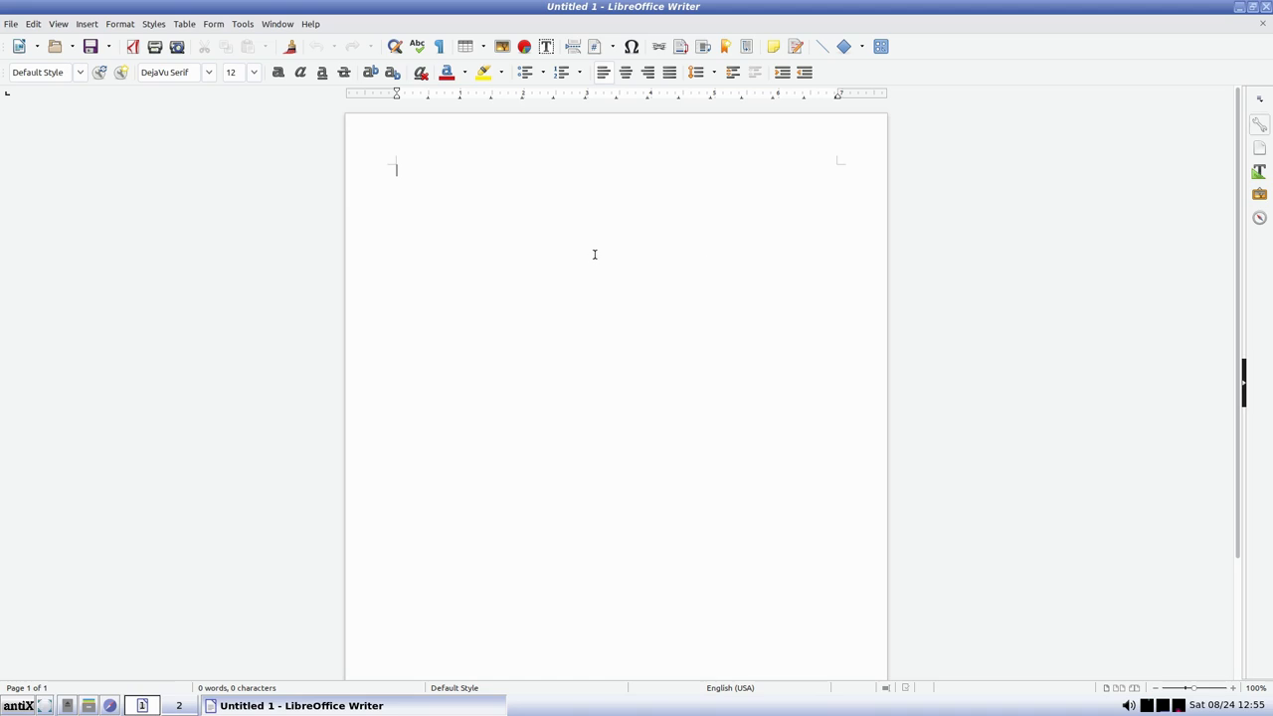
{"action": "type", "text": "speeling"}
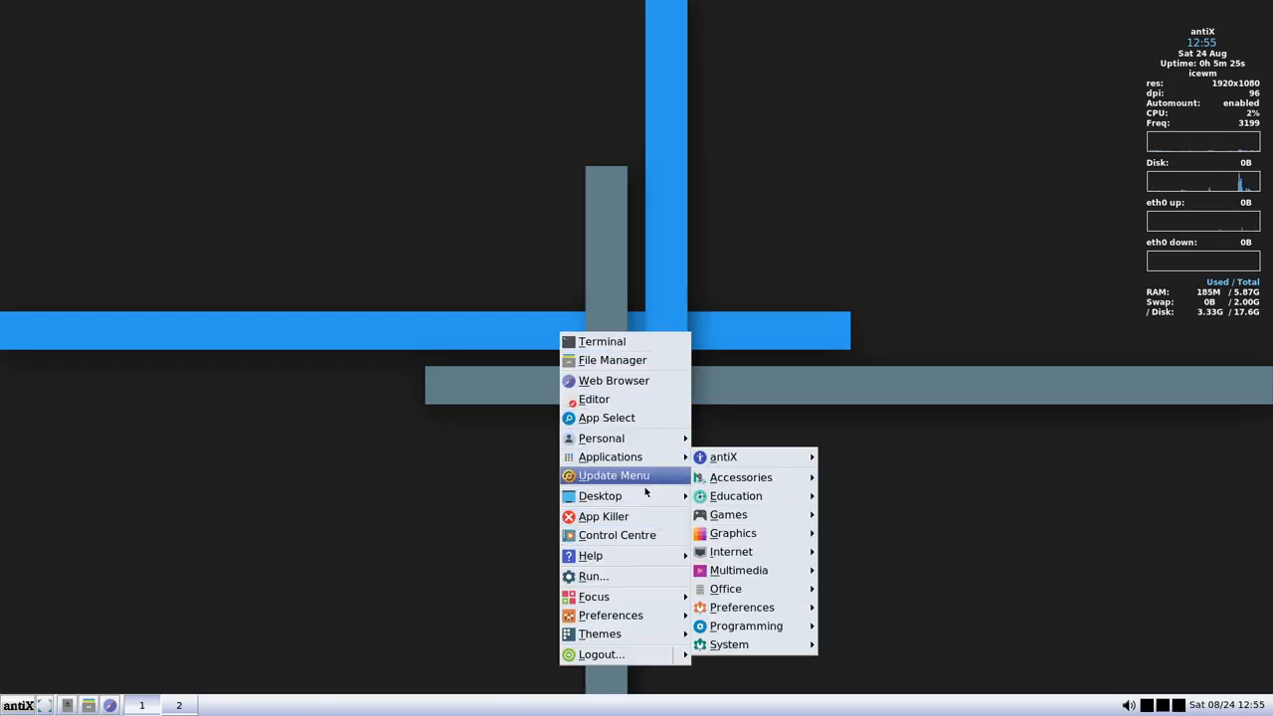
{"action": "mouse_move", "coordinate": [741, 607]}
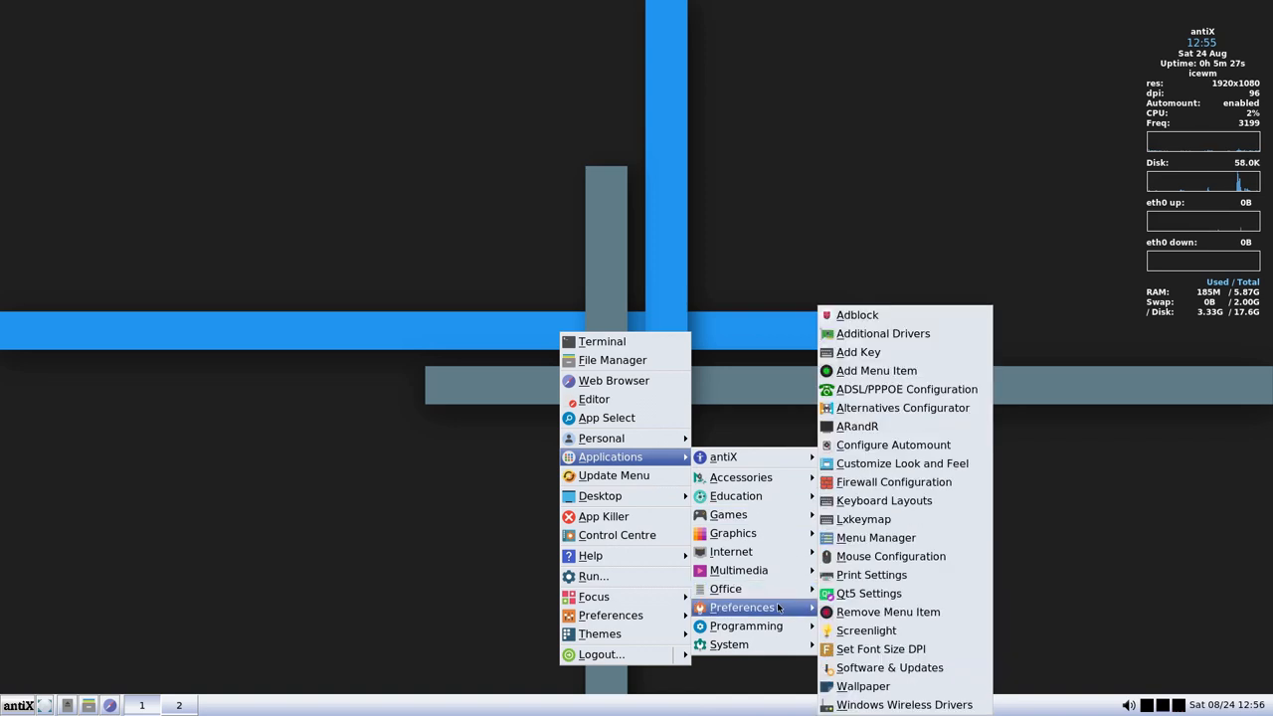
{"action": "mouse_move", "coordinate": [883, 333]}
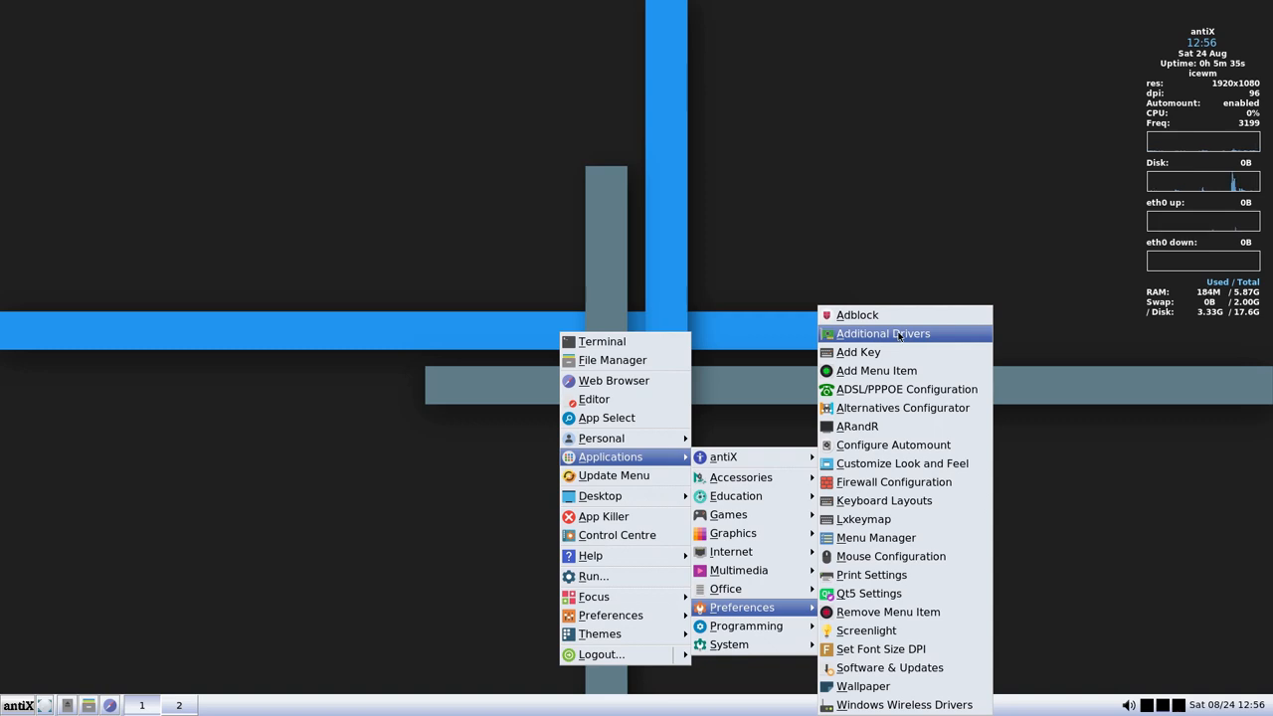
{"action": "mouse_move", "coordinate": [856, 314]}
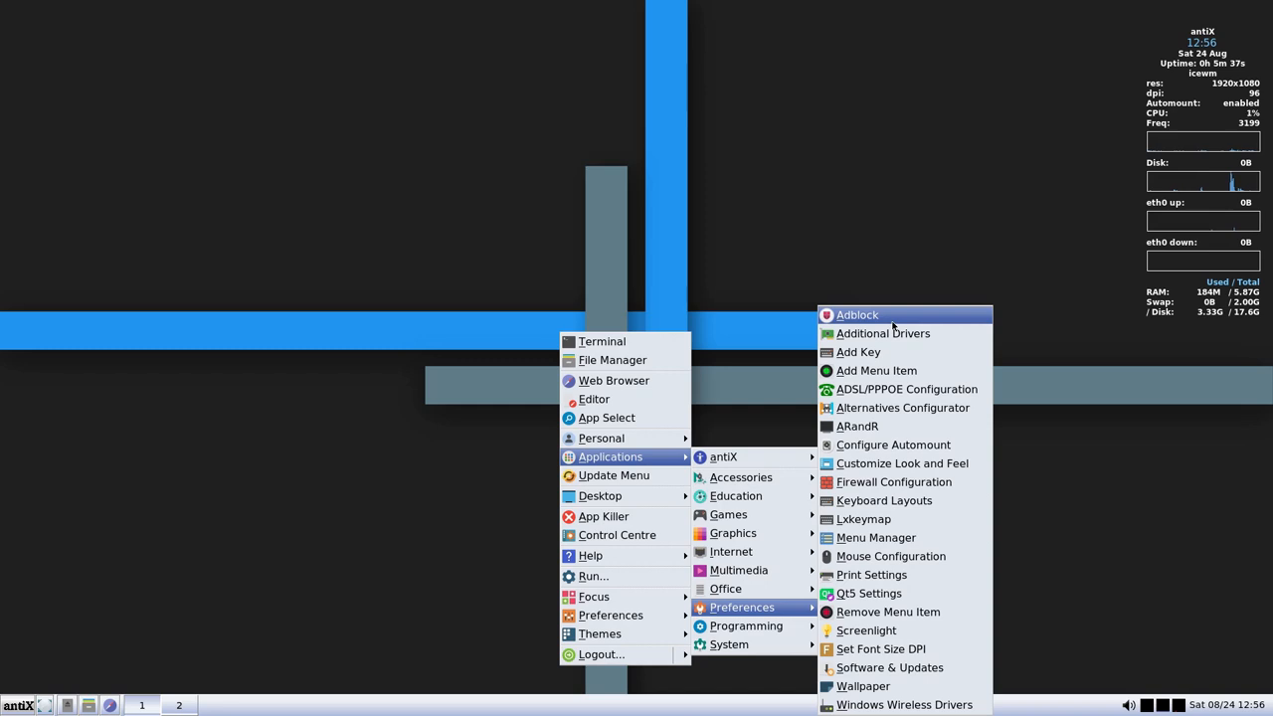
Run Adblock, choose the someonewhocares.org list and confirm to update the hosts file
{"action": "left_click", "coordinate": [857, 315]}
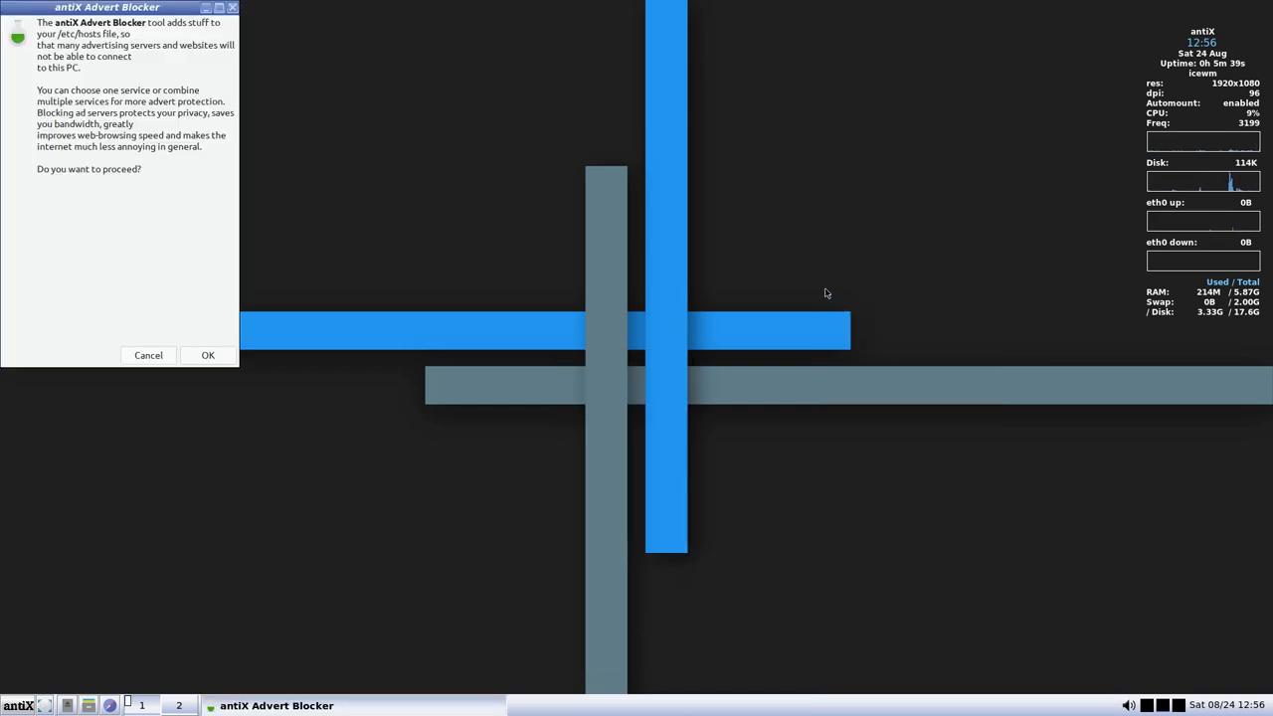
{"action": "left_click_drag", "start_coordinate": [107, 7], "coordinate": [313, 82]}
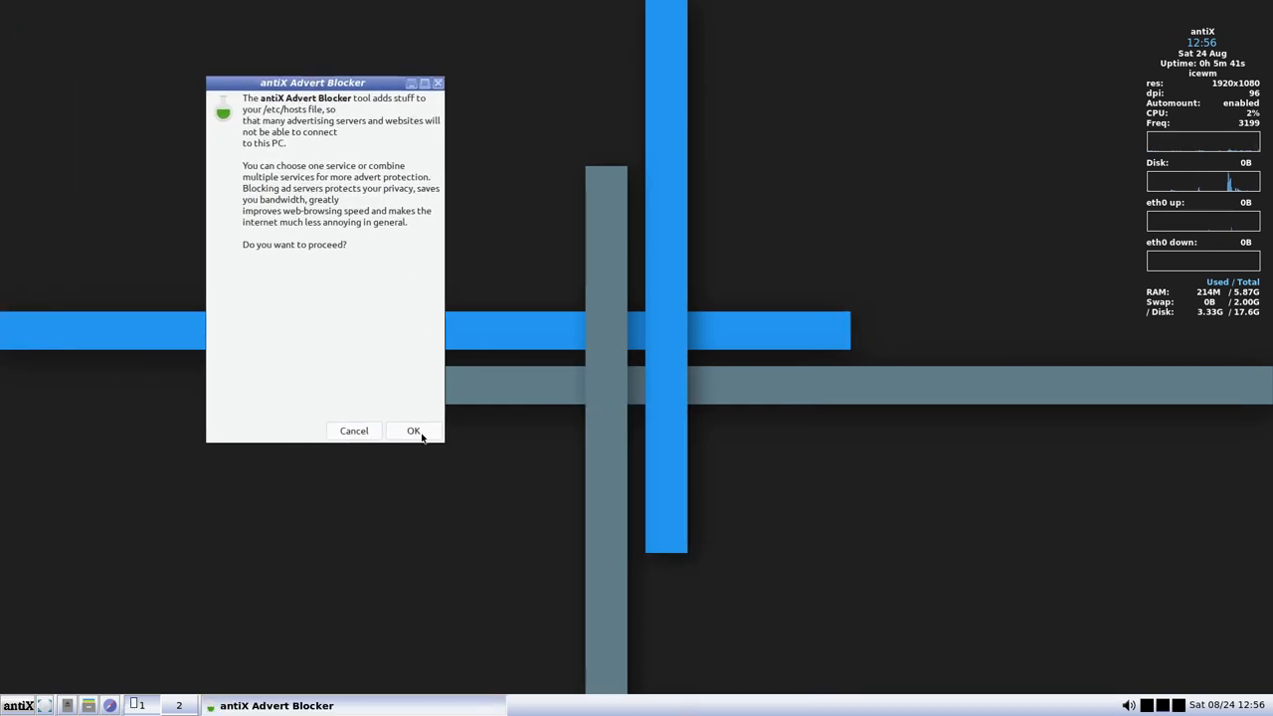
{"action": "left_click", "coordinate": [413, 430]}
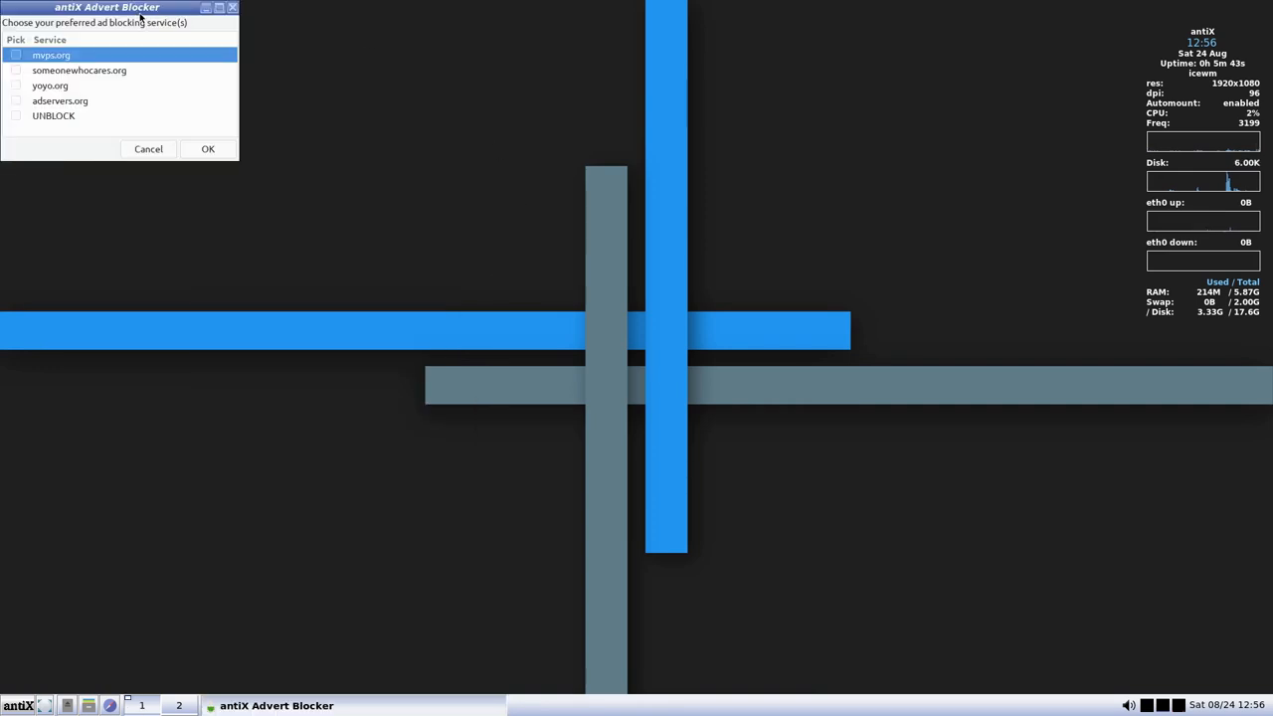
{"action": "left_click_drag", "start_coordinate": [107, 7], "coordinate": [304, 118]}
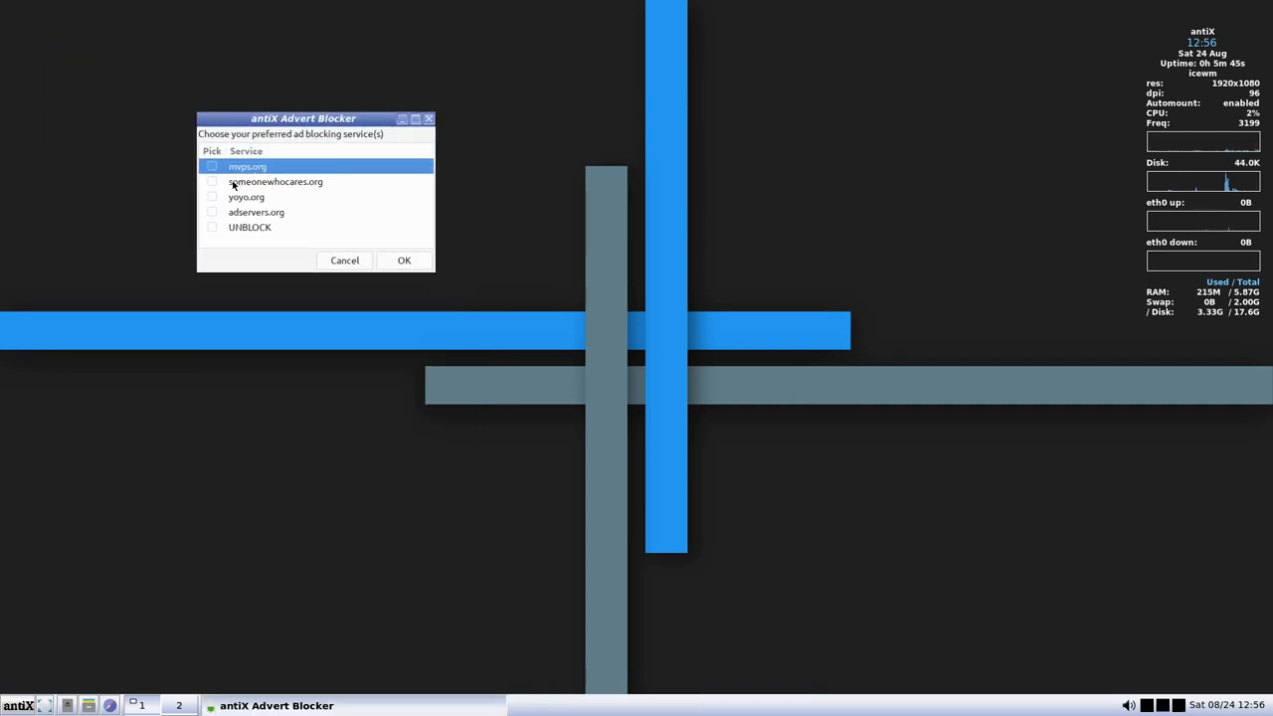
{"action": "left_click", "coordinate": [212, 181]}
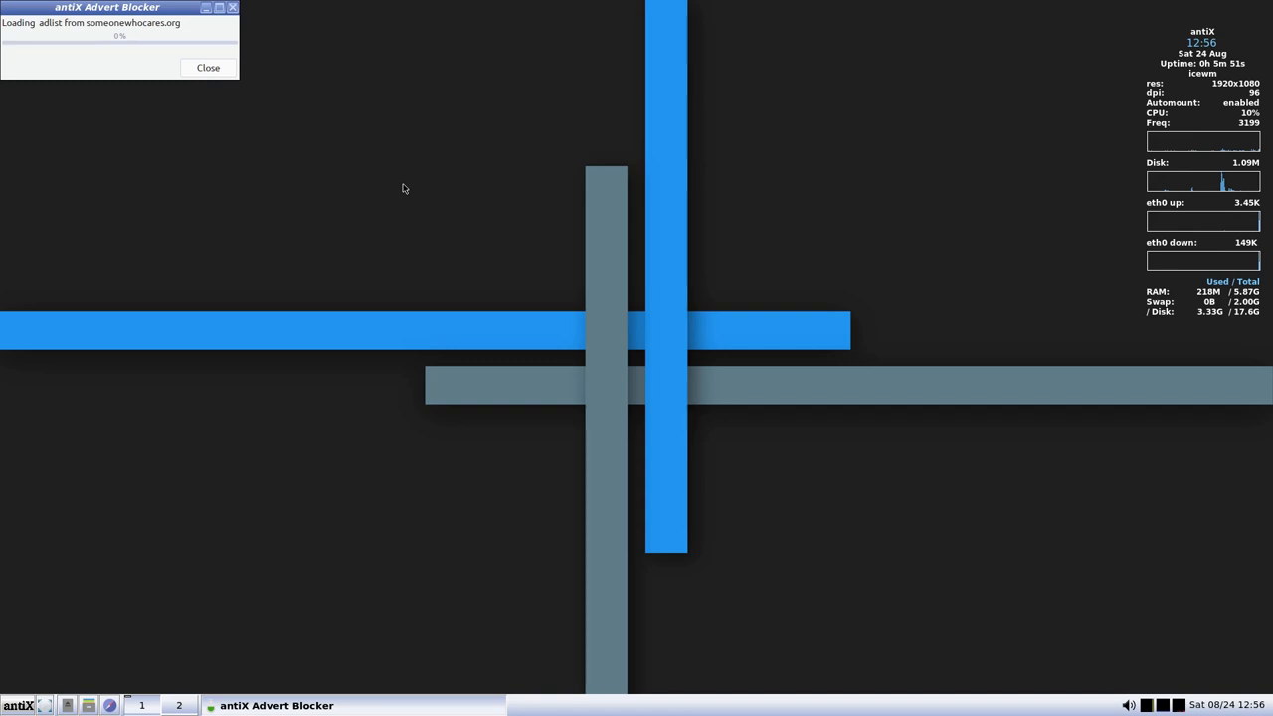
{"action": "left_click", "coordinate": [208, 67]}
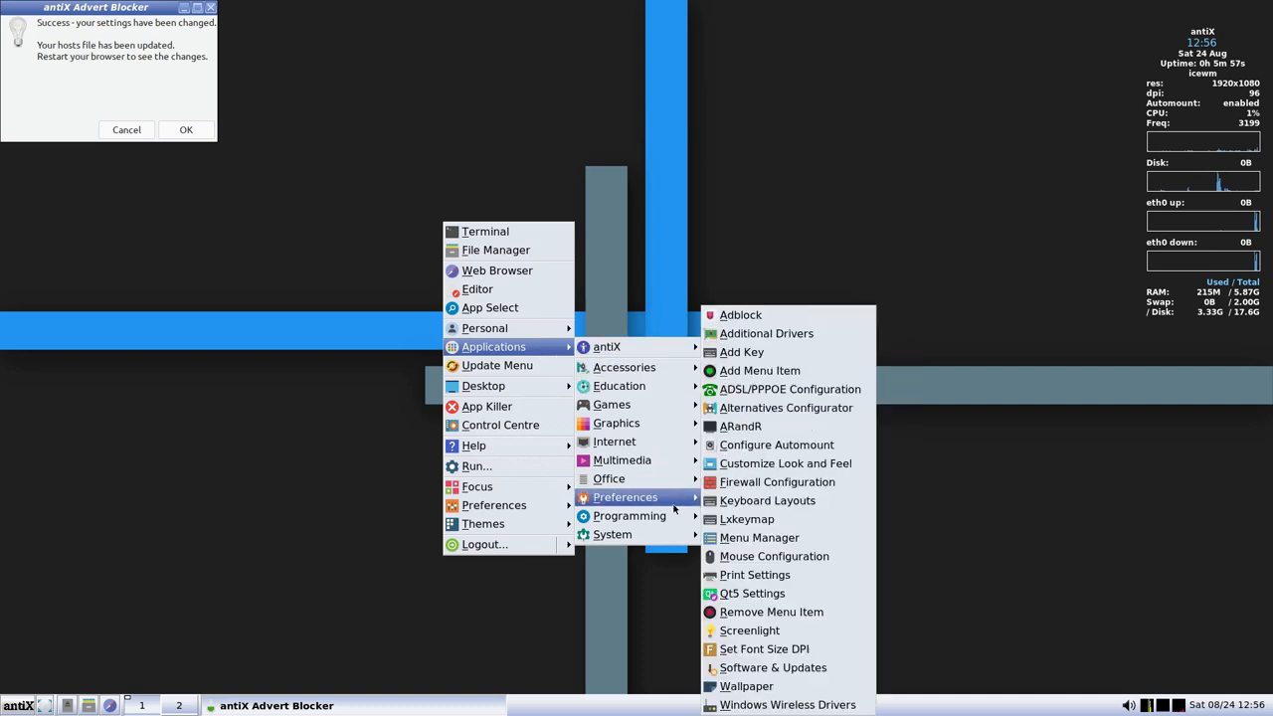
{"action": "mouse_move", "coordinate": [778, 481]}
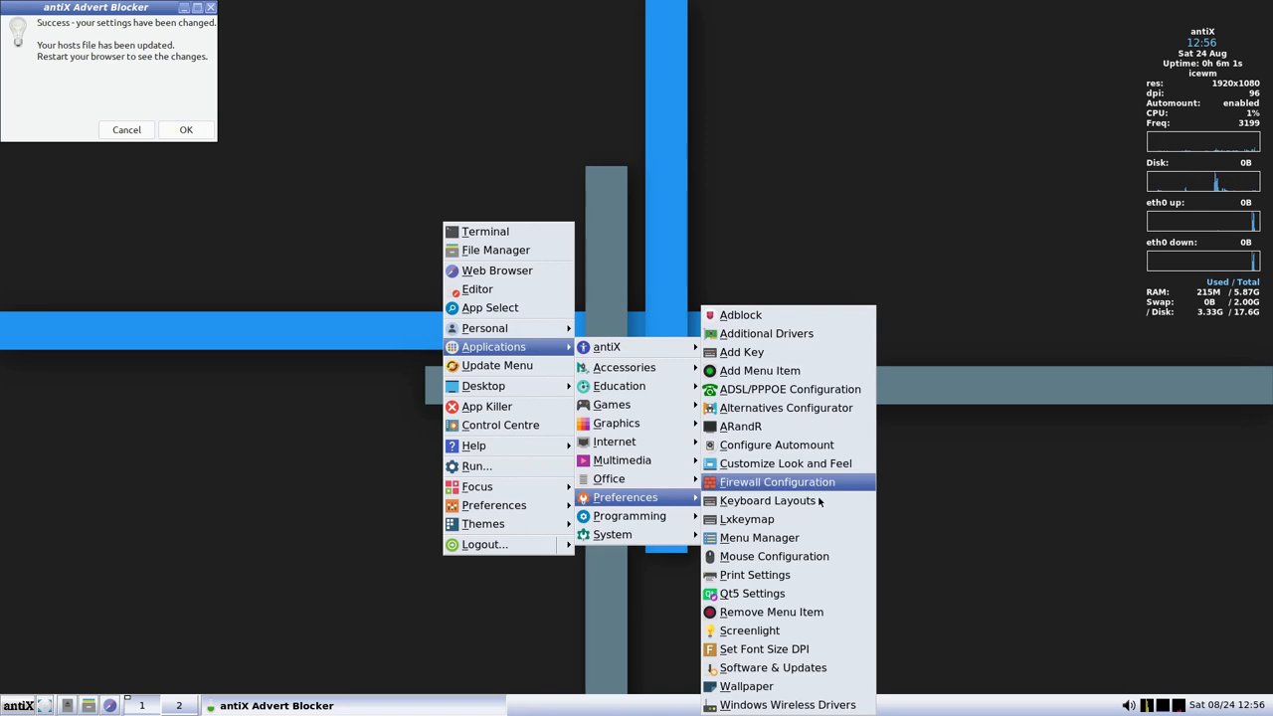
{"action": "mouse_move", "coordinate": [779, 686]}
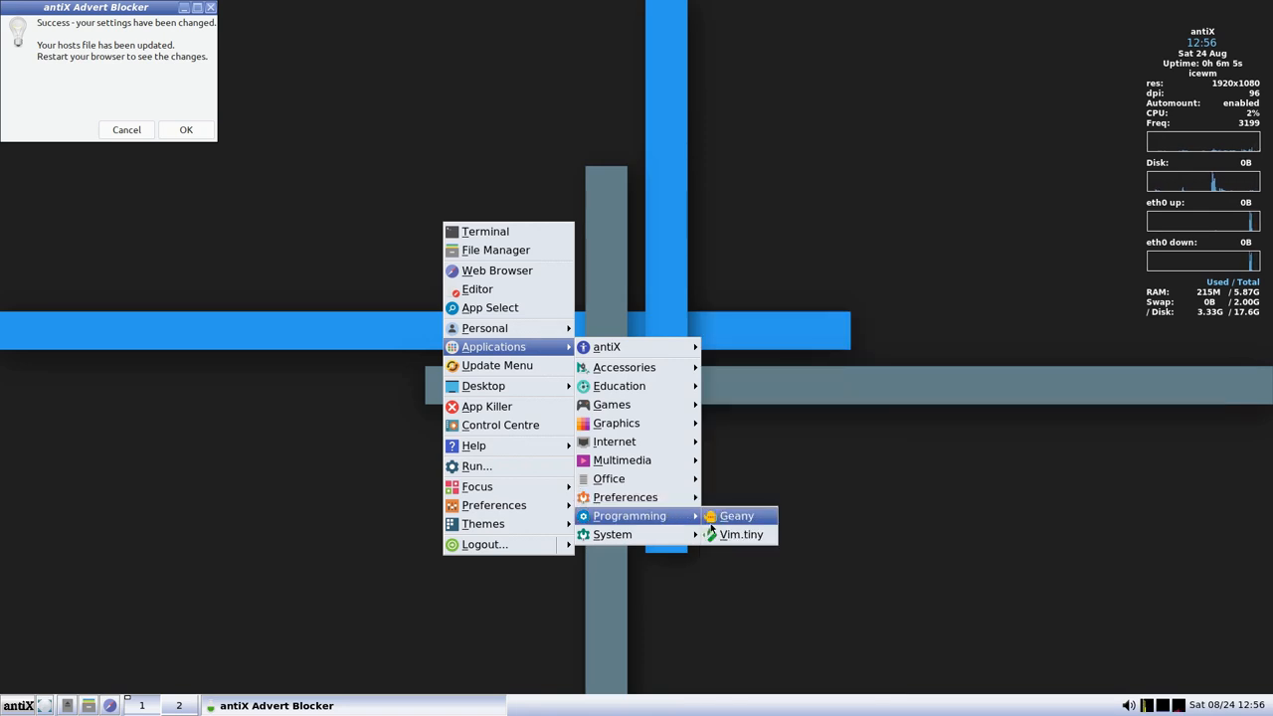
{"action": "mouse_move", "coordinate": [612, 534]}
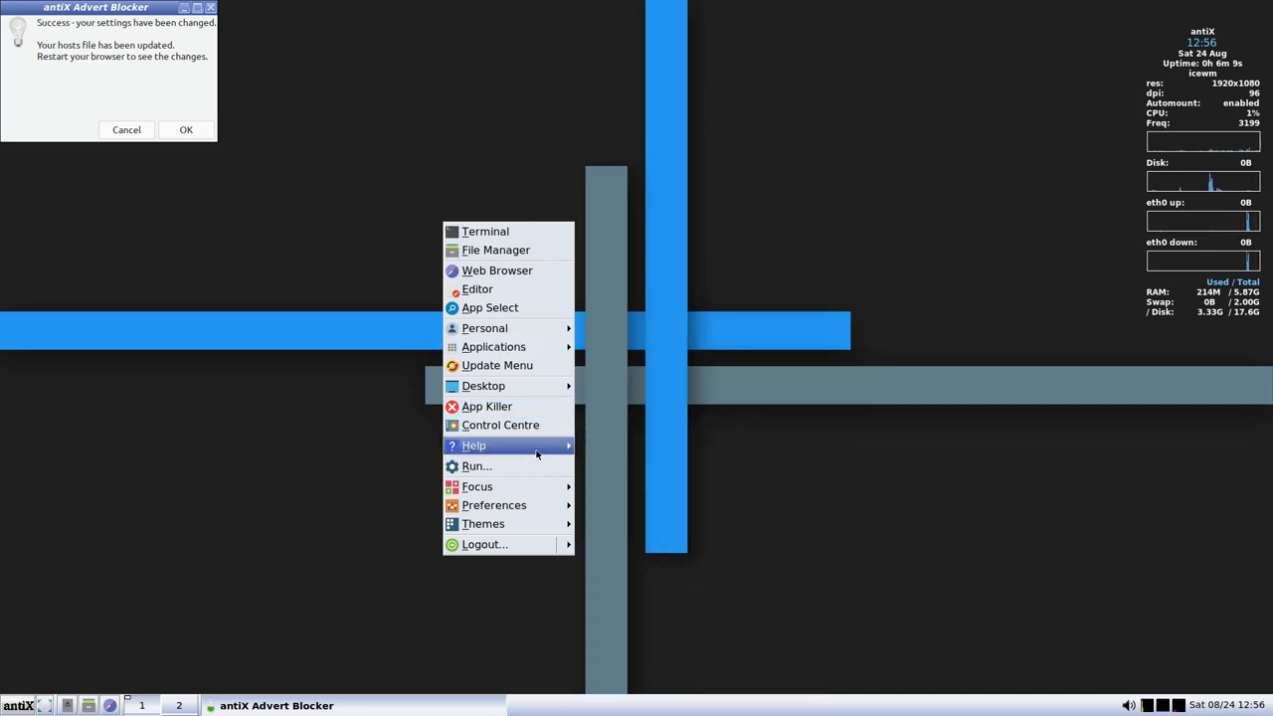
{"action": "left_click", "coordinate": [483, 524]}
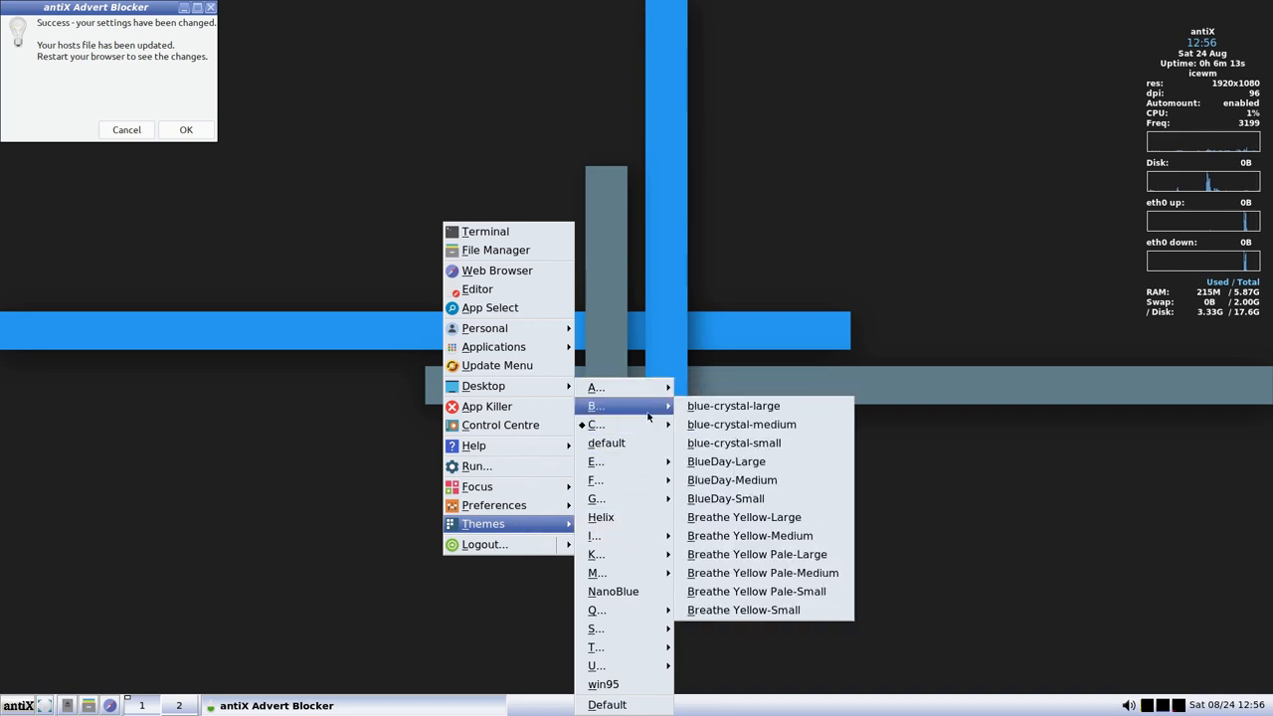
{"action": "mouse_move", "coordinate": [595, 424]}
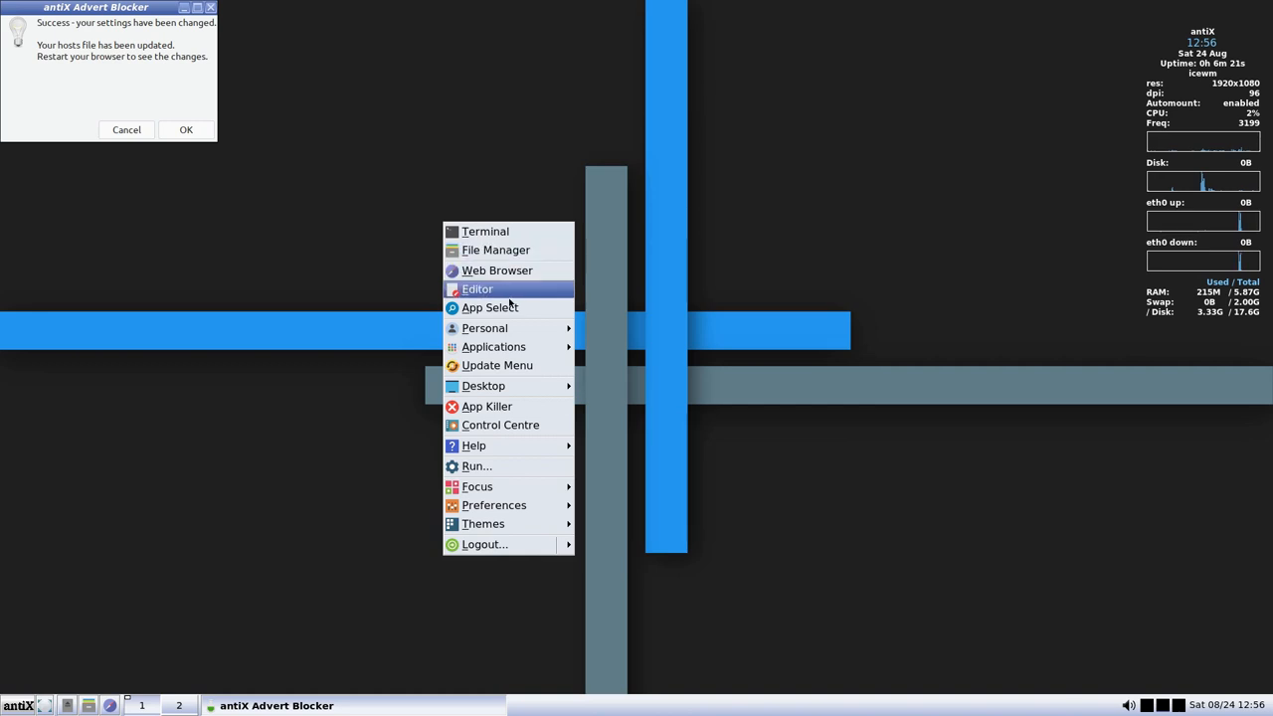
{"action": "mouse_move", "coordinate": [493, 346]}
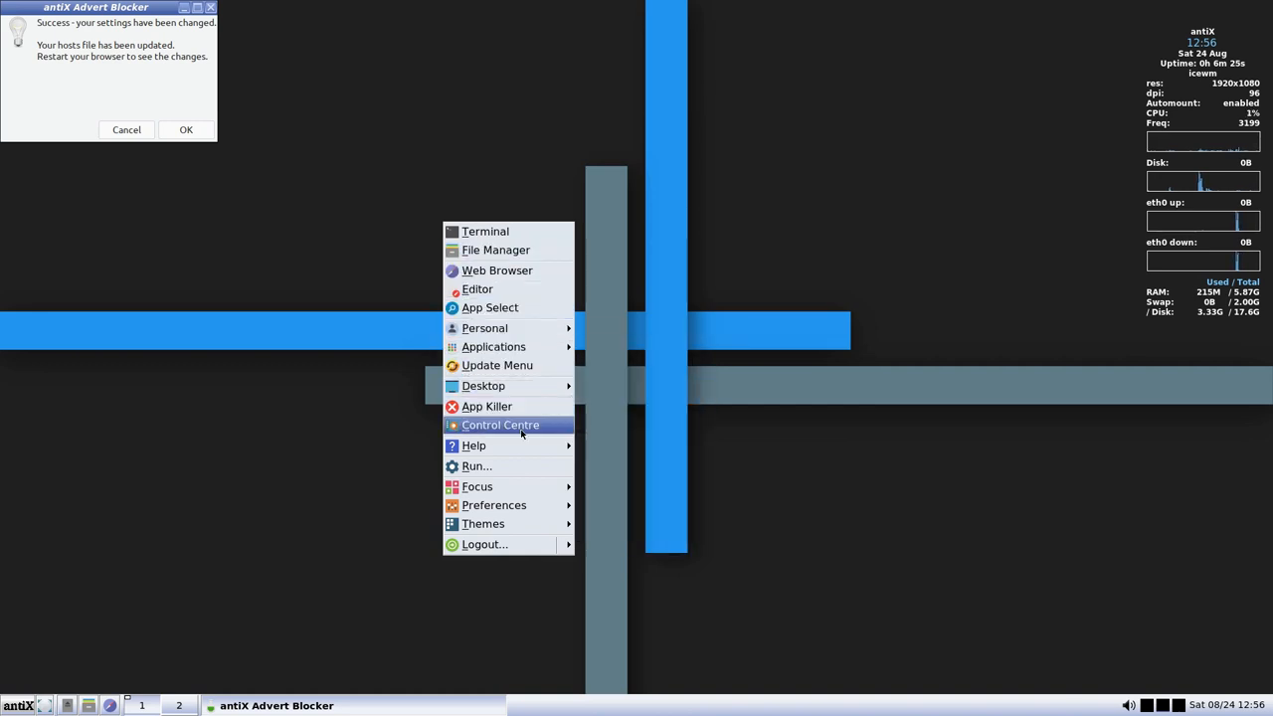
{"action": "left_click", "coordinate": [500, 424]}
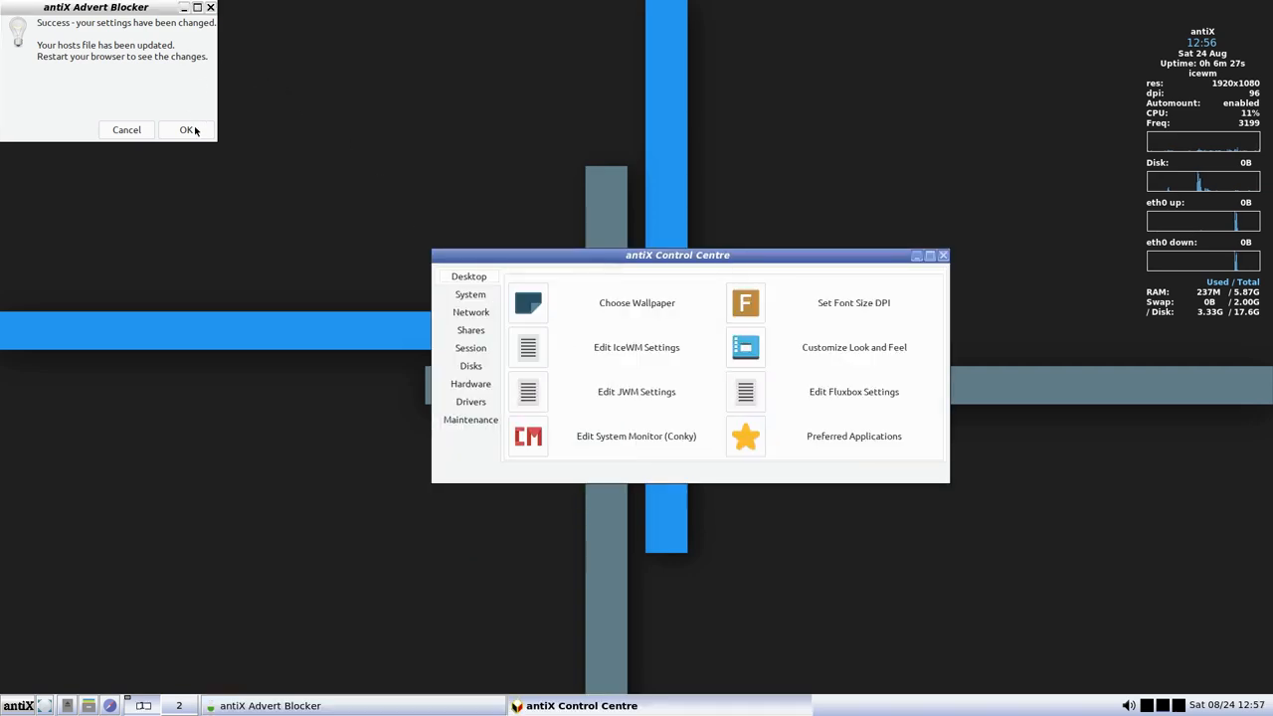
{"action": "left_click", "coordinate": [187, 129]}
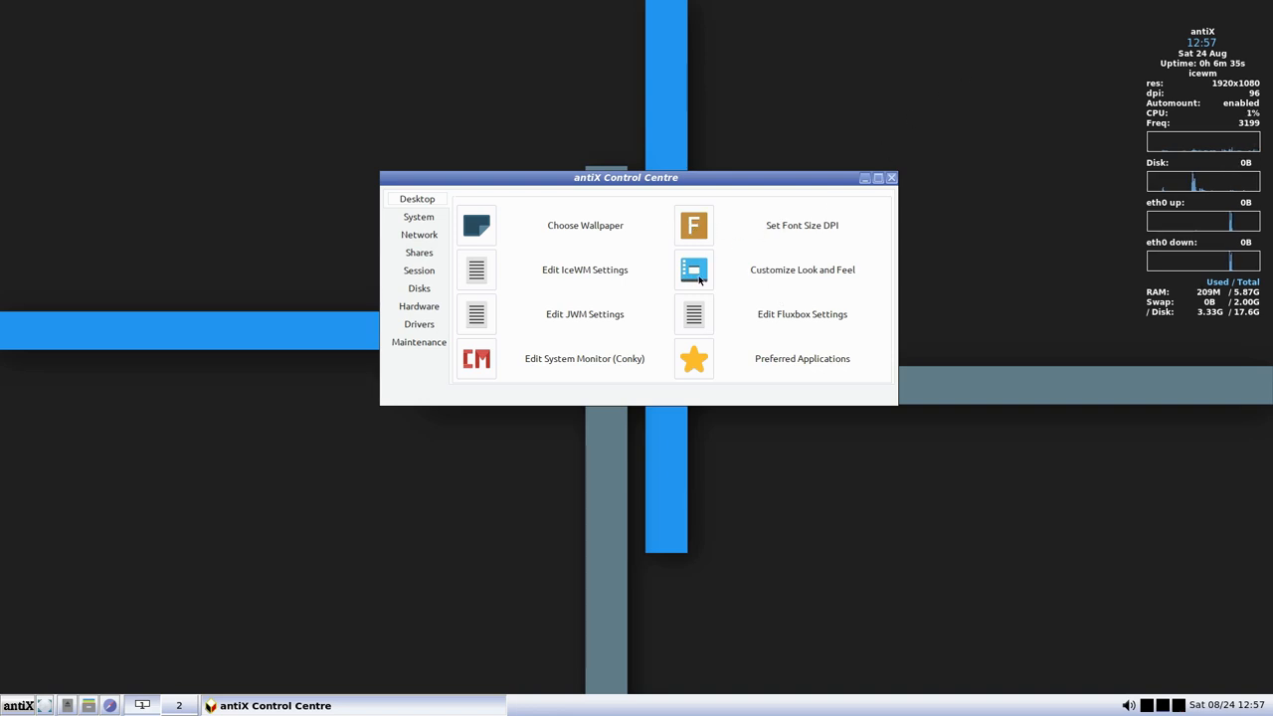
{"action": "left_click", "coordinate": [693, 269]}
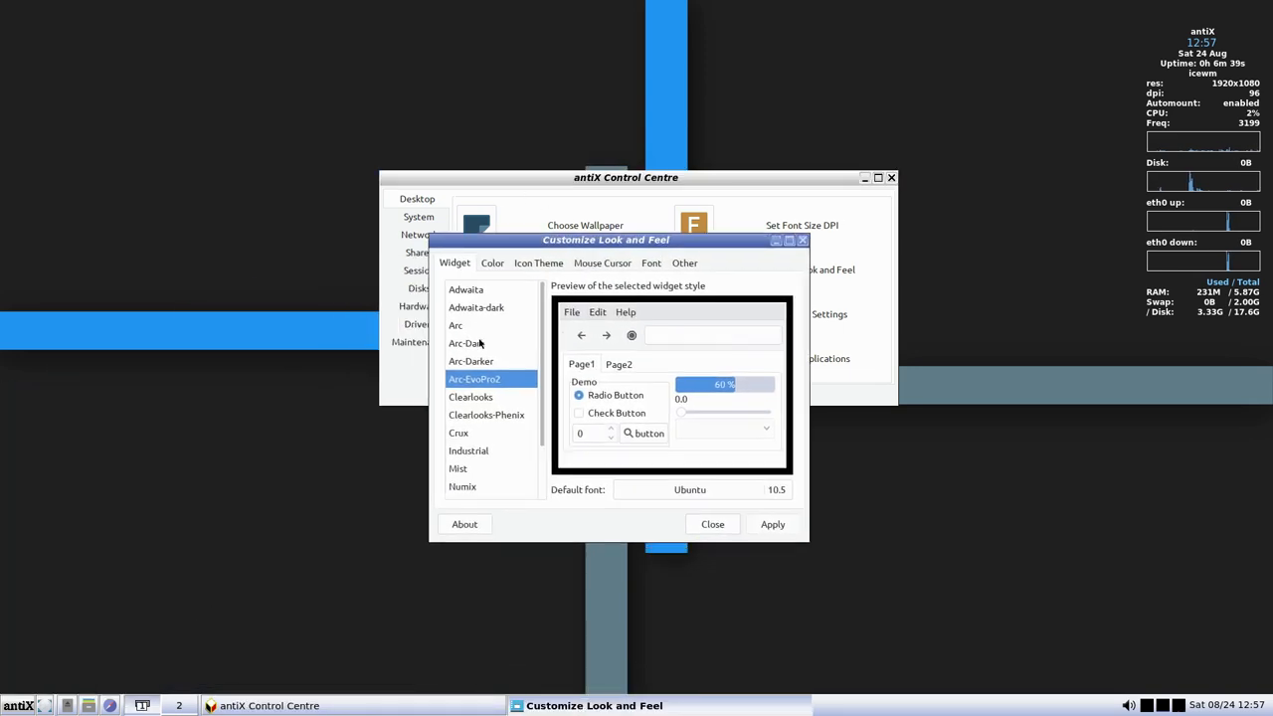
{"action": "mouse_move", "coordinate": [475, 360]}
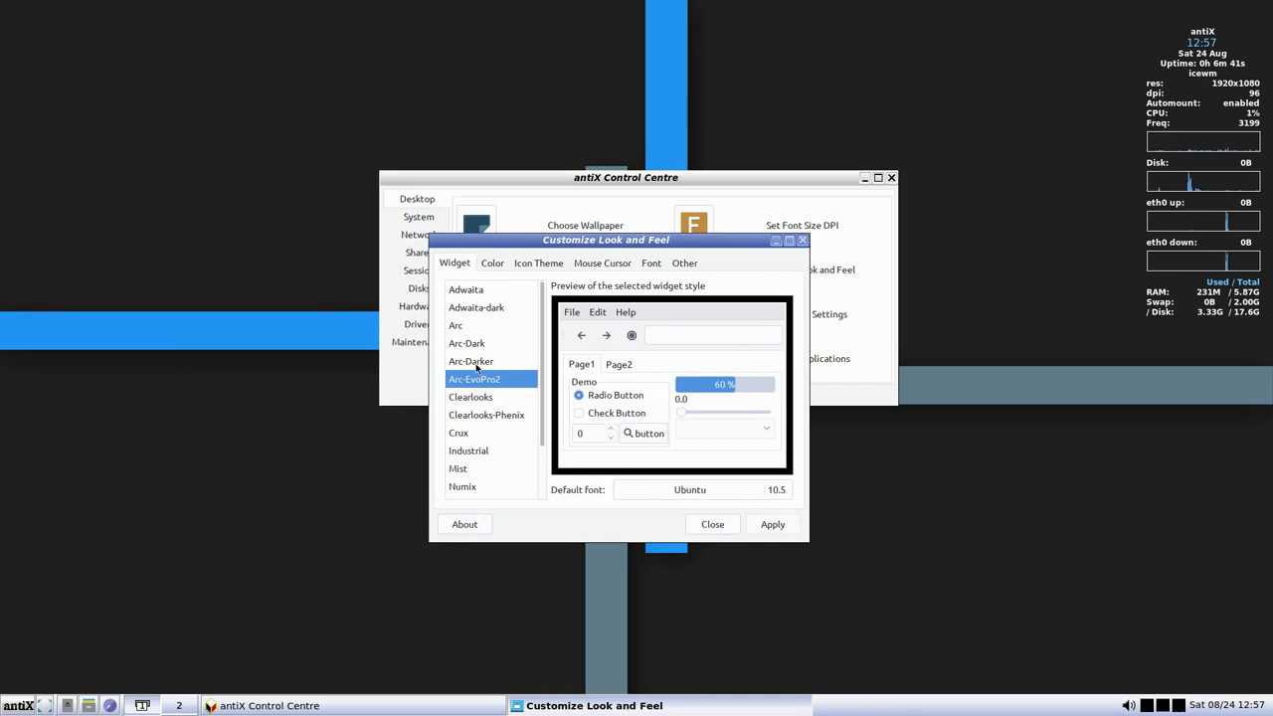
{"action": "left_click", "coordinate": [466, 343]}
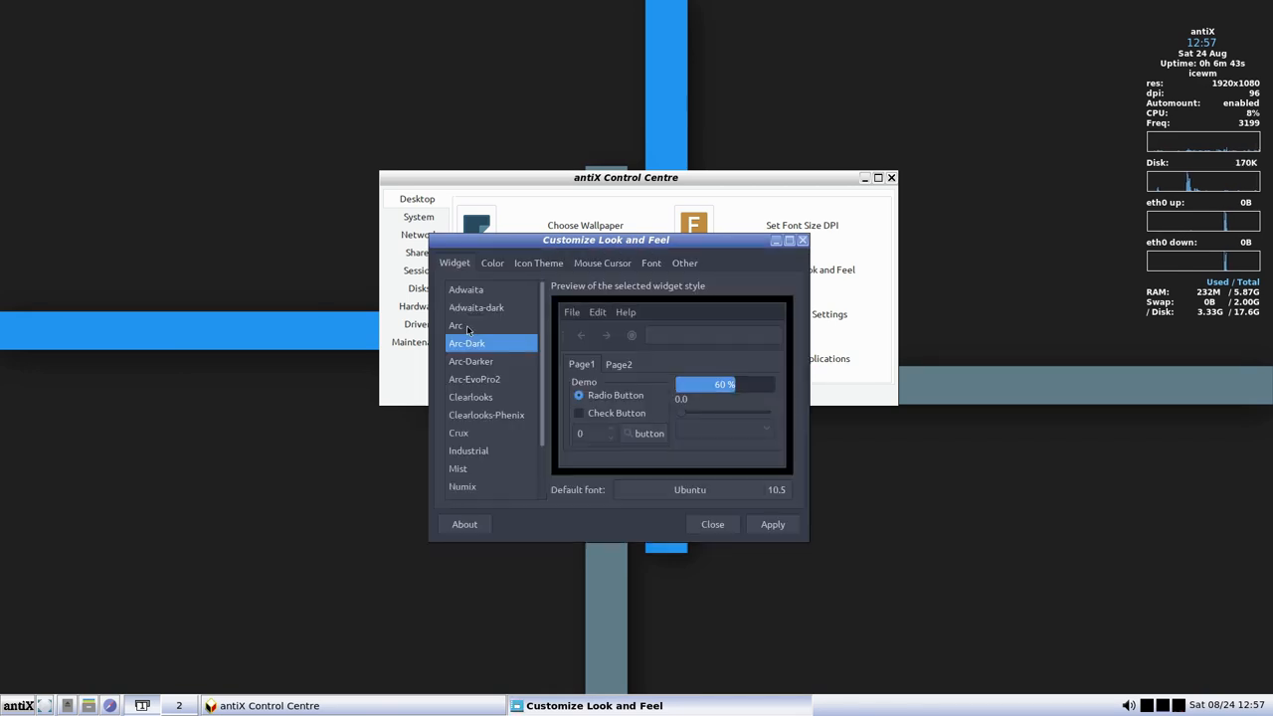
{"action": "left_click", "coordinate": [476, 303]}
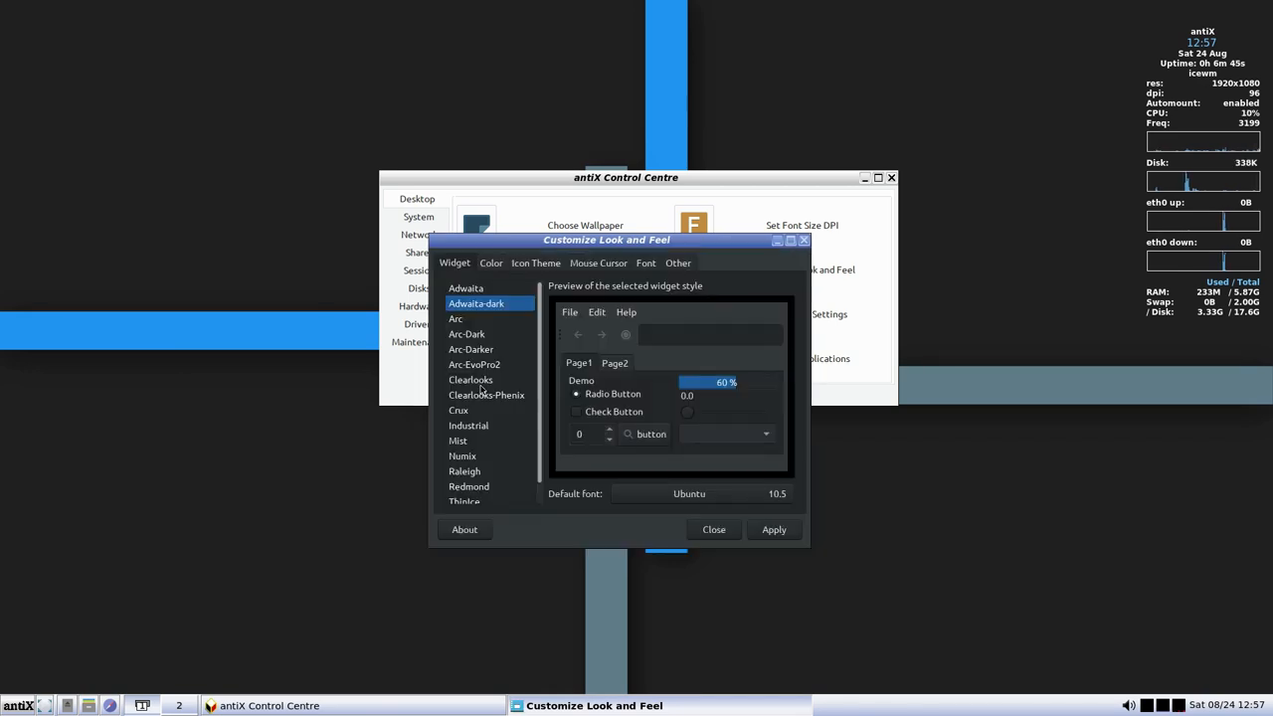
{"action": "left_click", "coordinate": [474, 378]}
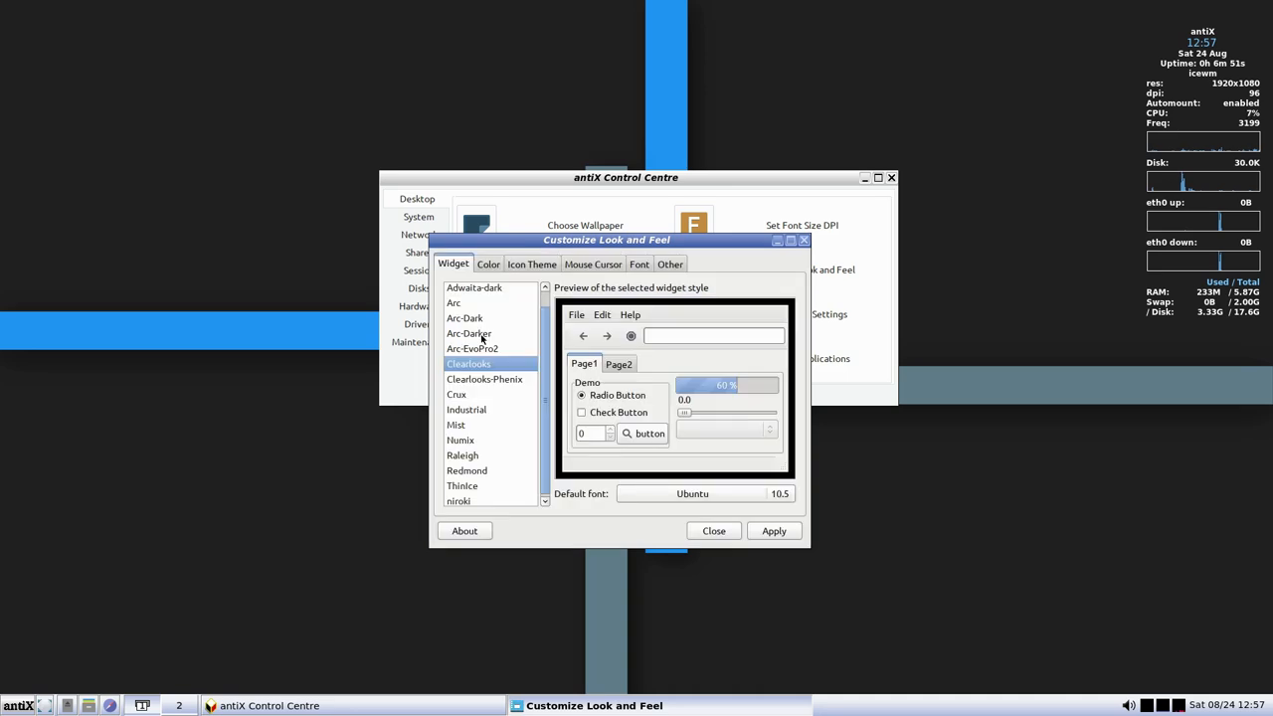
{"action": "left_click", "coordinate": [471, 348]}
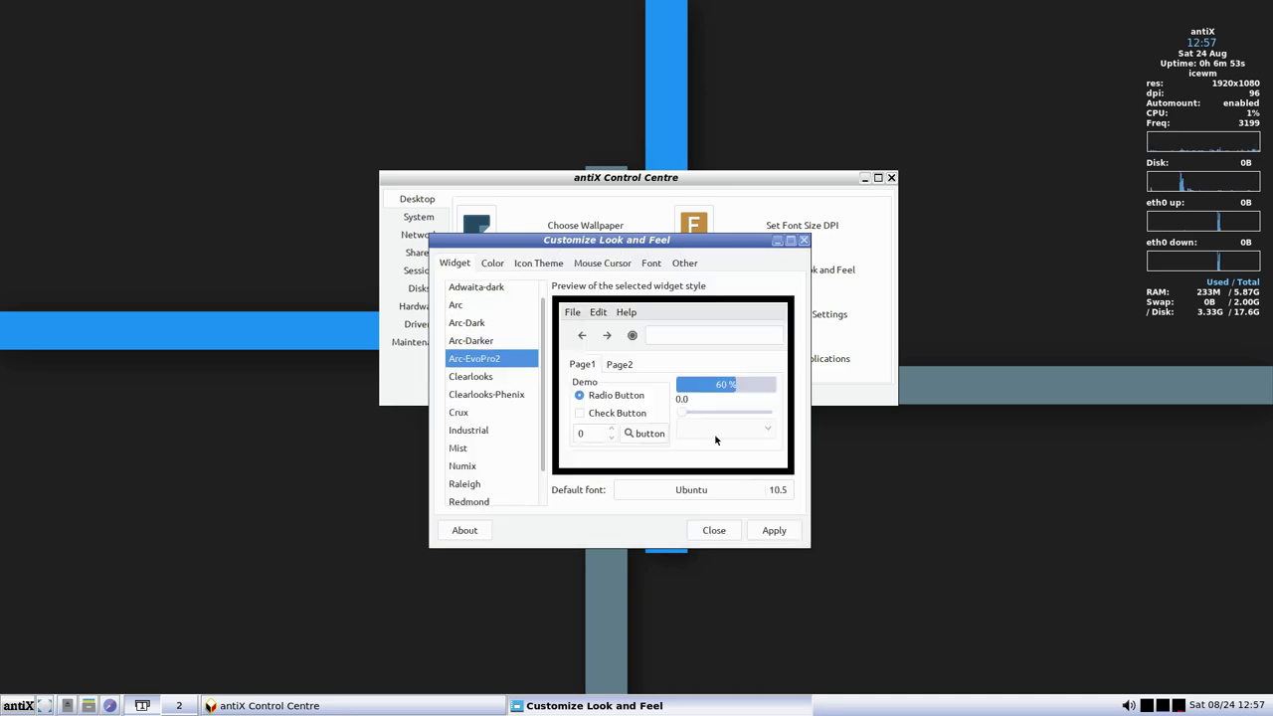
{"action": "left_click", "coordinate": [492, 263]}
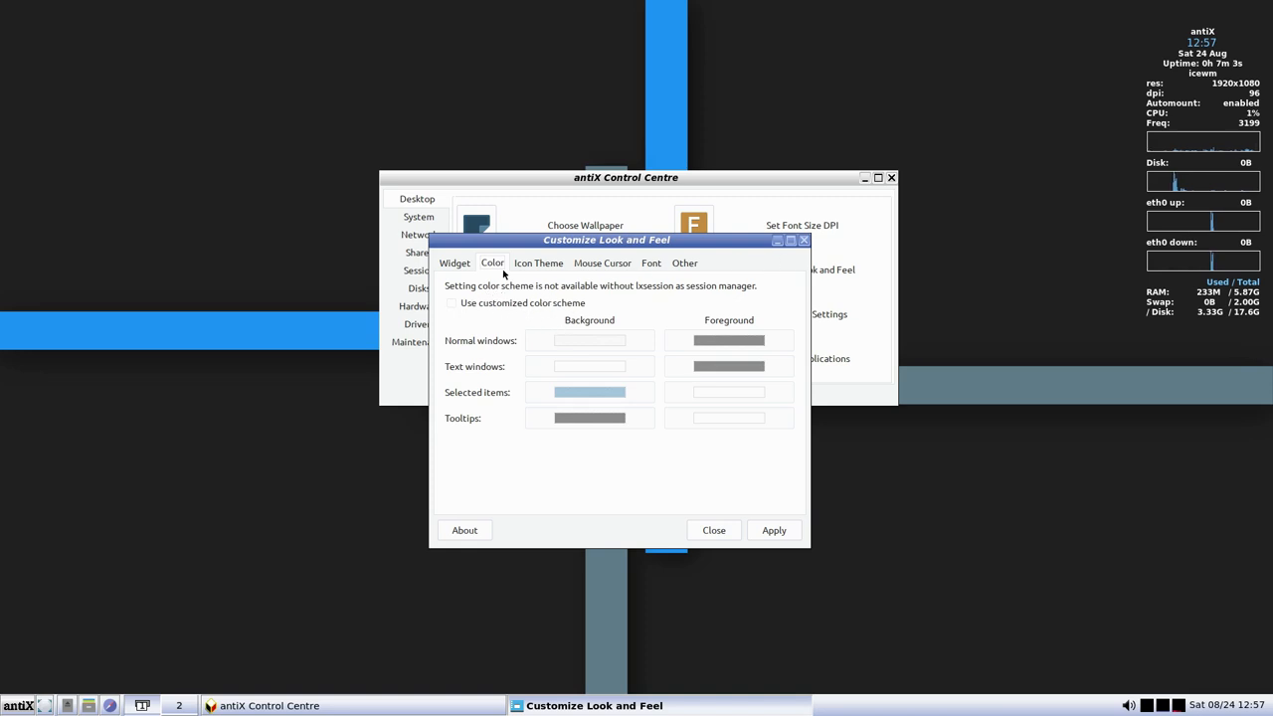
{"action": "mouse_move", "coordinate": [490, 232]}
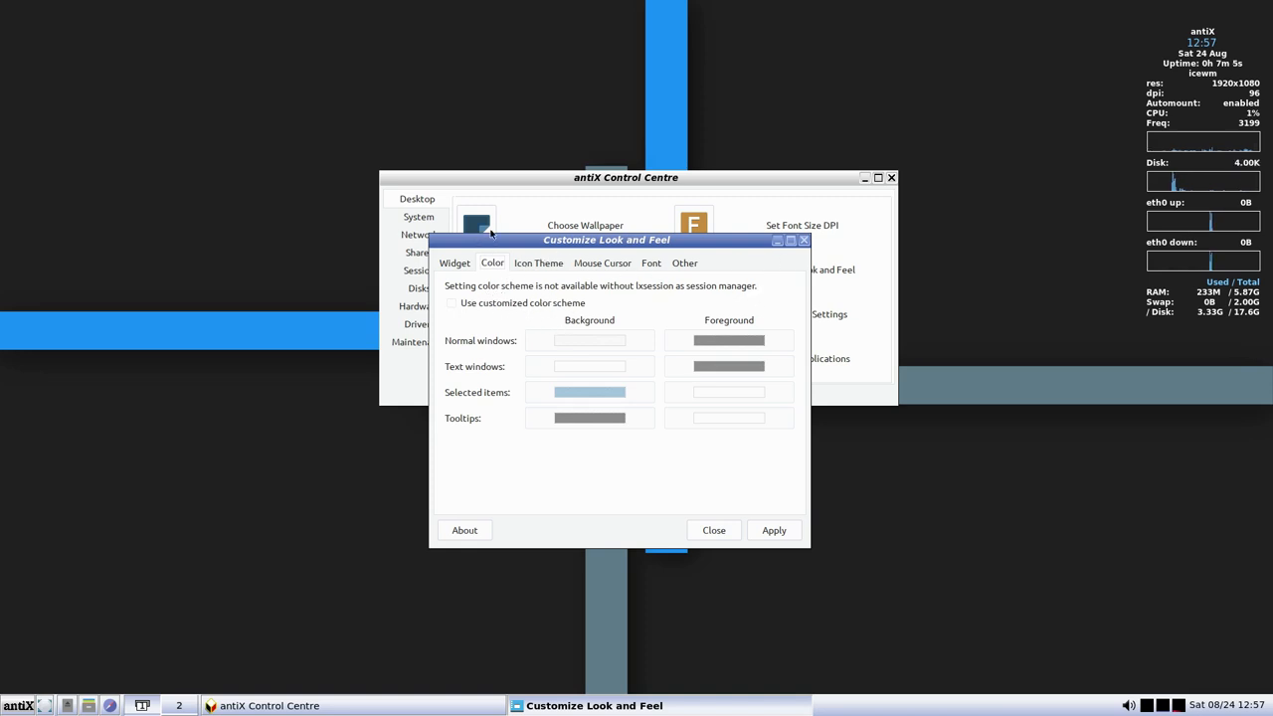
{"action": "left_click", "coordinate": [538, 262]}
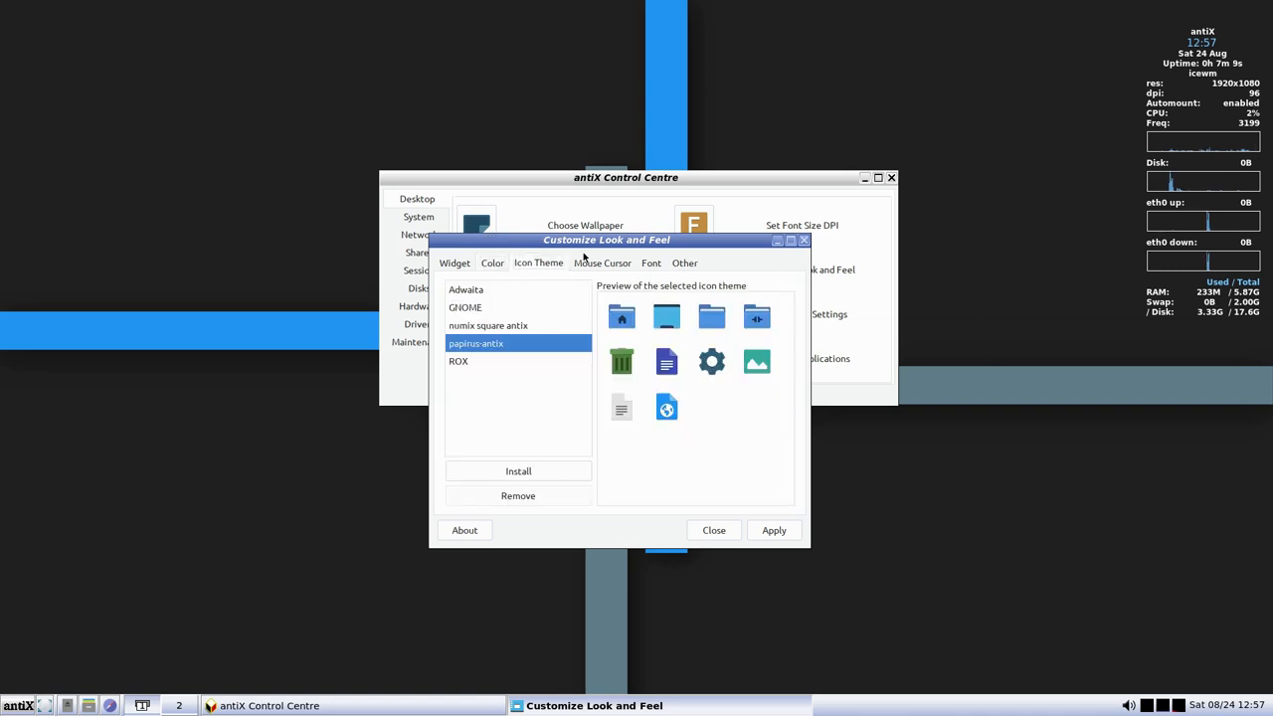
{"action": "left_click", "coordinate": [651, 262]}
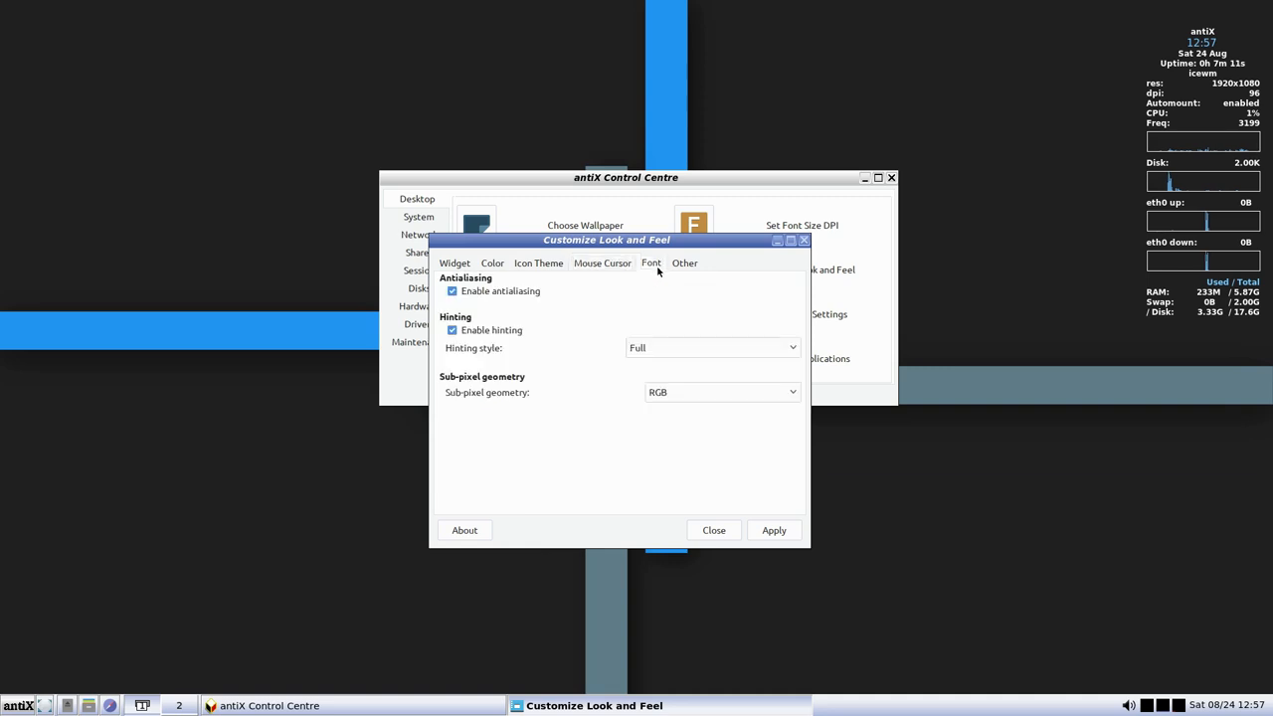
{"action": "left_click", "coordinate": [684, 262]}
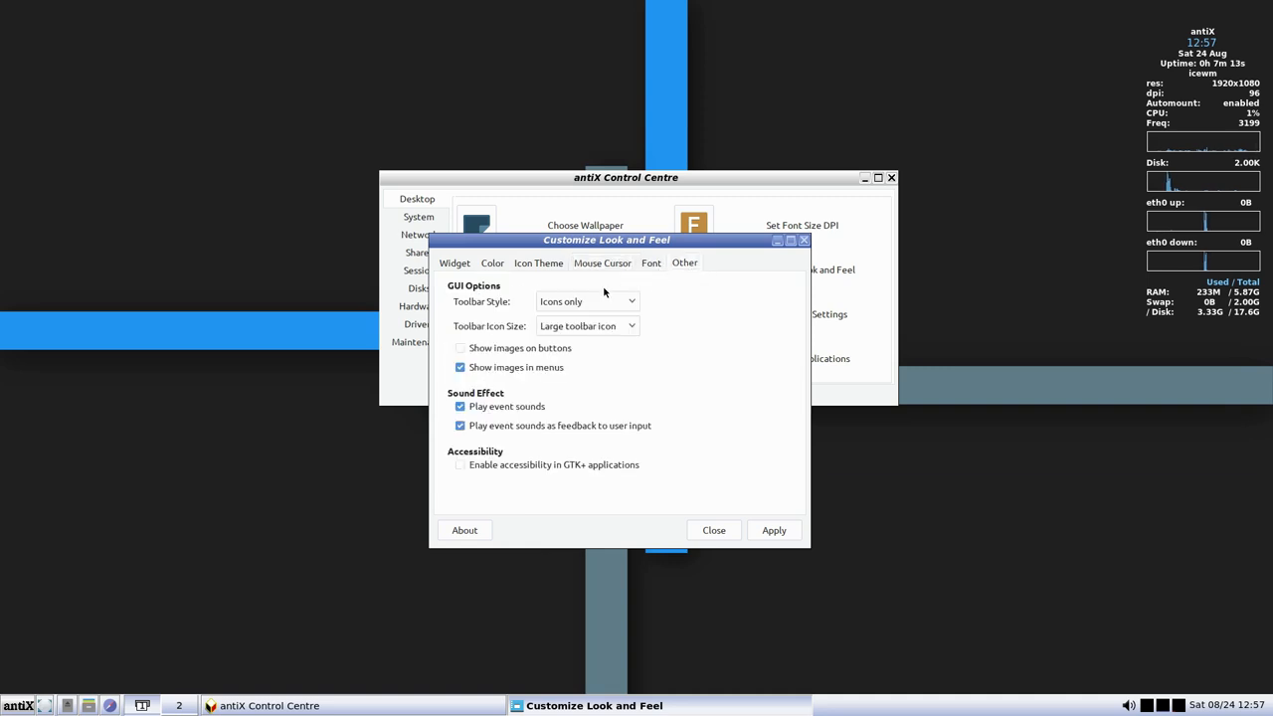
{"action": "left_click", "coordinate": [455, 263]}
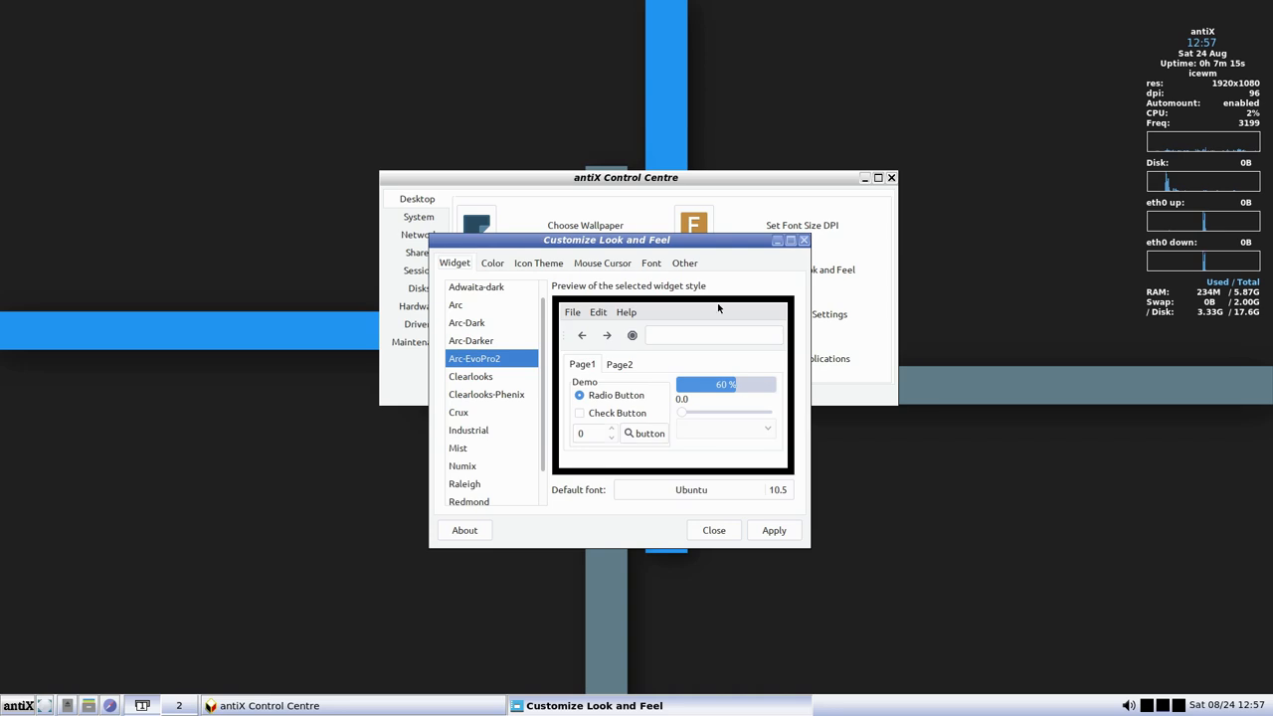
{"action": "left_click", "coordinate": [713, 530]}
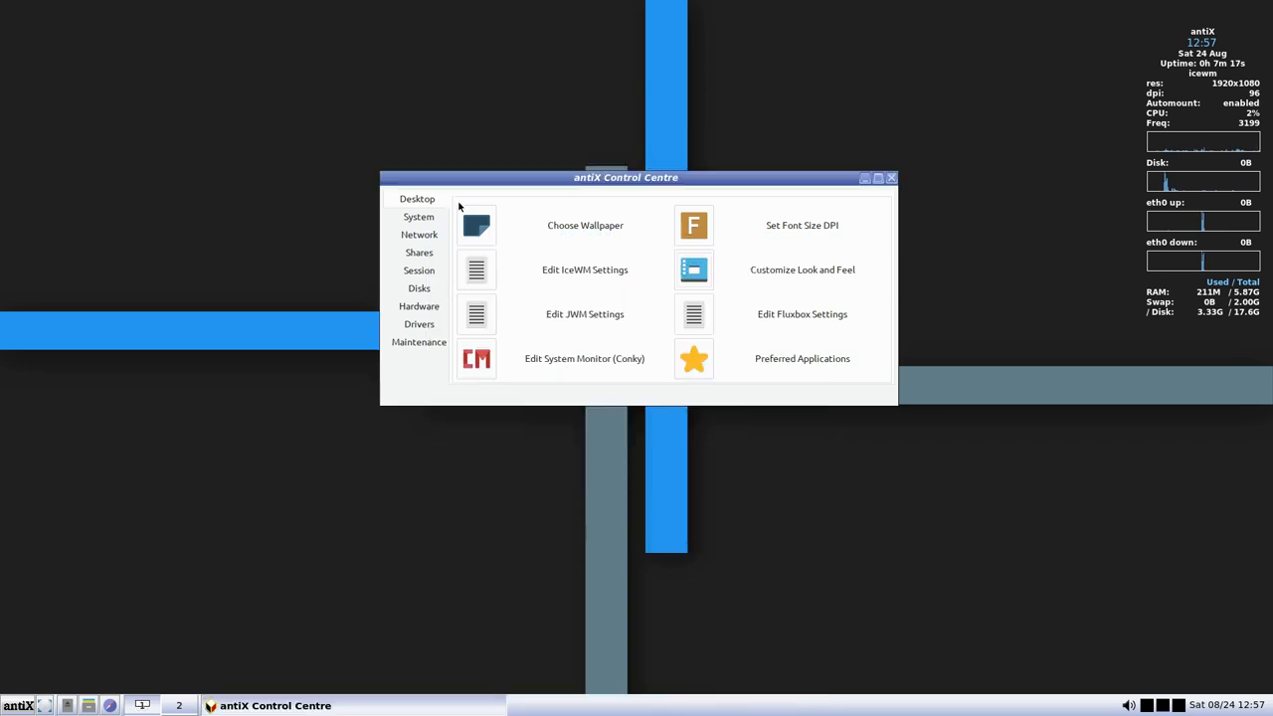
{"action": "mouse_move", "coordinate": [755, 290]}
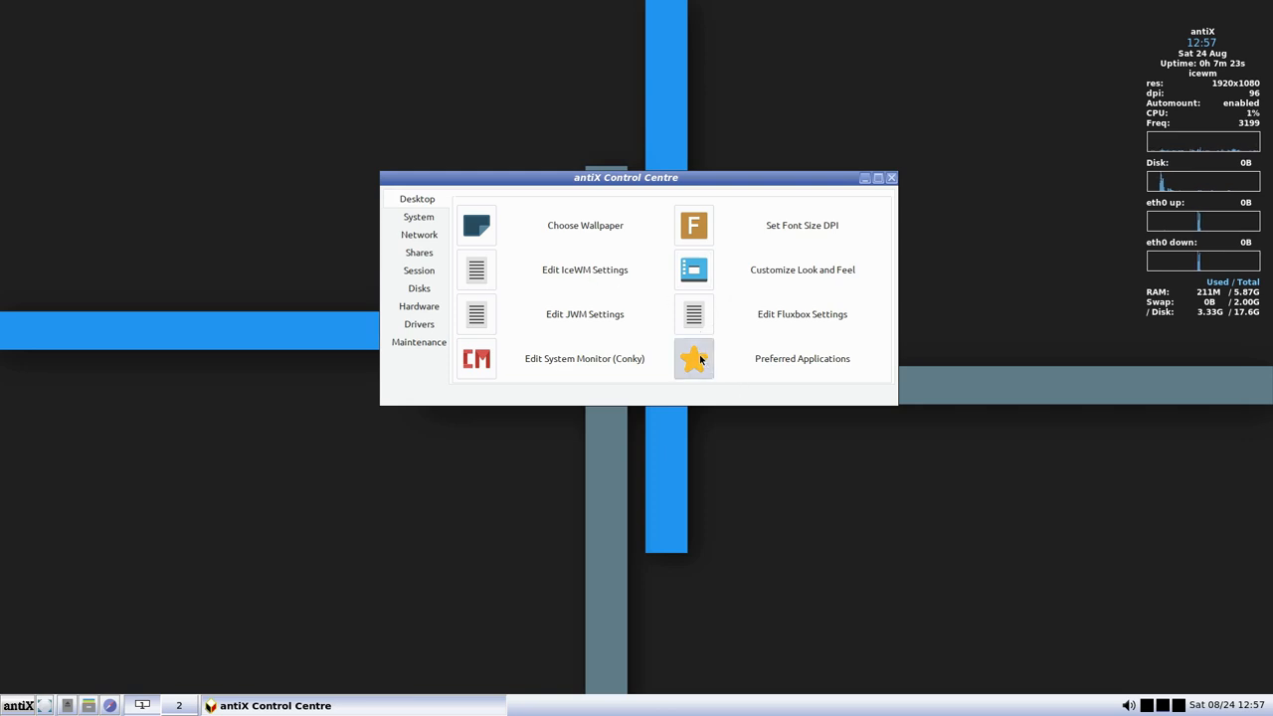
{"action": "left_click", "coordinate": [693, 358]}
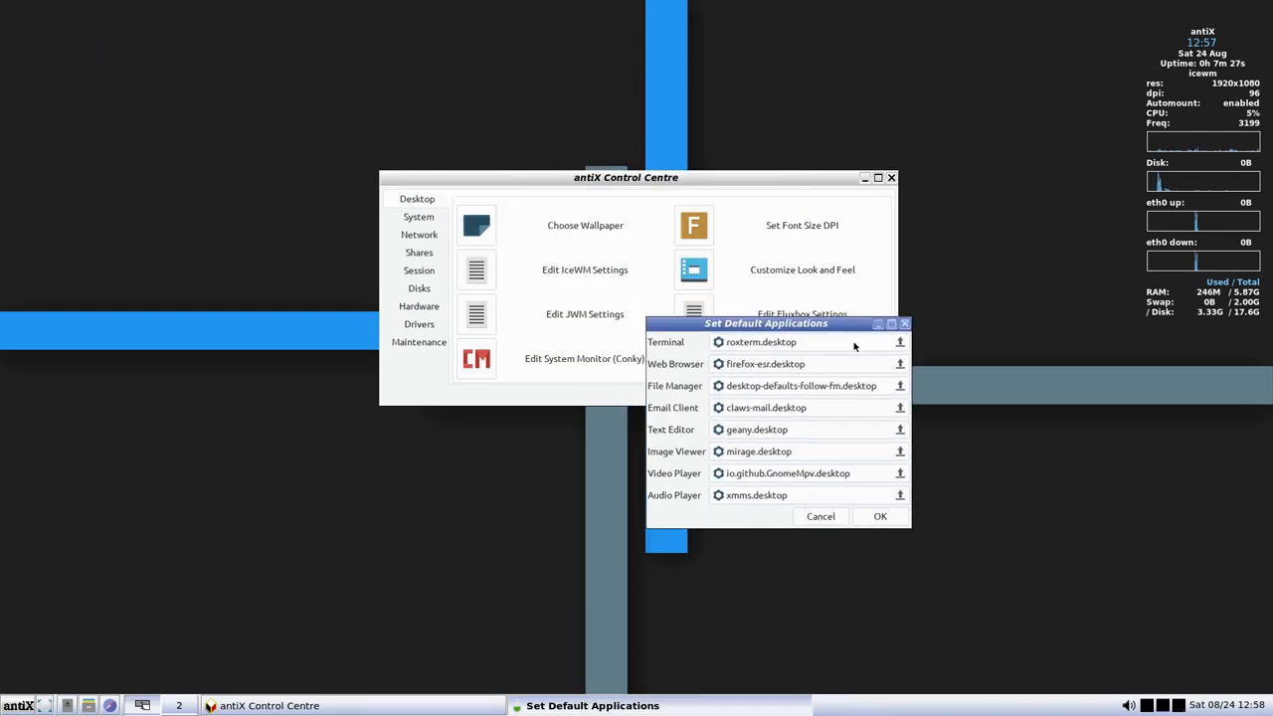
{"action": "mouse_move", "coordinate": [818, 343]}
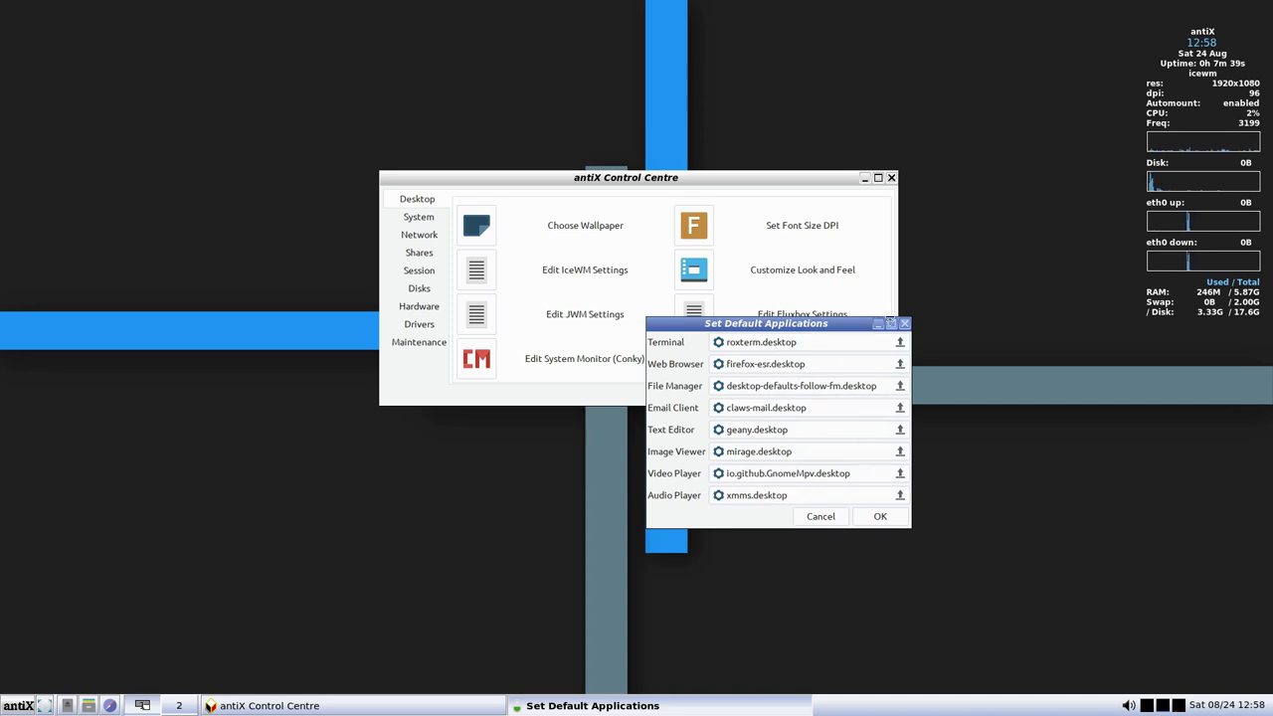
{"action": "mouse_move", "coordinate": [903, 326]}
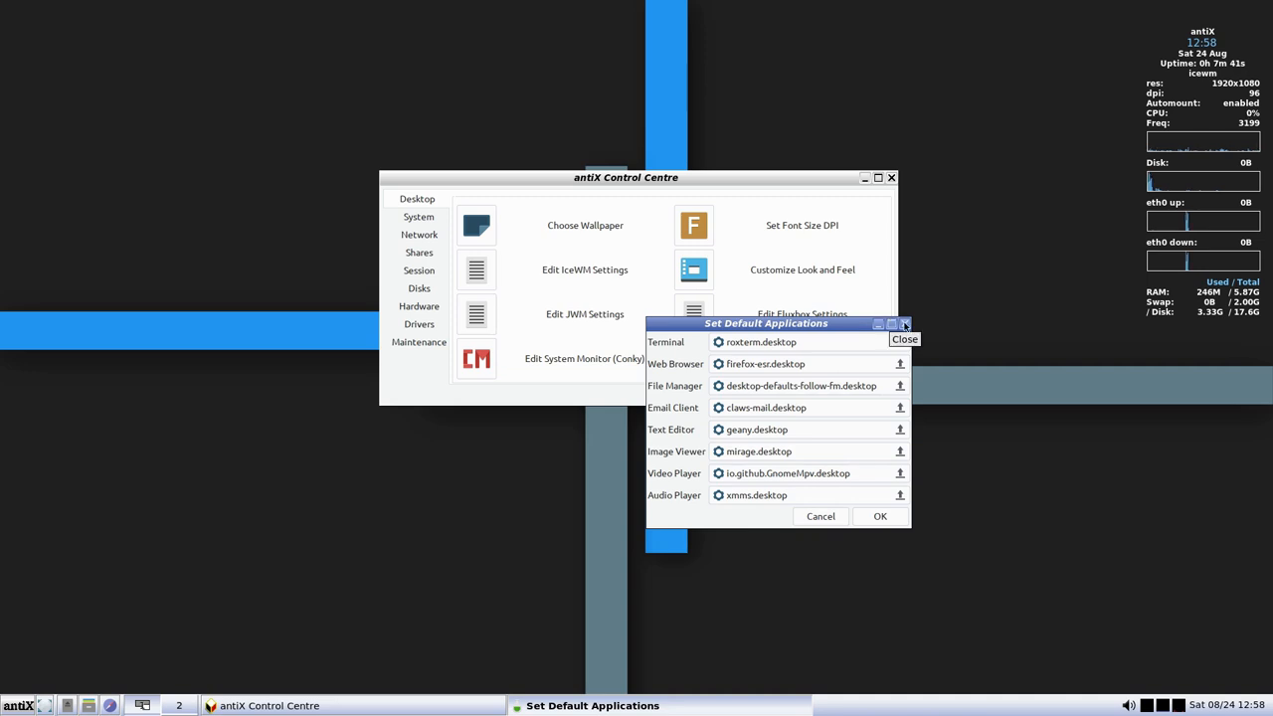
{"action": "left_click", "coordinate": [904, 325]}
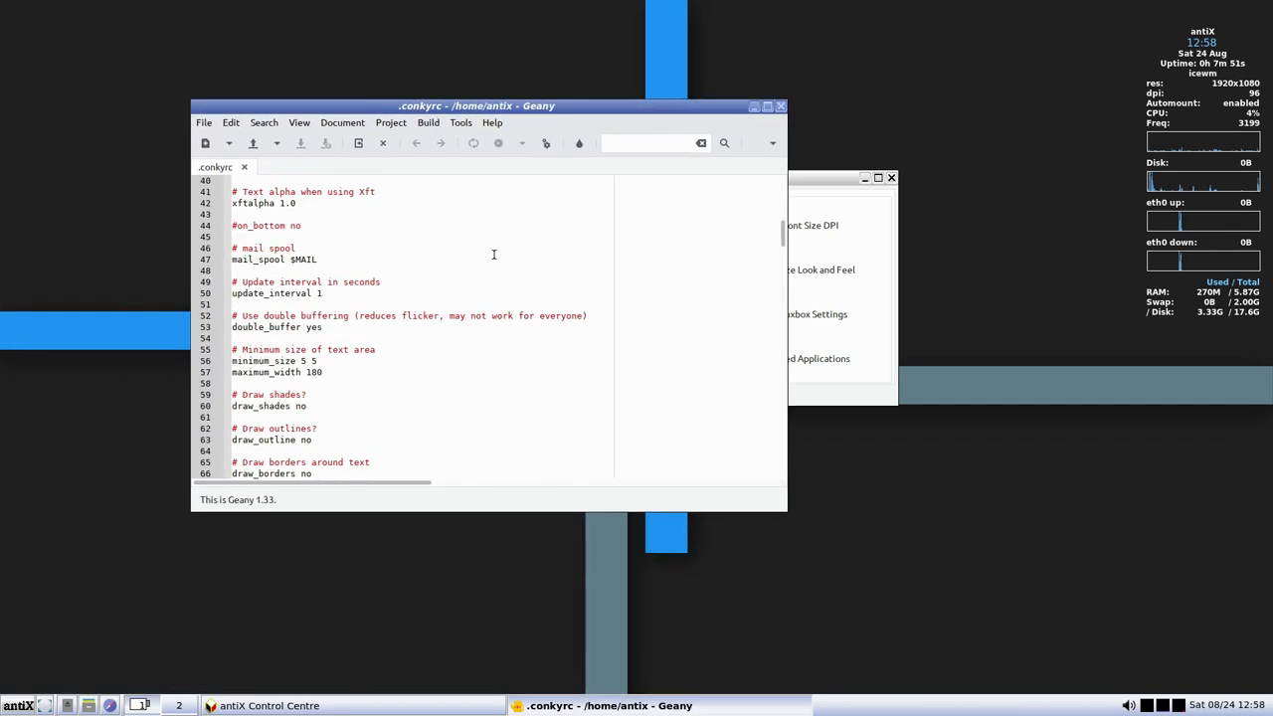
Save .conkyrc with the alignment bottom_left line uncommented
{"action": "scroll", "scroll_direction": "down", "scroll_amount": 3}
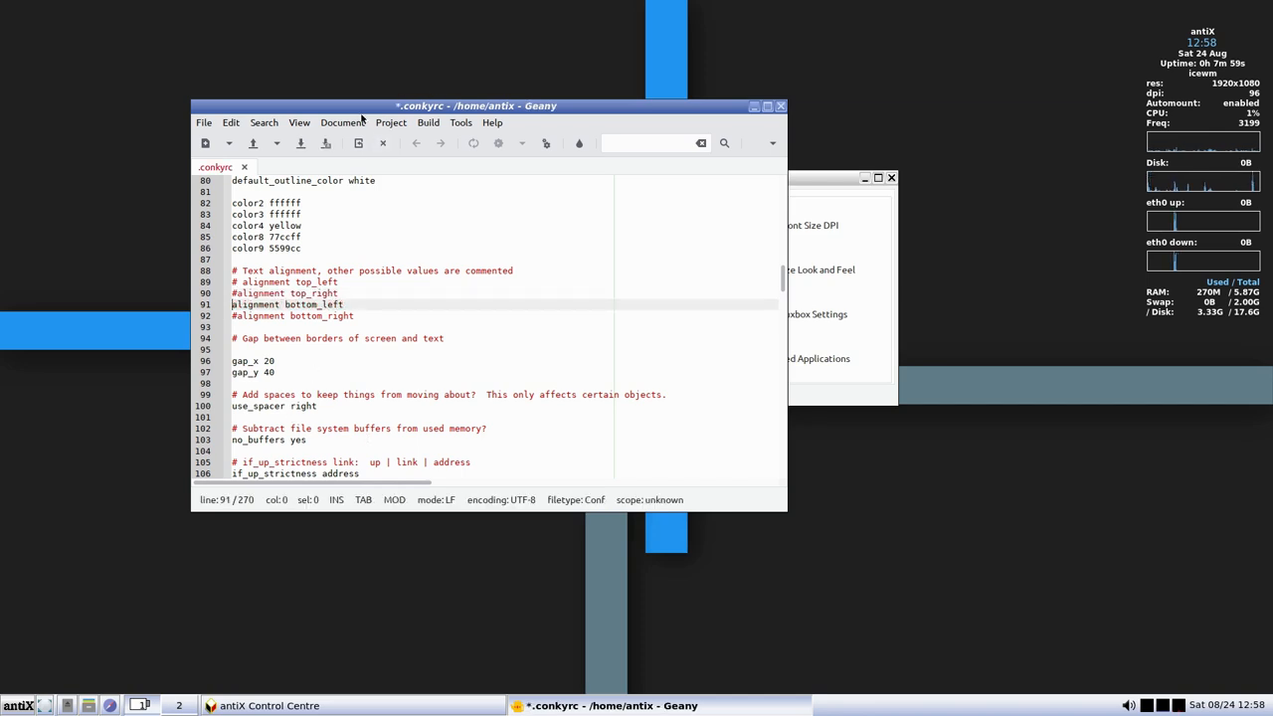
{"action": "mouse_move", "coordinate": [300, 142]}
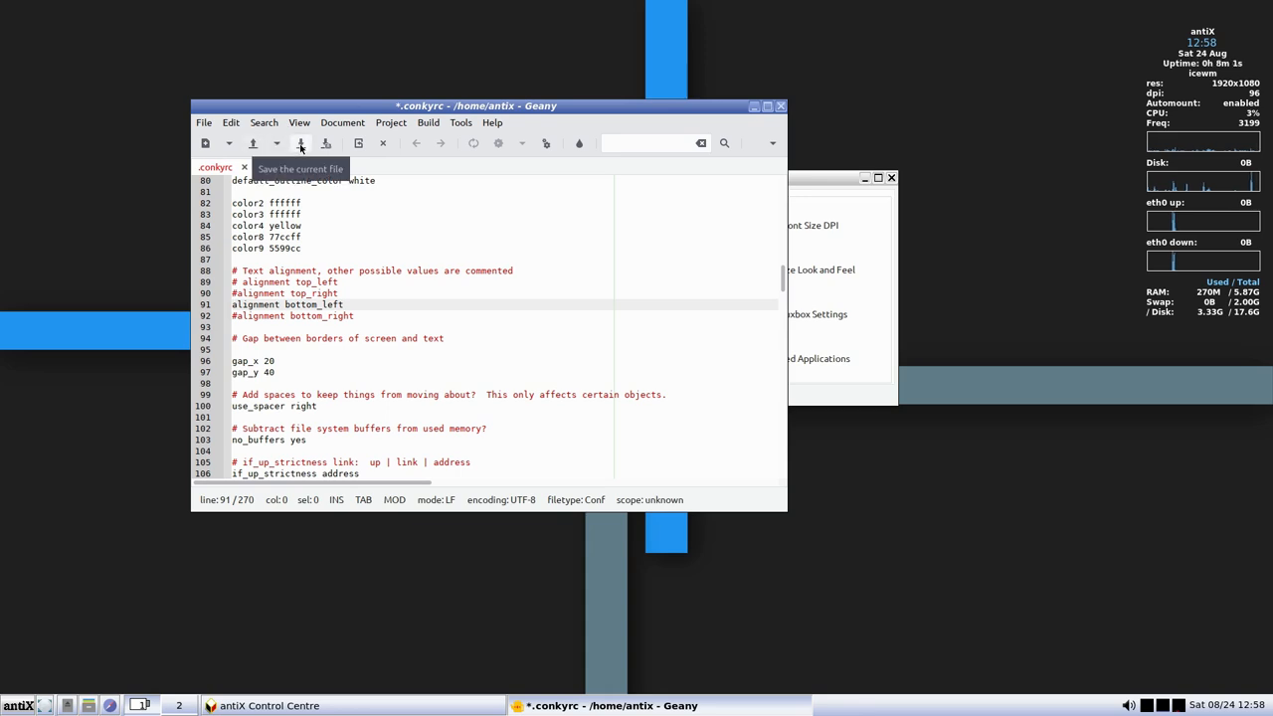
{"action": "left_click", "coordinate": [300, 143]}
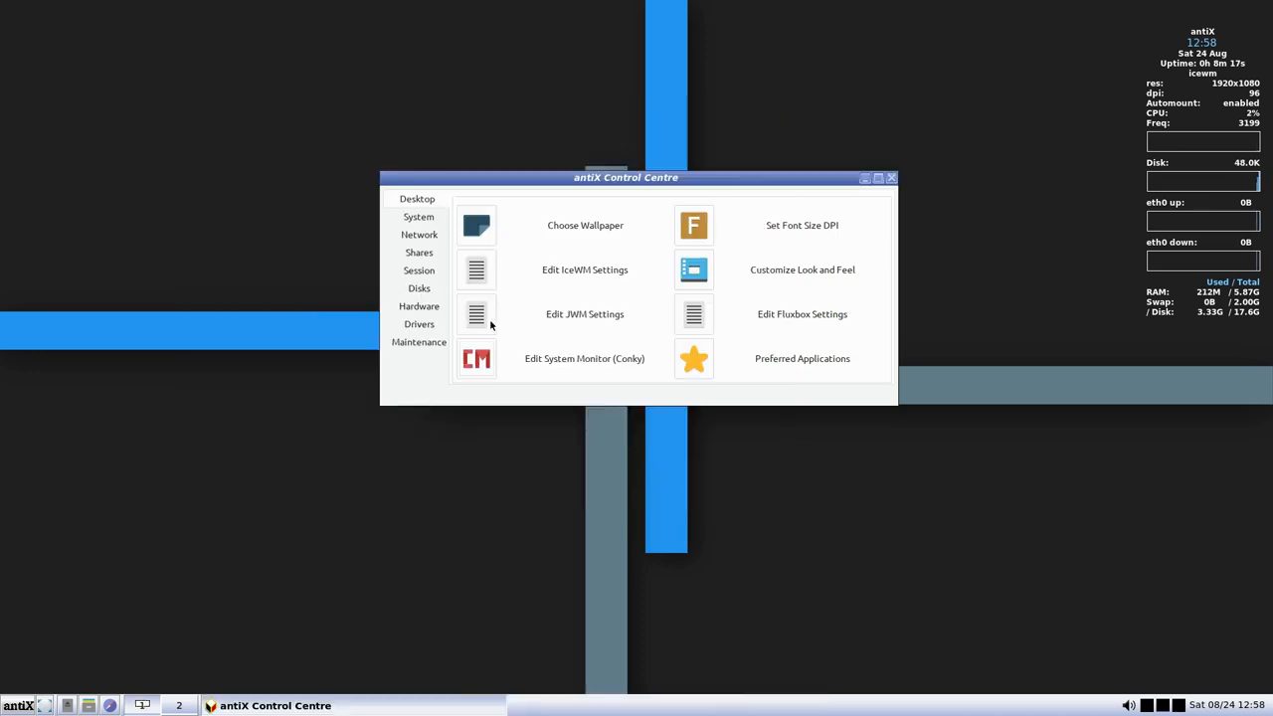
Switch the Control Centre to its System page
{"action": "left_click", "coordinate": [419, 216]}
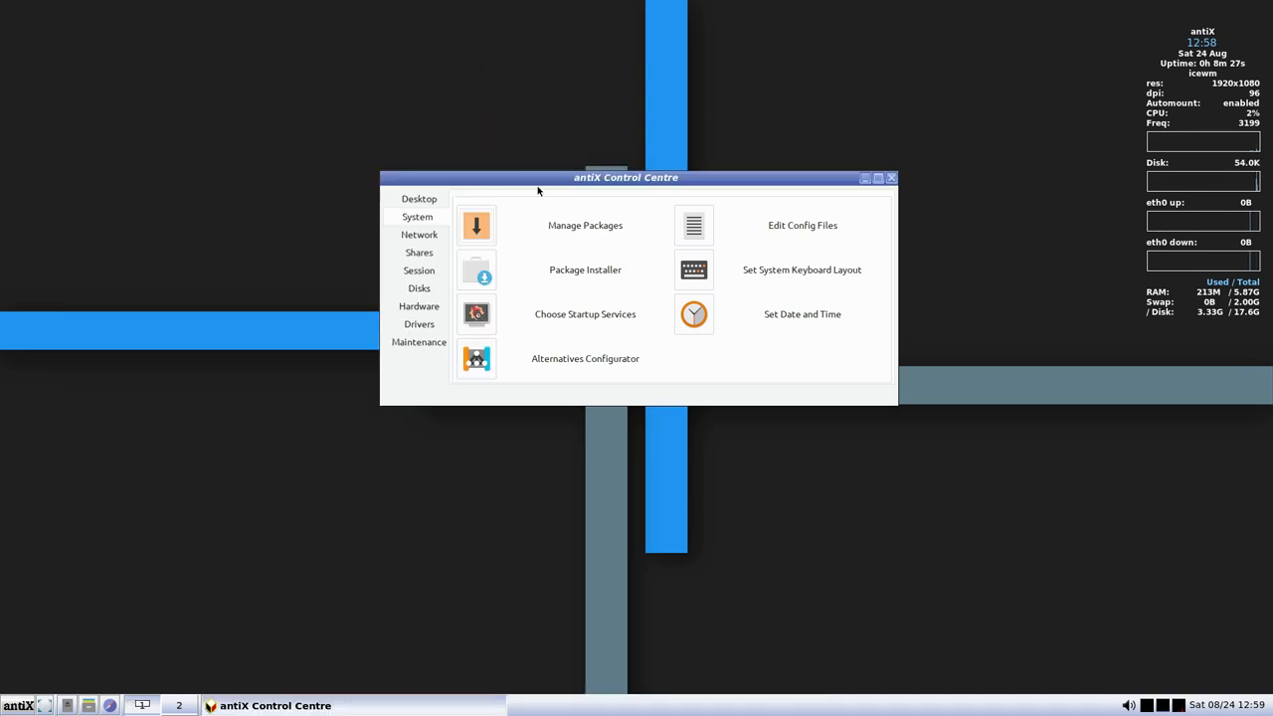
{"action": "mouse_move", "coordinate": [978, 74]}
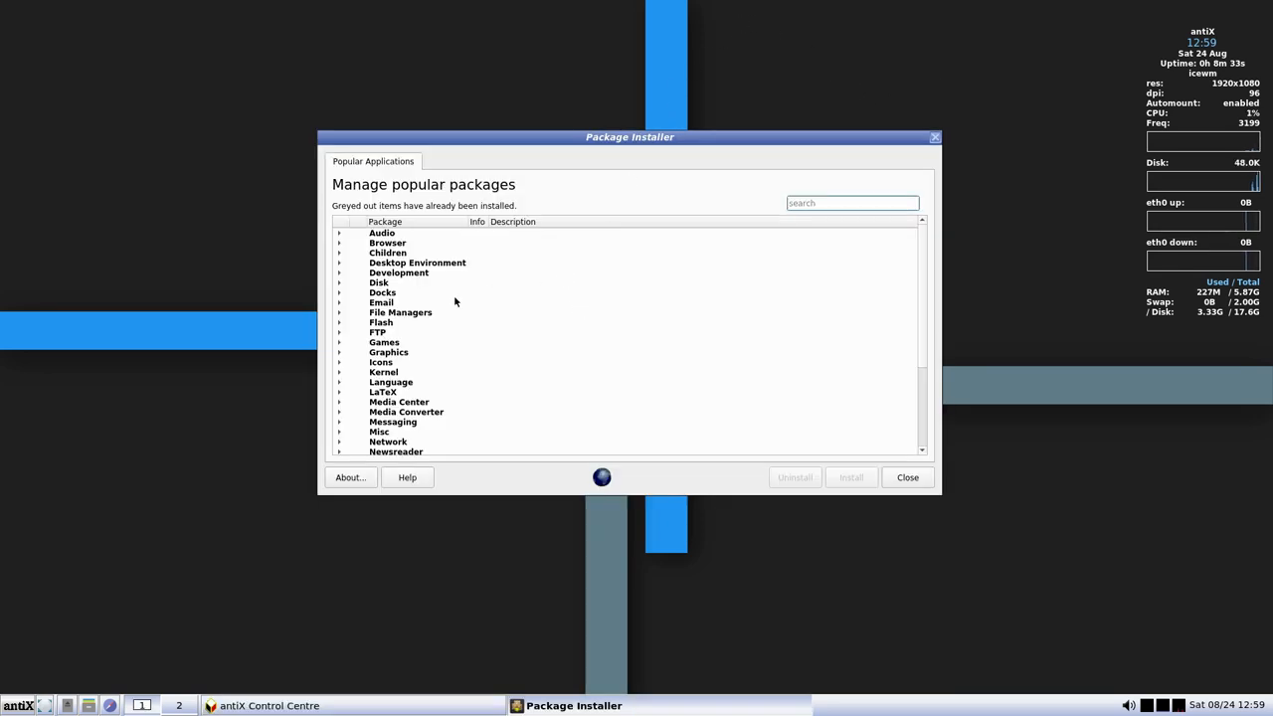
Expand and collapse the Email, Browser, Audio and Desktop Environment package categories
{"action": "left_click", "coordinate": [339, 302]}
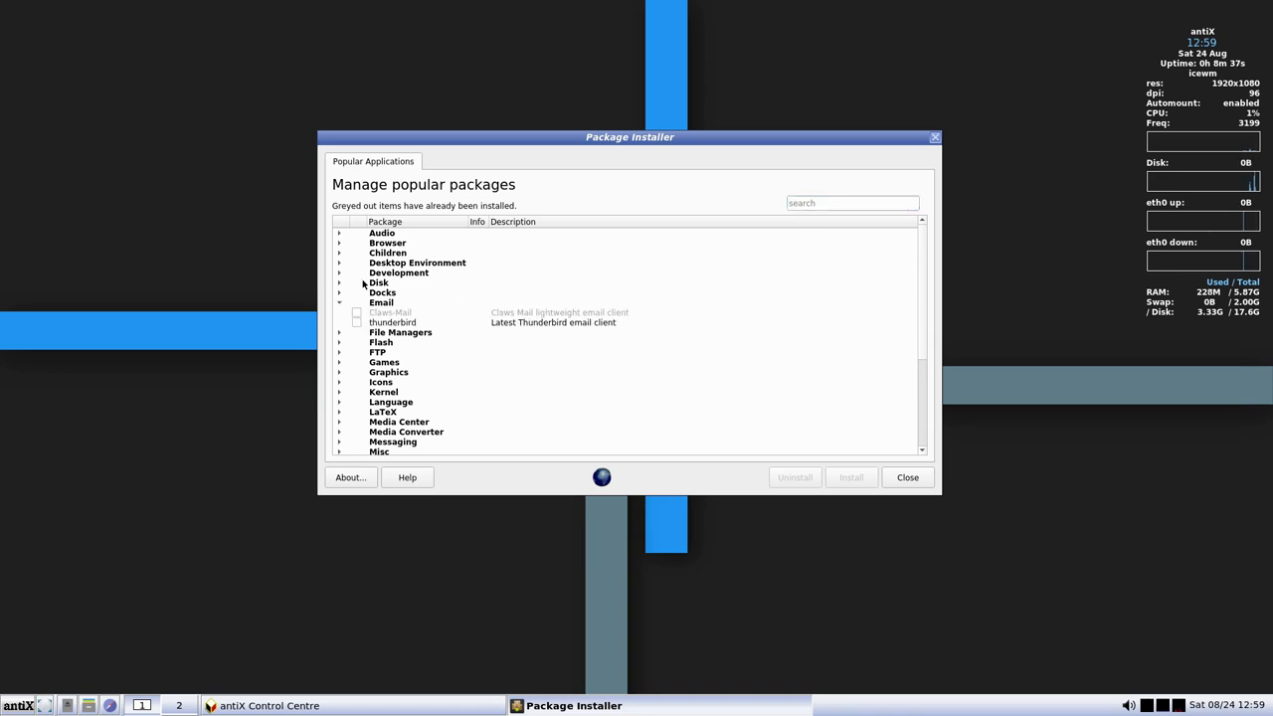
{"action": "left_click", "coordinate": [340, 302]}
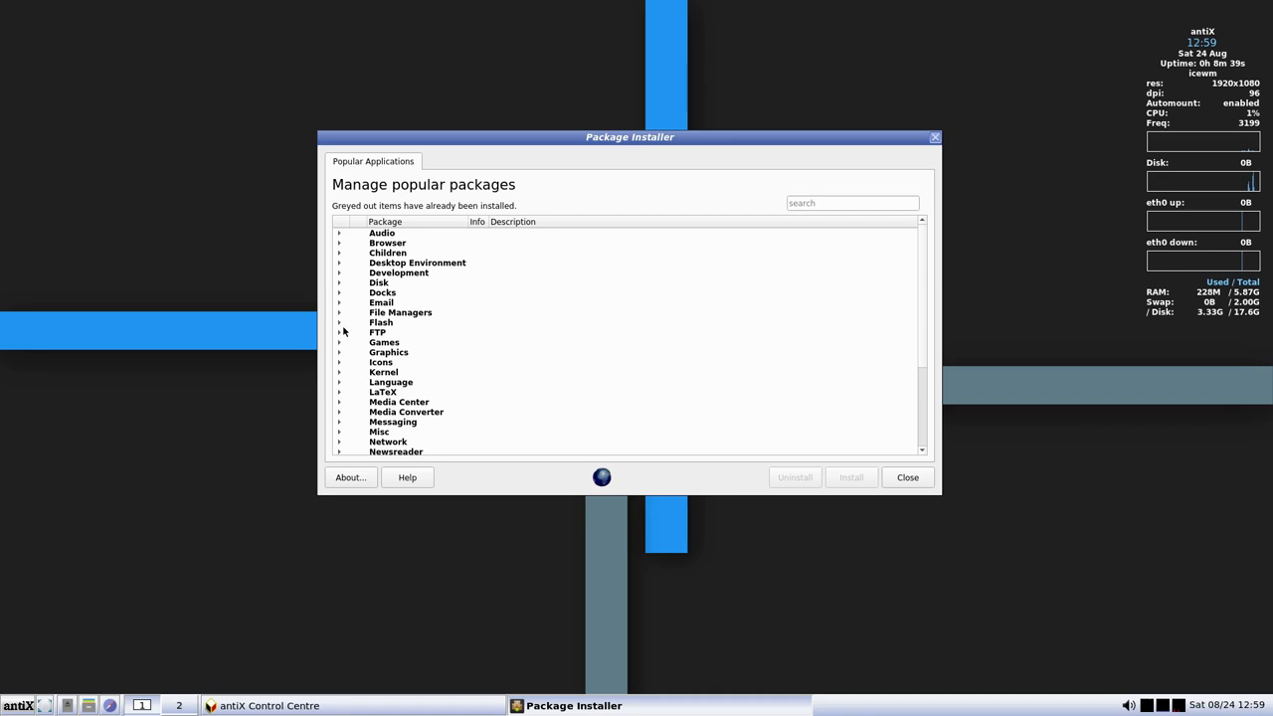
{"action": "left_click", "coordinate": [339, 243]}
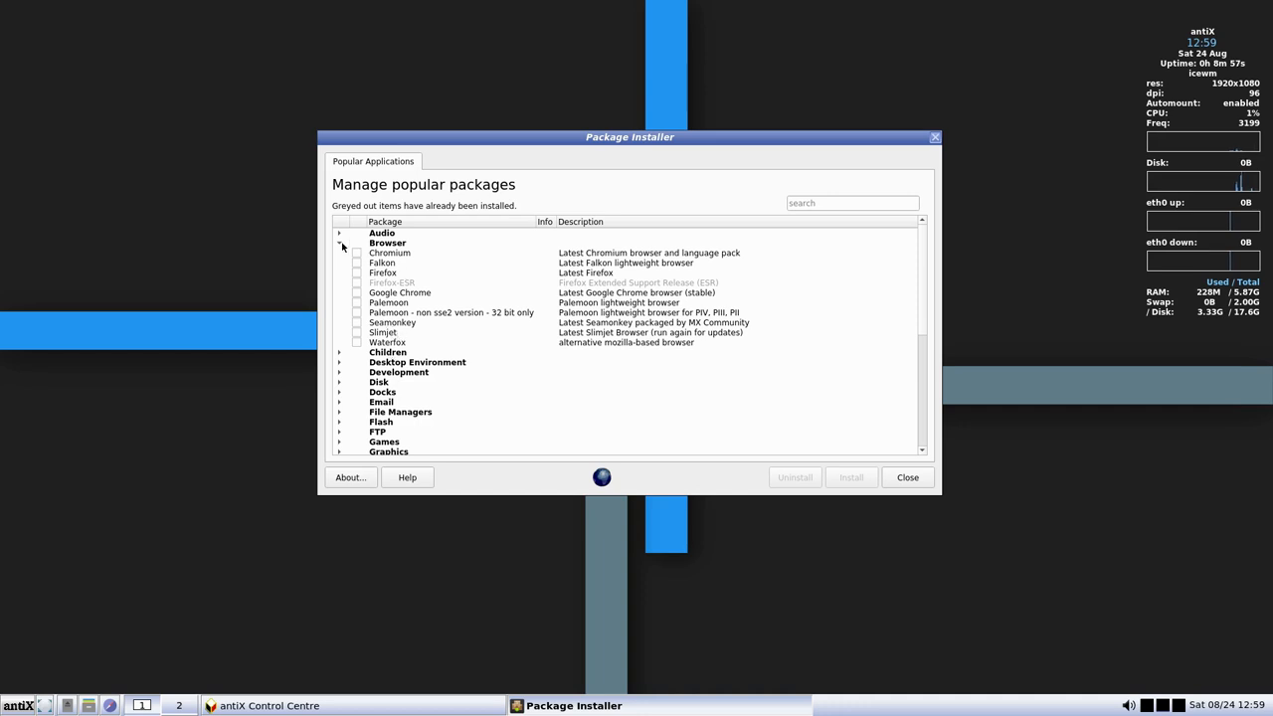
{"action": "left_click", "coordinate": [339, 243]}
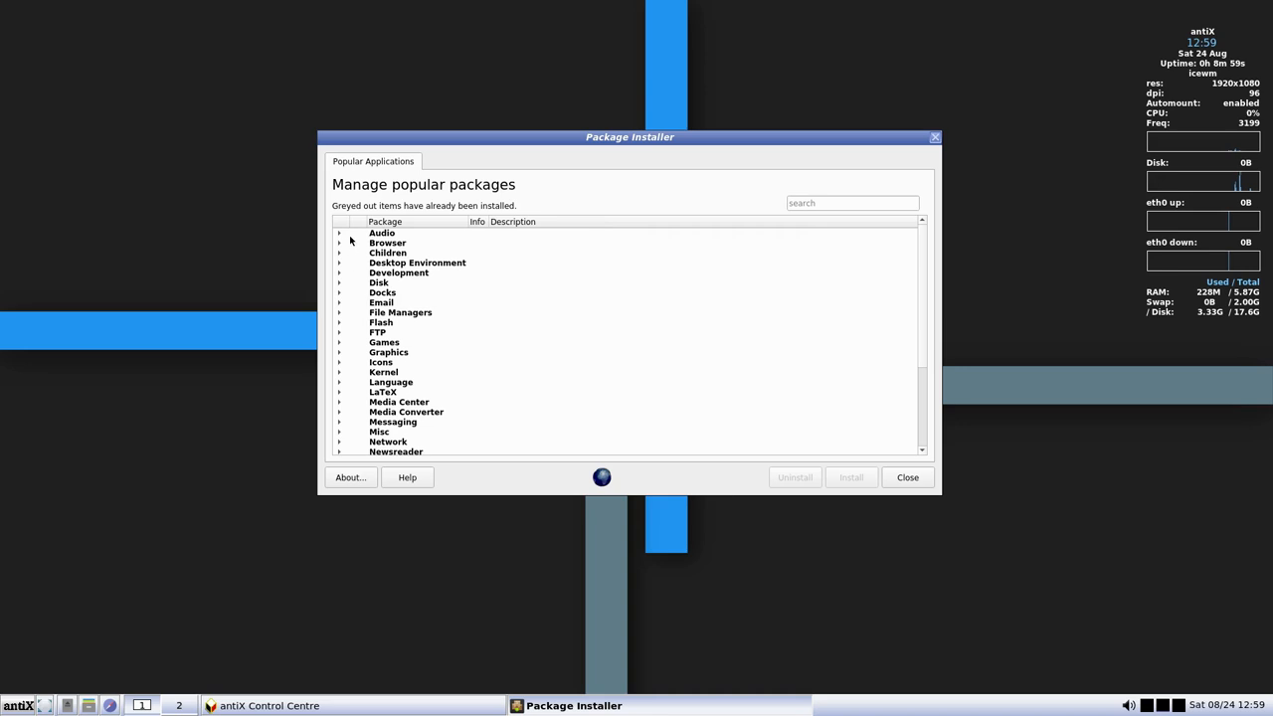
{"action": "left_click", "coordinate": [339, 232]}
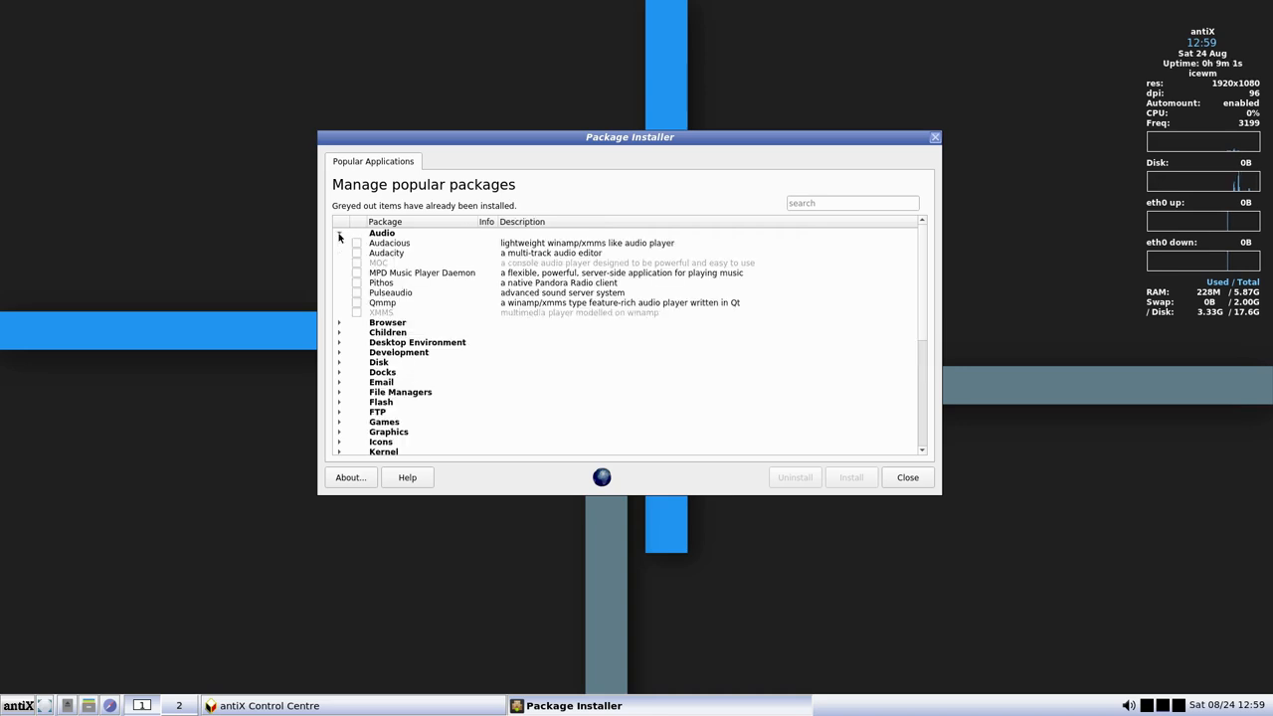
{"action": "left_click", "coordinate": [339, 233]}
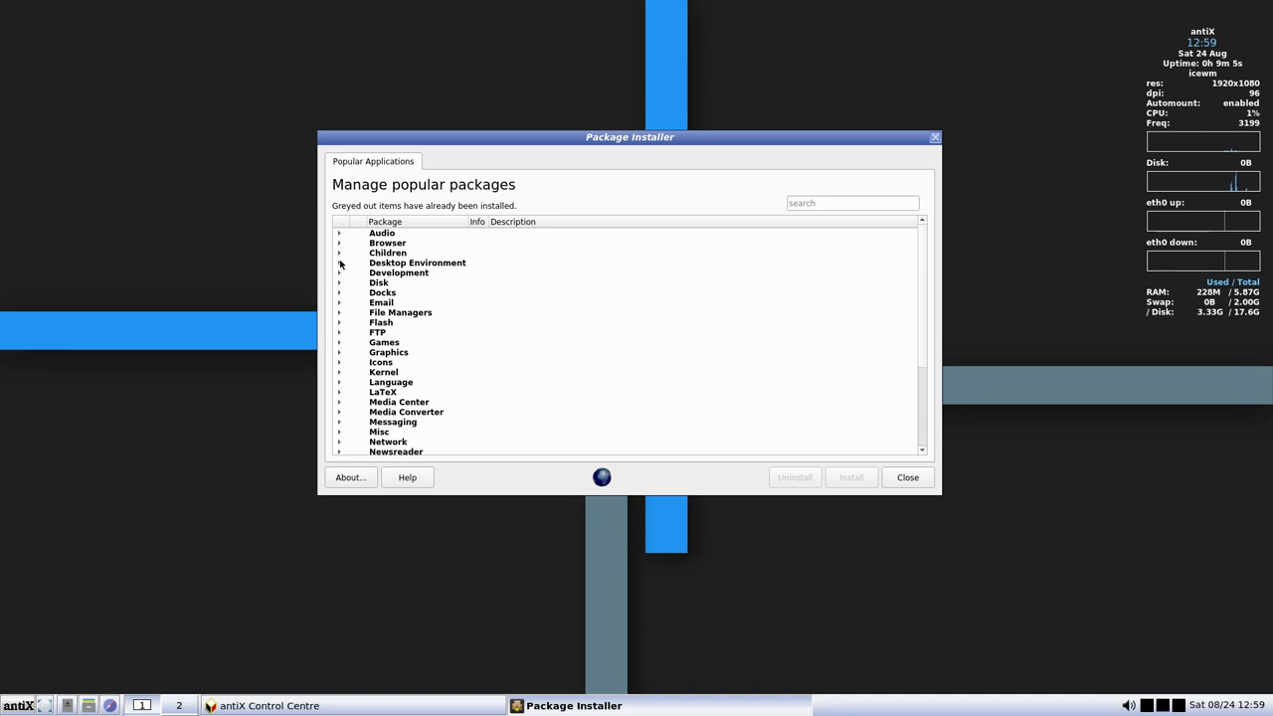
{"action": "left_click", "coordinate": [339, 262]}
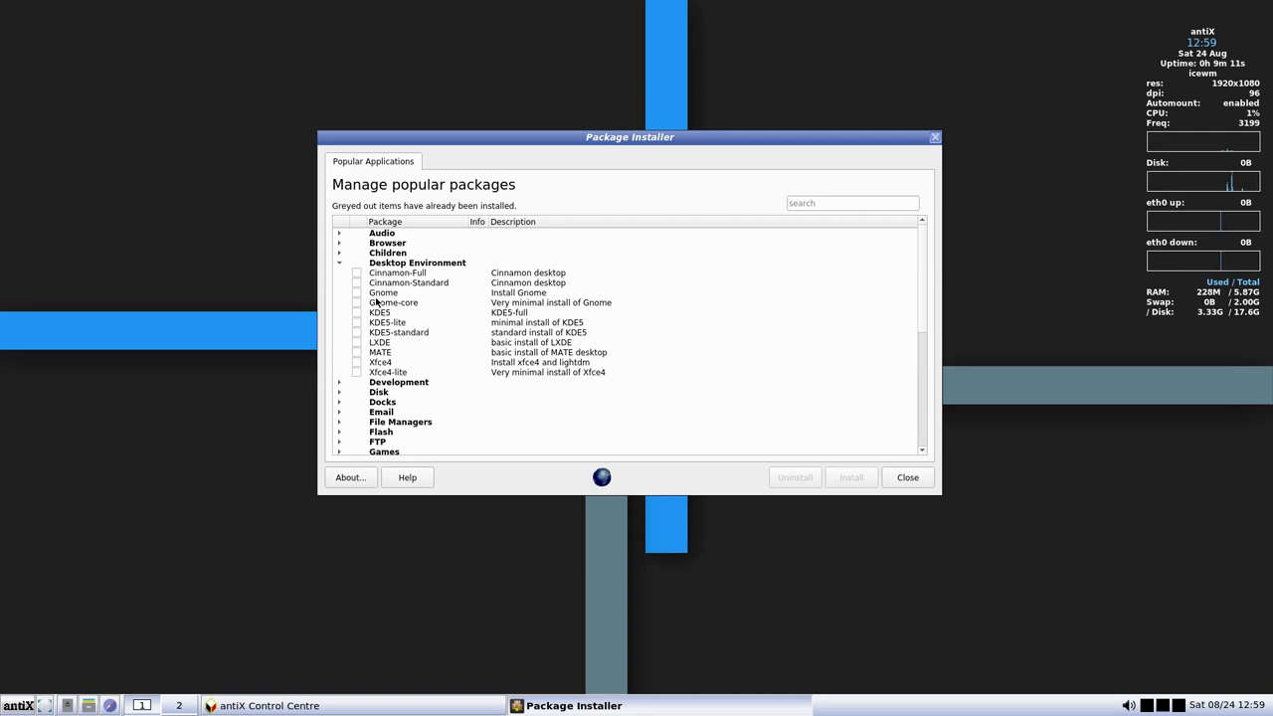
{"action": "left_click", "coordinate": [339, 263]}
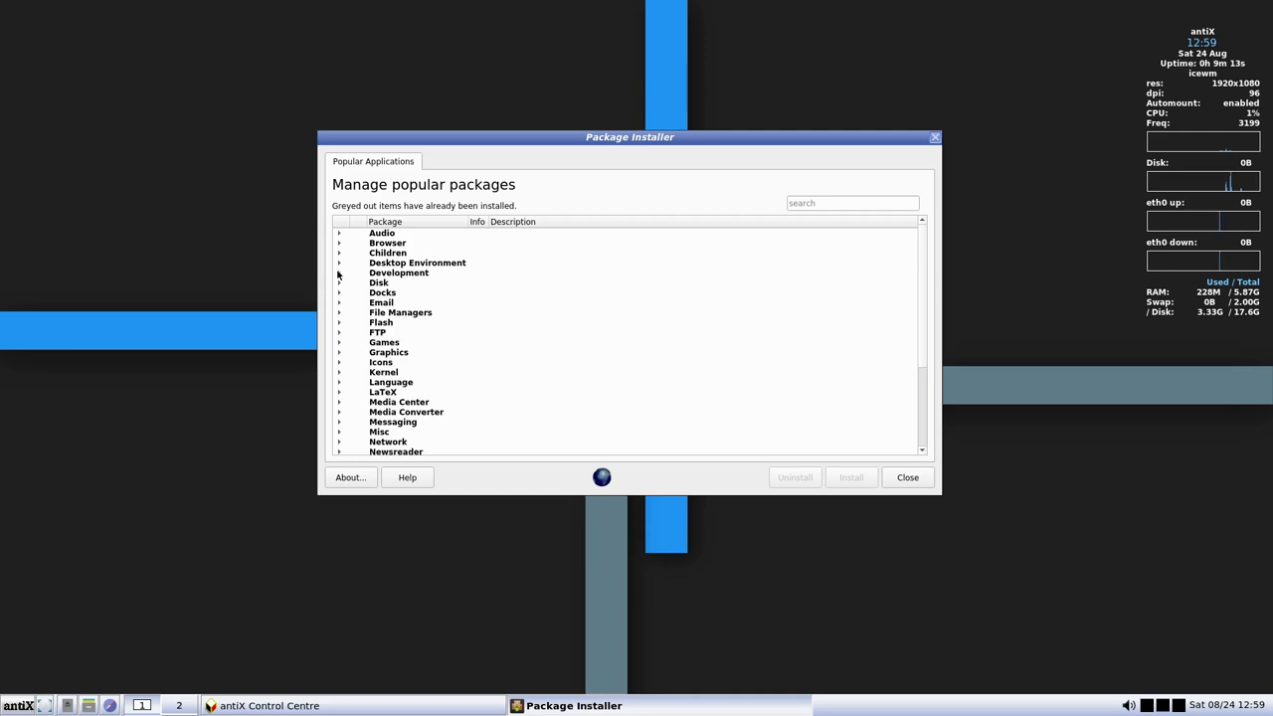
{"action": "left_click", "coordinate": [339, 272]}
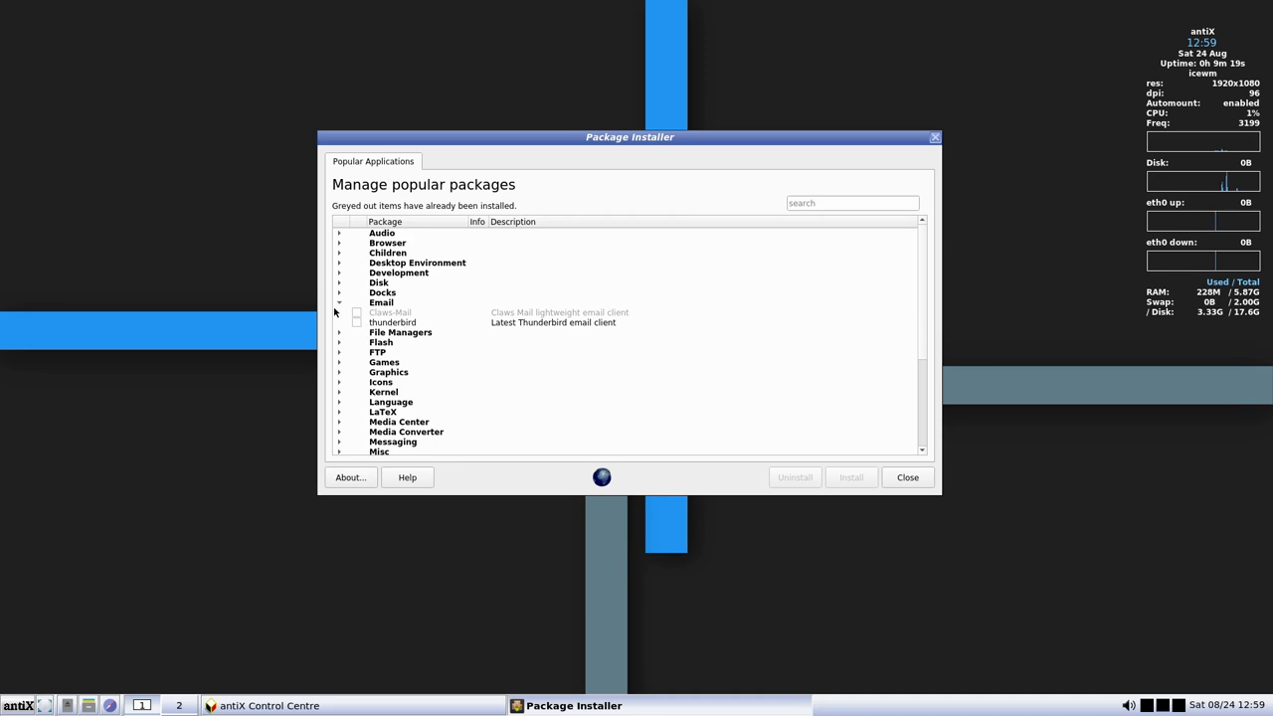
{"action": "left_click", "coordinate": [339, 302]}
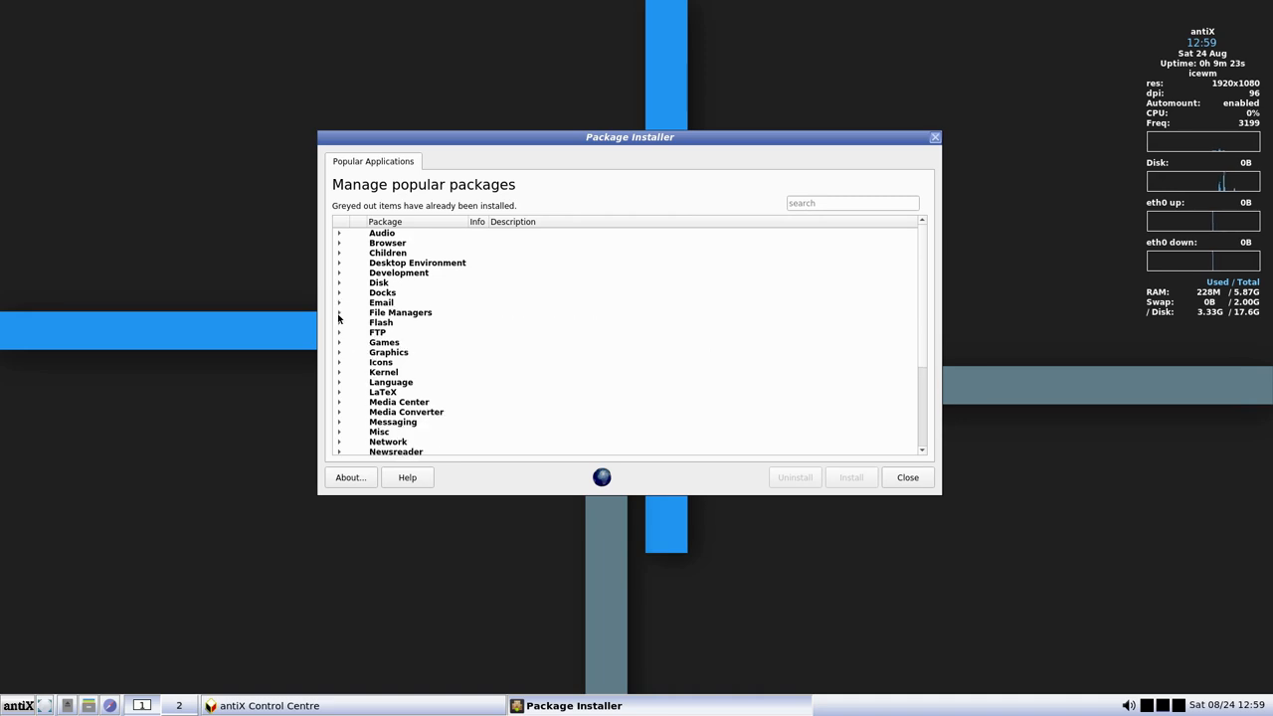
{"action": "mouse_move", "coordinate": [338, 366]}
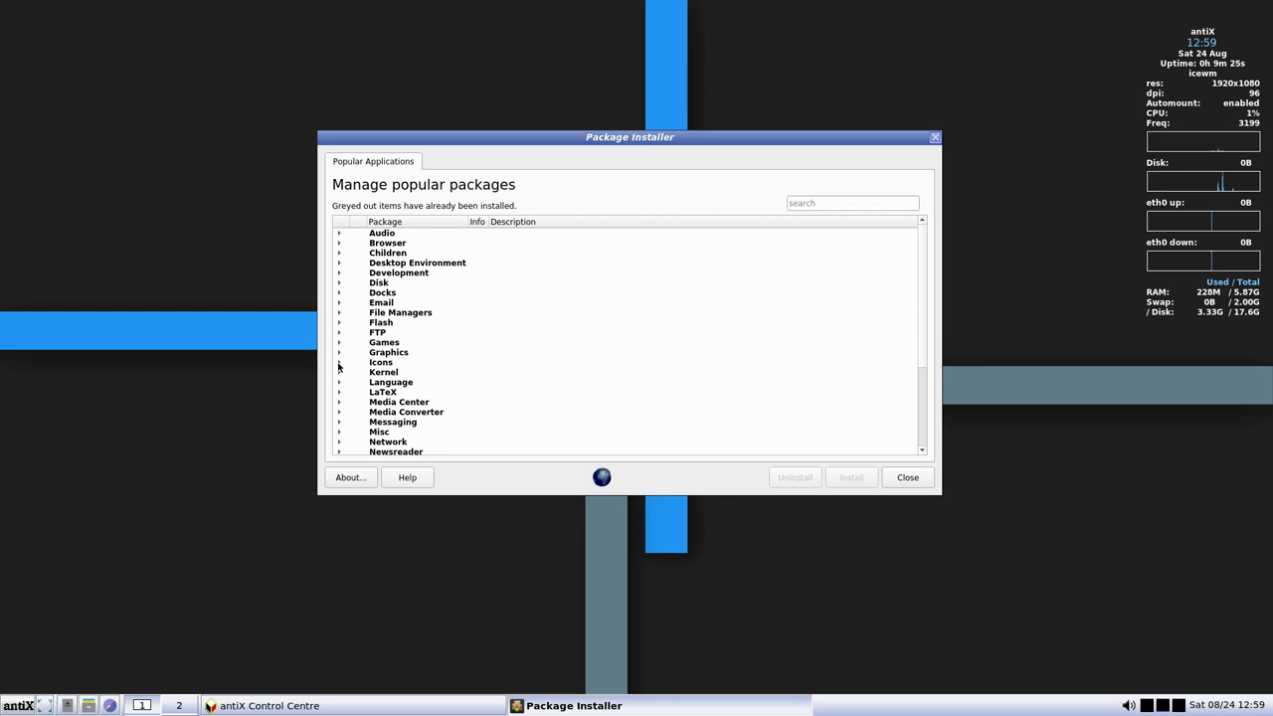
Expand and collapse the Icons, Kernel and LaTeX categories, scrolling further down the list
{"action": "left_click", "coordinate": [339, 362]}
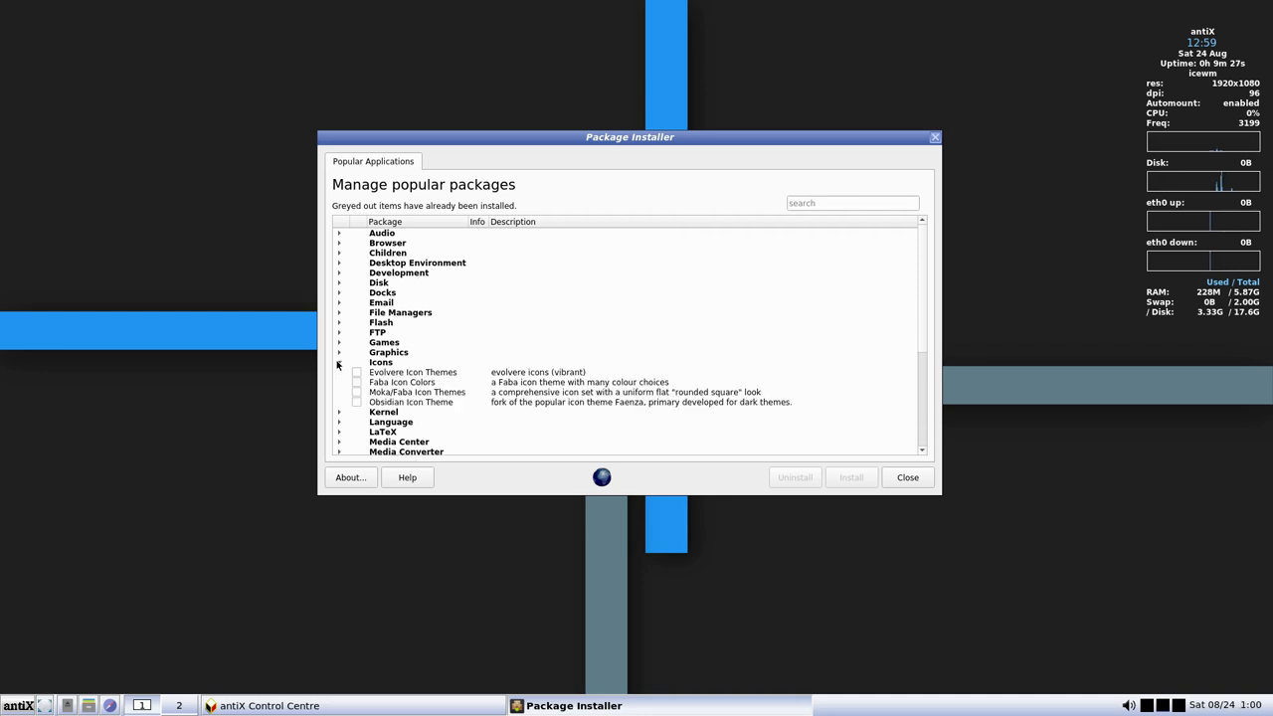
{"action": "left_click", "coordinate": [339, 371]}
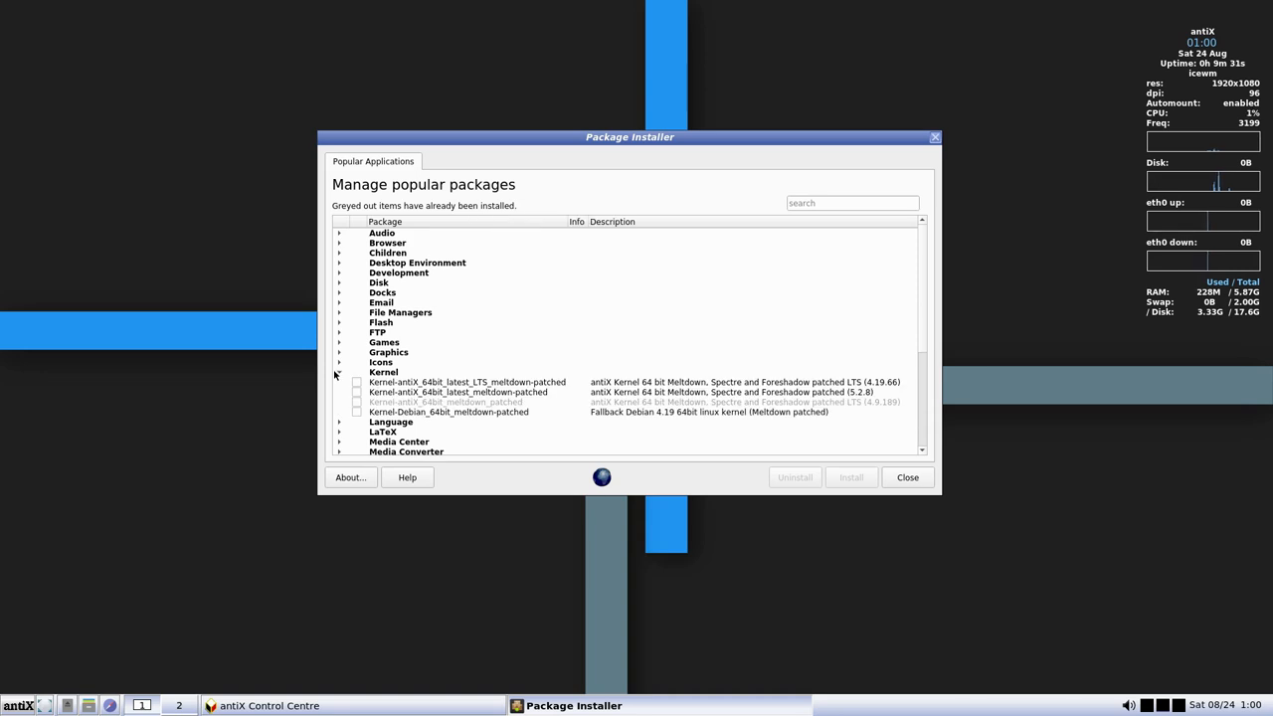
{"action": "mouse_move", "coordinate": [737, 426]}
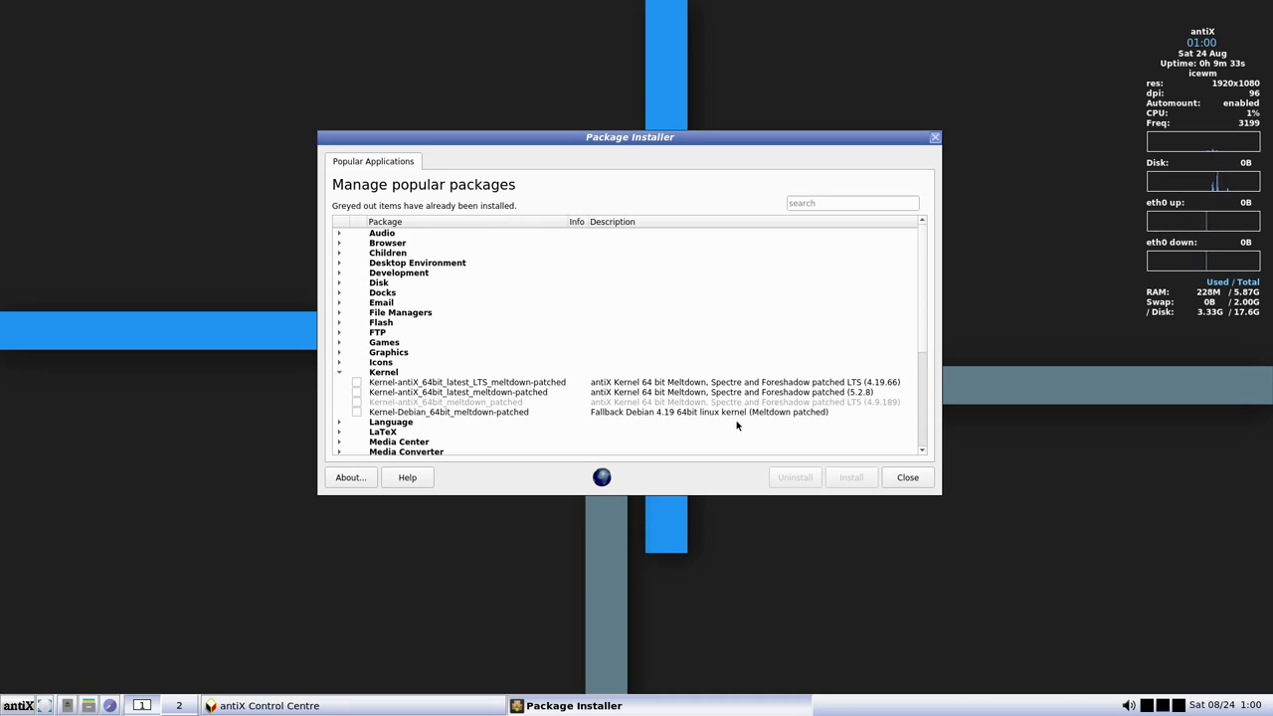
{"action": "mouse_move", "coordinate": [832, 411]}
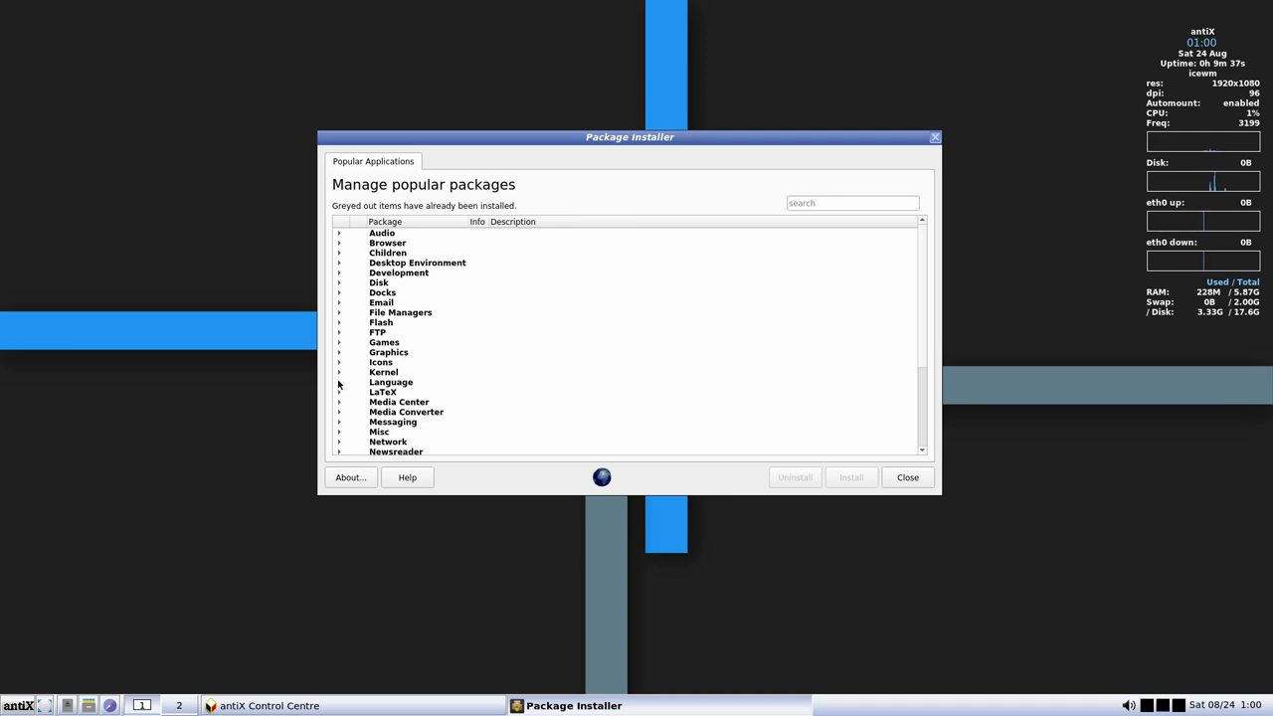
{"action": "left_click", "coordinate": [340, 391]}
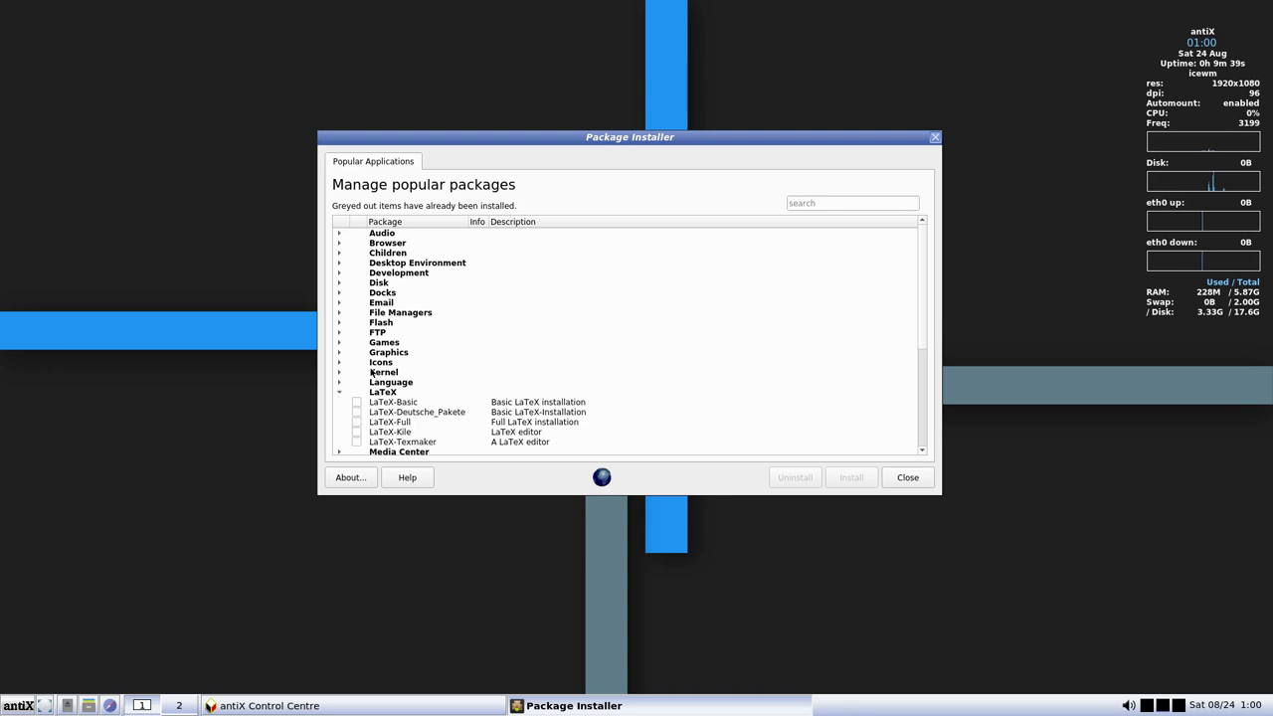
{"action": "left_click", "coordinate": [339, 390]}
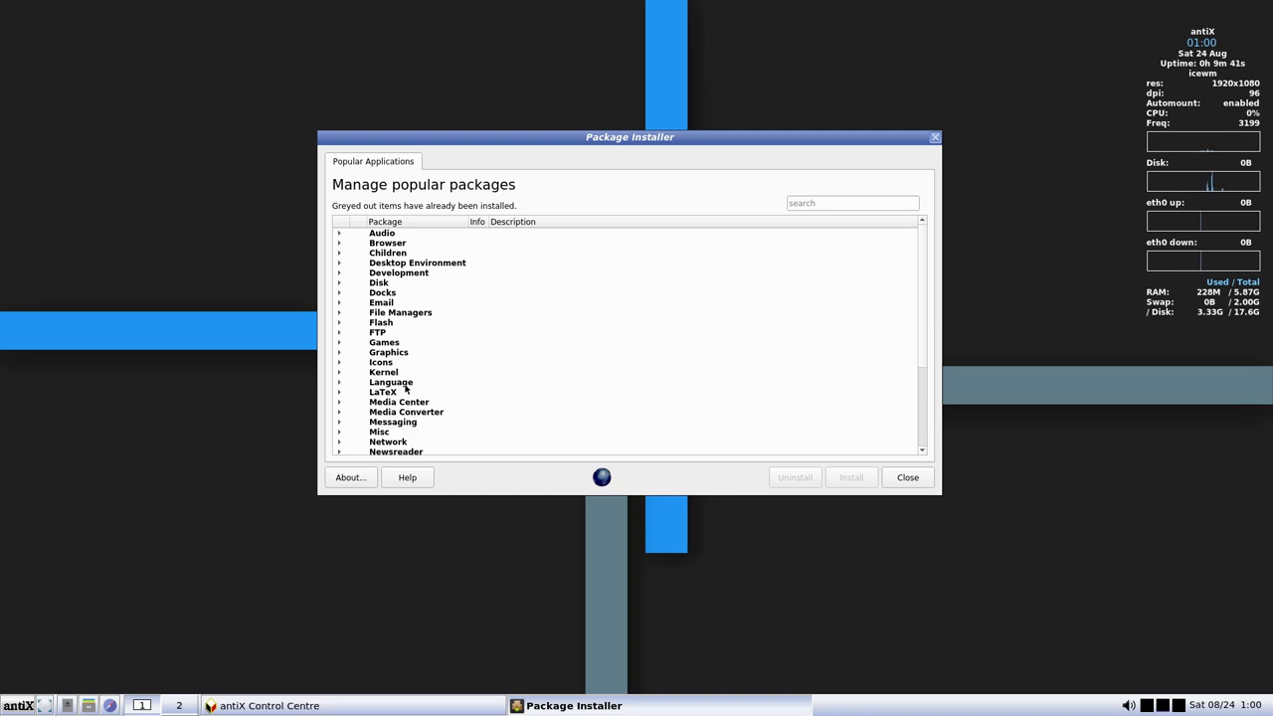
{"action": "scroll", "scroll_direction": "down", "scroll_amount": 3}
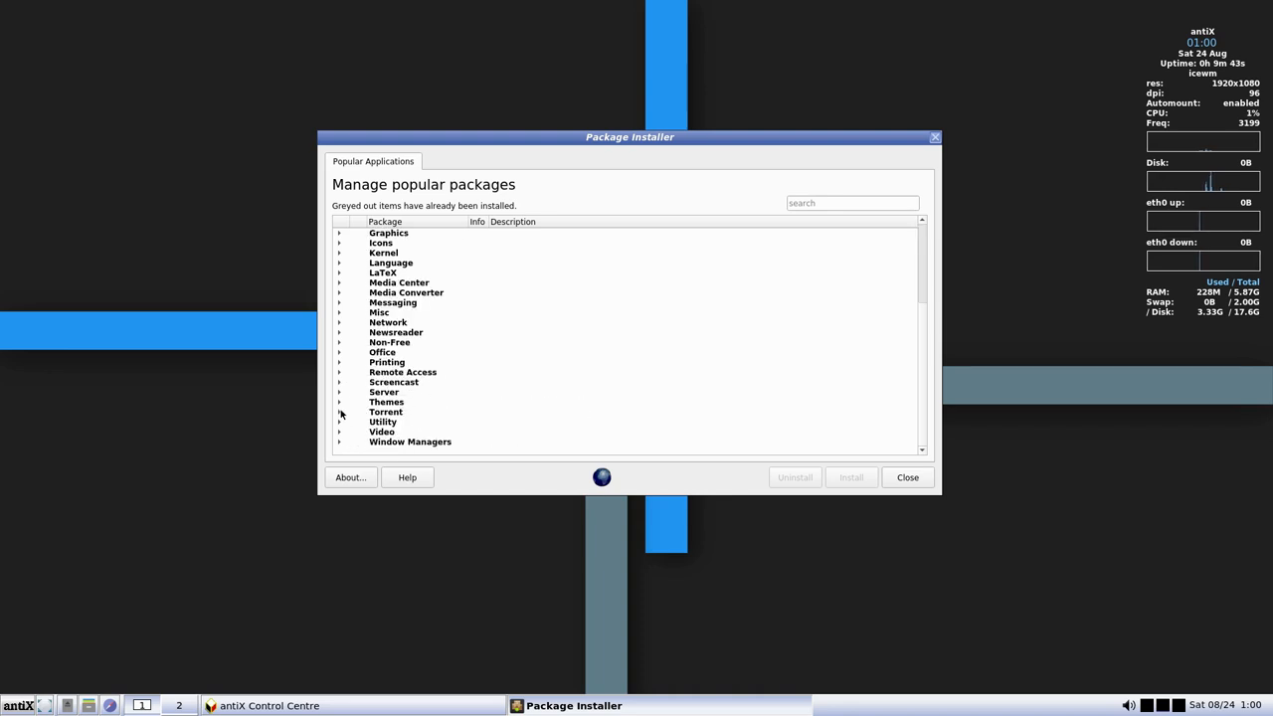
{"action": "mouse_move", "coordinate": [345, 443]}
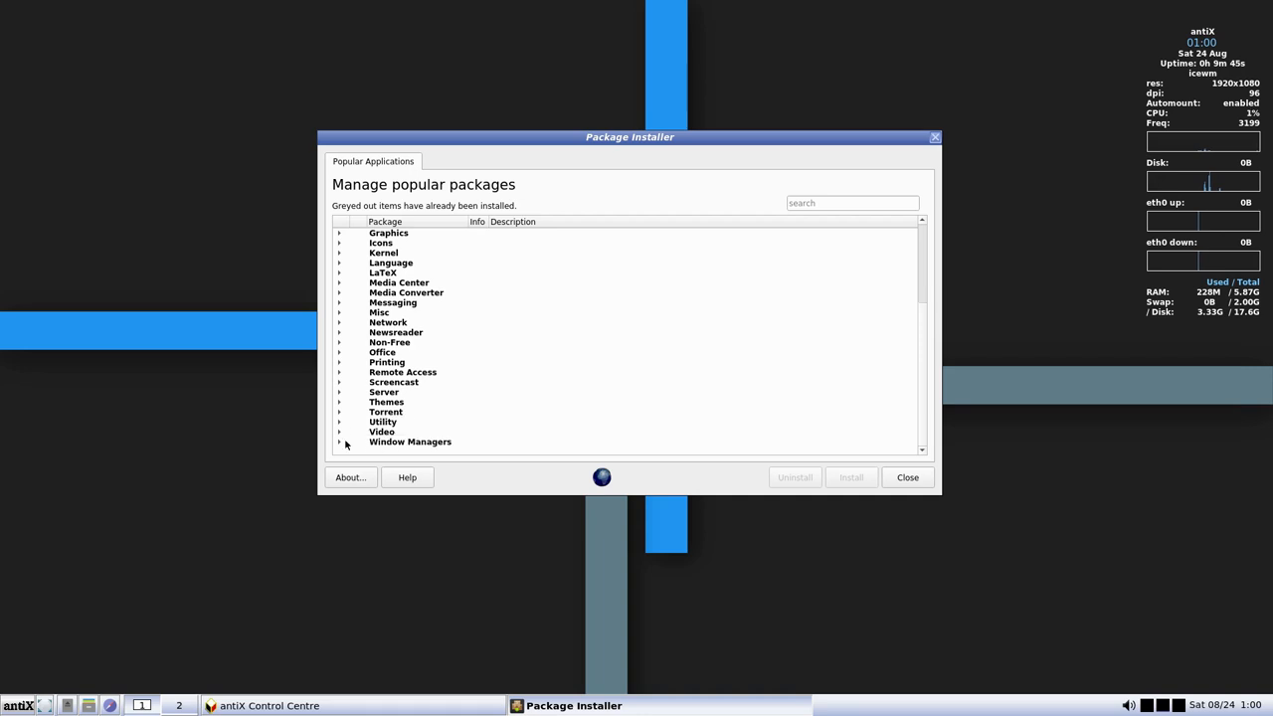
{"action": "left_click", "coordinate": [339, 372]}
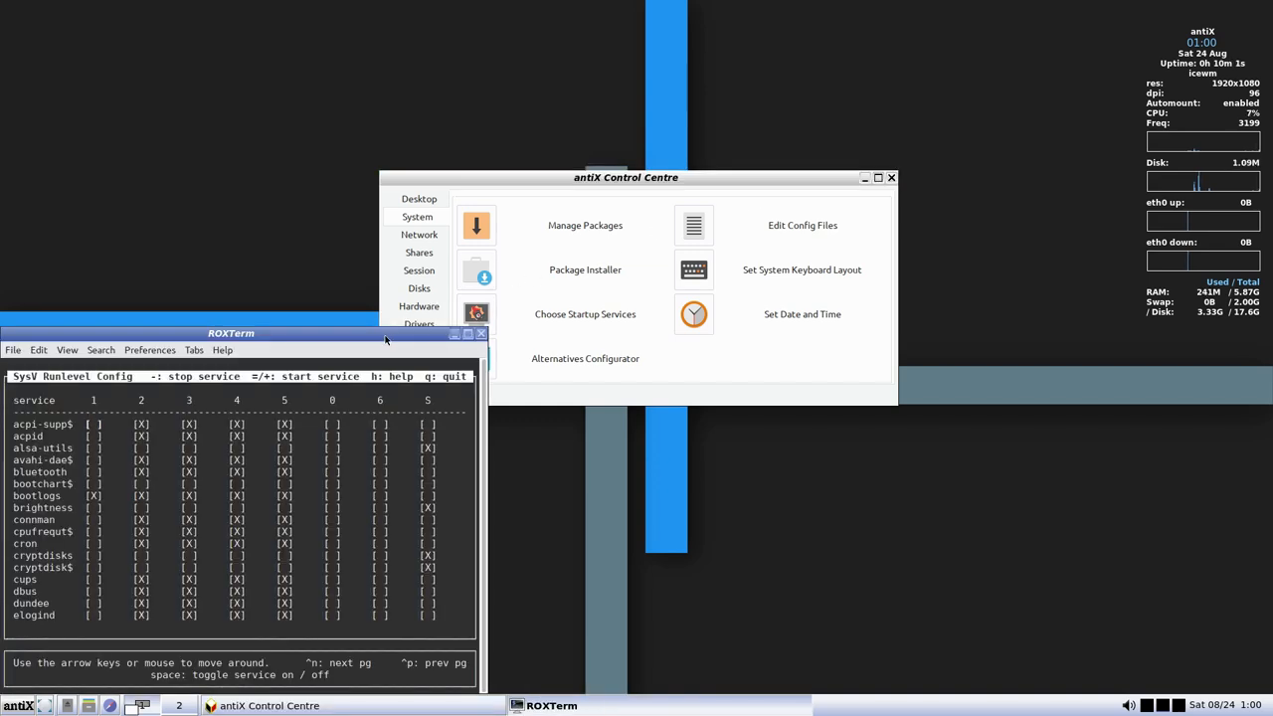
Move the SysV Runlevel Config terminal window to review the startup services table
{"action": "left_click_drag", "start_coordinate": [231, 333], "coordinate": [308, 236]}
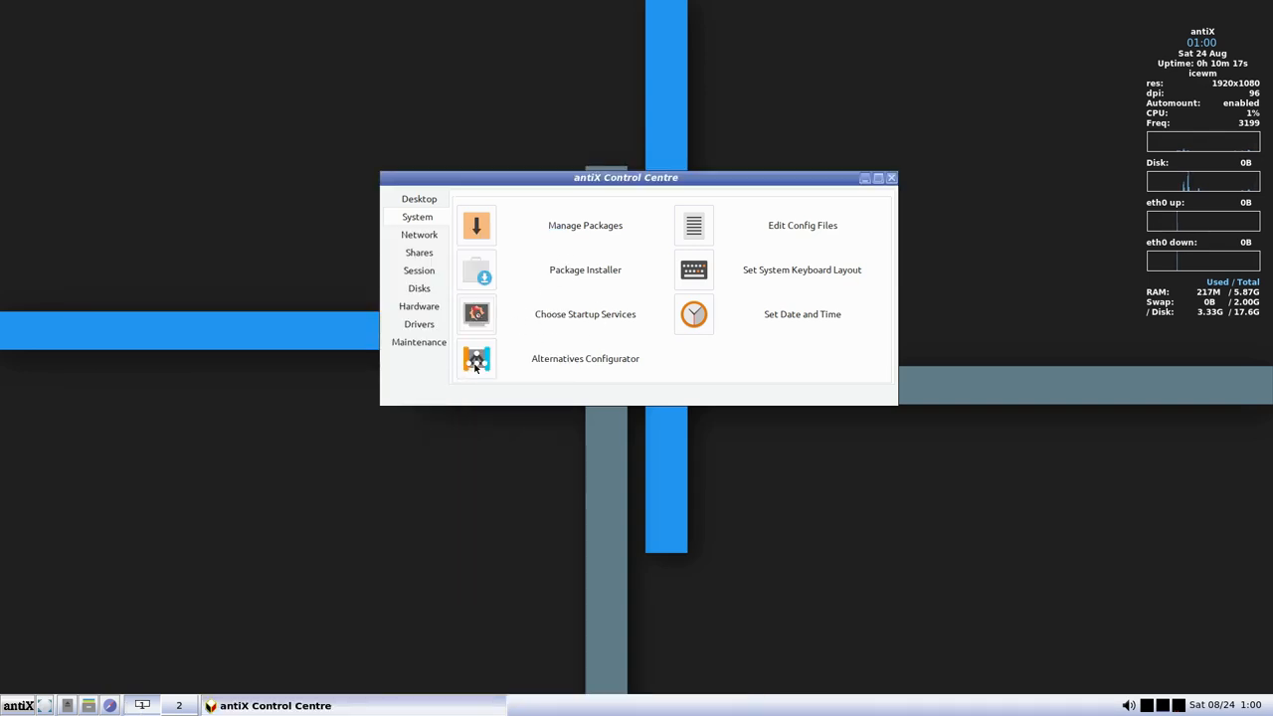
{"action": "mouse_move", "coordinate": [669, 236]}
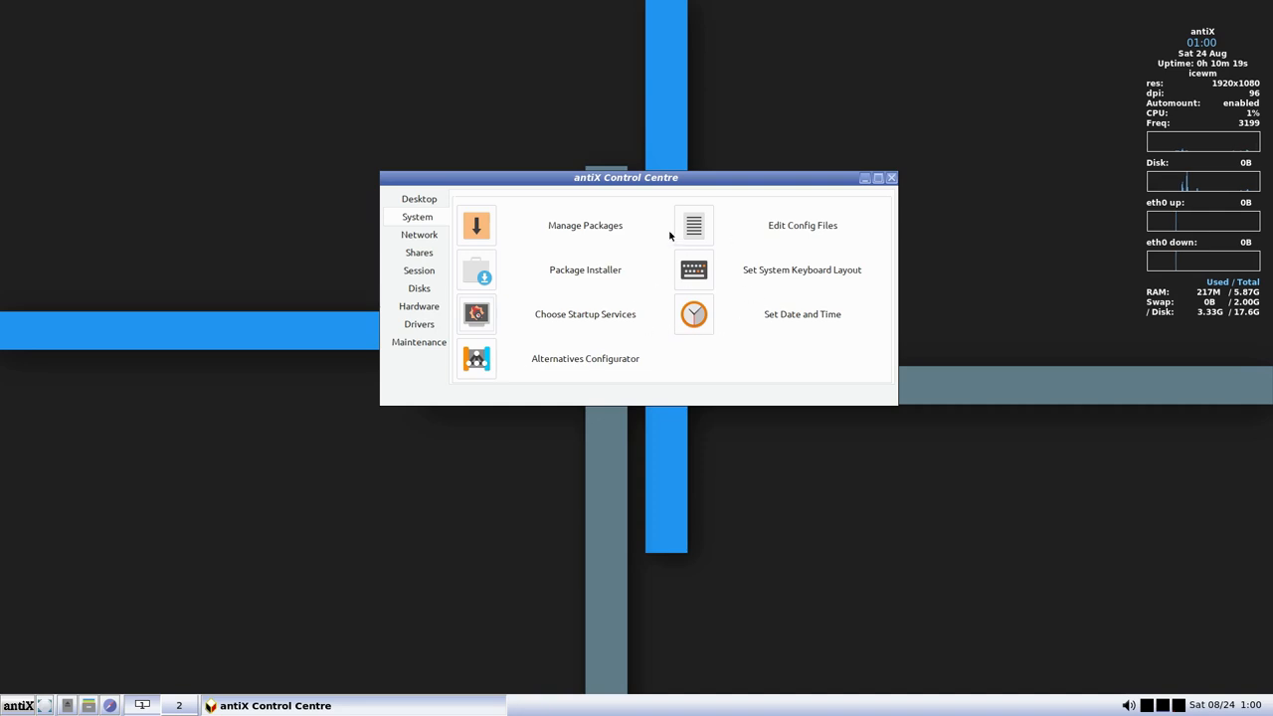
Show the Network, Shares, Session, Disks, Hardware, Drivers and Maintenance pages, then close the Control Centre
{"action": "left_click", "coordinate": [419, 234]}
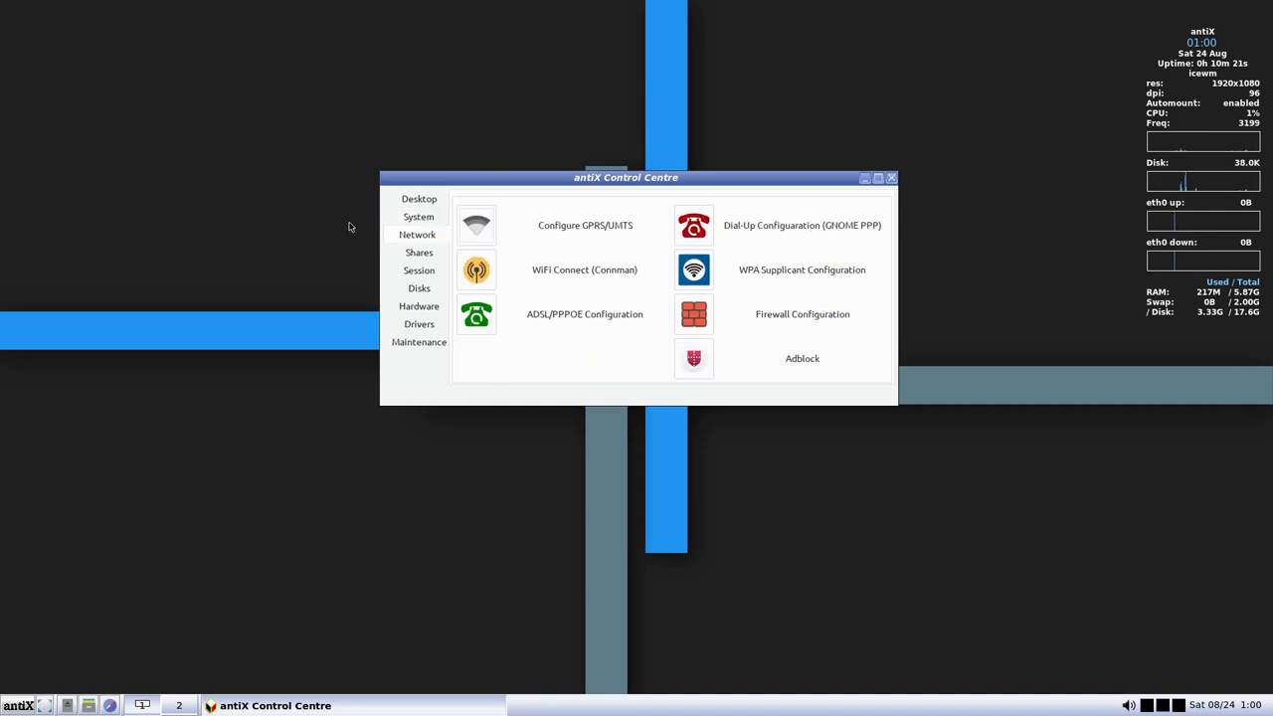
{"action": "left_click", "coordinate": [418, 252]}
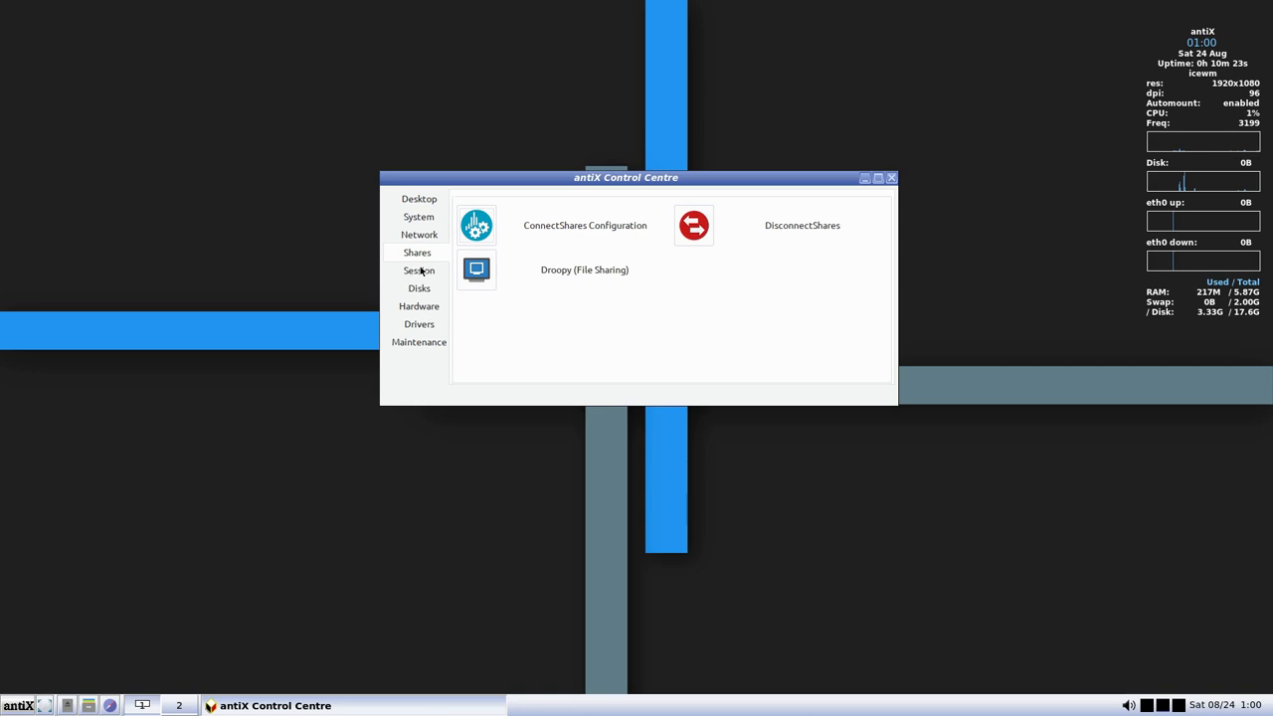
{"action": "left_click", "coordinate": [418, 269]}
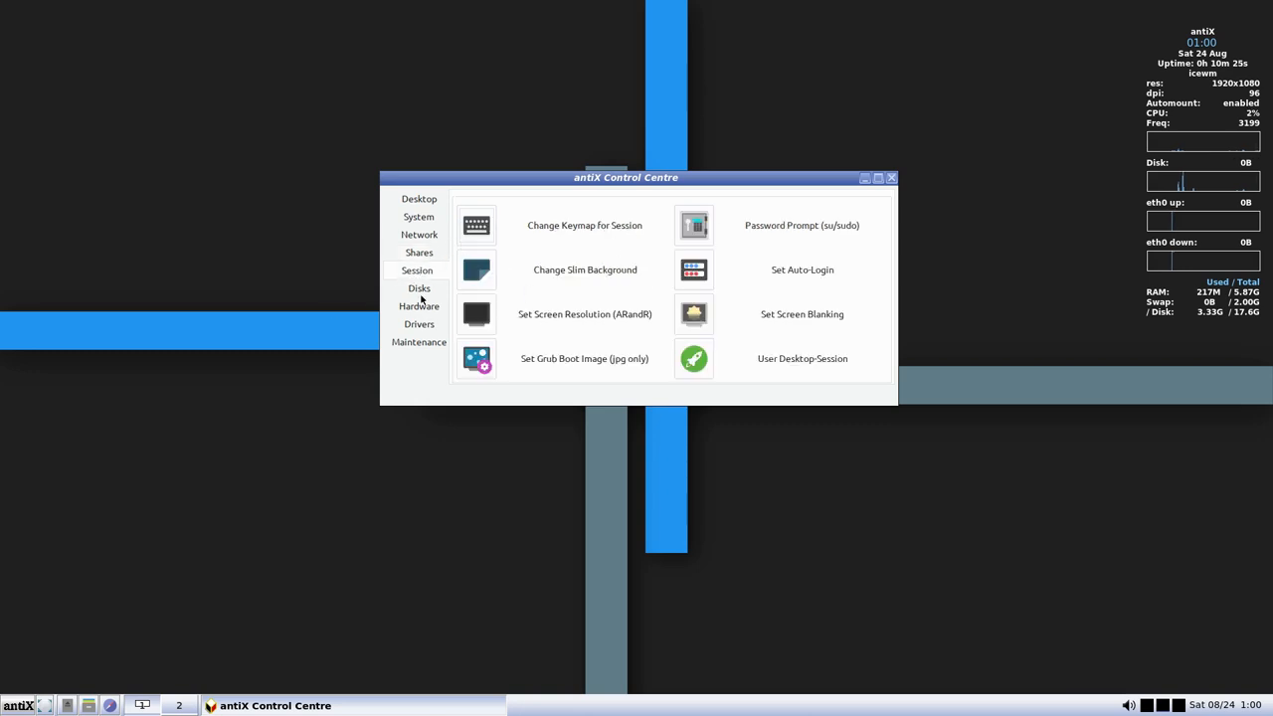
{"action": "left_click", "coordinate": [417, 287]}
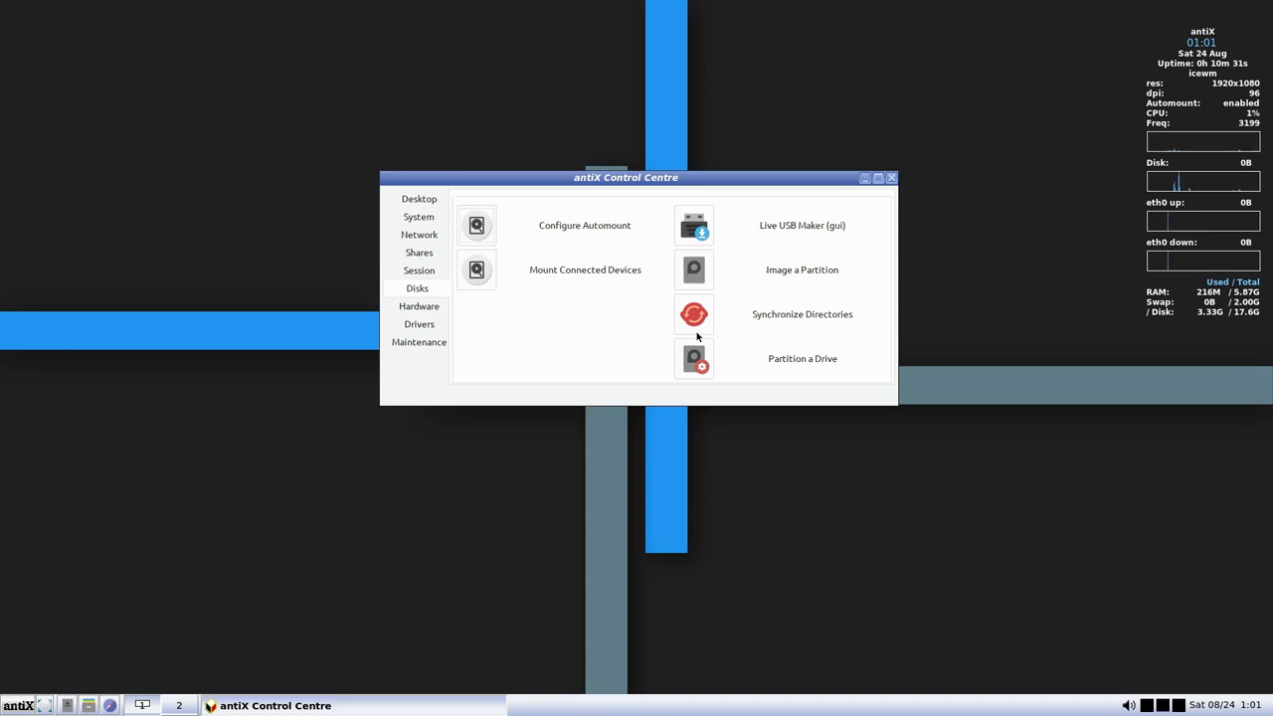
{"action": "left_click", "coordinate": [416, 305]}
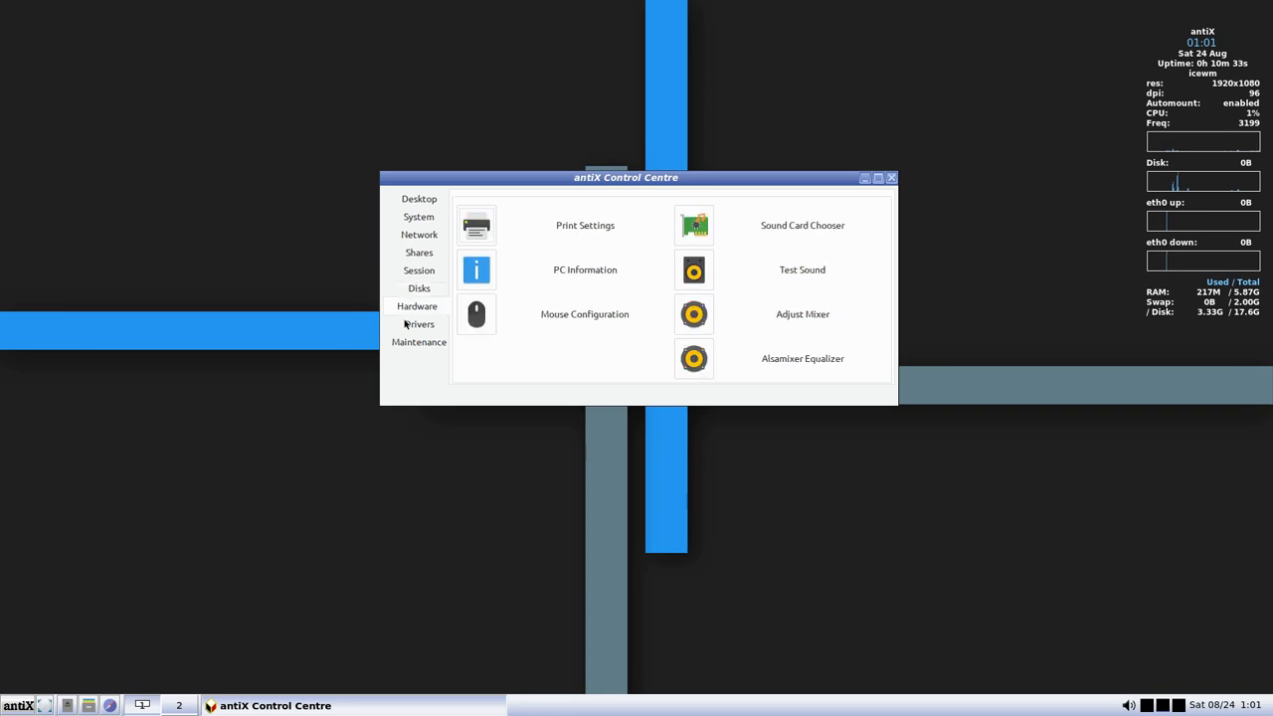
{"action": "left_click", "coordinate": [418, 324]}
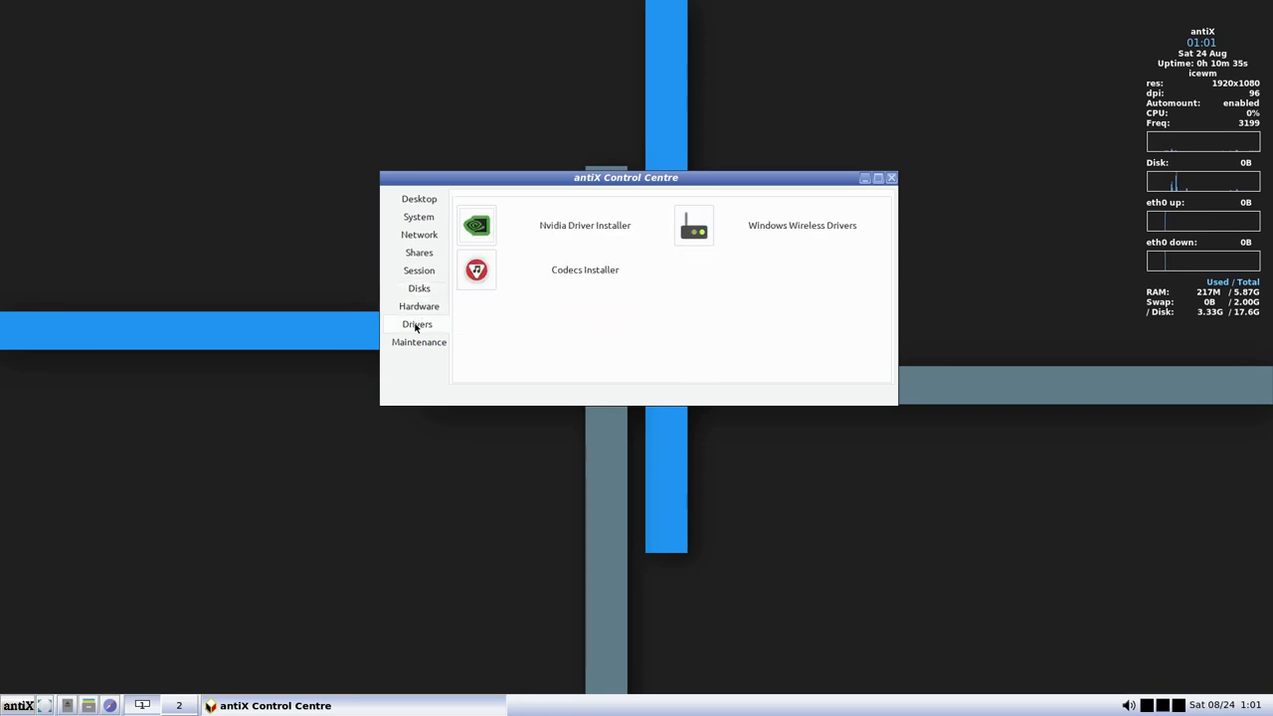
{"action": "left_click", "coordinate": [419, 341]}
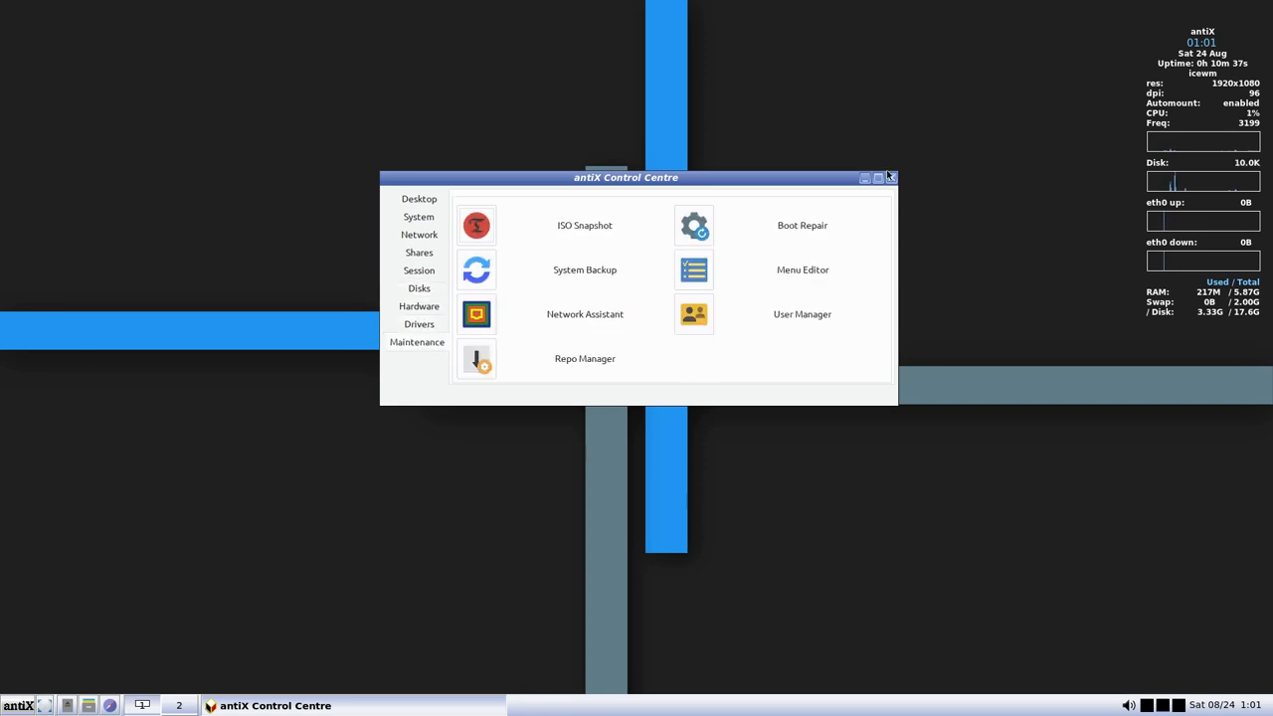
{"action": "left_click", "coordinate": [890, 177]}
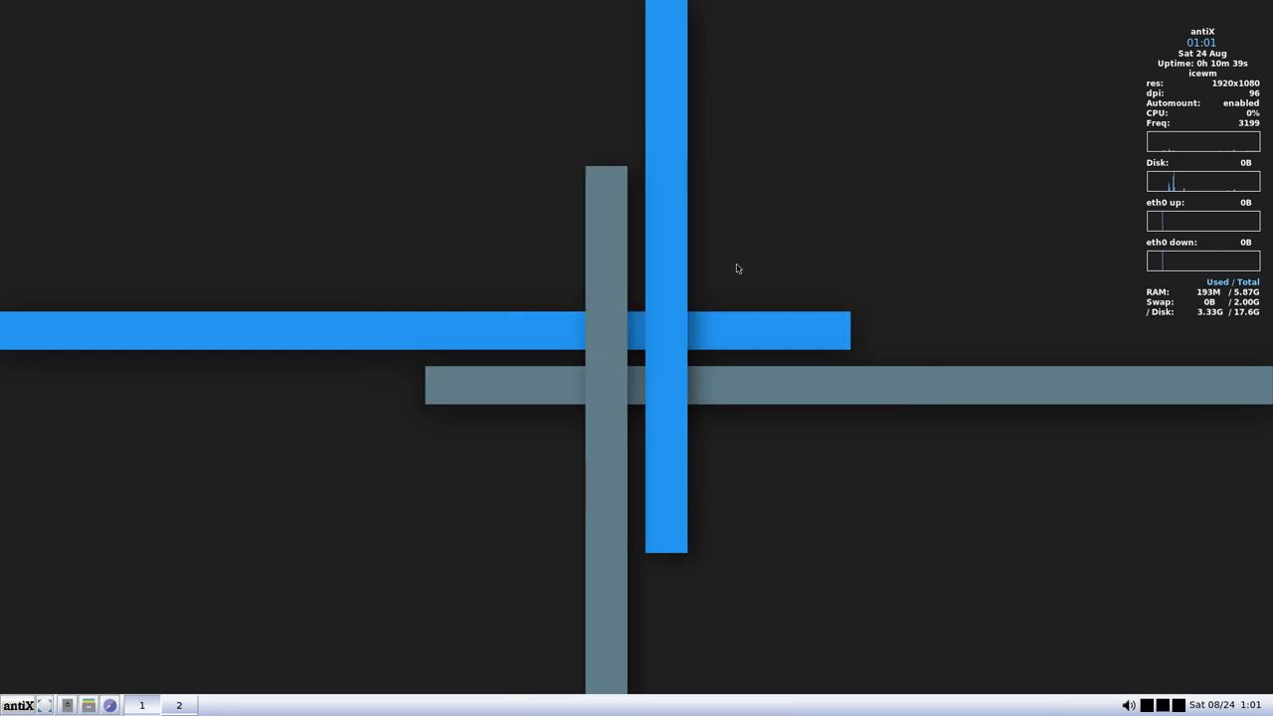
{"action": "mouse_move", "coordinate": [437, 351]}
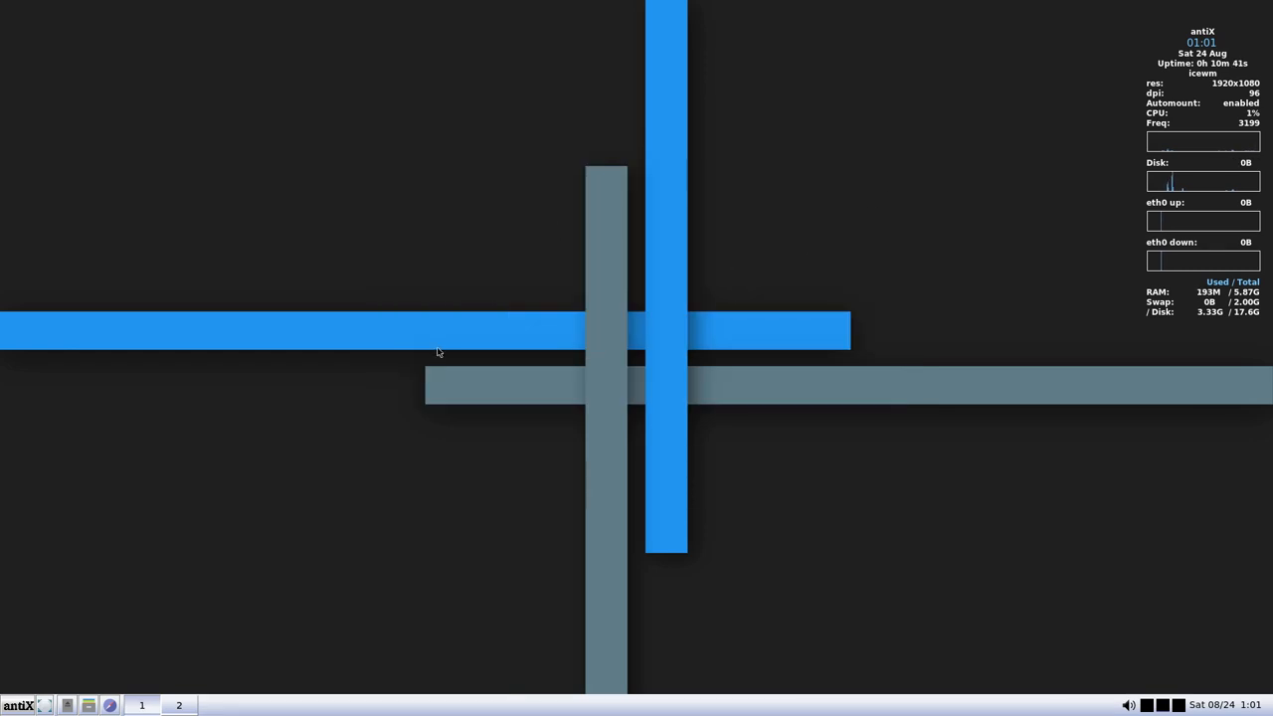
{"action": "mouse_move", "coordinate": [110, 705]}
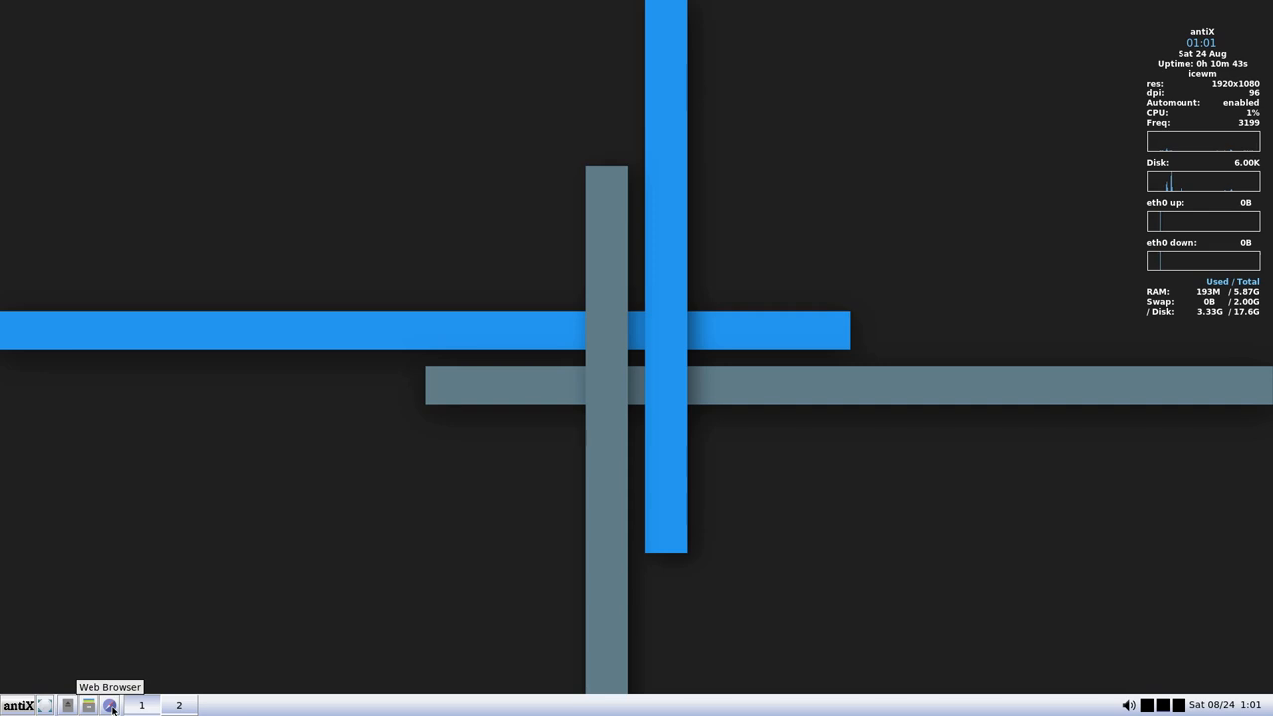
{"action": "mouse_move", "coordinate": [979, 5]}
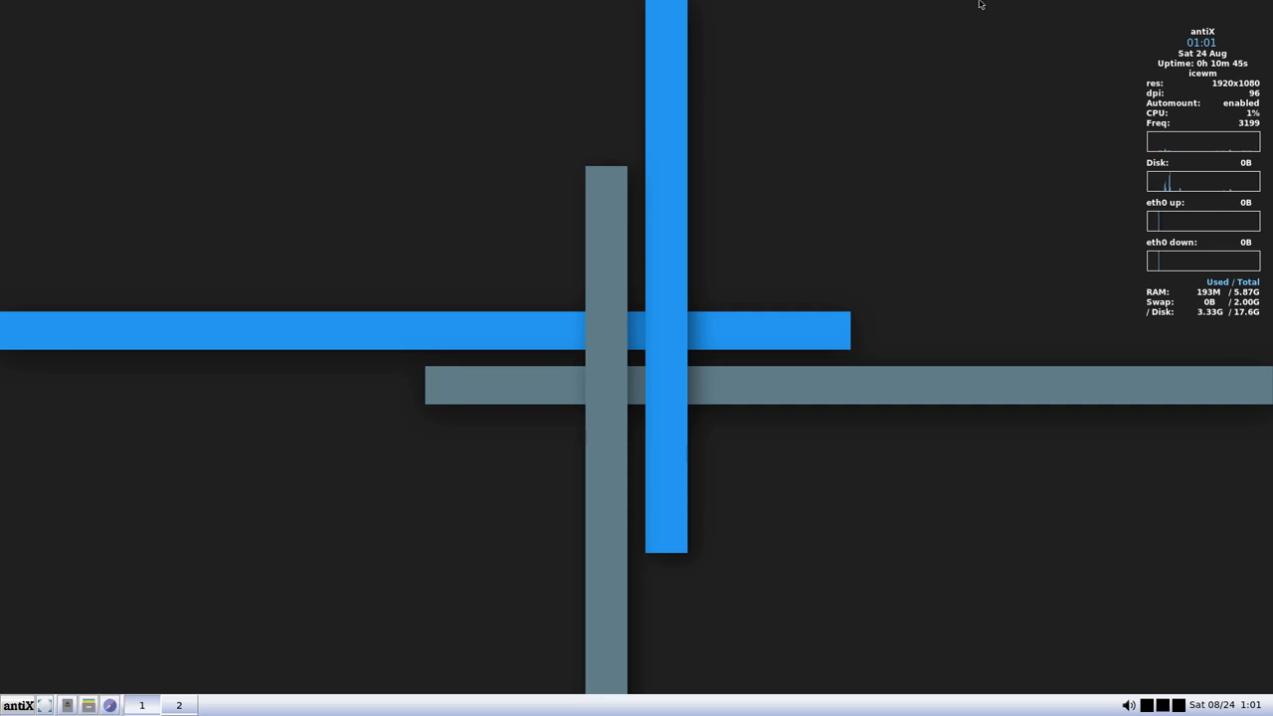
Bring up the IceWM main application menu from the taskbar start button
{"action": "left_click", "coordinate": [18, 705]}
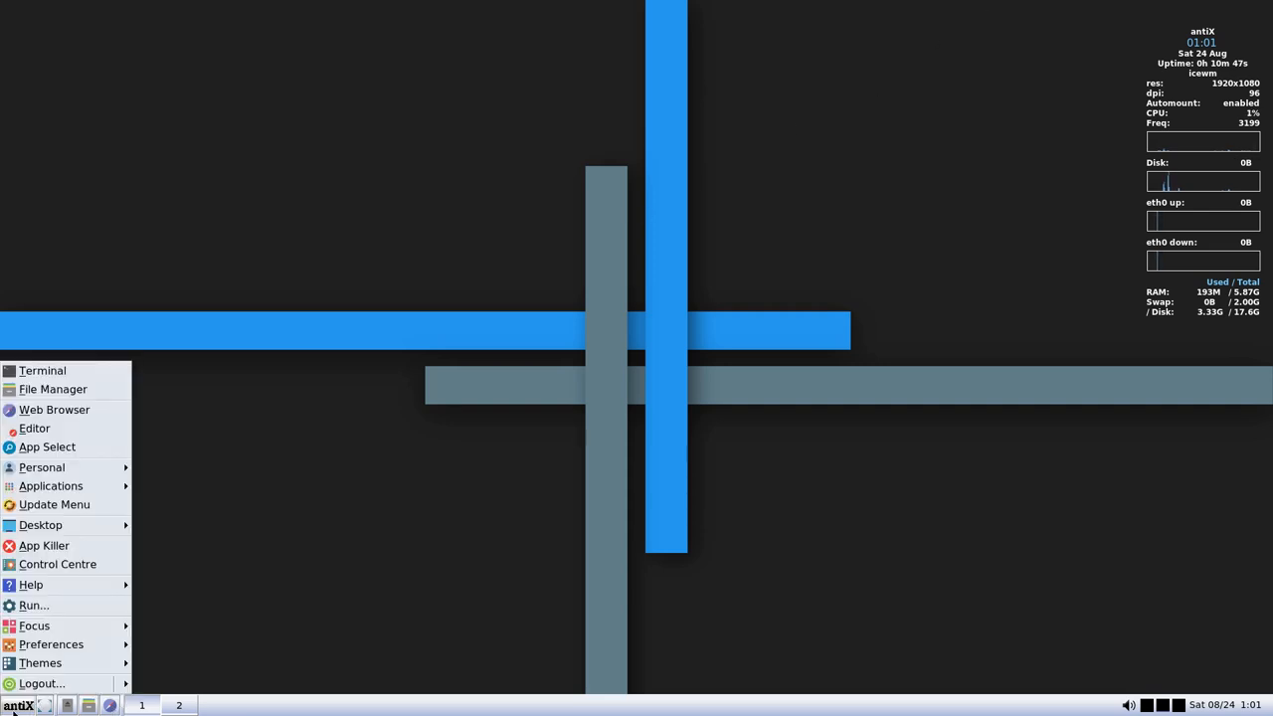
{"action": "mouse_move", "coordinate": [75, 446]}
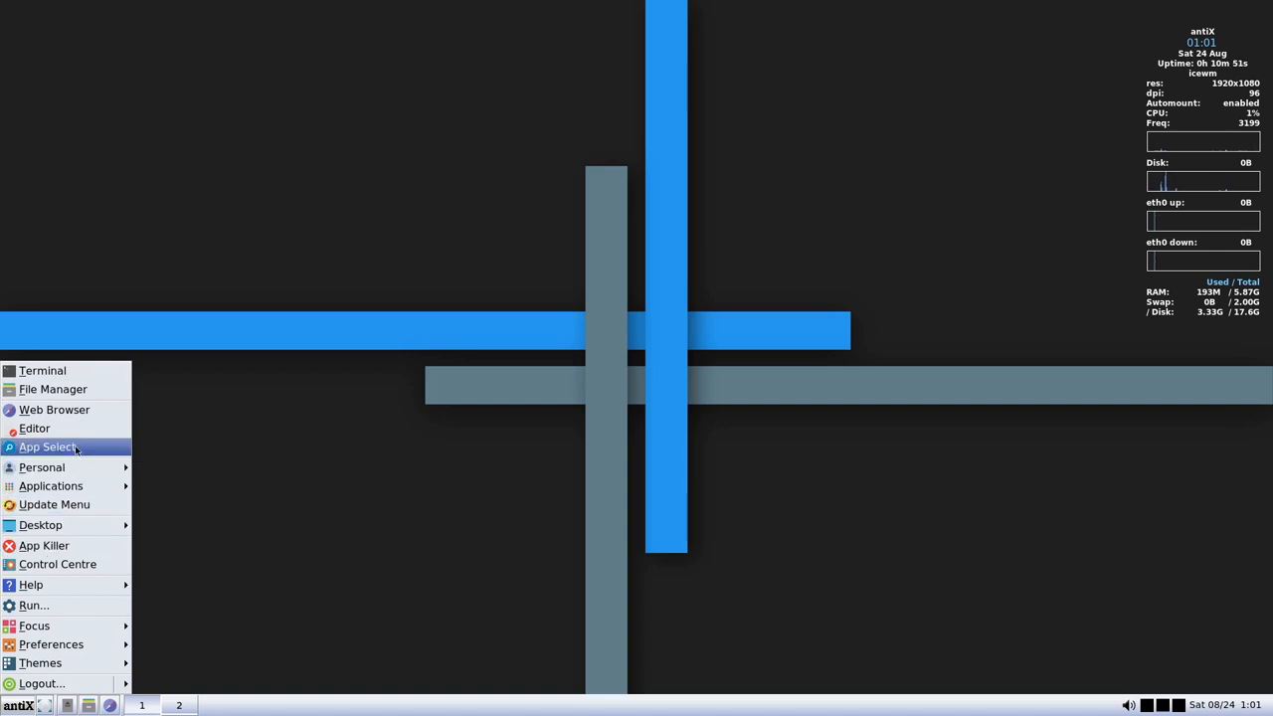
{"action": "mouse_move", "coordinate": [35, 625]}
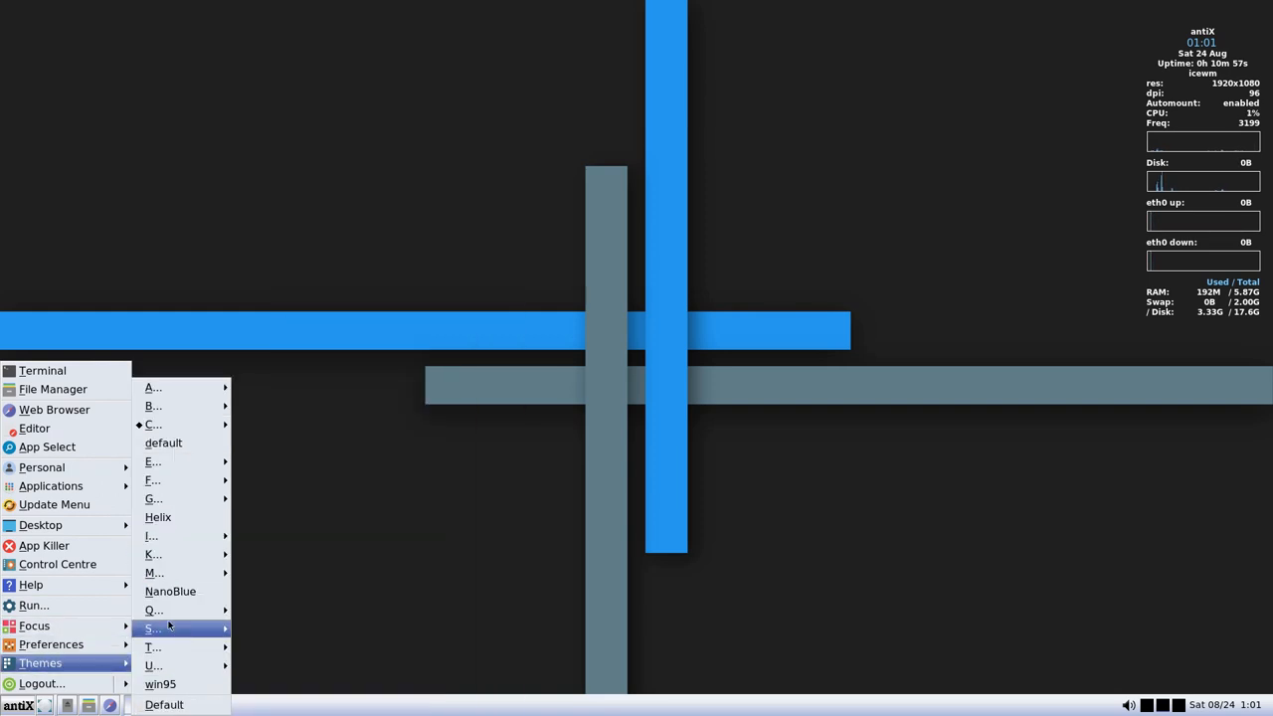
{"action": "mouse_move", "coordinate": [152, 665]}
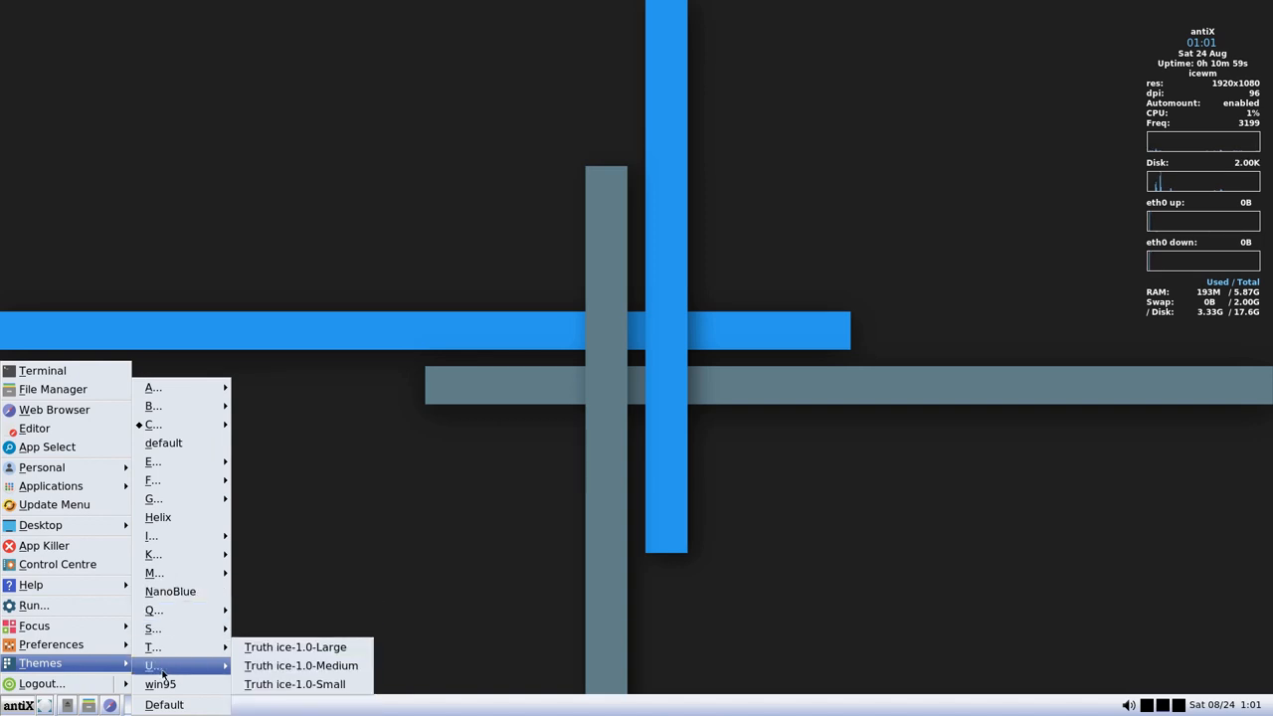
{"action": "mouse_move", "coordinate": [154, 629]}
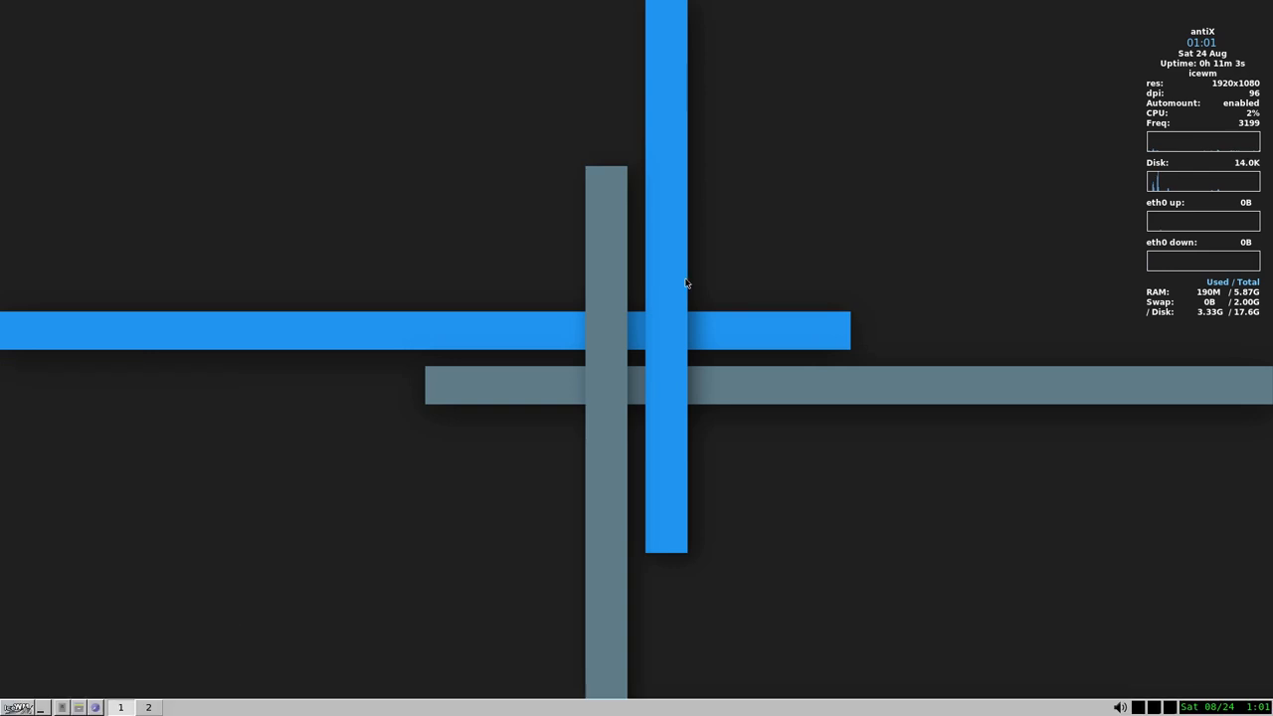
Open the home folder in the file manager, then close its window again
{"action": "left_click", "coordinate": [10, 707]}
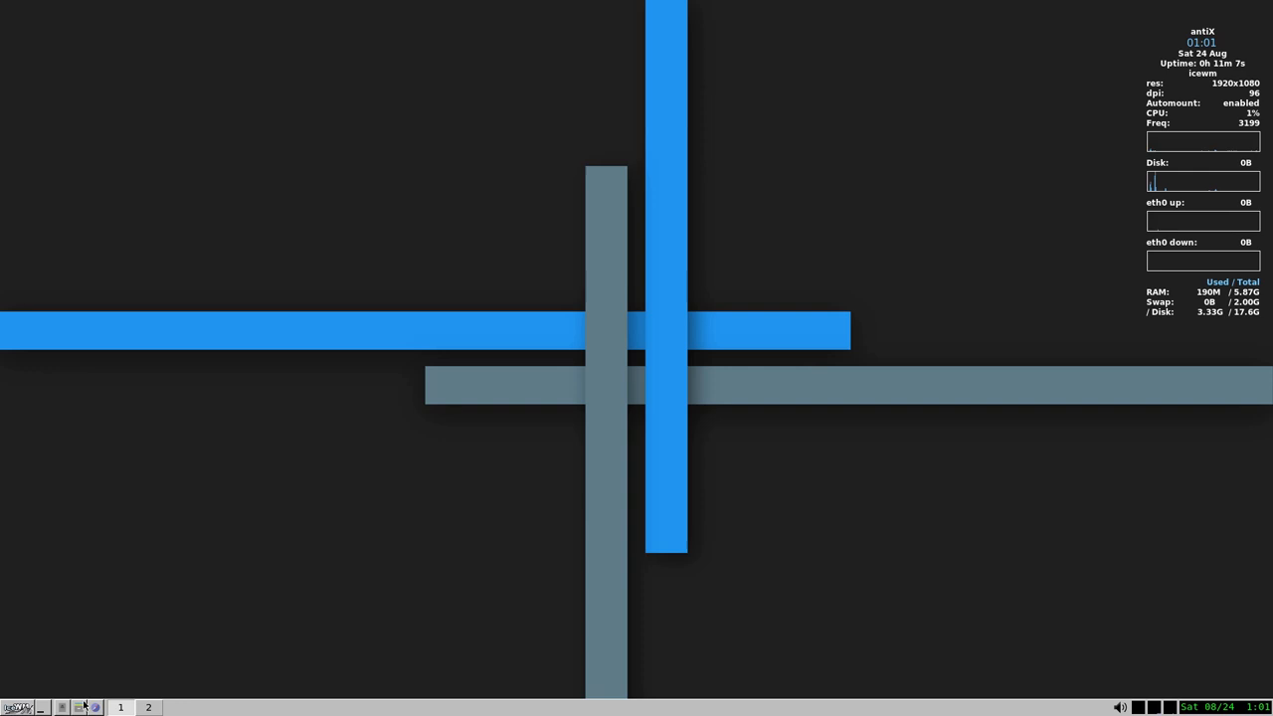
{"action": "left_click", "coordinate": [93, 707]}
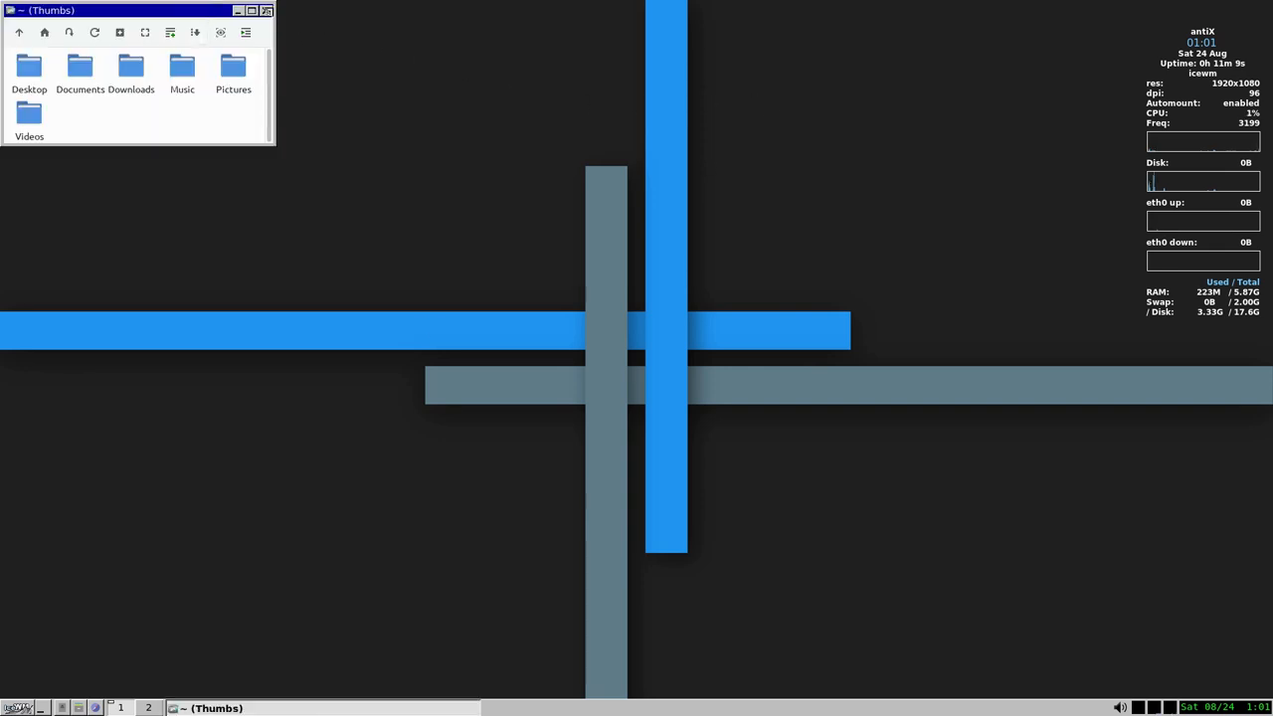
{"action": "mouse_move", "coordinate": [267, 10]}
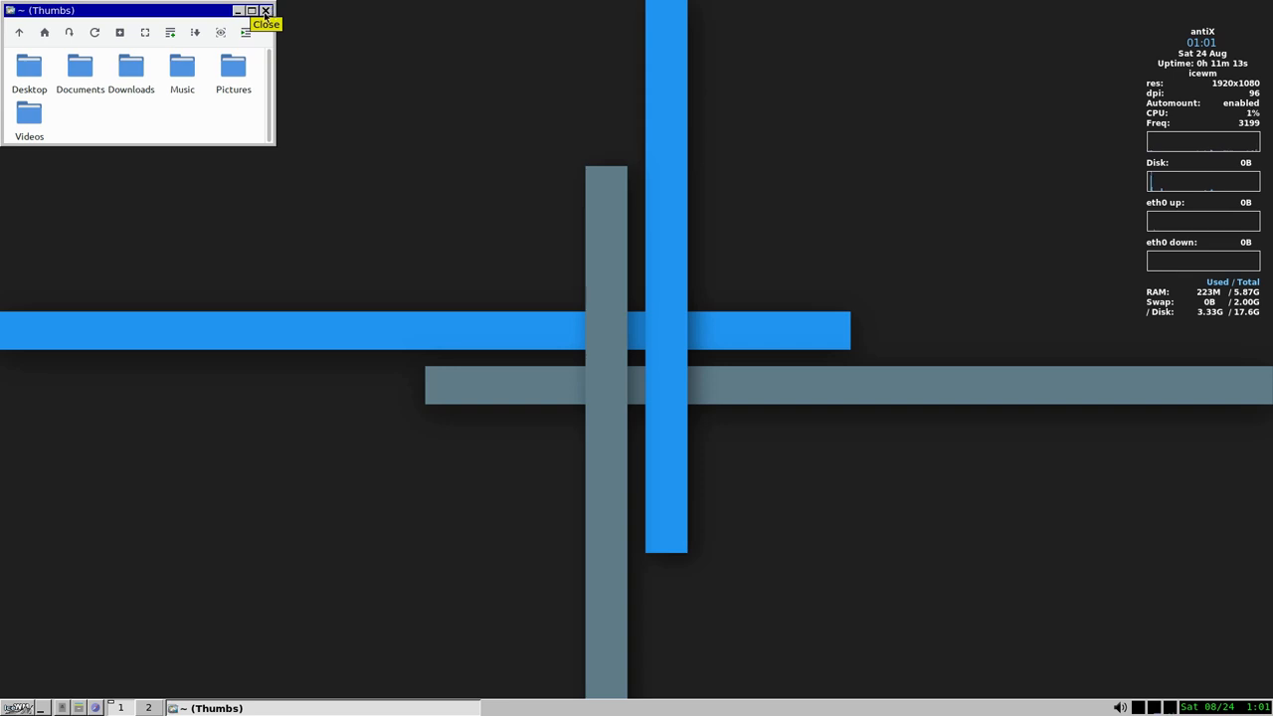
{"action": "left_click", "coordinate": [266, 11]}
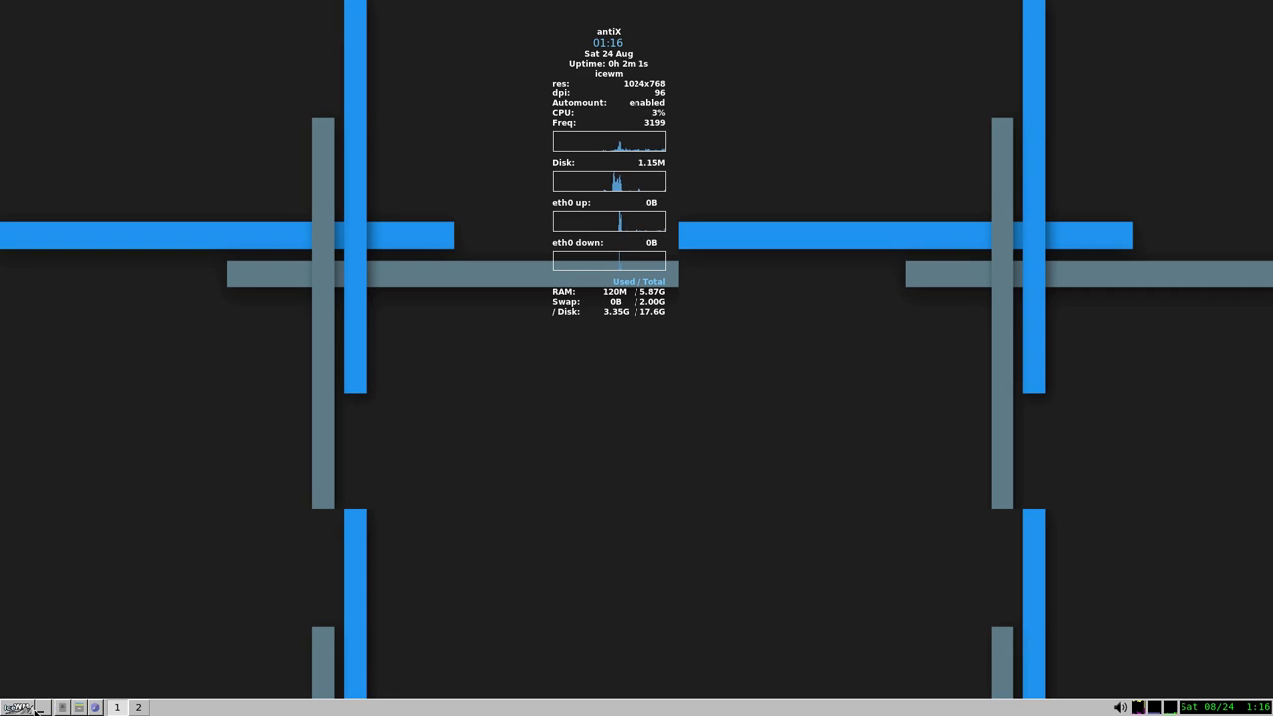
Launch the Web Browser from the start menu, landing on the antiX forum page
{"action": "left_click", "coordinate": [10, 707]}
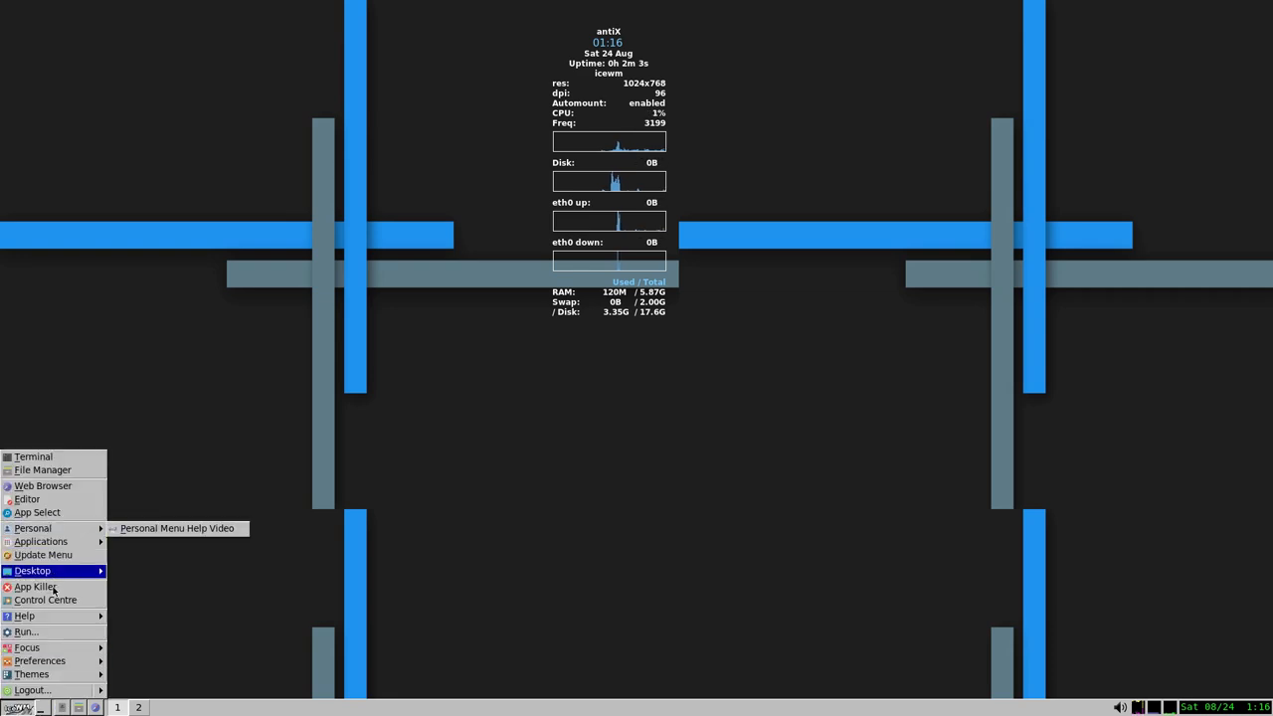
{"action": "mouse_move", "coordinate": [43, 486]}
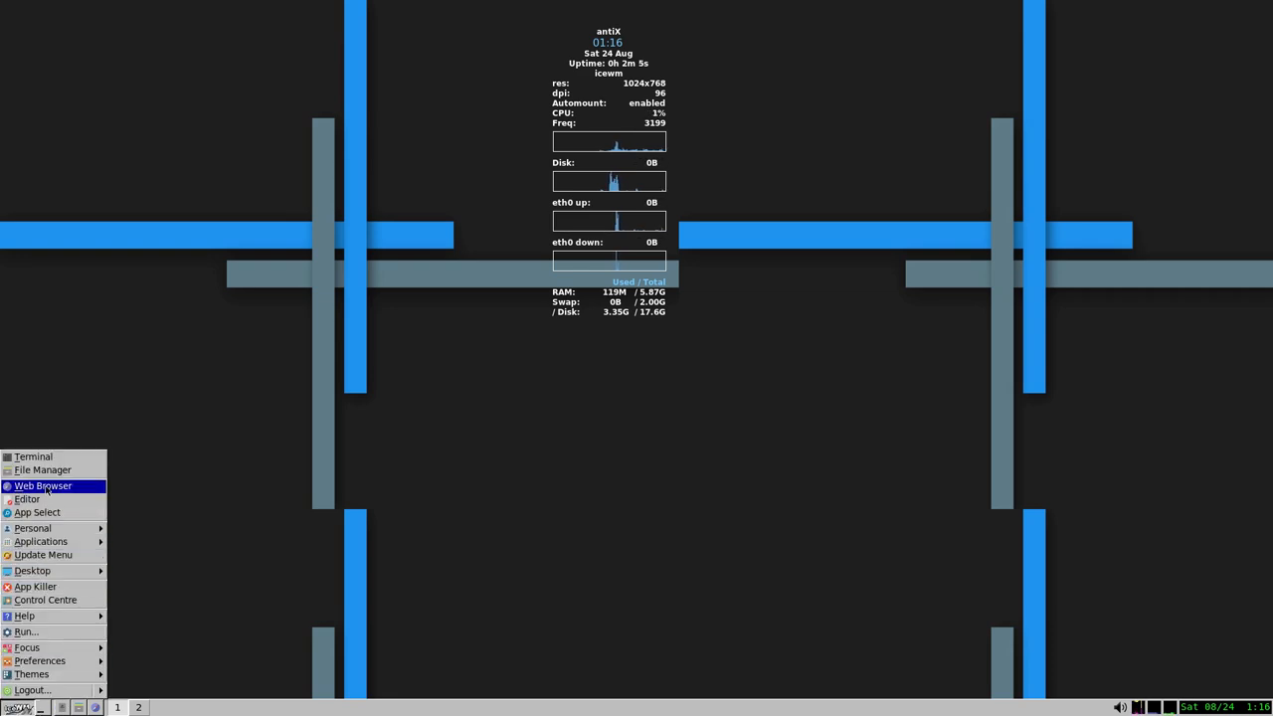
{"action": "left_click", "coordinate": [43, 485]}
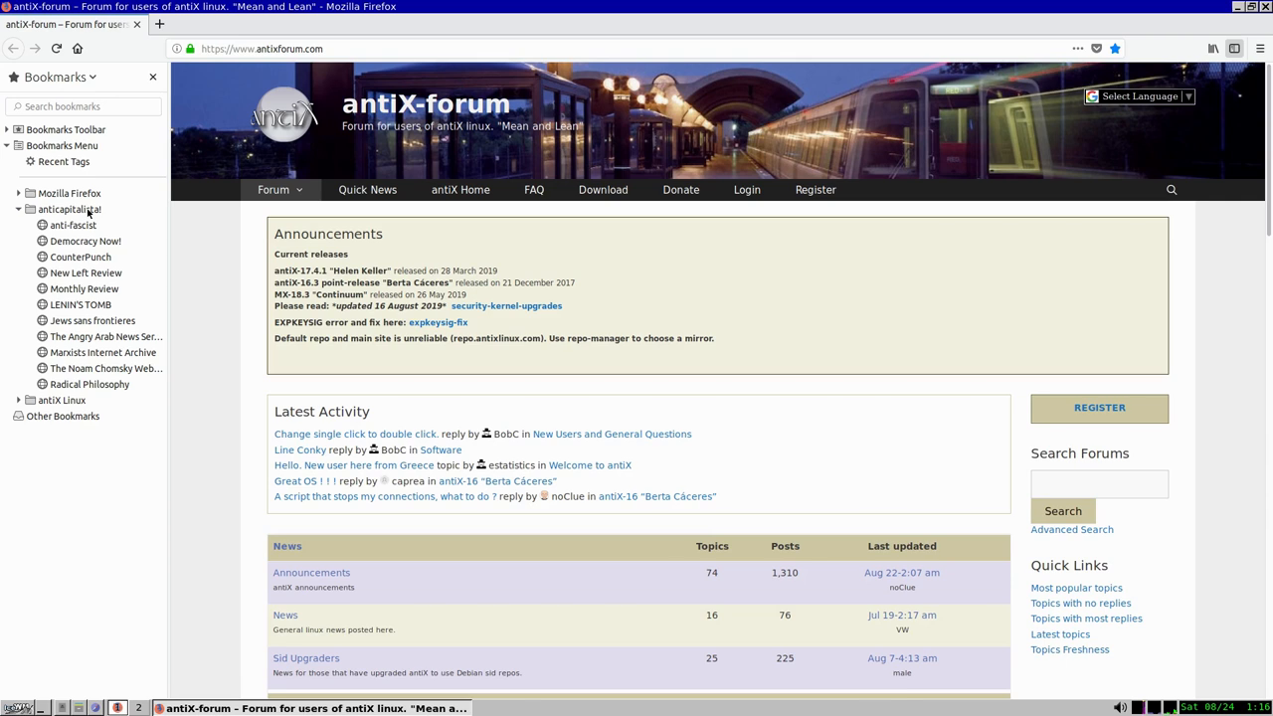
Visit the anti-fascist and Democracy Now! bookmarks, dismissing the donation popup
{"action": "left_click", "coordinate": [73, 225]}
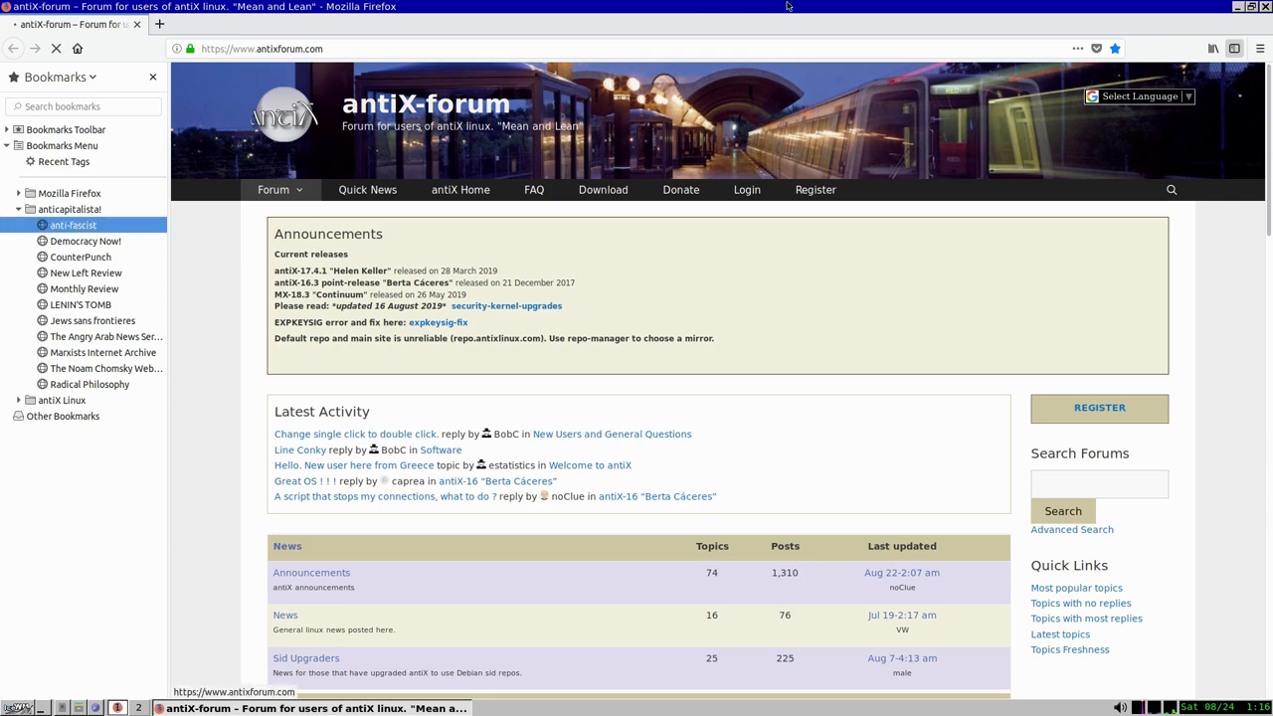
{"action": "left_click", "coordinate": [73, 224]}
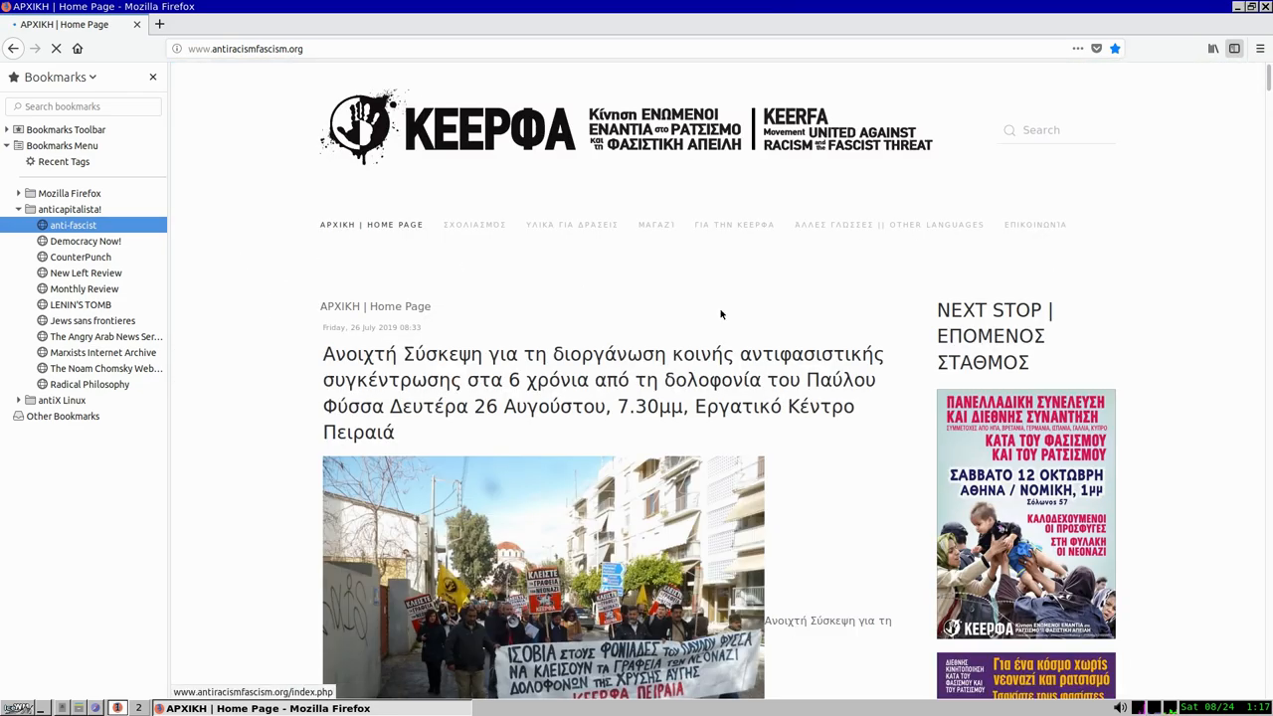
{"action": "scroll", "scroll_direction": "down", "scroll_amount": 3}
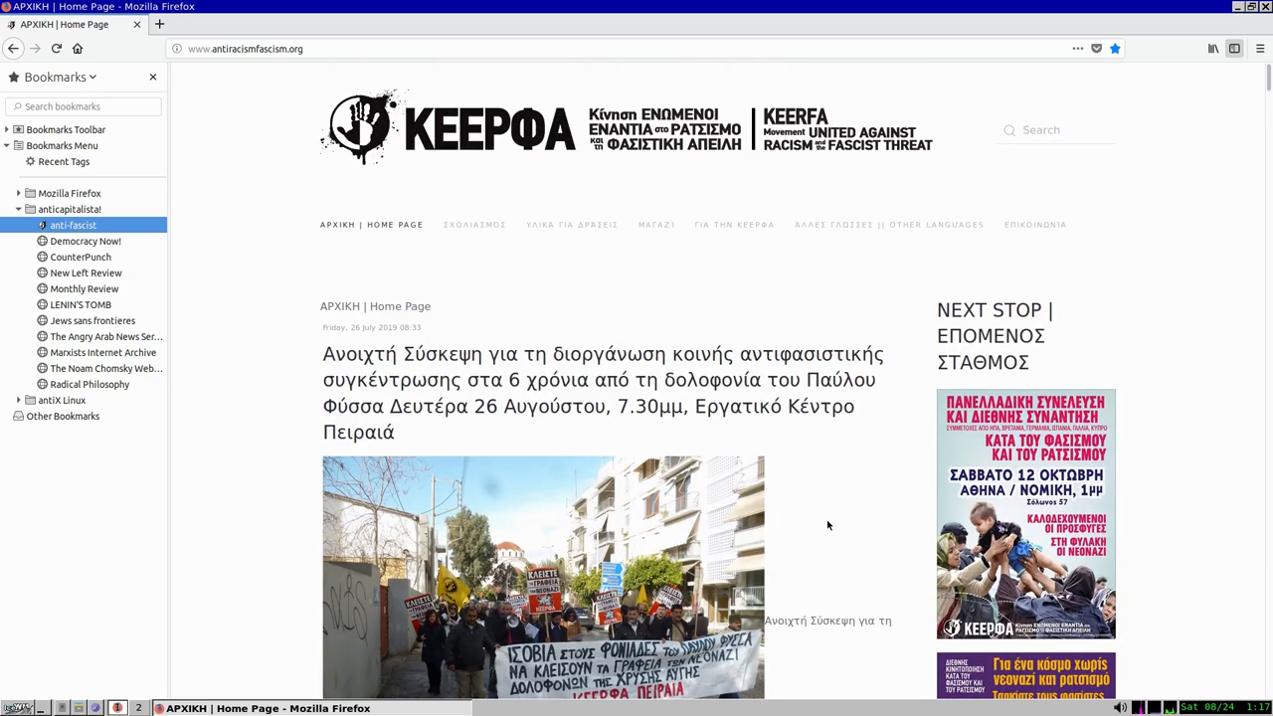
{"action": "scroll", "scroll_direction": "down", "scroll_amount": 3}
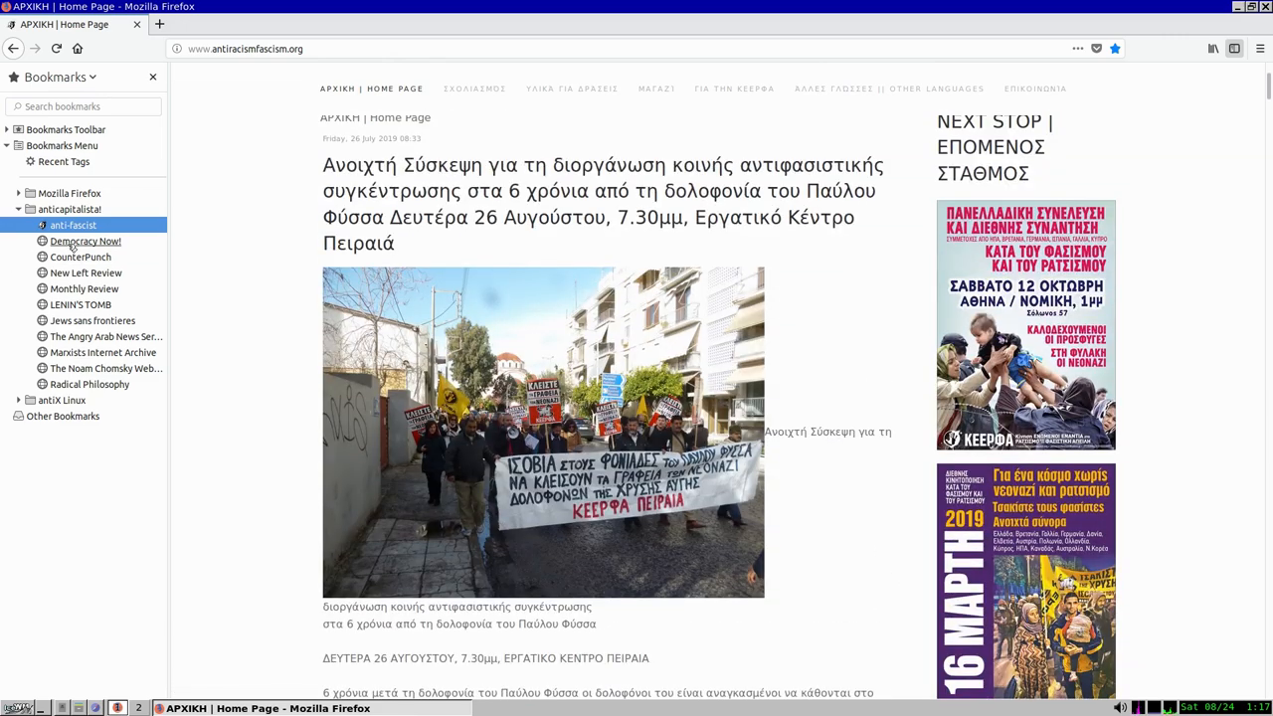
{"action": "left_click", "coordinate": [86, 240]}
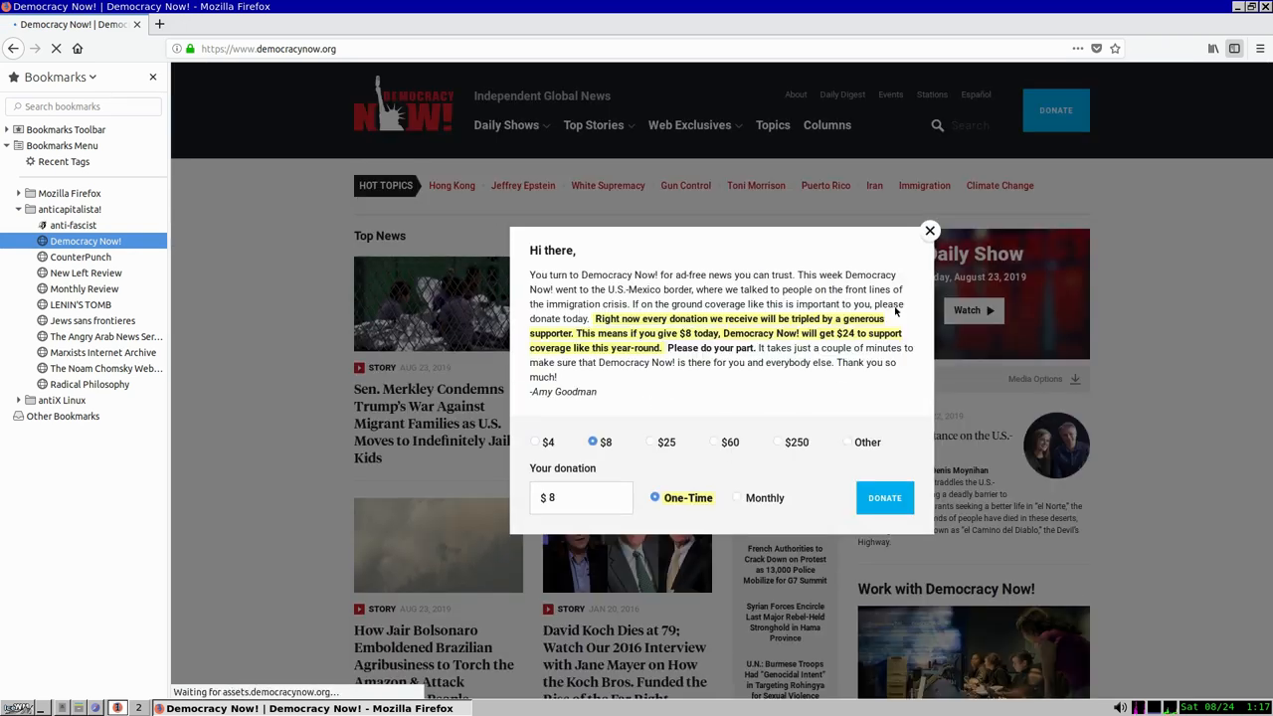
{"action": "left_click", "coordinate": [930, 230]}
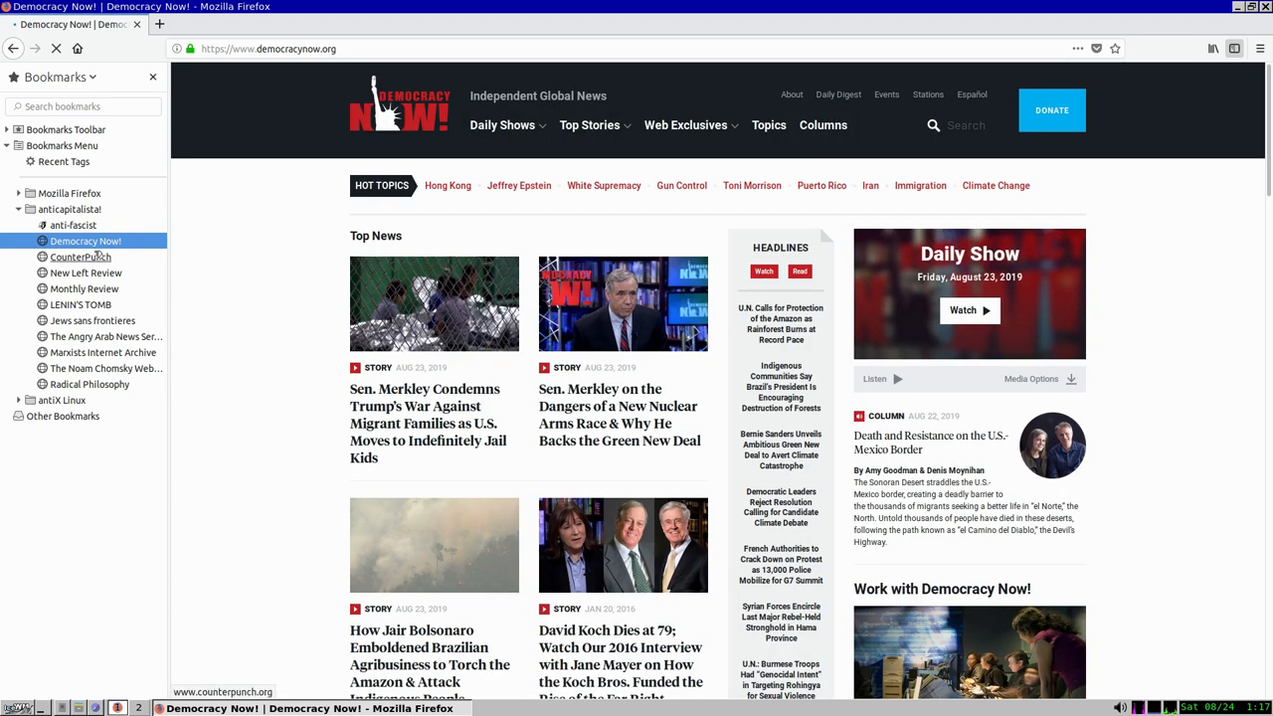
Visit the CounterPunch, New Left Review and Monthly Review bookmarks in turn
{"action": "left_click", "coordinate": [80, 257]}
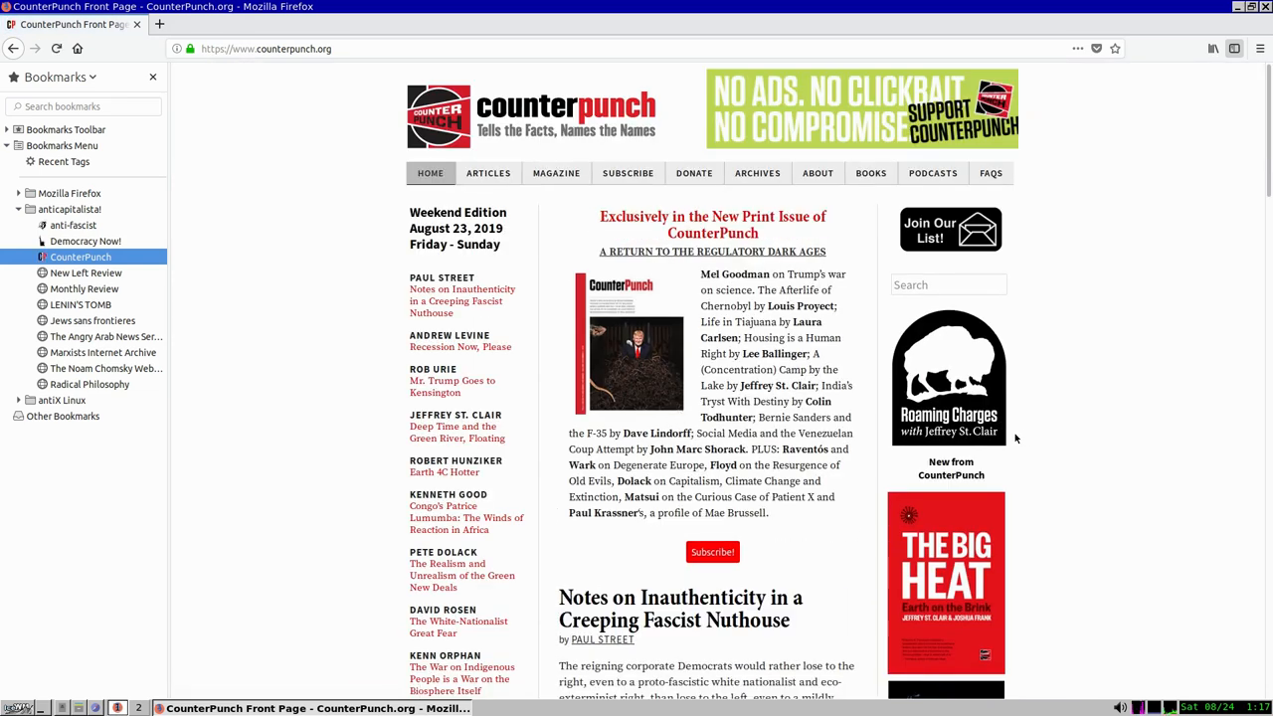
{"action": "mouse_move", "coordinate": [85, 272]}
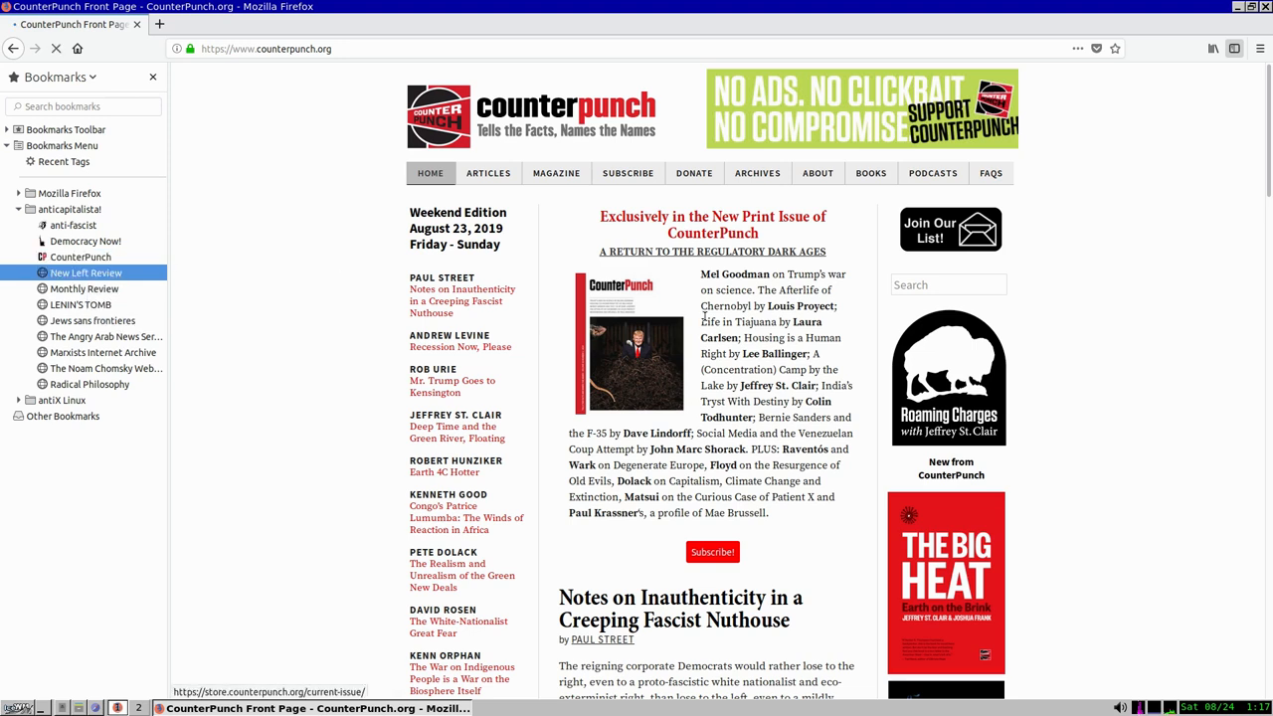
{"action": "left_click", "coordinate": [85, 272]}
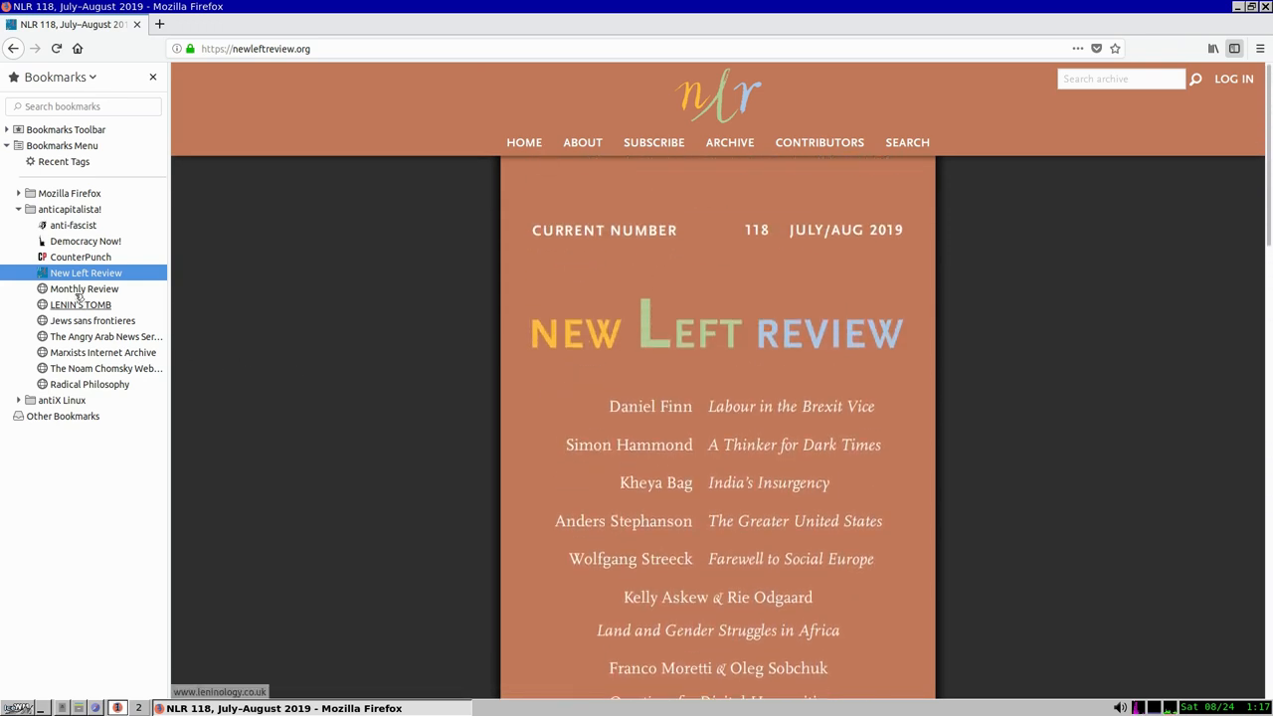
{"action": "left_click", "coordinate": [84, 289]}
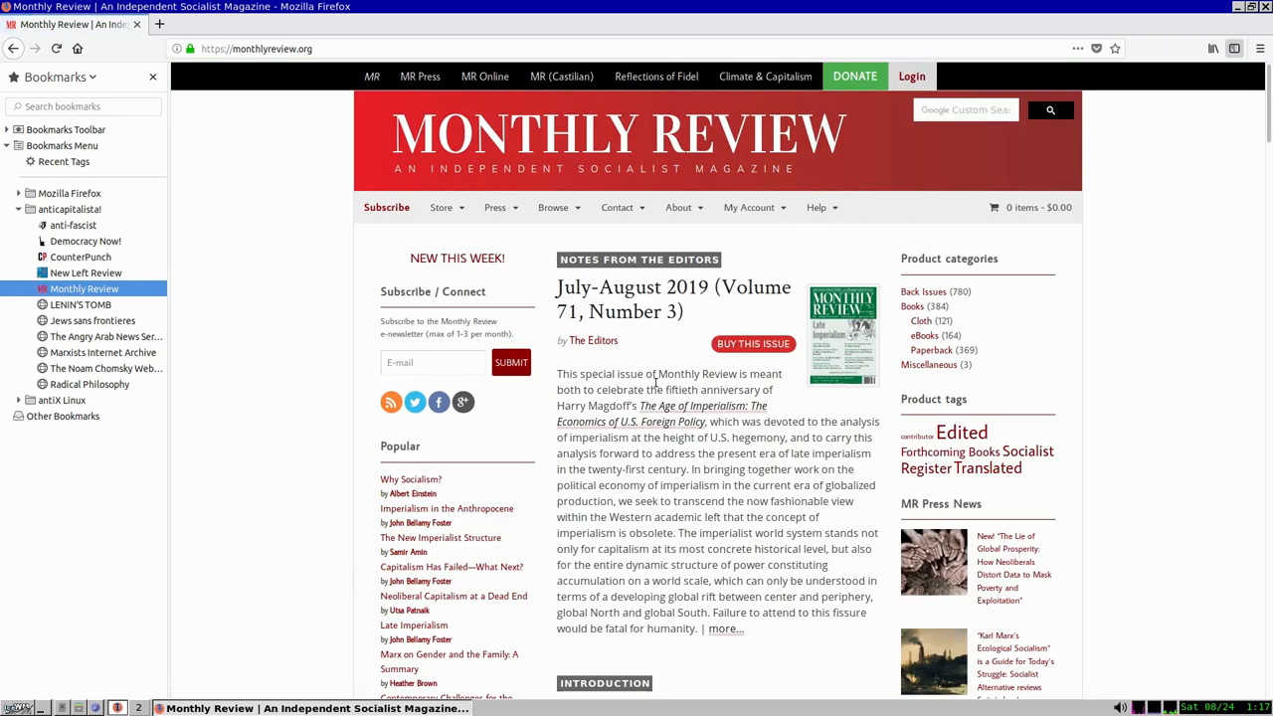
Visit the LENIN'S TOMB, Jews sans frontieres and Angry Arab News Service bookmarks
{"action": "left_click", "coordinate": [80, 304]}
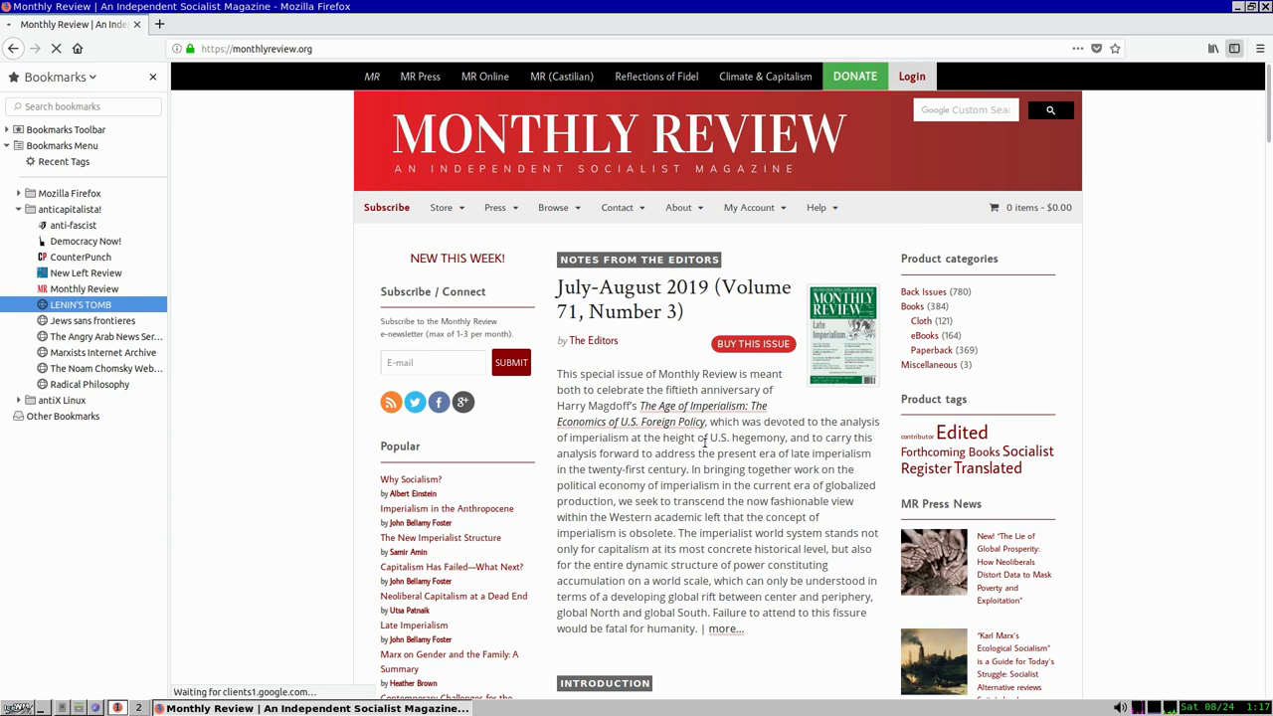
{"action": "left_click", "coordinate": [81, 304]}
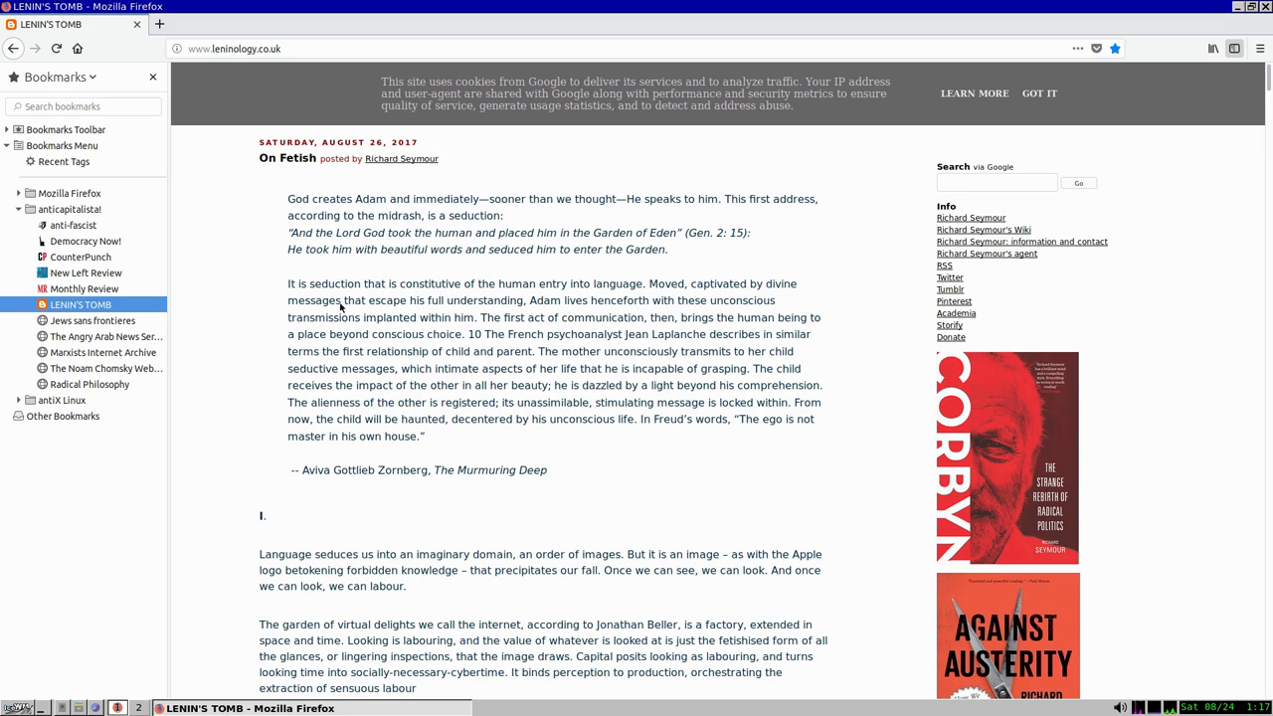
{"action": "left_click", "coordinate": [92, 320]}
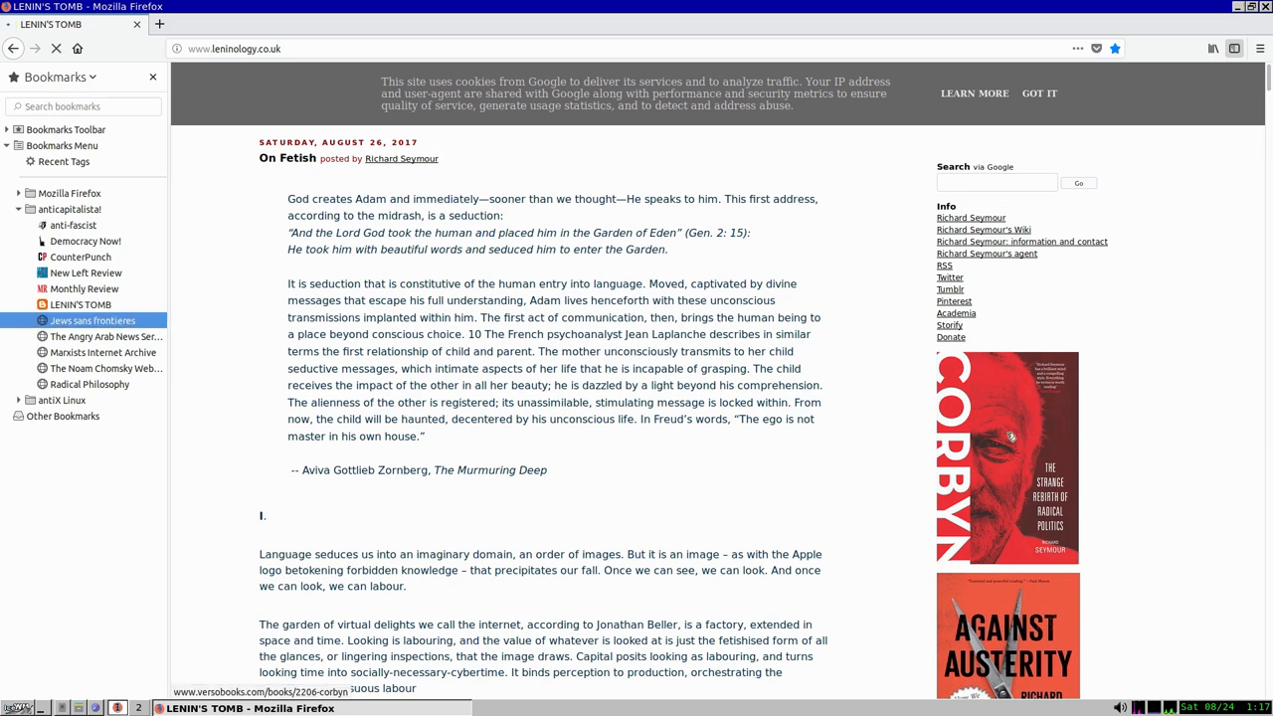
{"action": "left_click", "coordinate": [93, 321]}
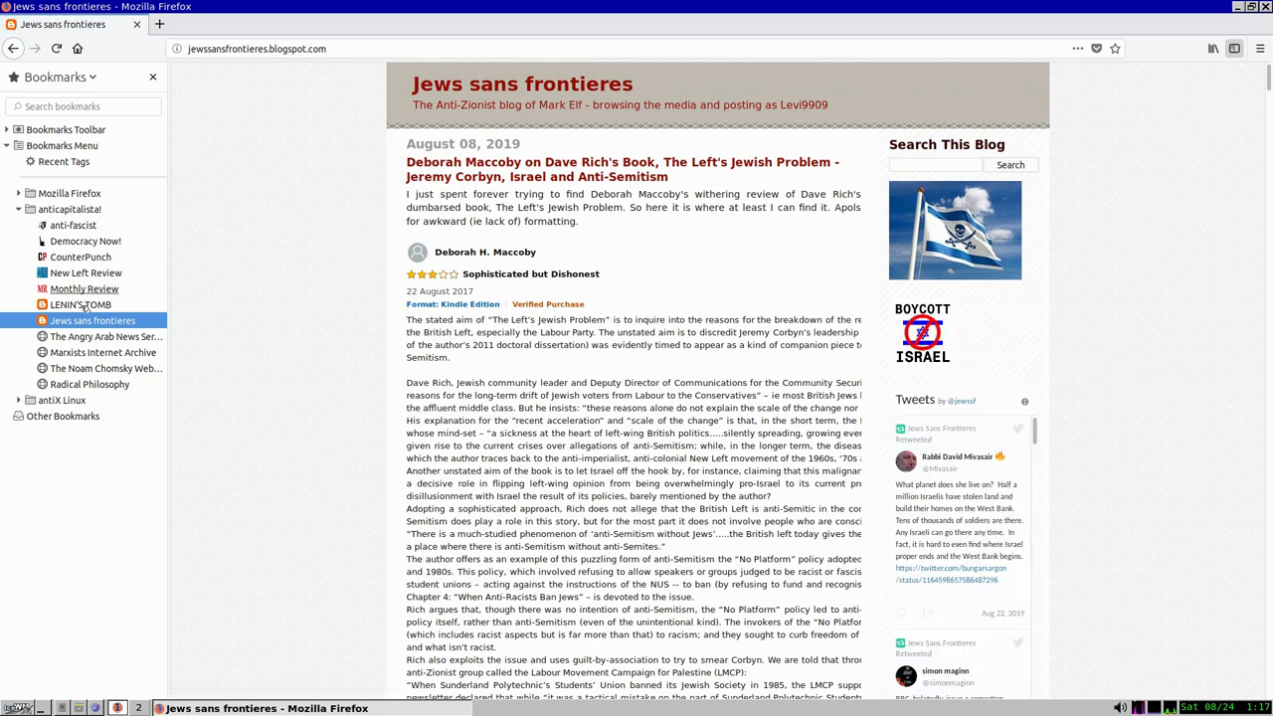
{"action": "left_click", "coordinate": [107, 336]}
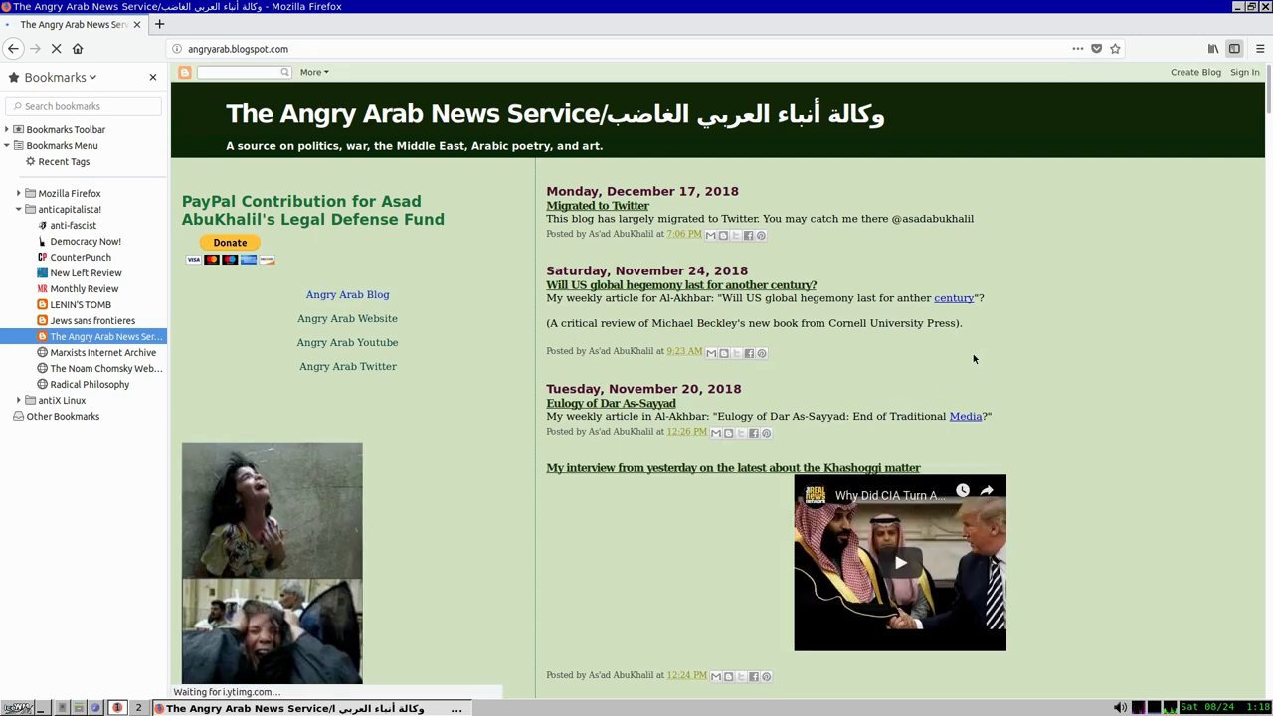
Visit Marxists Internet Archive, Chomsky.info and Radical Philosophy, then expand the antiX Linux folder
{"action": "left_click", "coordinate": [103, 352]}
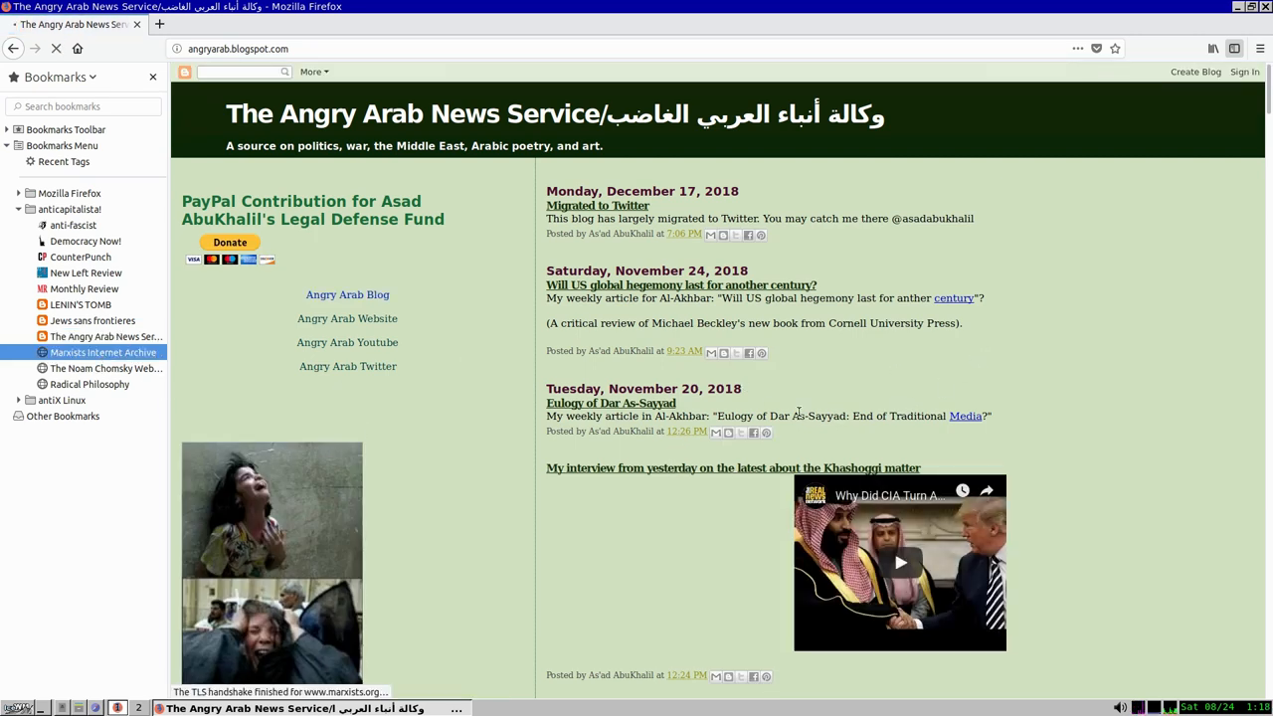
{"action": "left_click", "coordinate": [103, 352]}
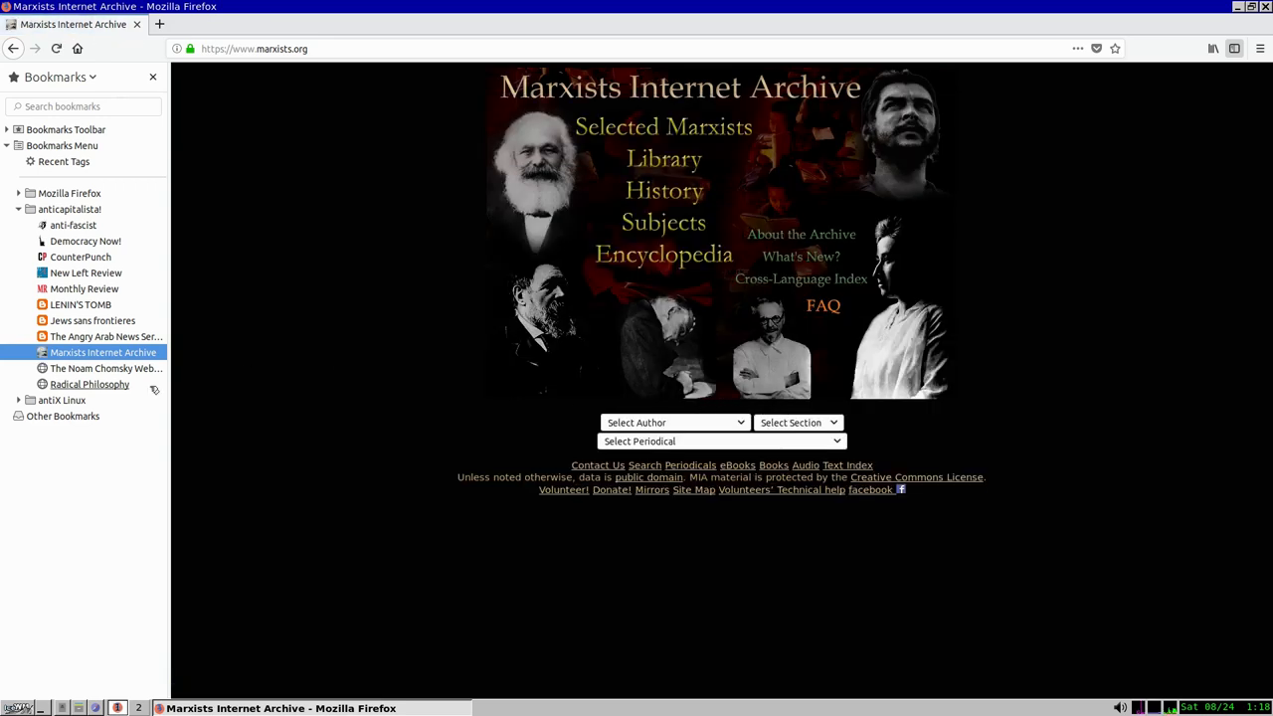
{"action": "left_click", "coordinate": [106, 368]}
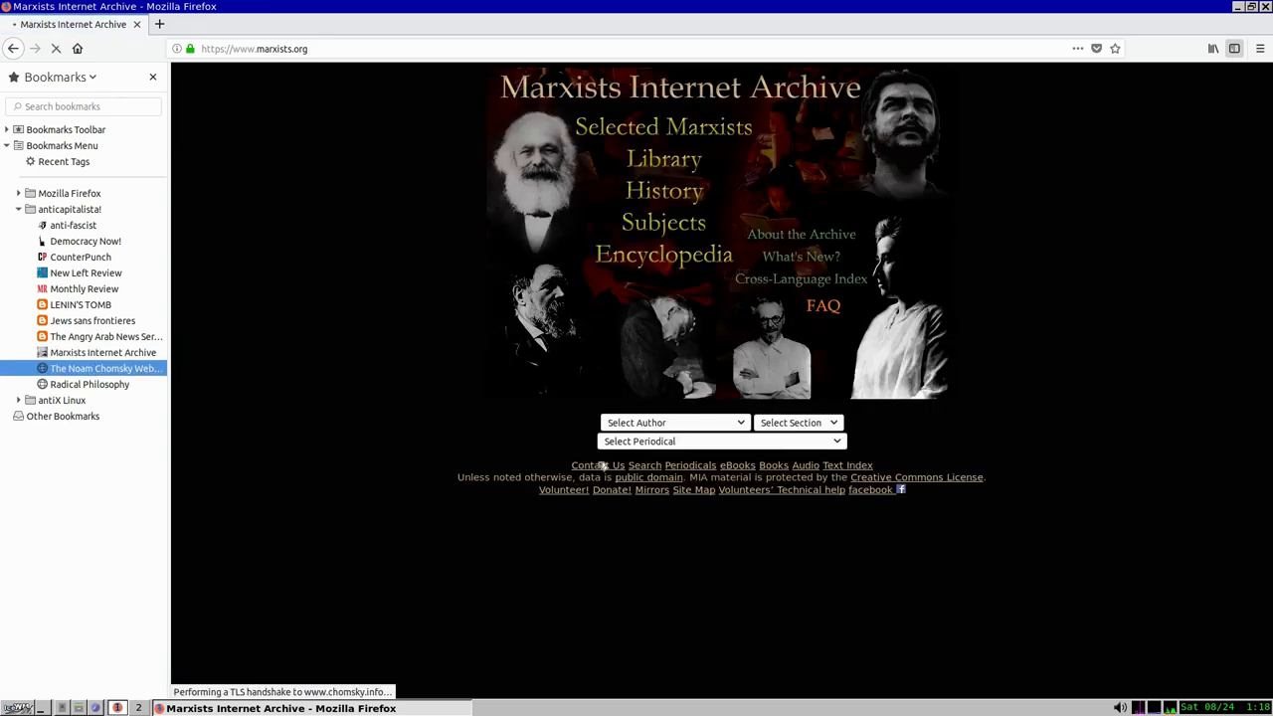
{"action": "left_click", "coordinate": [105, 368]}
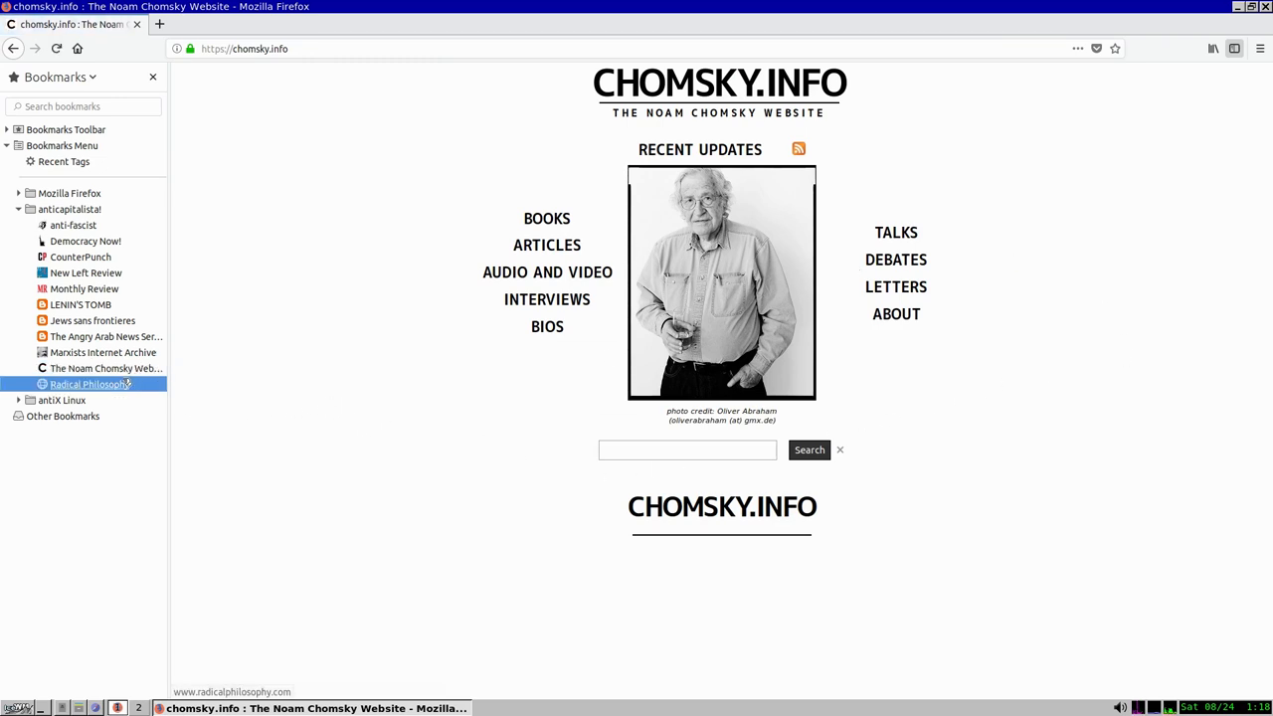
{"action": "left_click", "coordinate": [89, 383]}
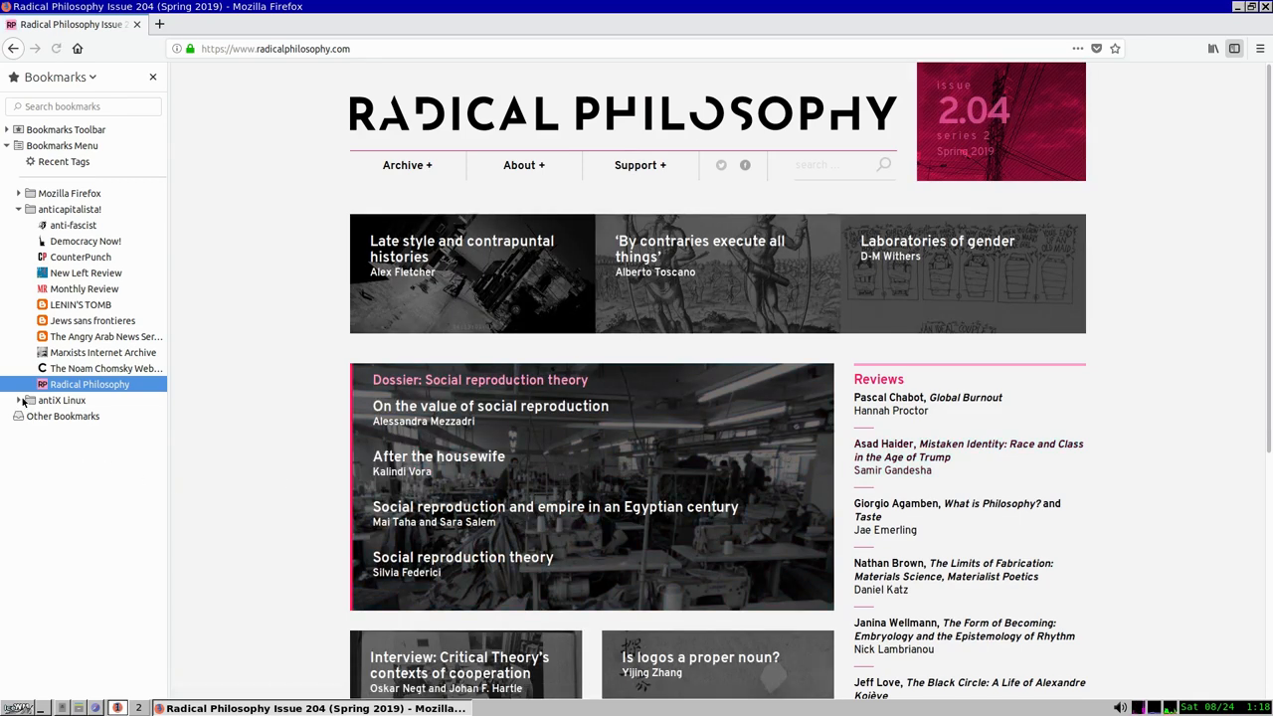
{"action": "left_click", "coordinate": [31, 400]}
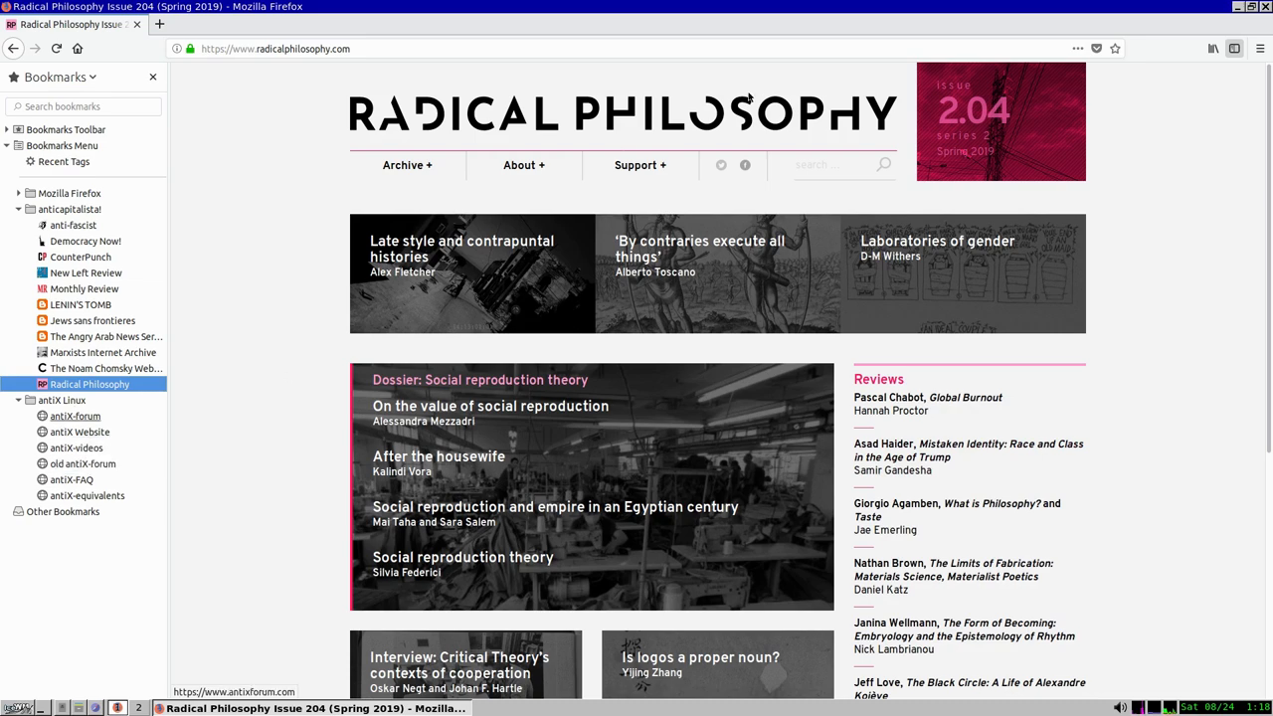